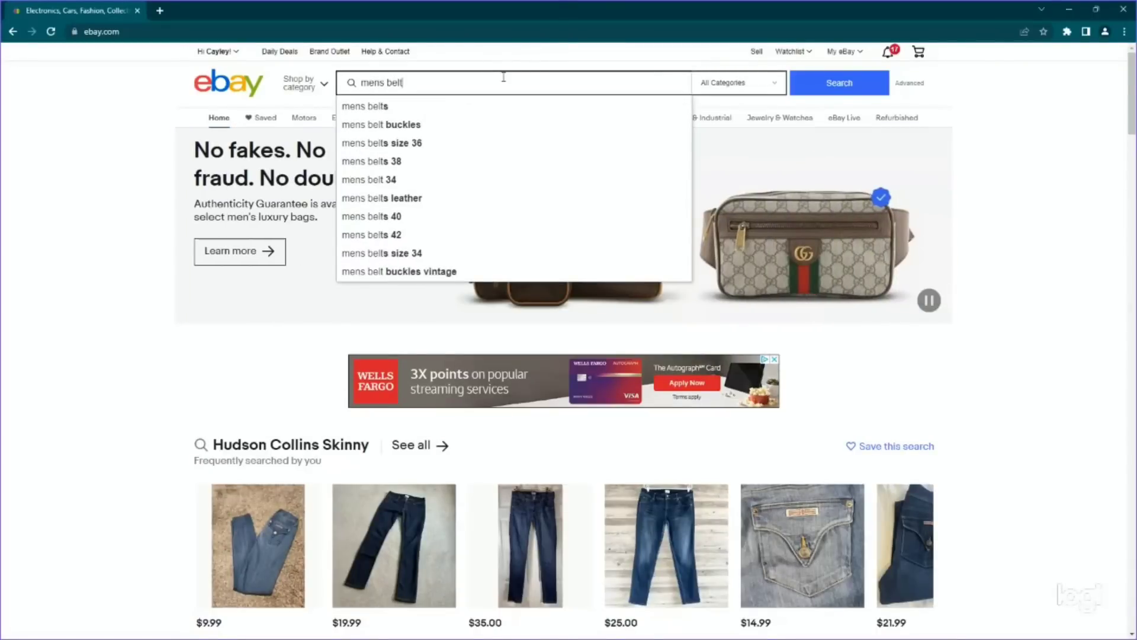
- Run the eBay search for 'mens belt' to get the Belts category results
left_click(838, 82)
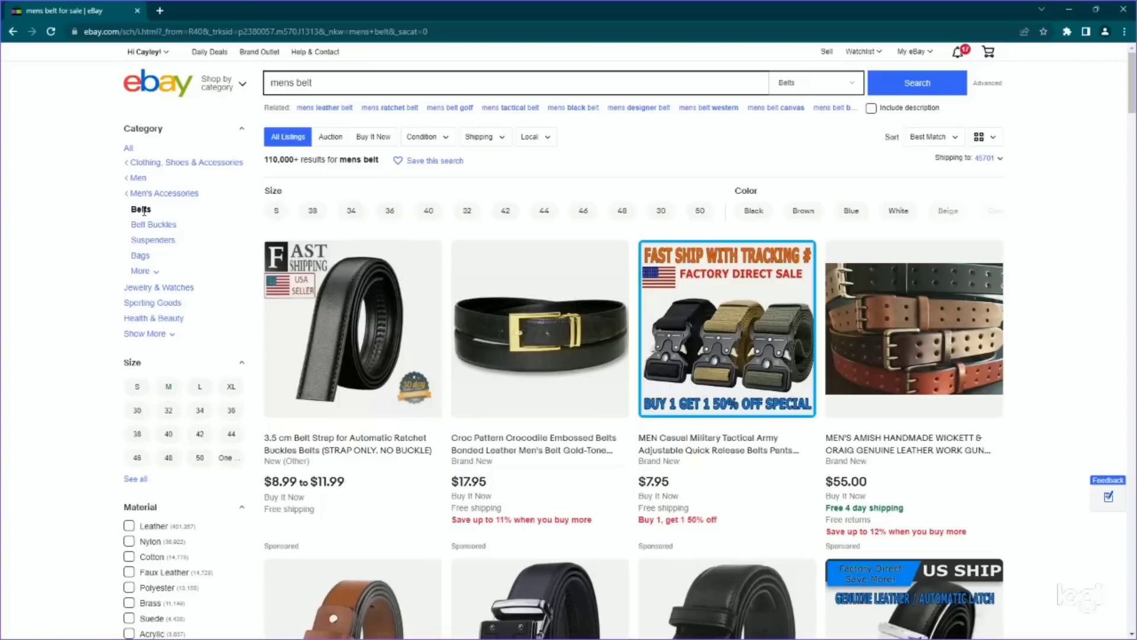
mouse_move(145, 193)
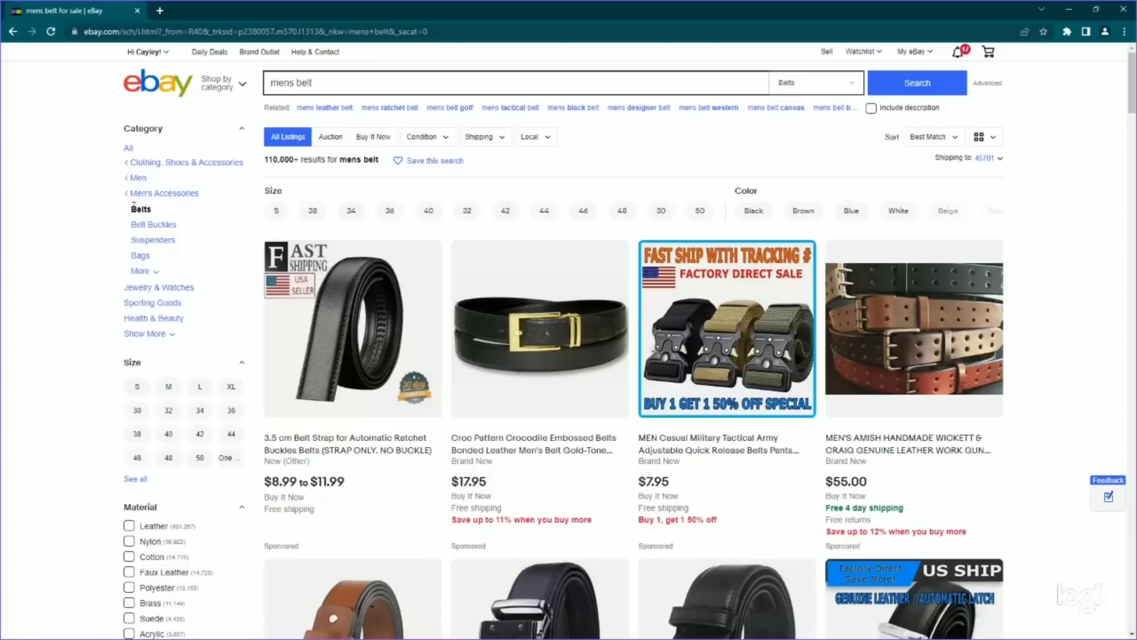
mouse_move(96, 224)
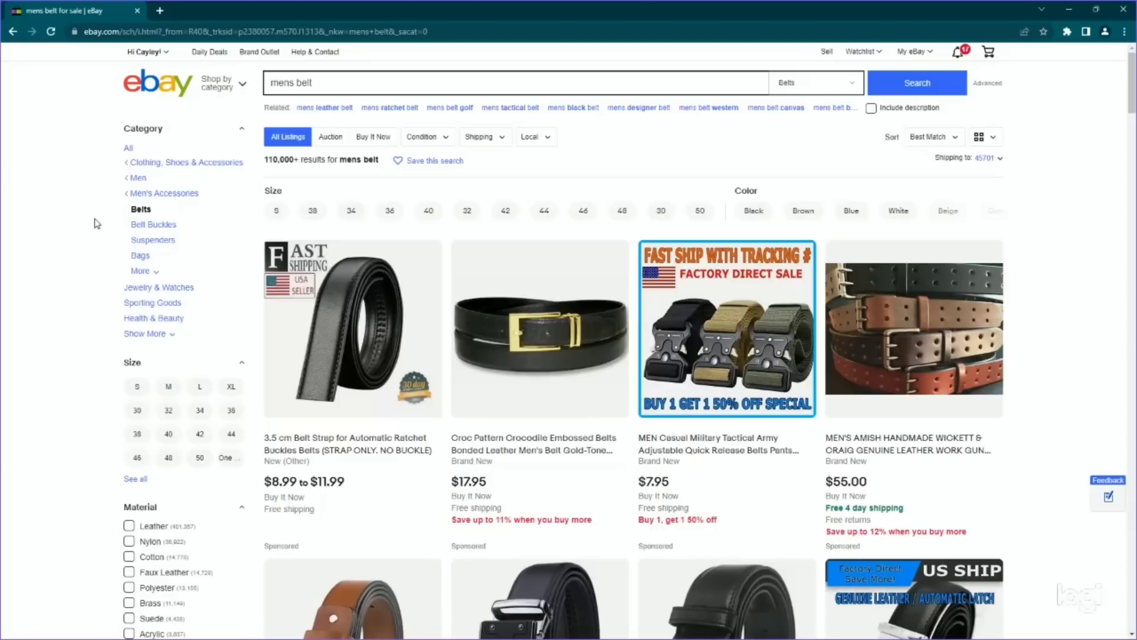
- Filter the men's belt results to pre-owned condition and scroll through the sold listings
scroll("down", 3)
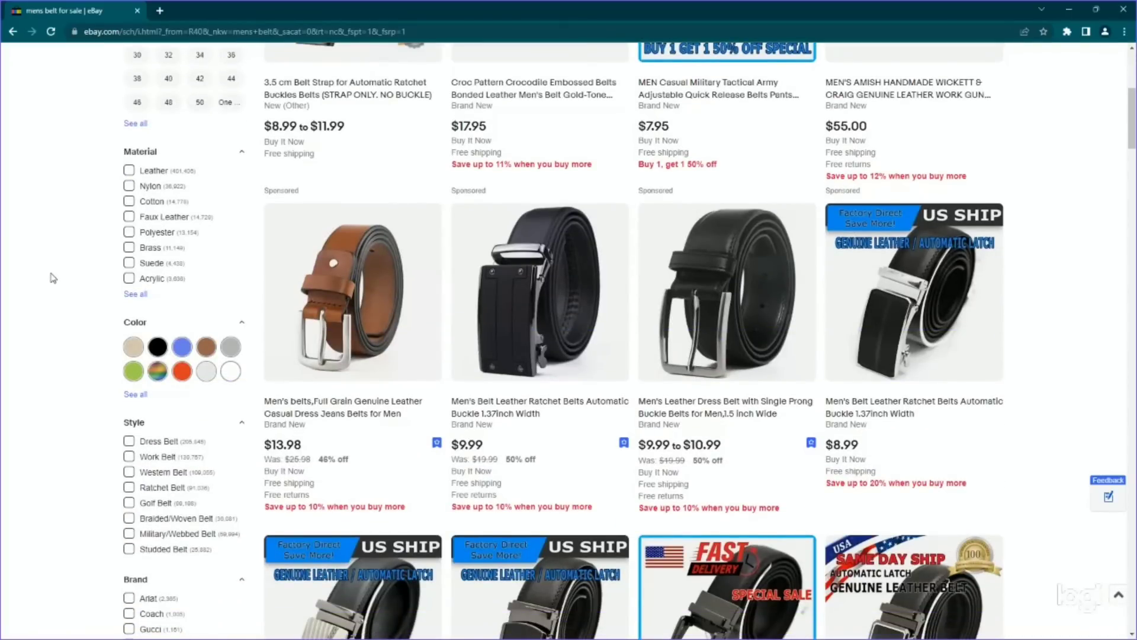
scroll("down", 3)
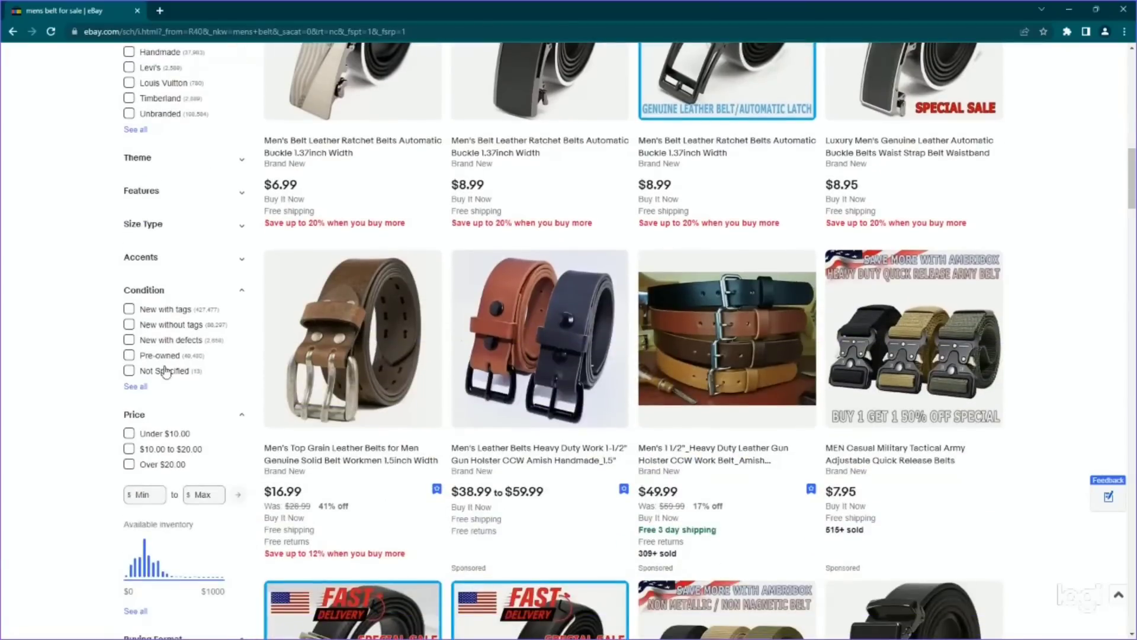
left_click(129, 354)
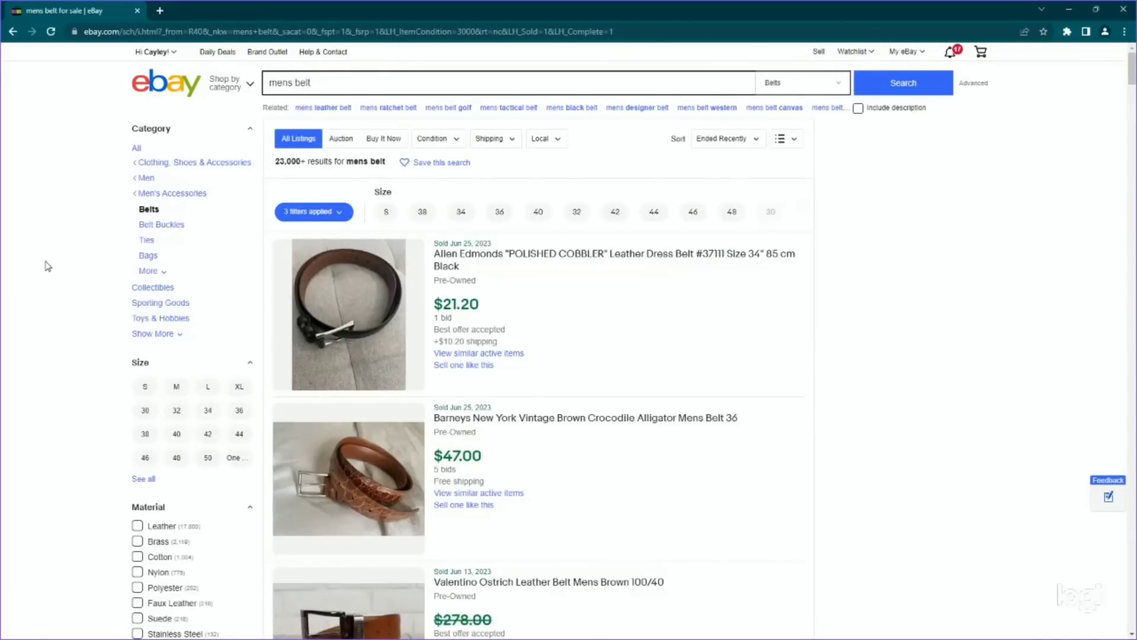
scroll("down", 3)
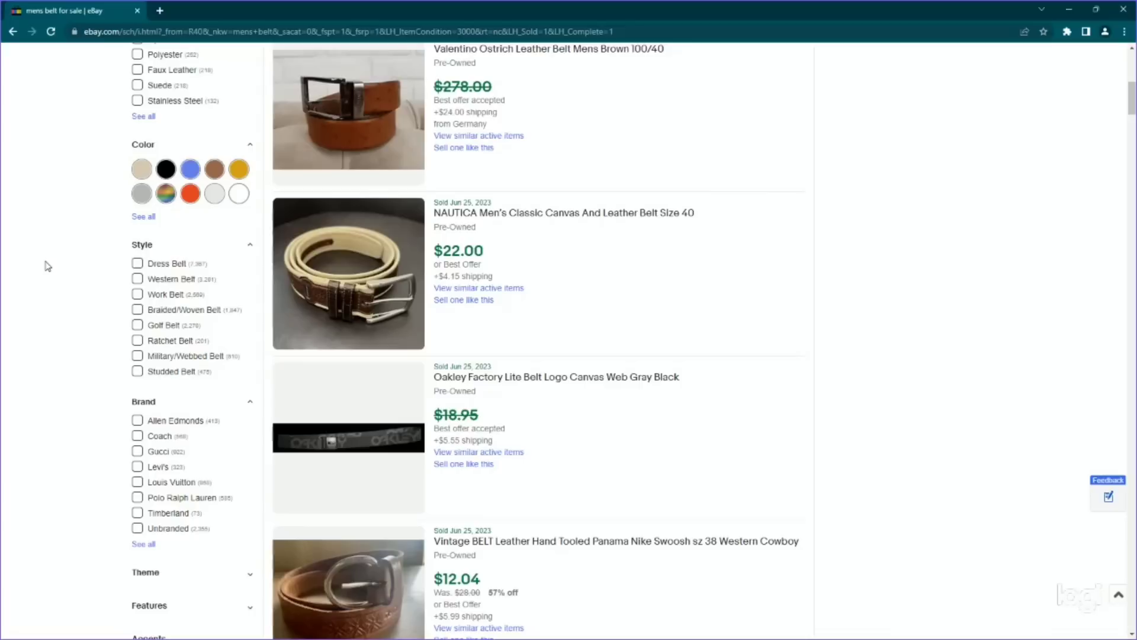
scroll("down", 3)
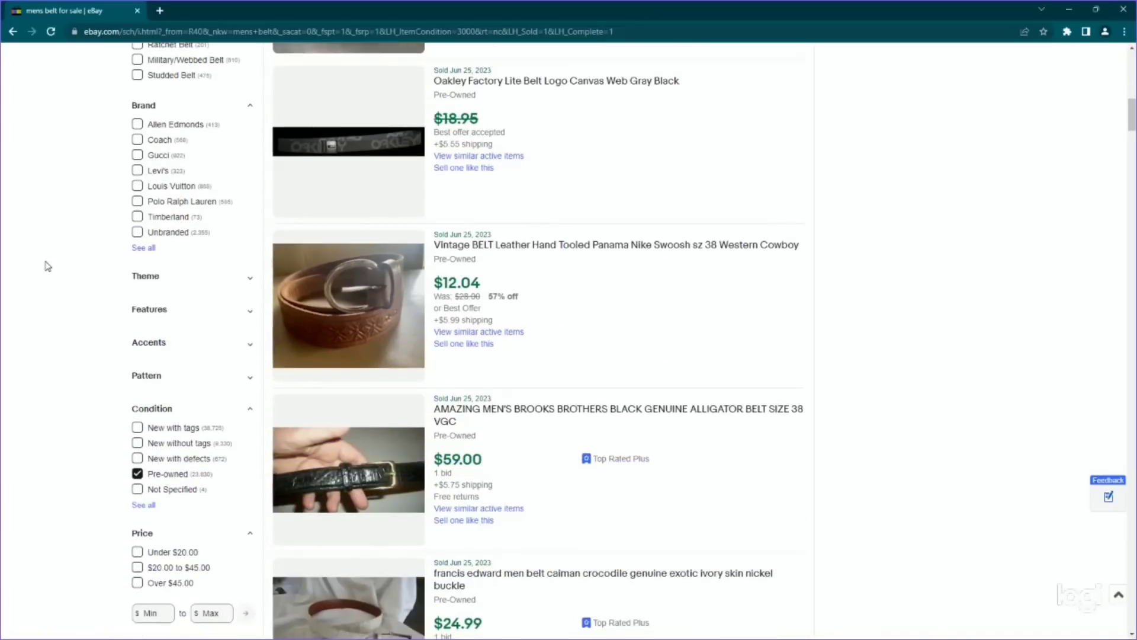
scroll("down", 3)
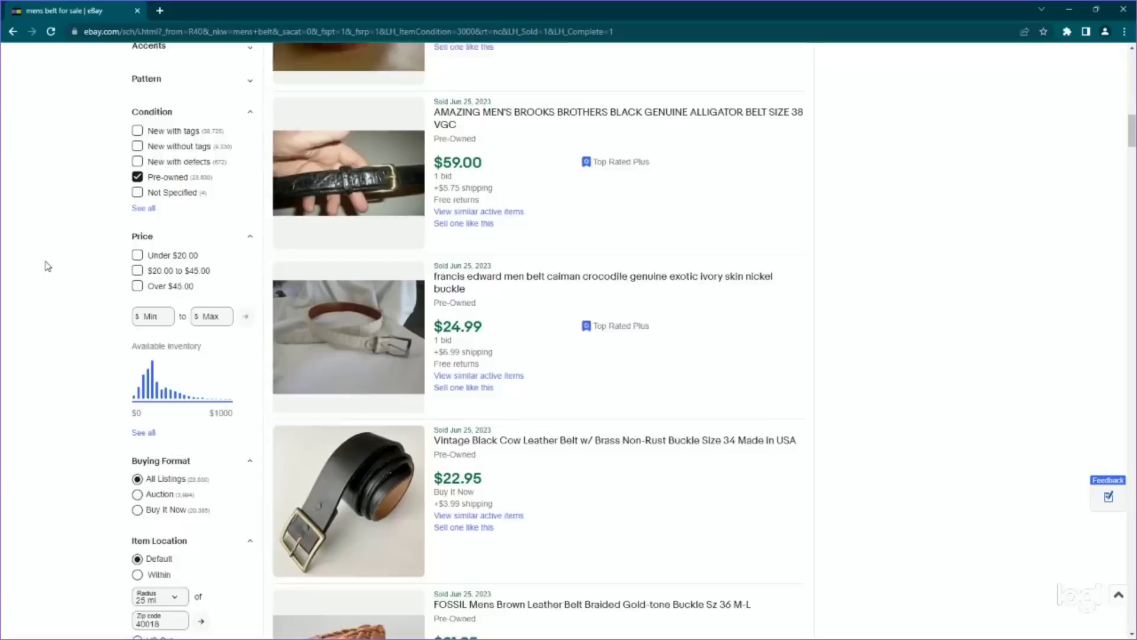
scroll("down", 3)
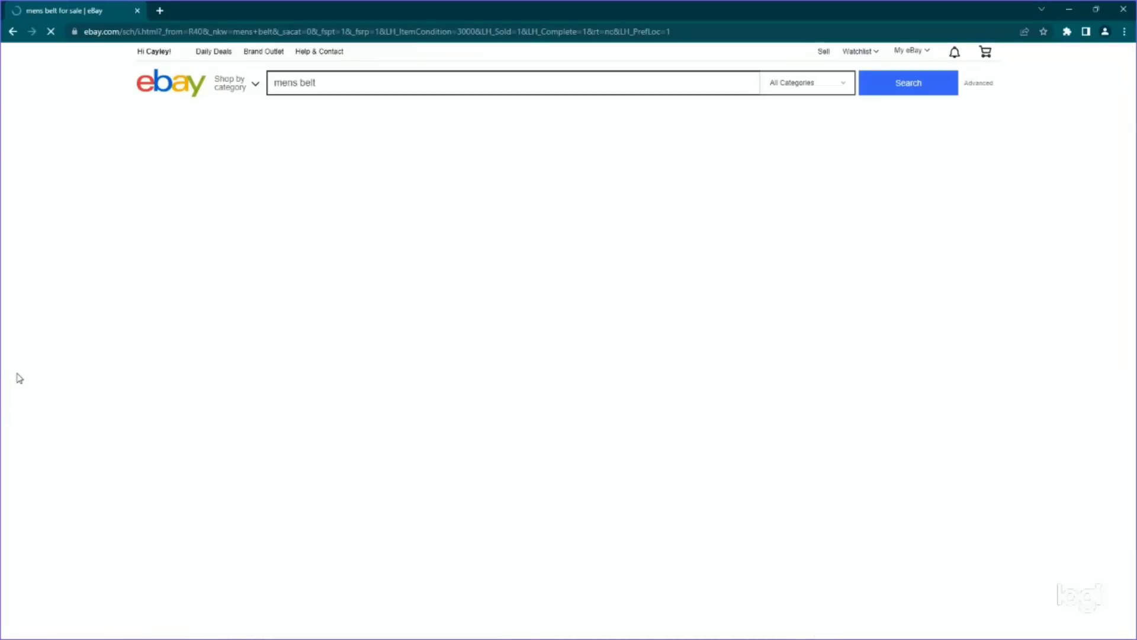
- Restrict the sold pre-owned belt results to items located in the US only
left_click(908, 81)
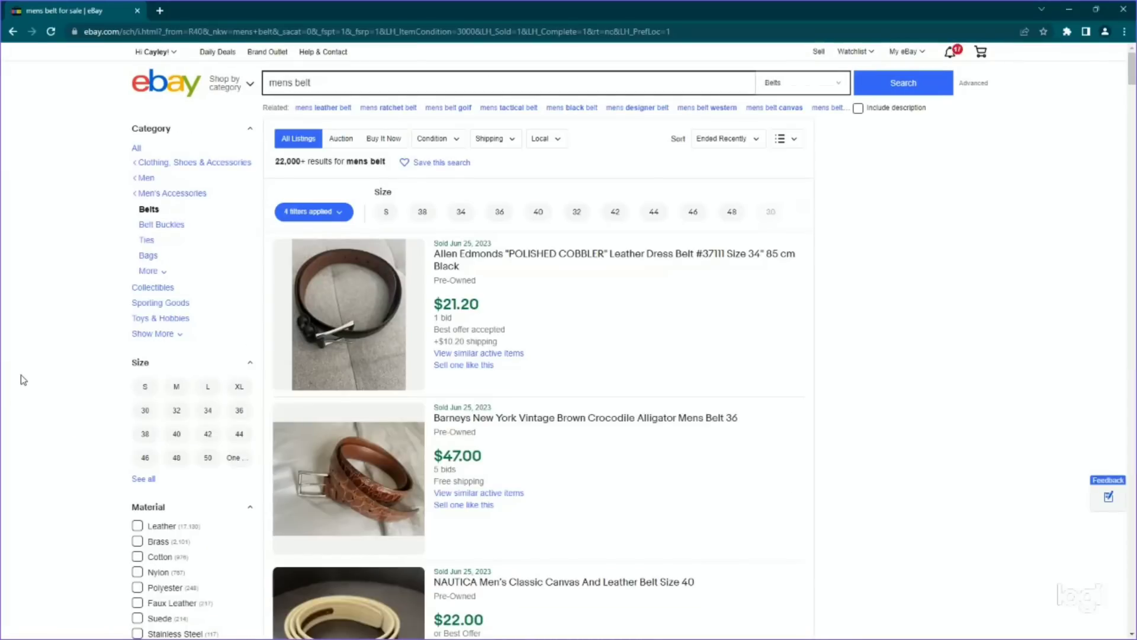
scroll("down", 3)
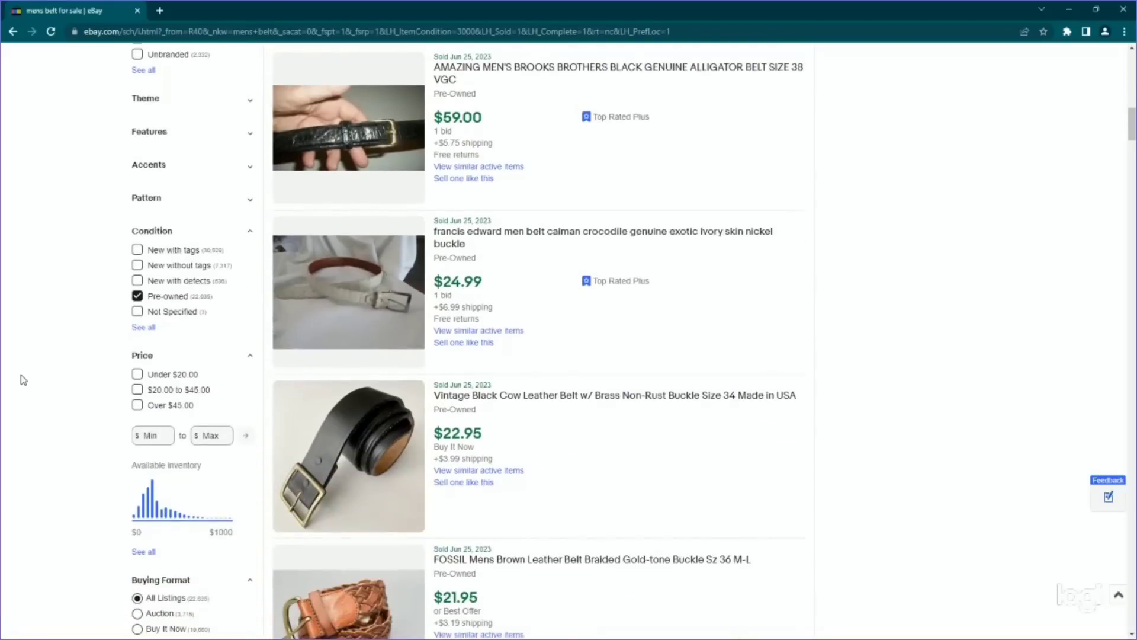
scroll("down", 3)
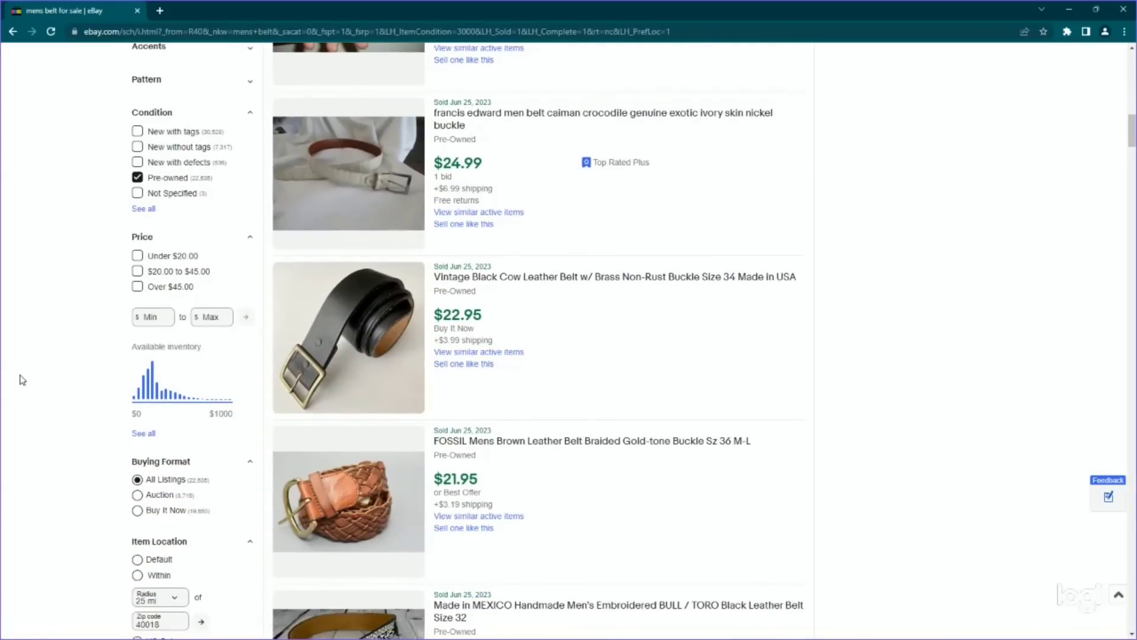
scroll("down", 3)
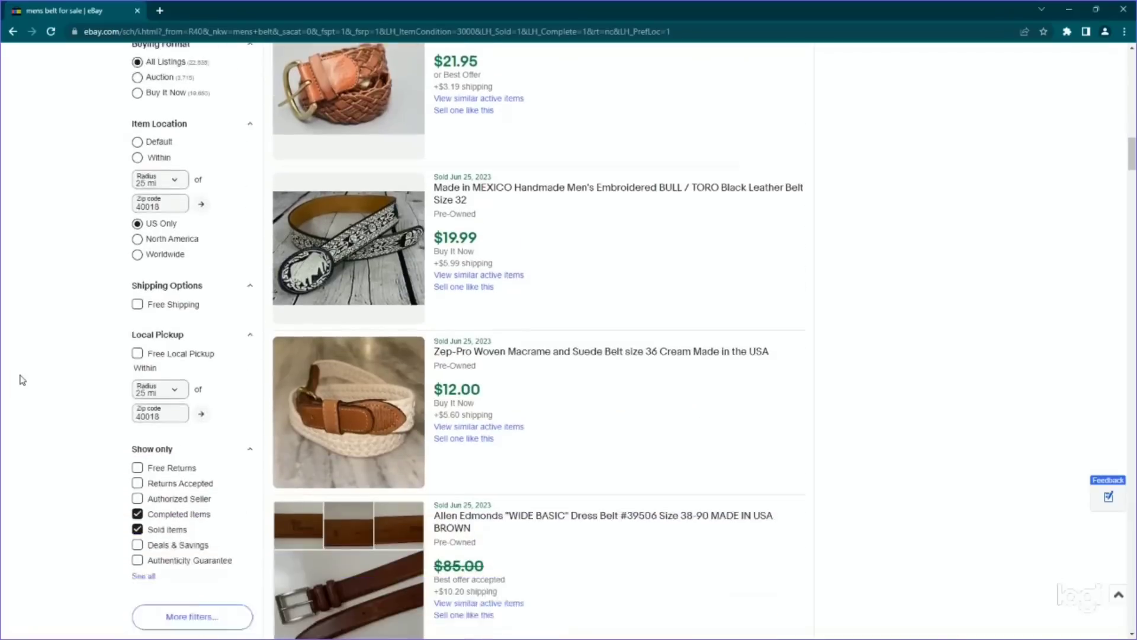
scroll("down", 3)
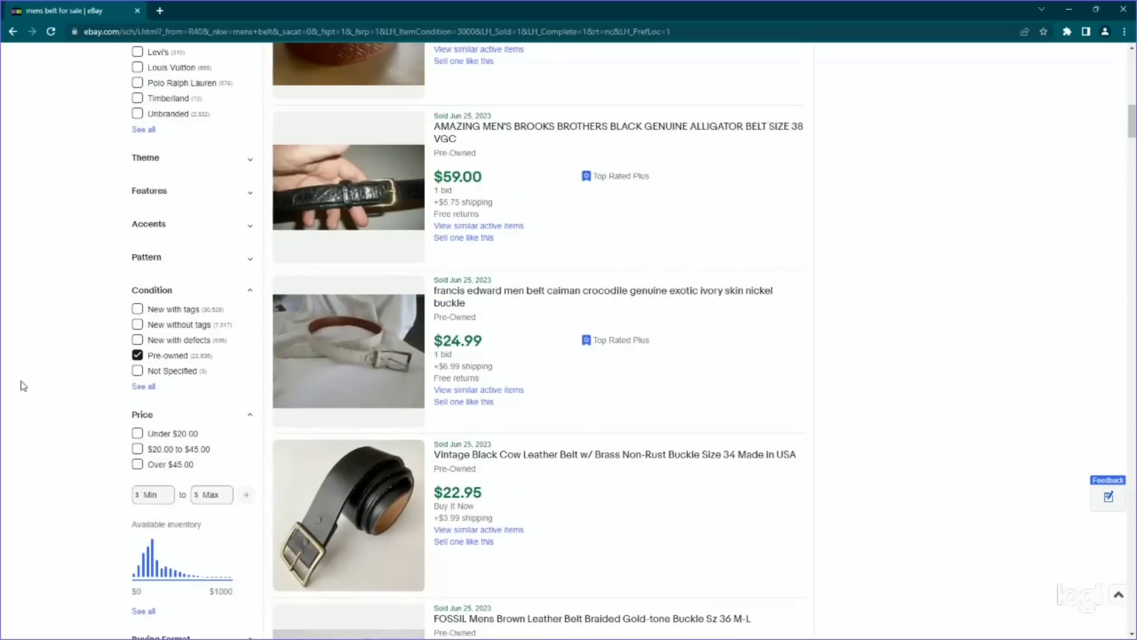
- Apply a $35 minimum price to the results, cutting them to about 7,400
left_click(153, 494)
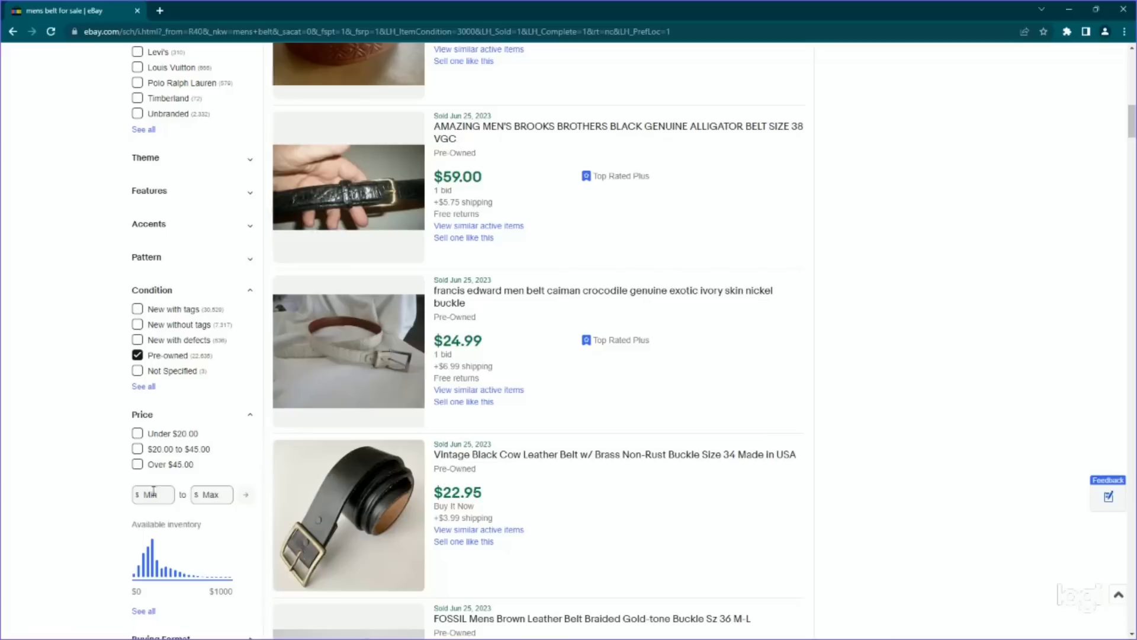
type("35")
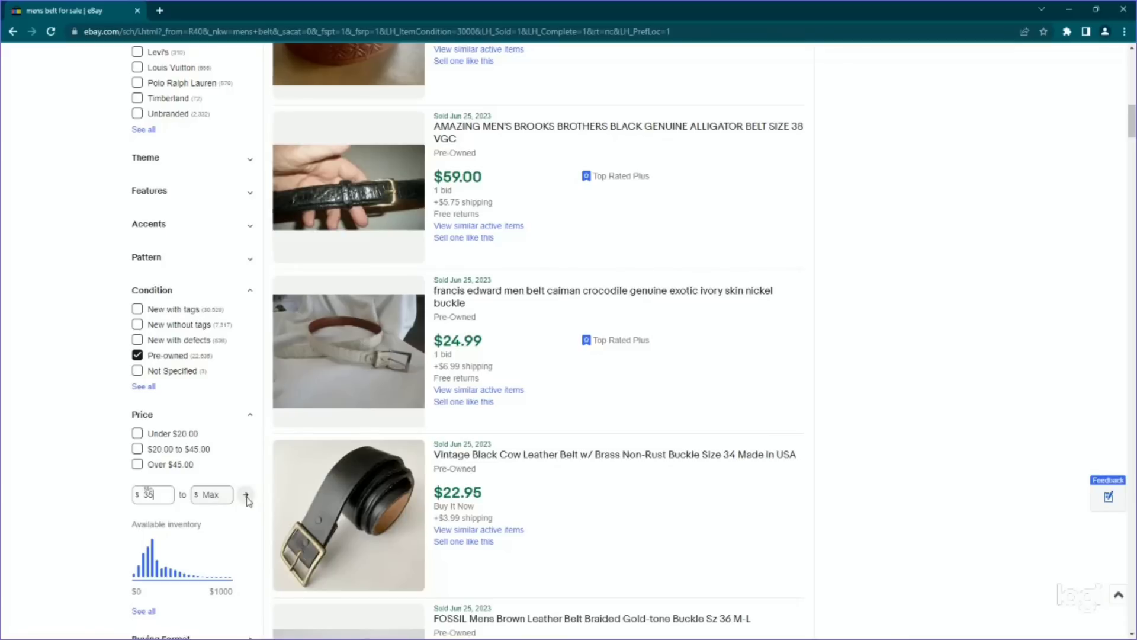
left_click(246, 495)
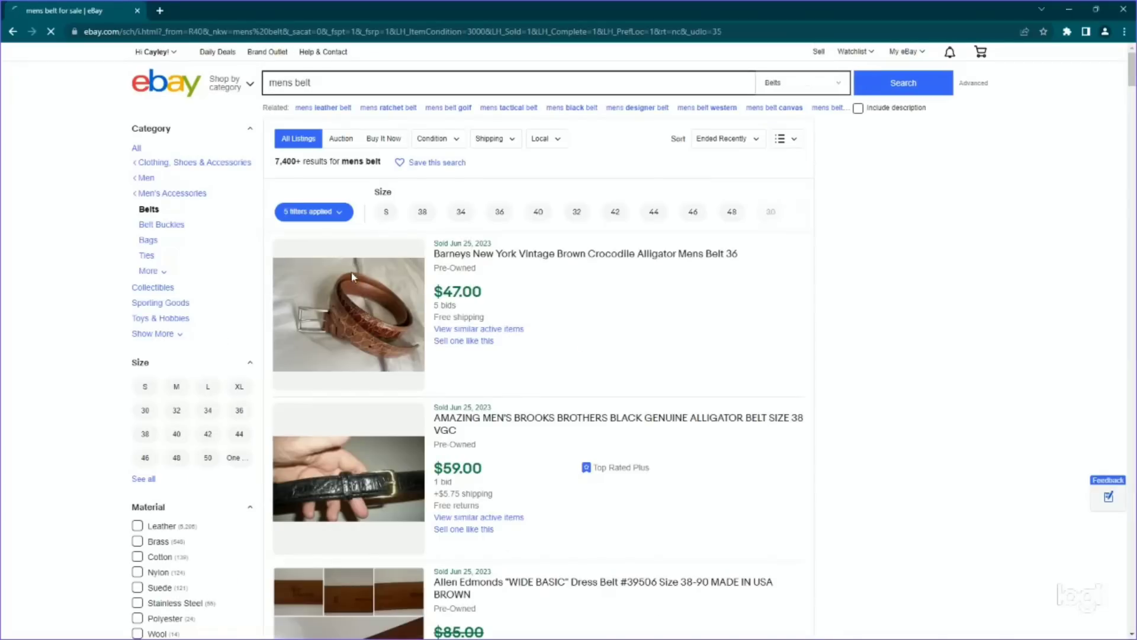
- Review the five applied filters: over $35, pre-owned, US only, completed and sold
left_click(312, 210)
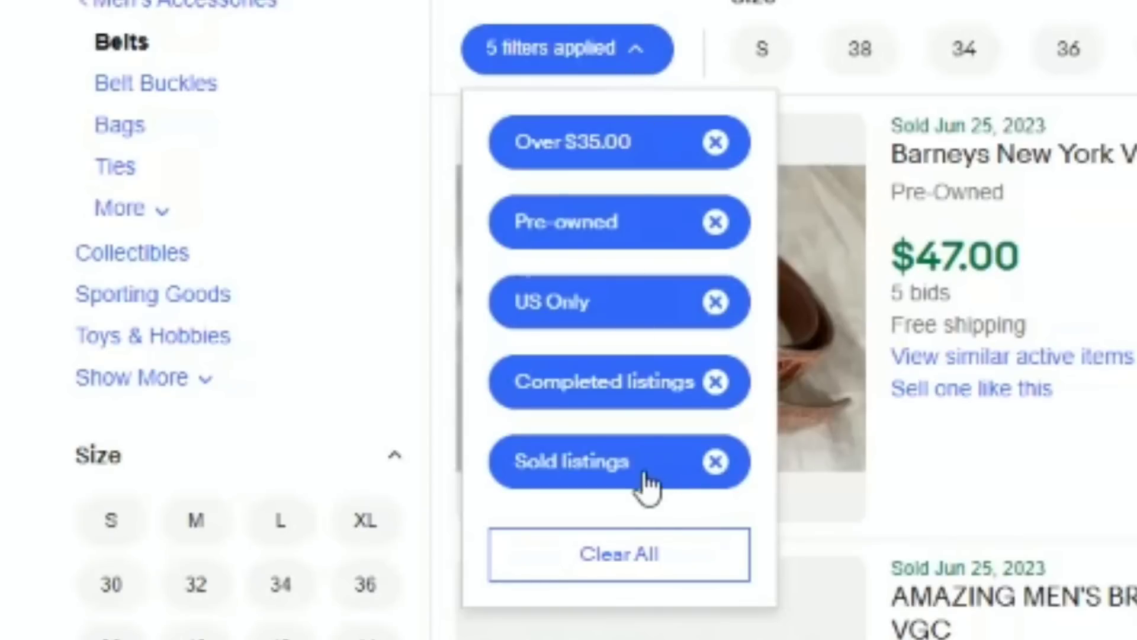
mouse_move(587, 311)
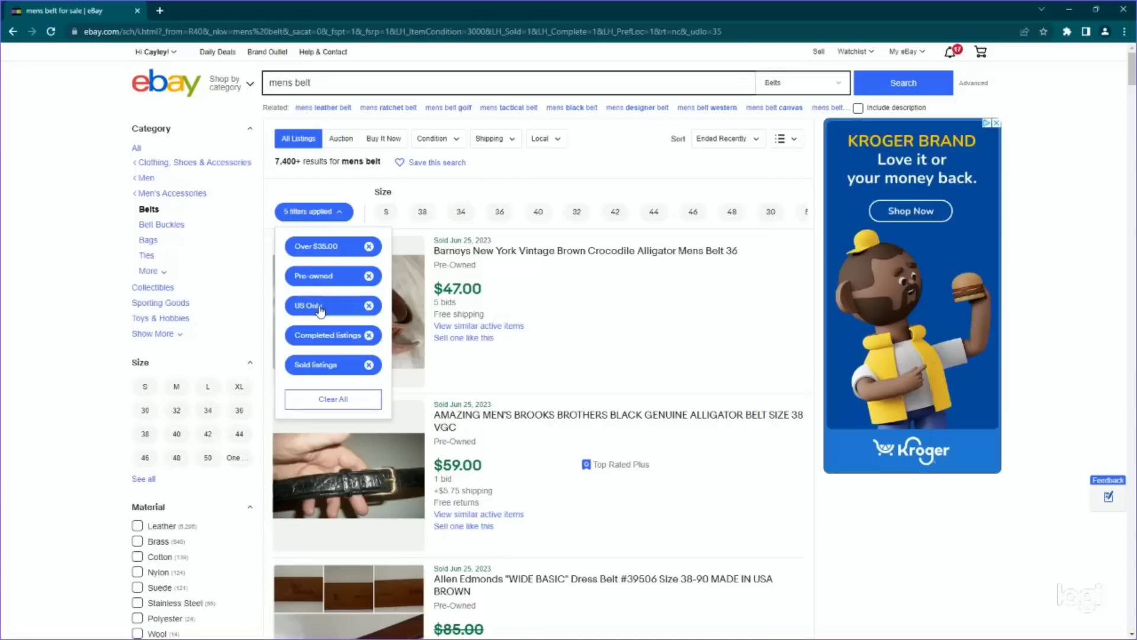
mouse_move(335, 263)
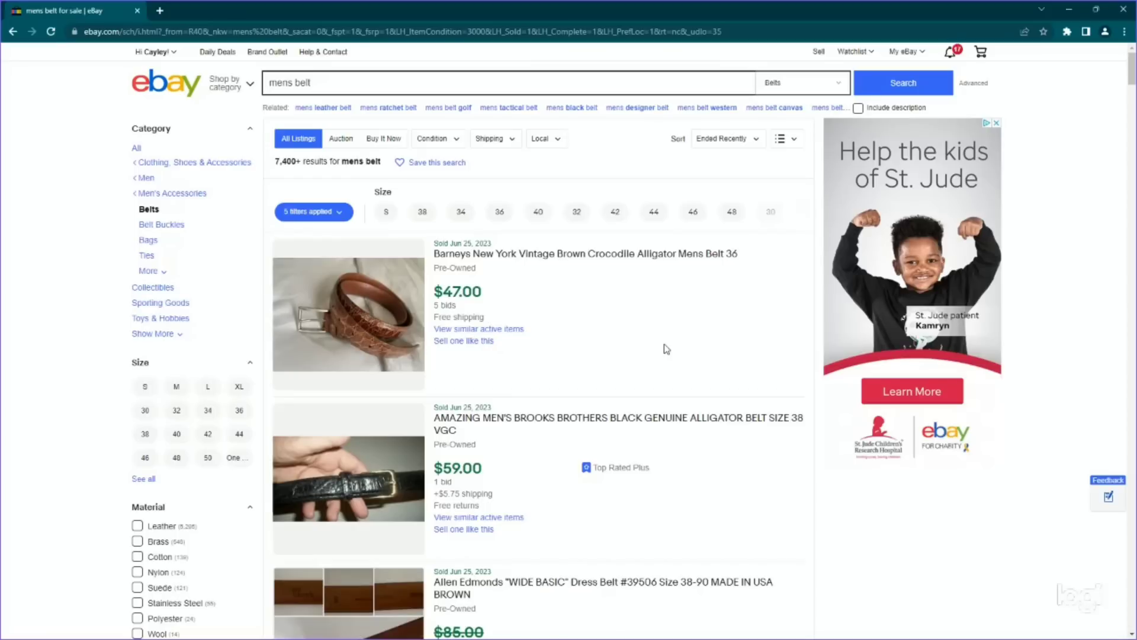
mouse_move(649, 383)
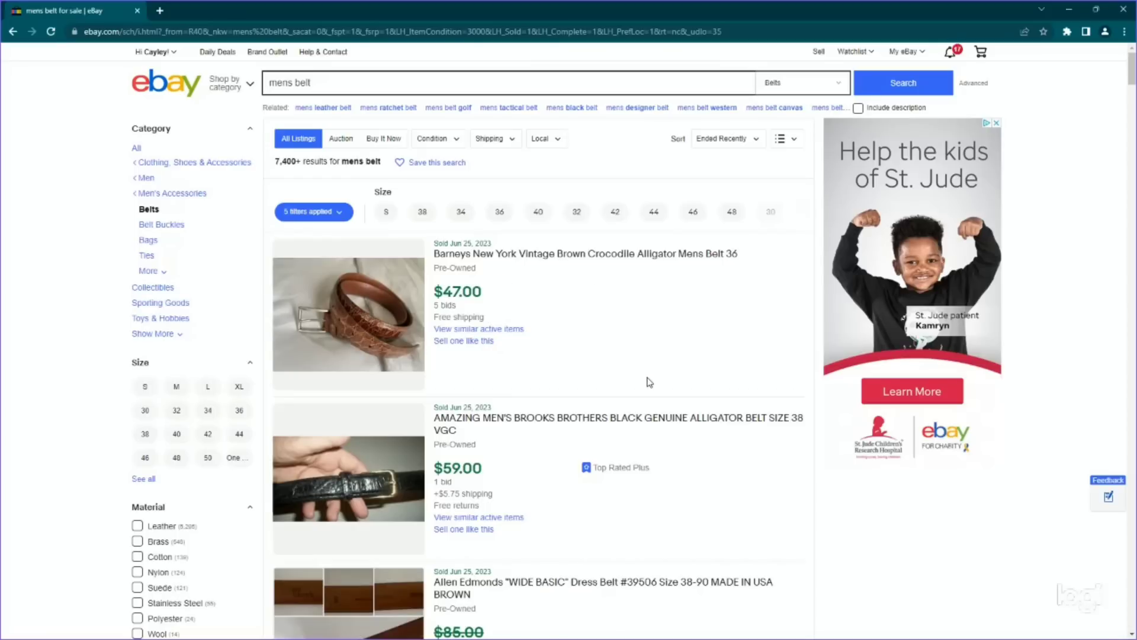
mouse_move(628, 376)
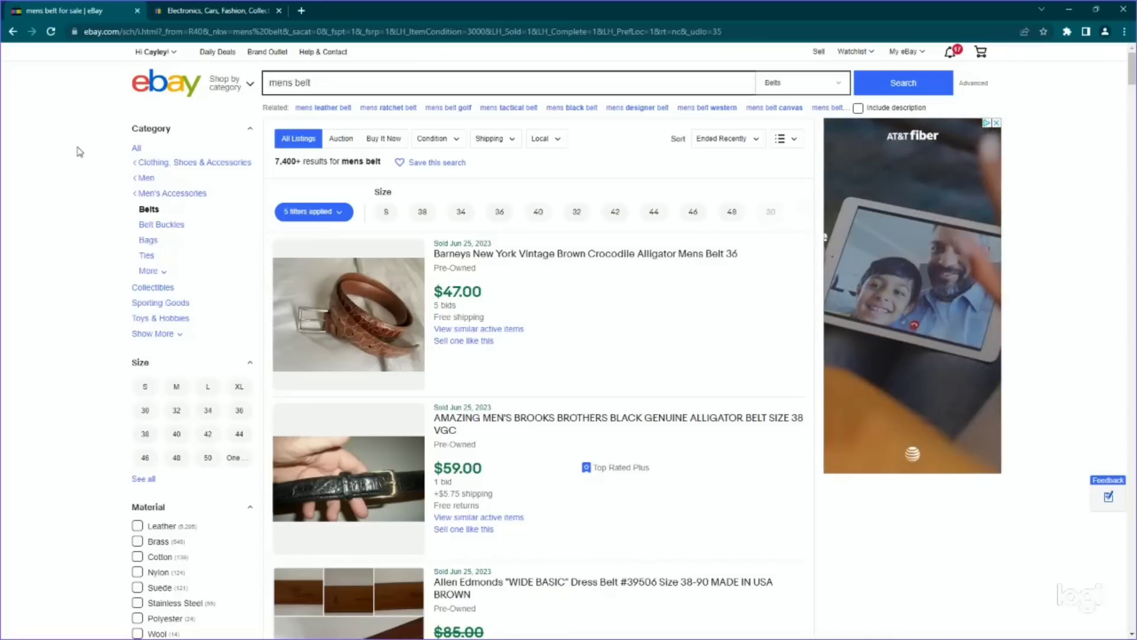
scroll("down", 3)
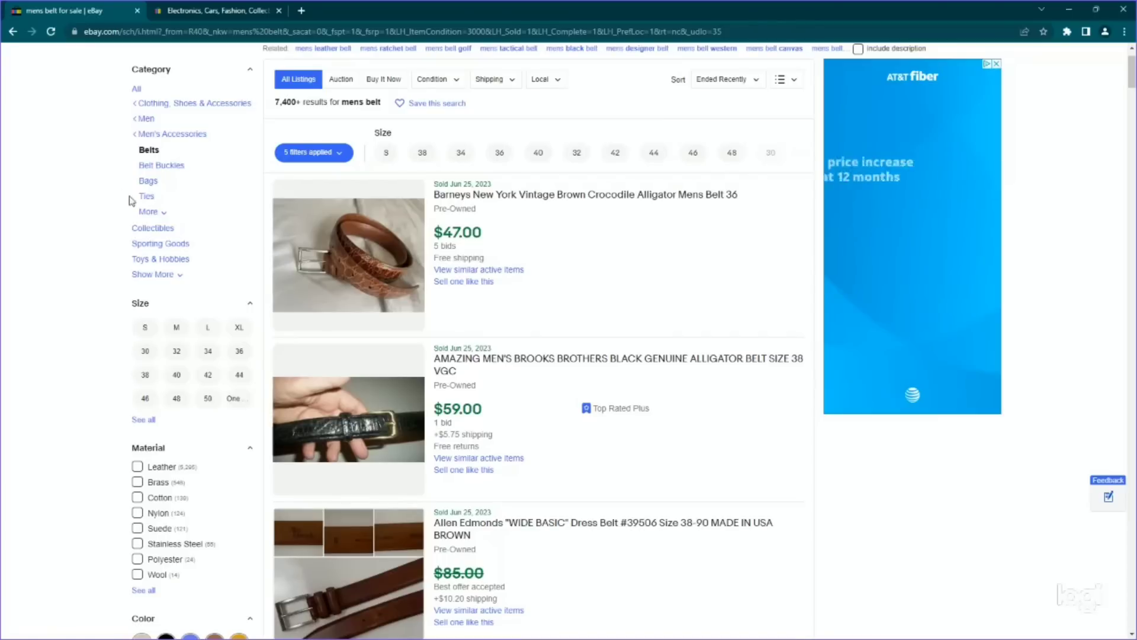
mouse_move(606, 209)
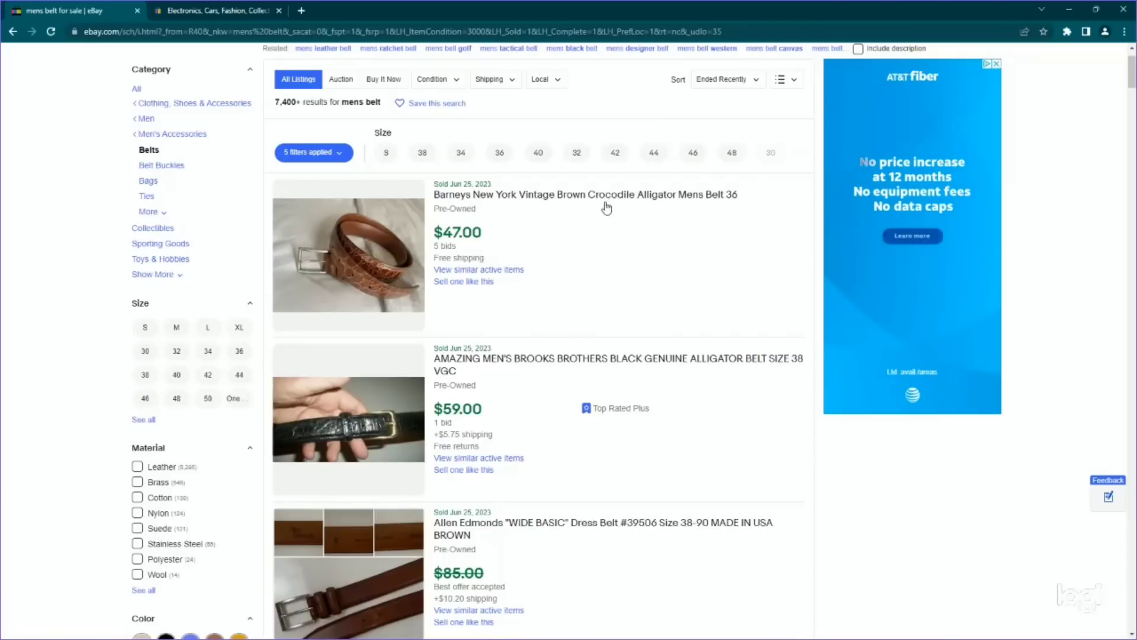
mouse_move(648, 259)
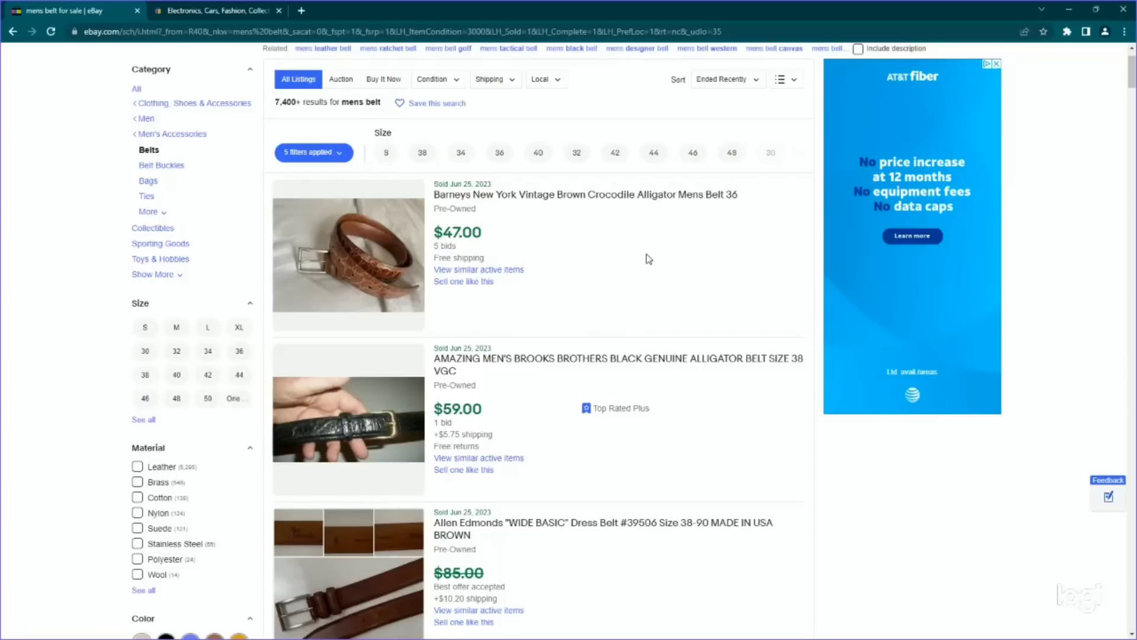
mouse_move(696, 270)
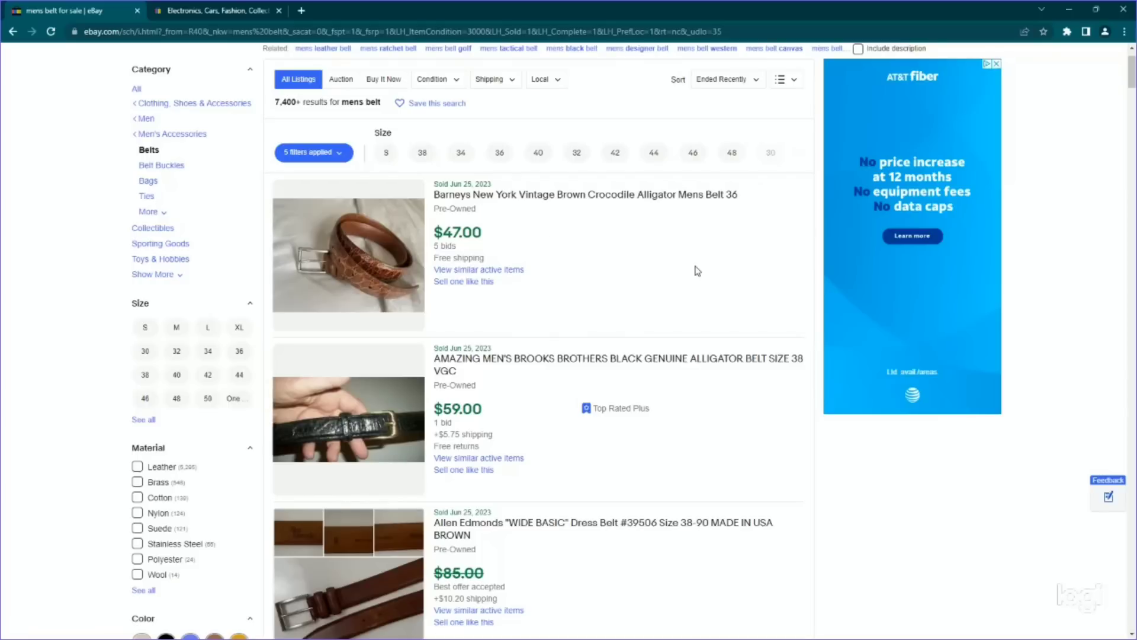
scroll("down", 3)
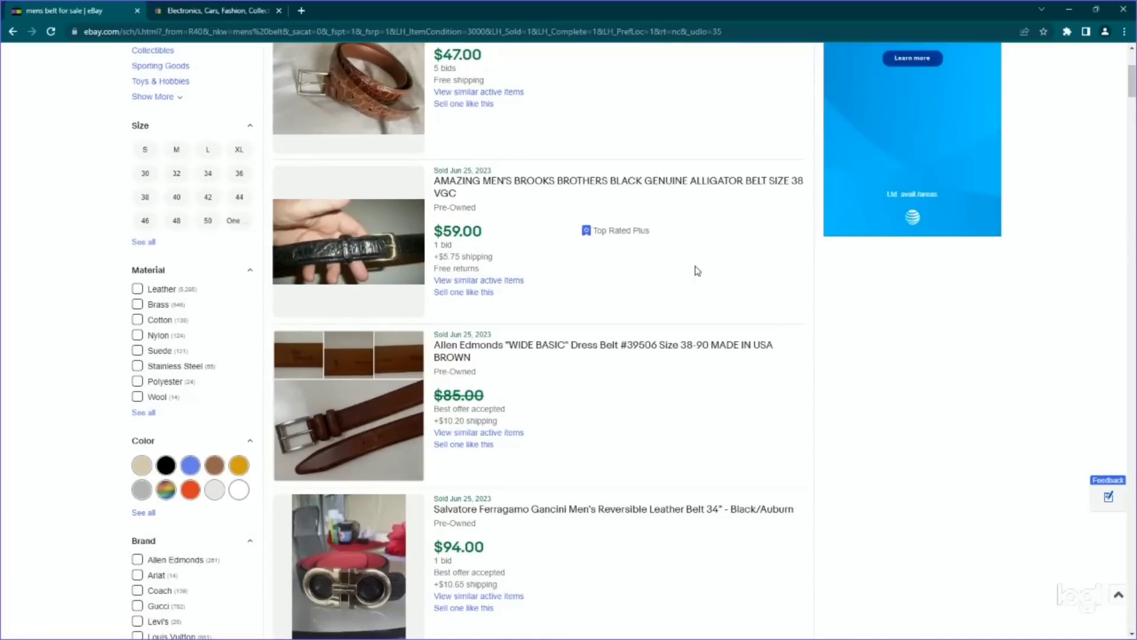
scroll("down", 3)
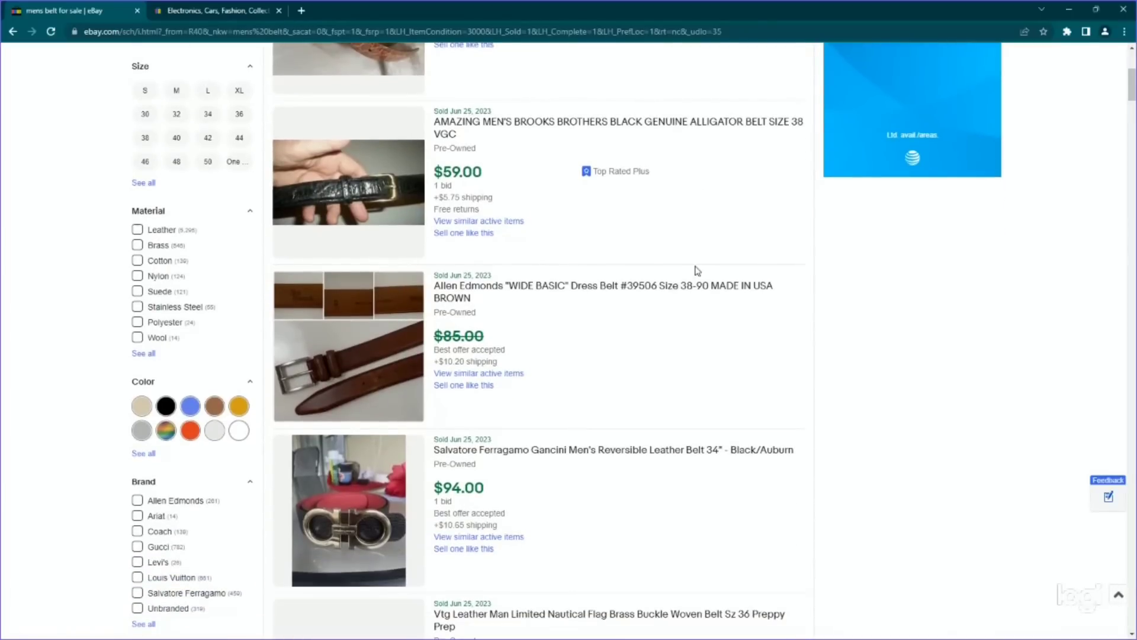
mouse_move(703, 184)
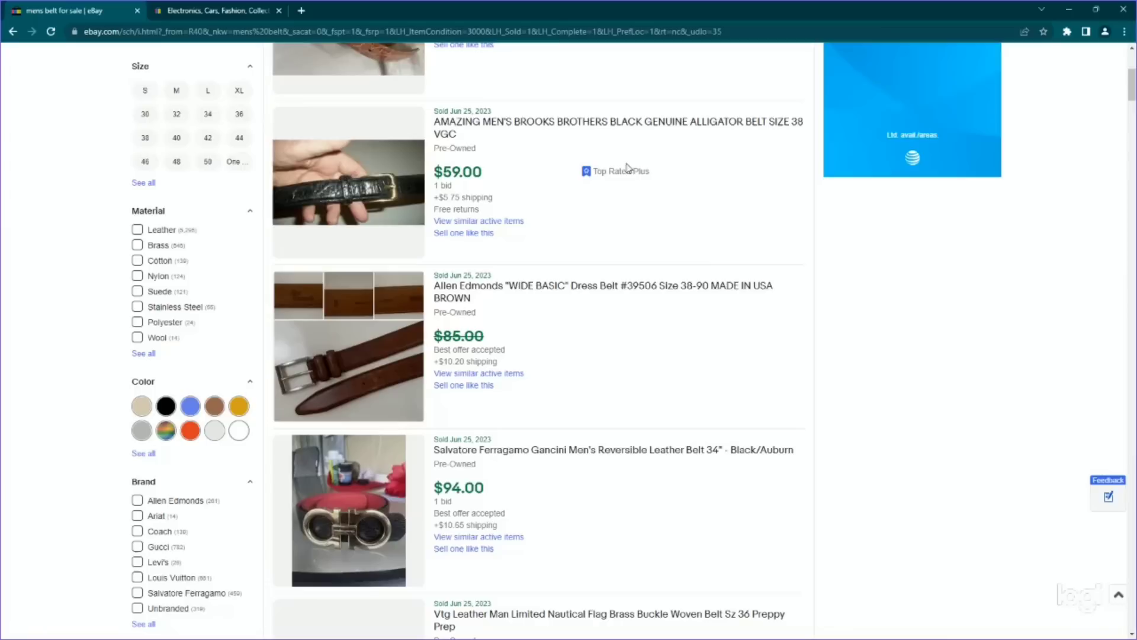
mouse_move(695, 208)
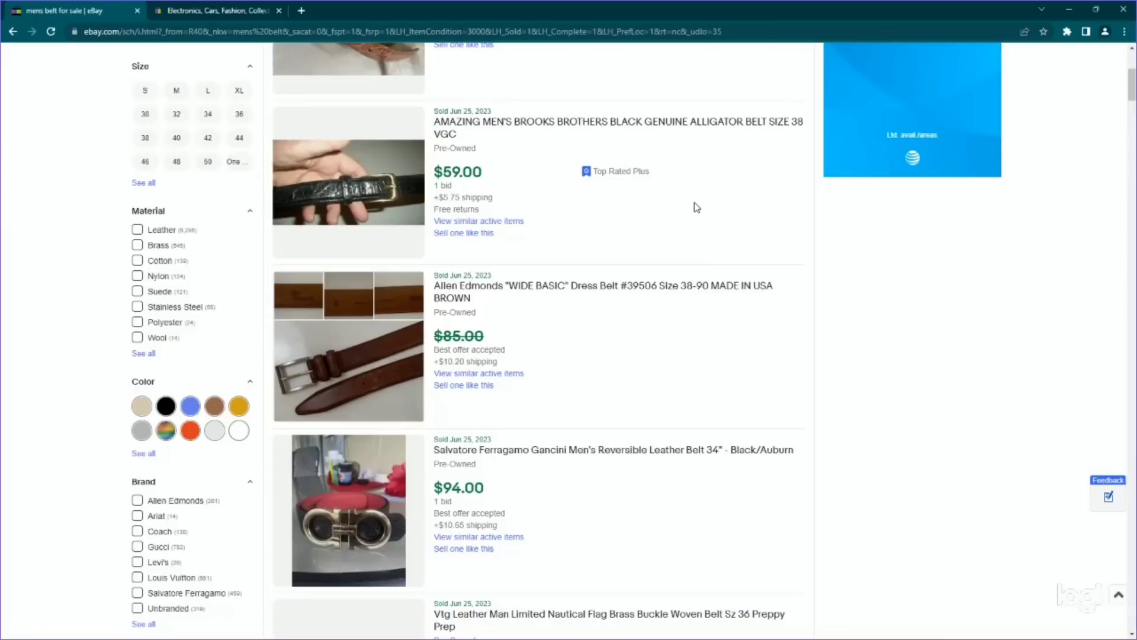
scroll("down", 3)
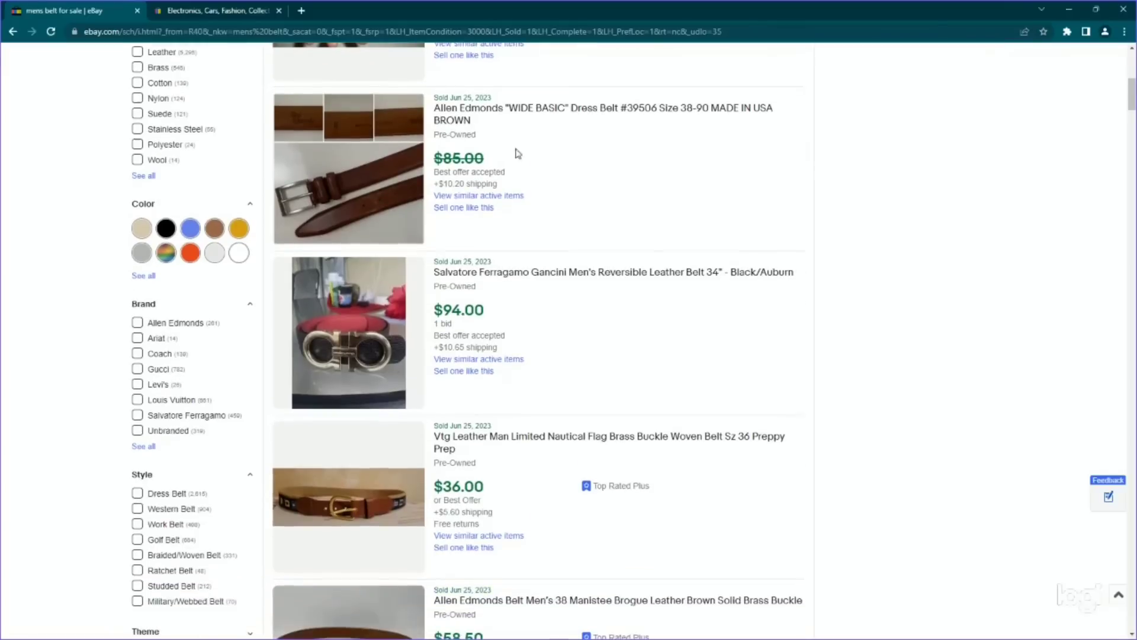
mouse_move(599, 121)
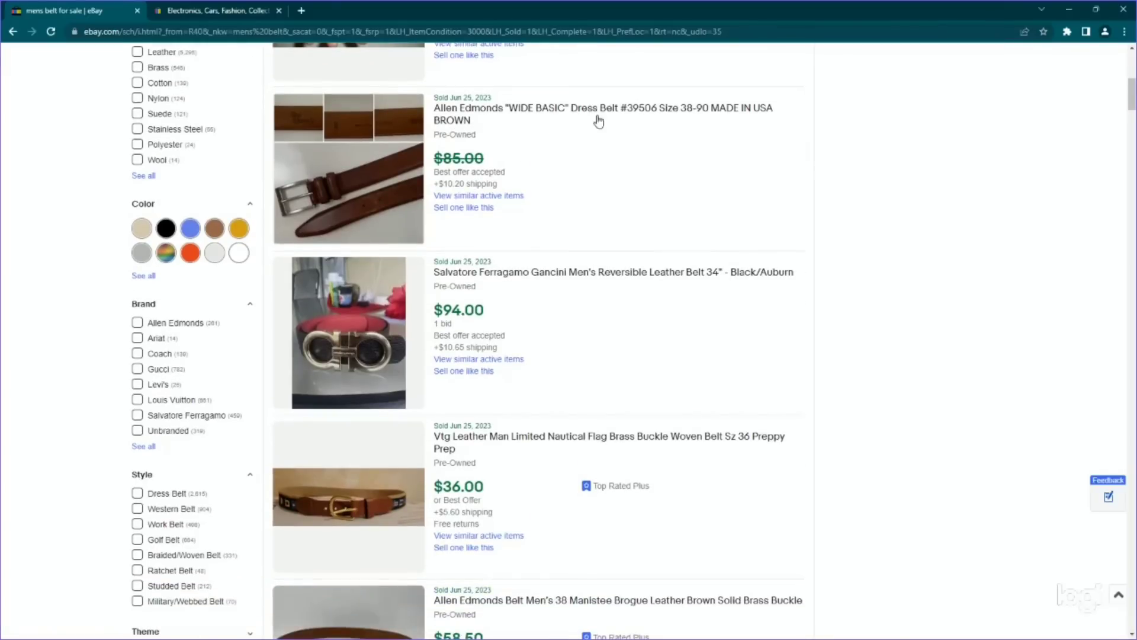
mouse_move(448, 171)
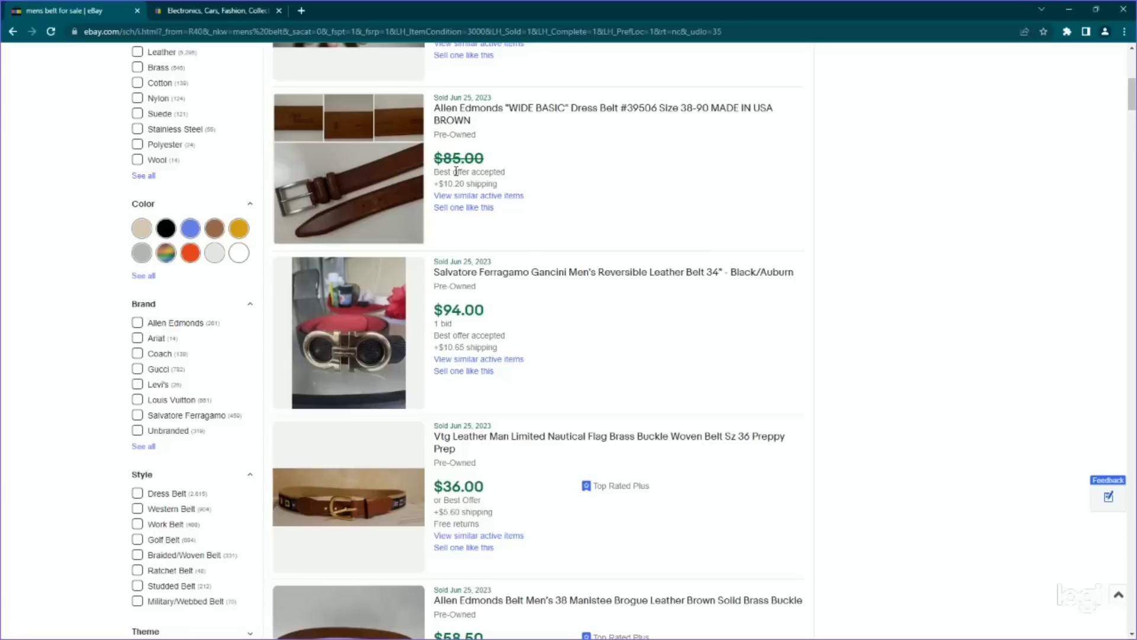
mouse_move(560, 182)
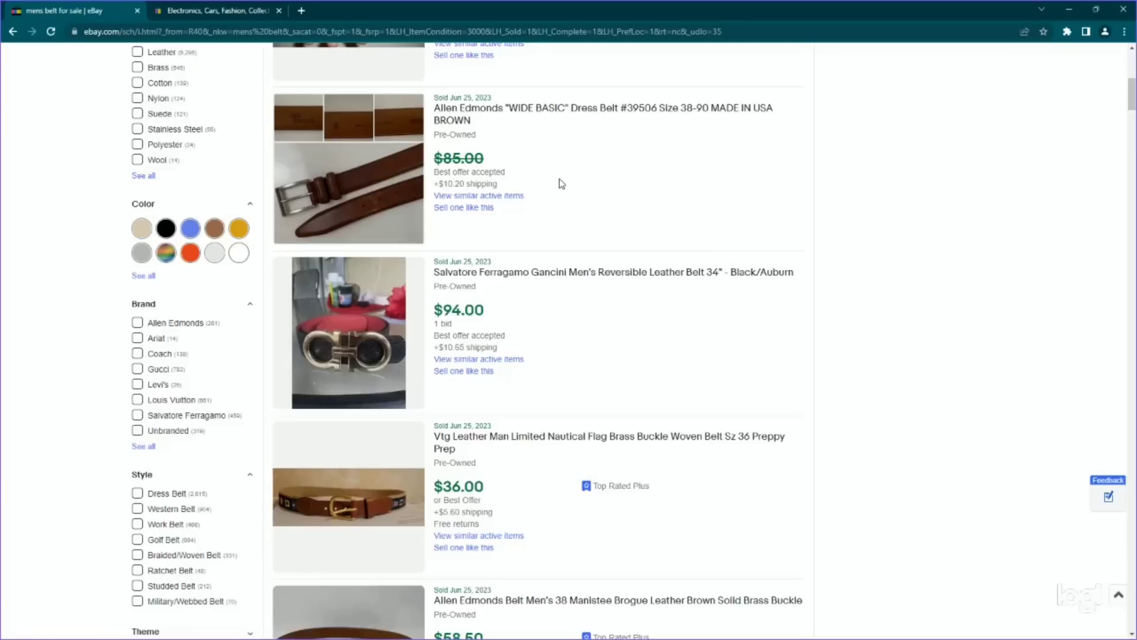
mouse_move(508, 172)
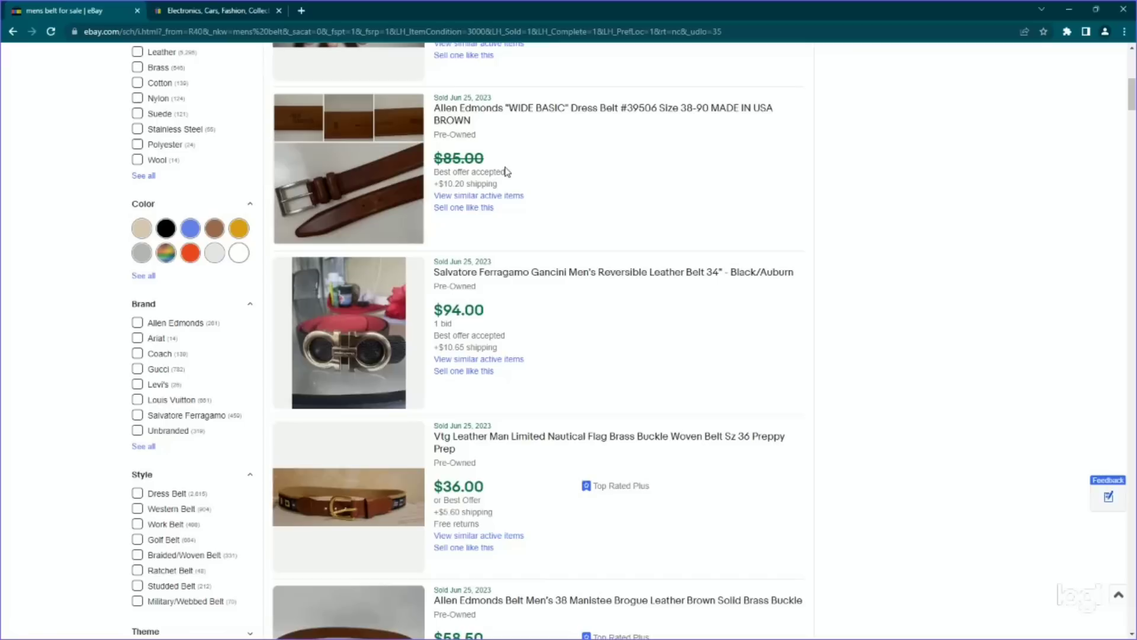
mouse_move(488, 160)
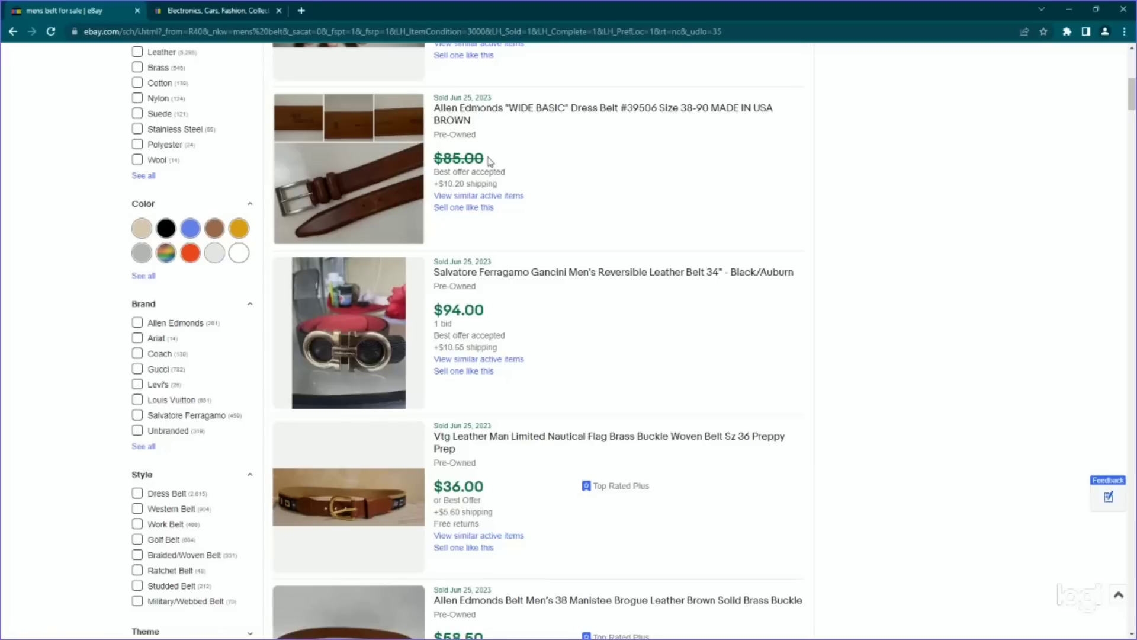
mouse_move(528, 121)
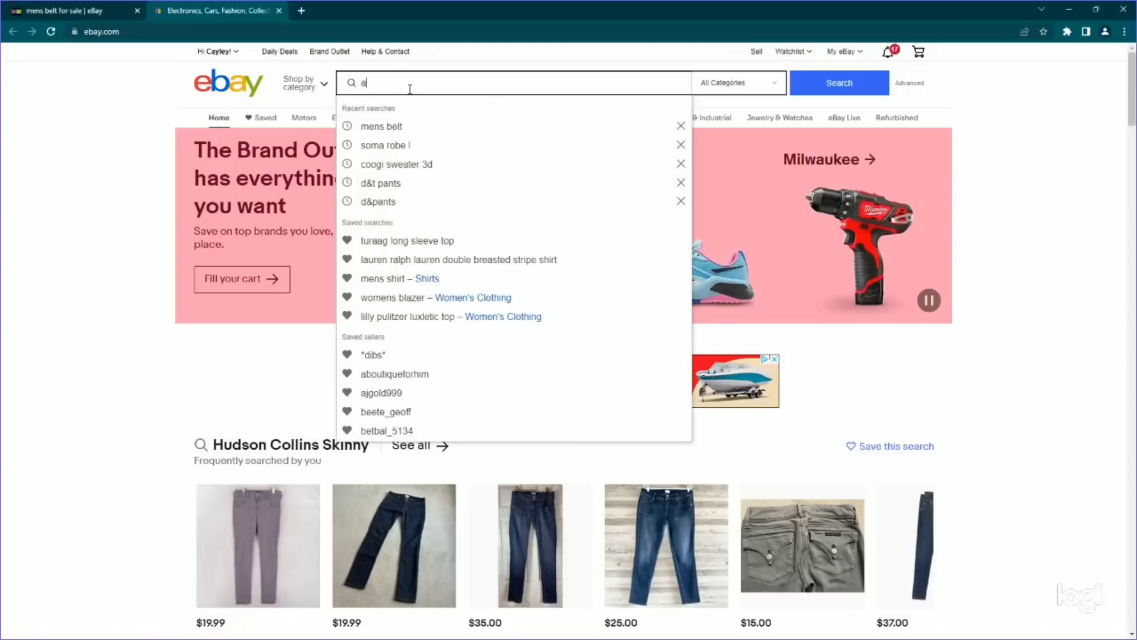
- Search eBay for 'allen edmonds leather belt', returning 207 results in Belts
type("lle")
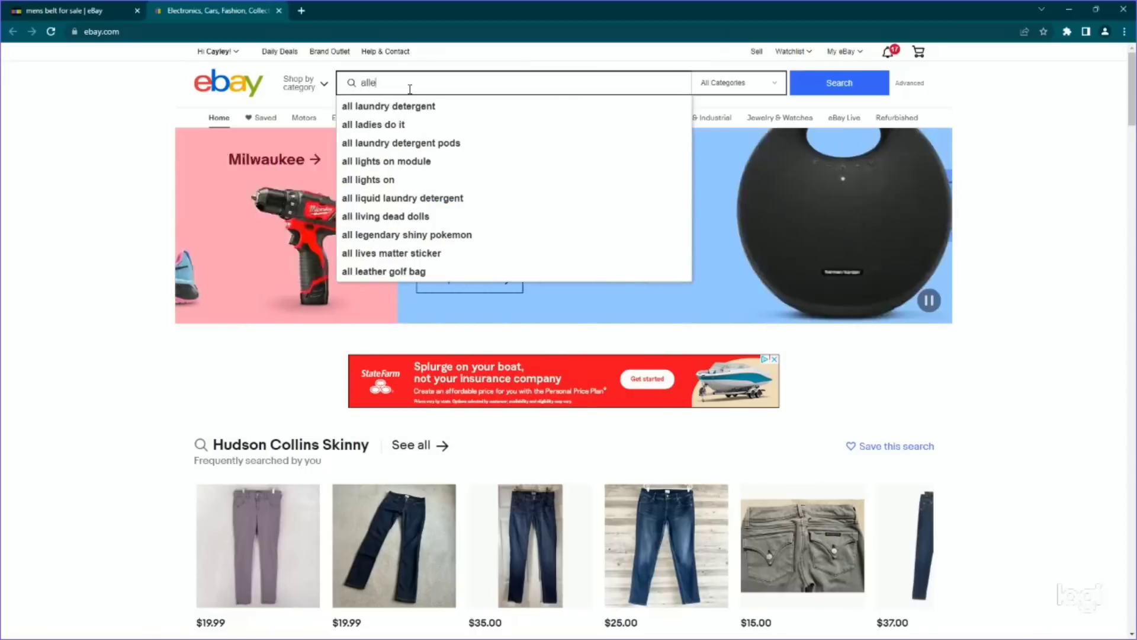
type("llen edmonds leather belt")
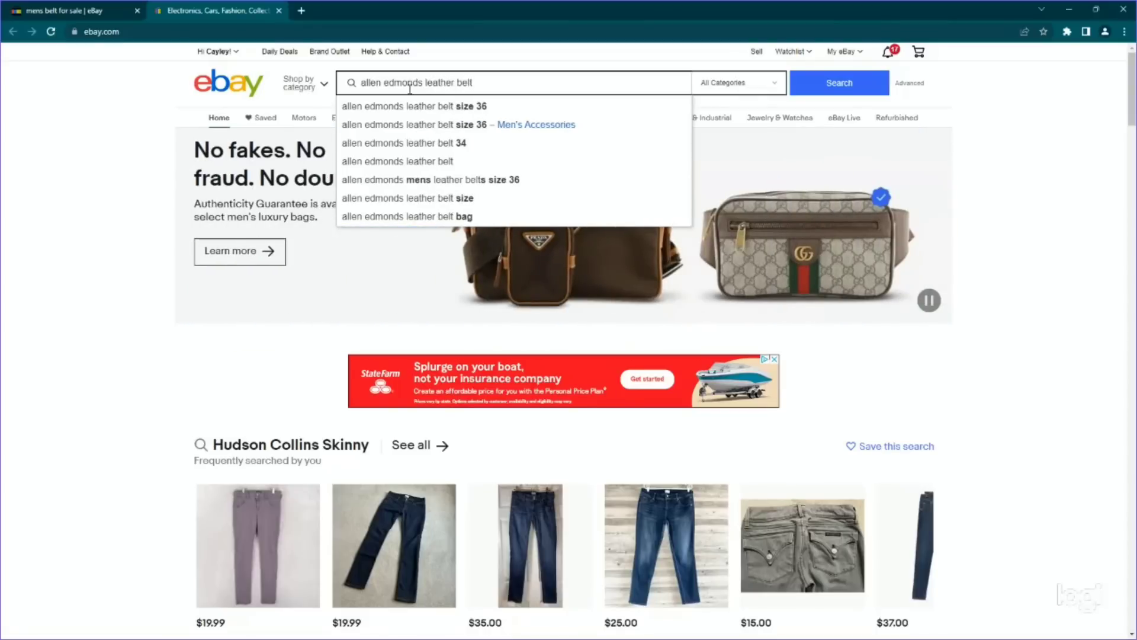
left_click(839, 82)
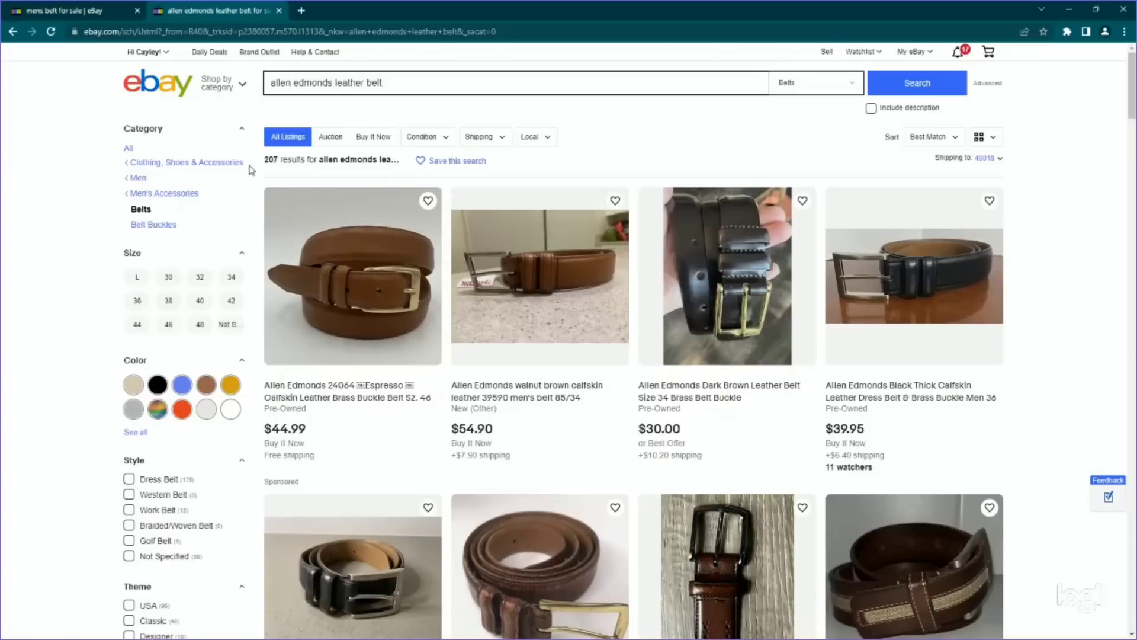
mouse_move(122, 194)
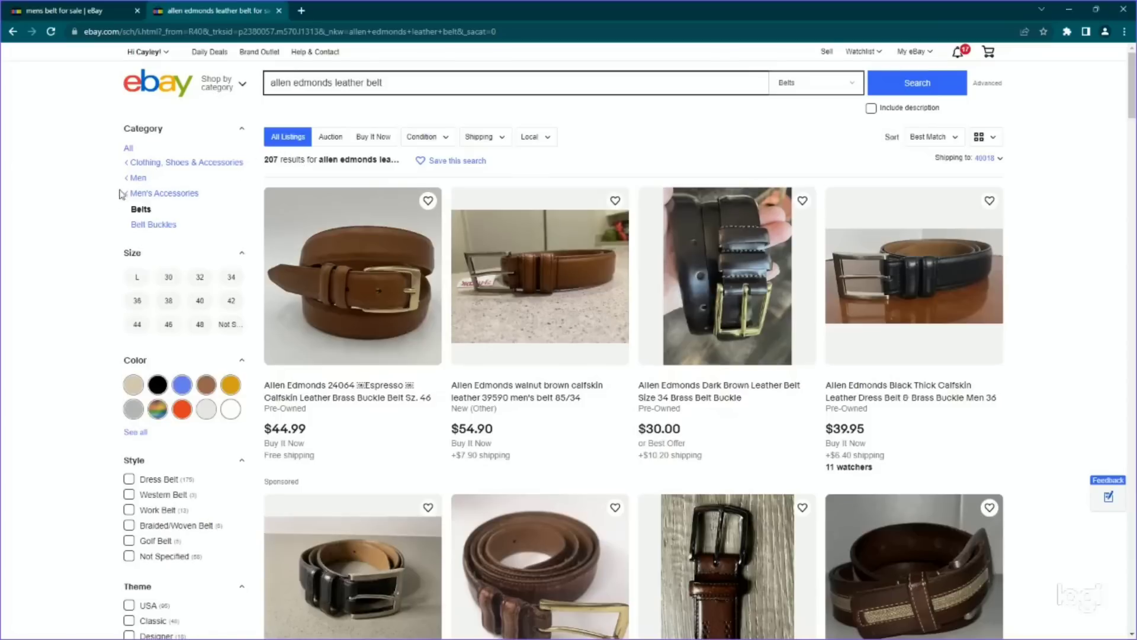
- Scroll the sidebar toward the Condition filter for the Allen Edmonds belt results
scroll("down", 3)
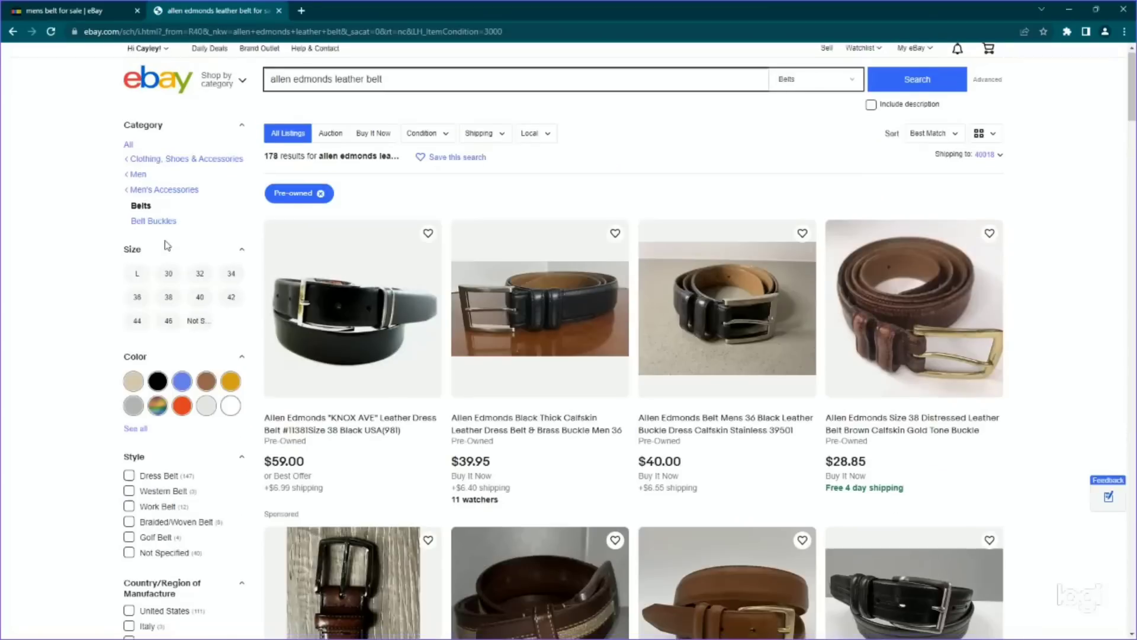
scroll("down", 3)
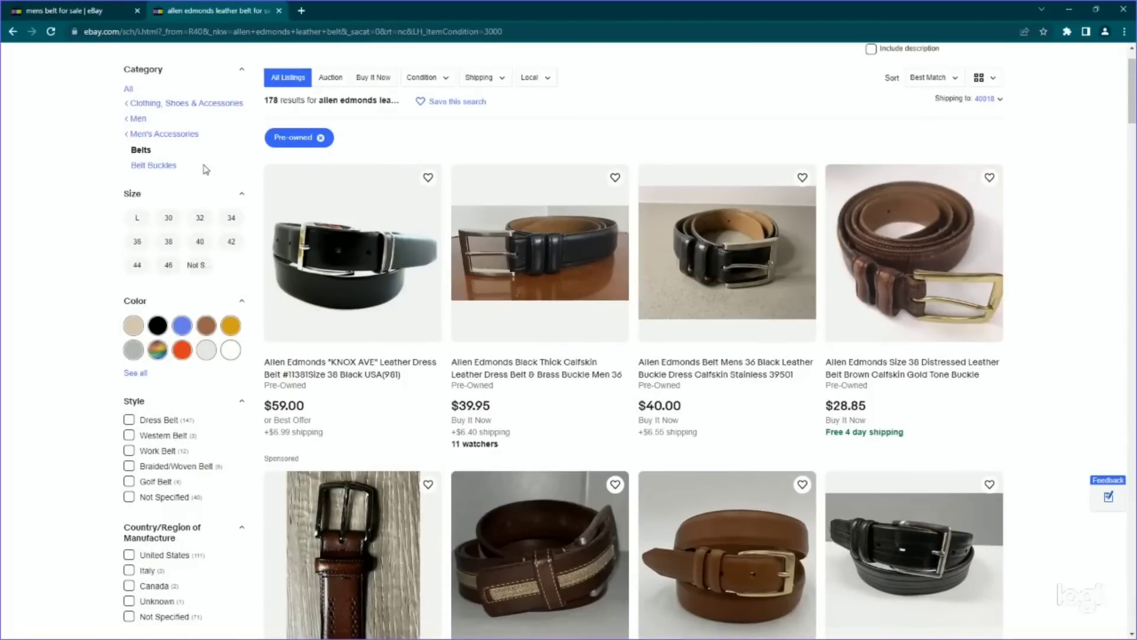
scroll("down", 3)
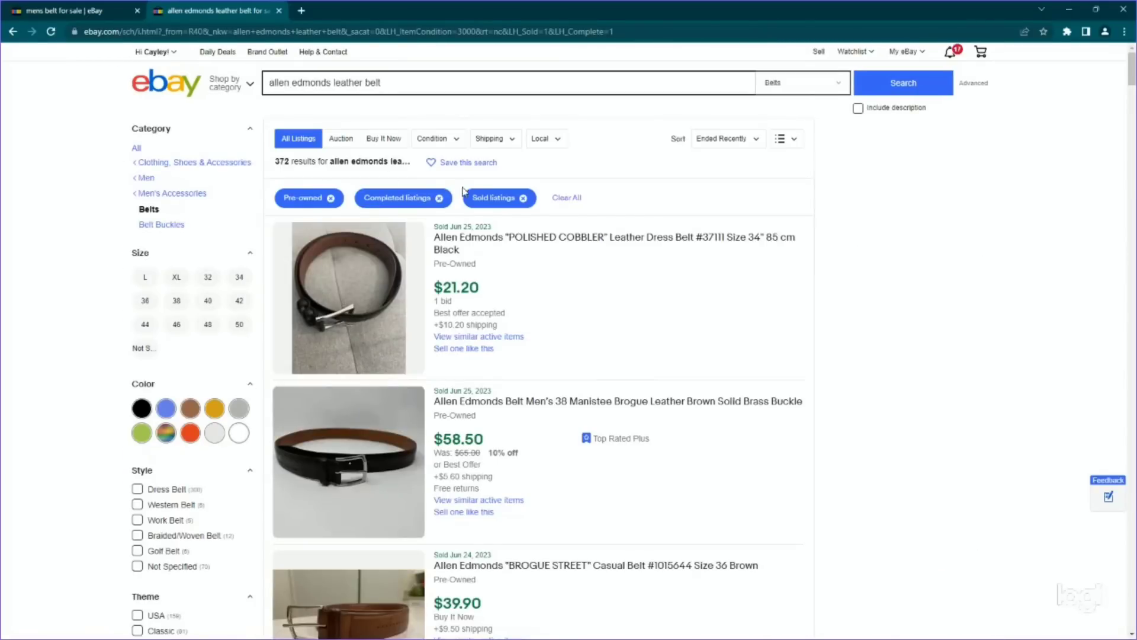
mouse_move(619, 196)
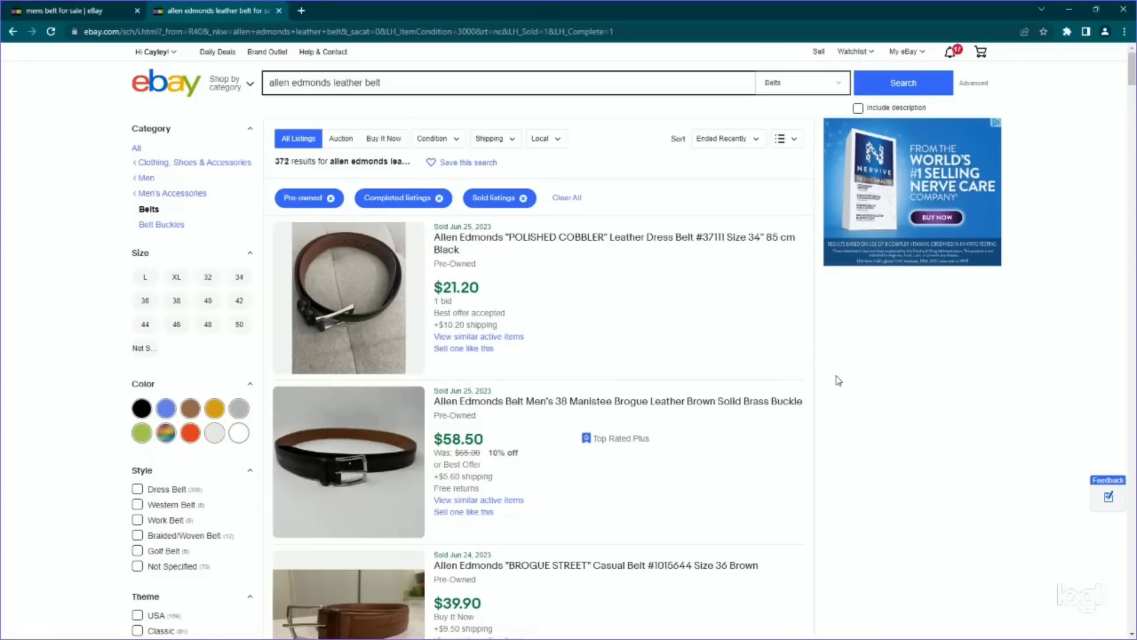
scroll("down", 3)
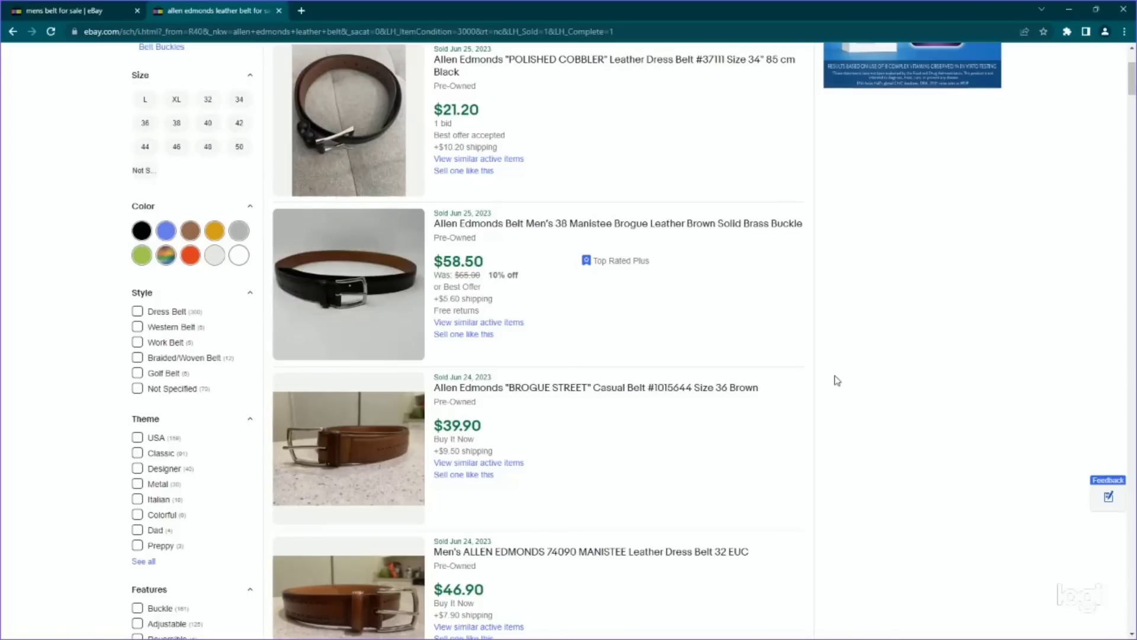
scroll("down", 3)
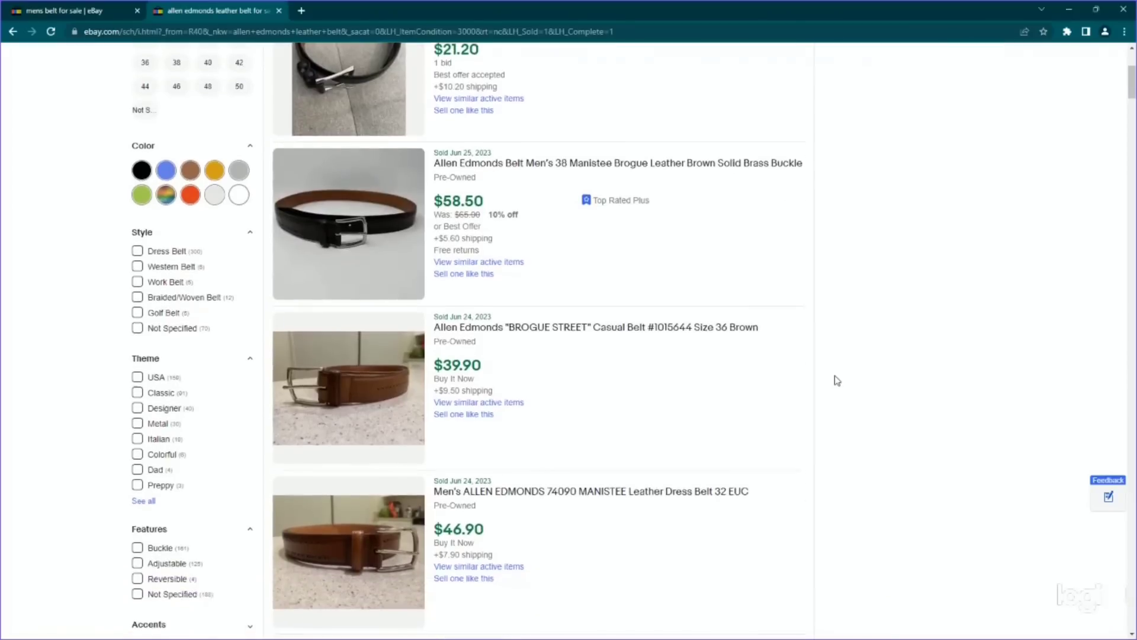
scroll("down", 3)
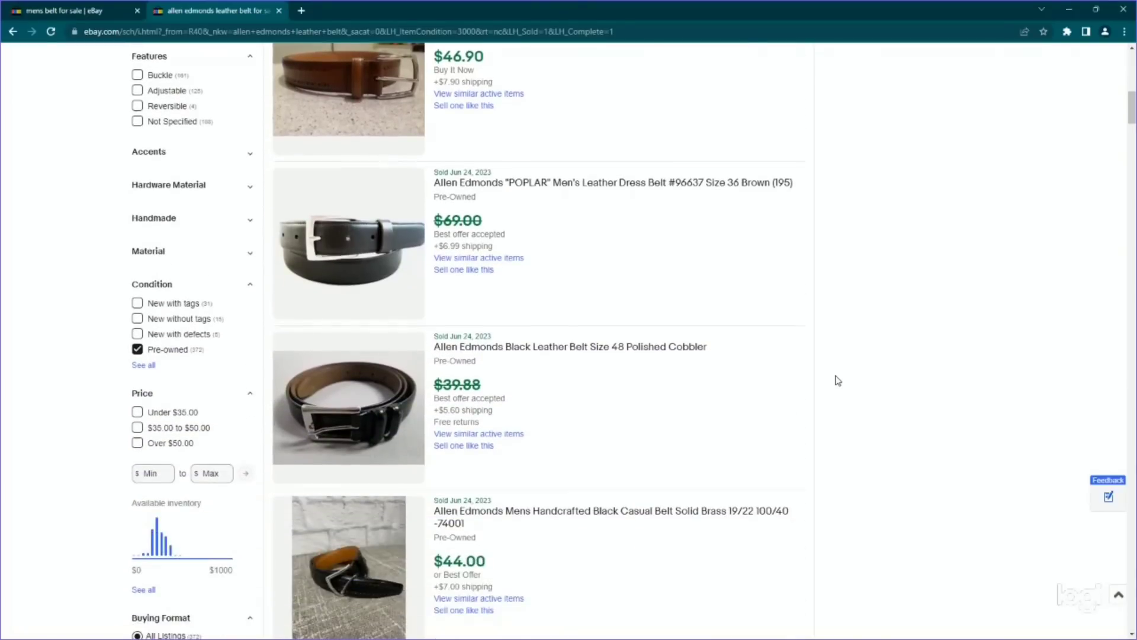
scroll("down", 3)
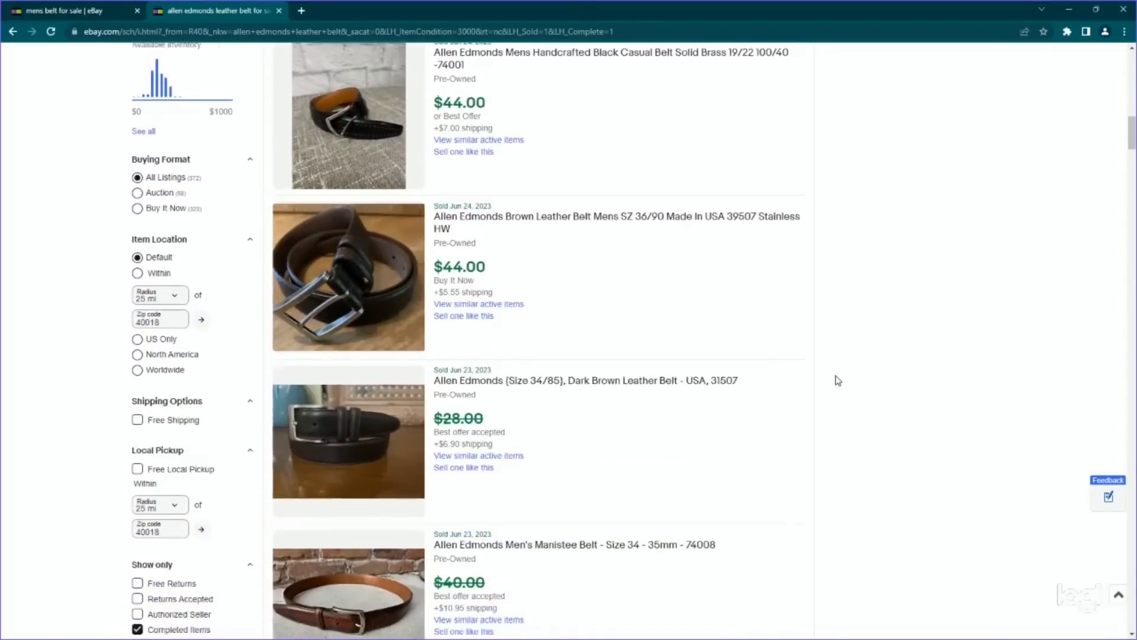
scroll("down", 3)
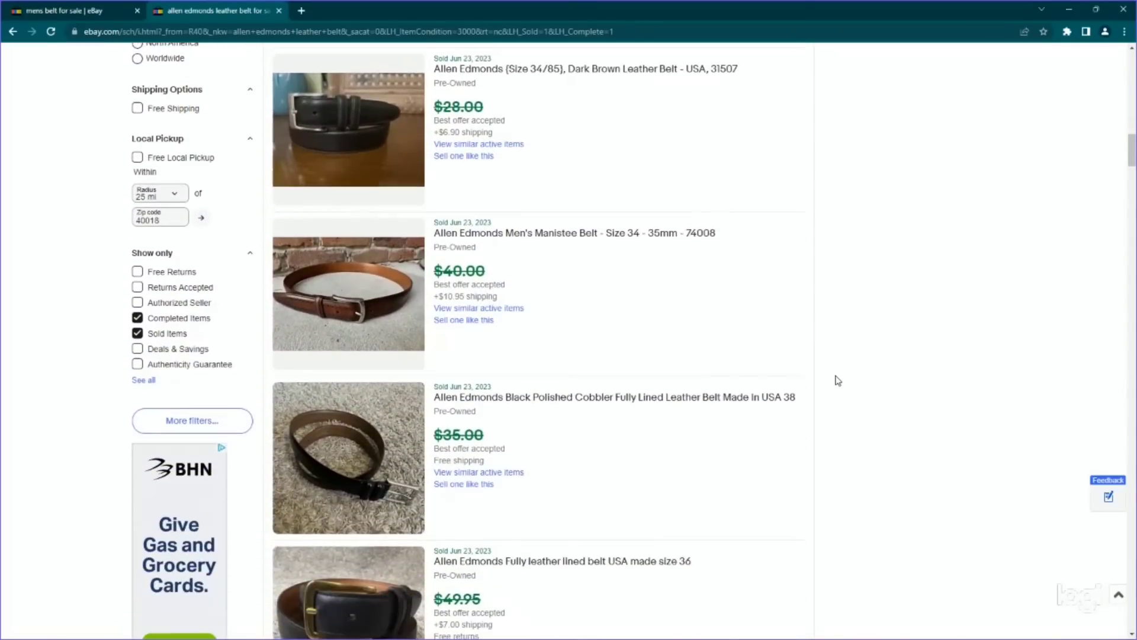
scroll("down", 3)
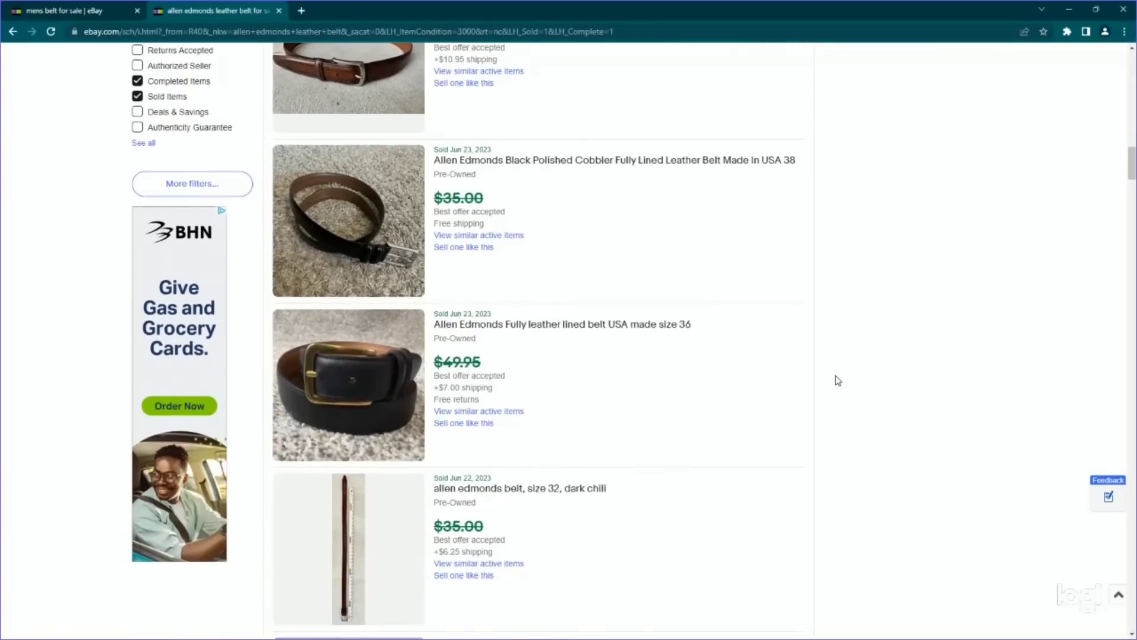
scroll("down", 3)
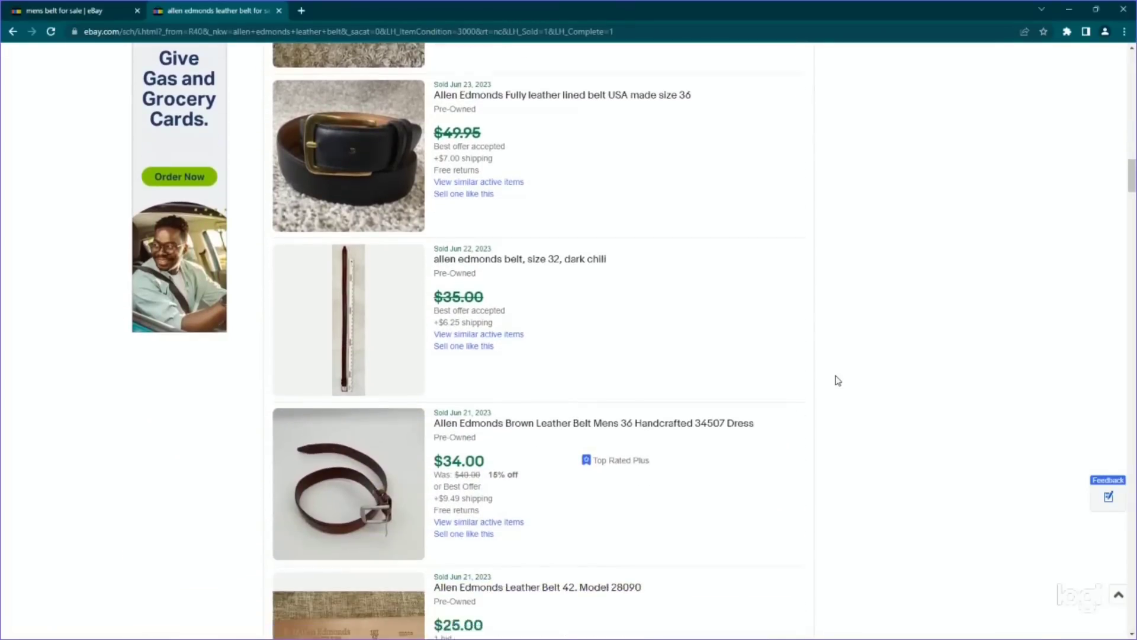
scroll("down", 3)
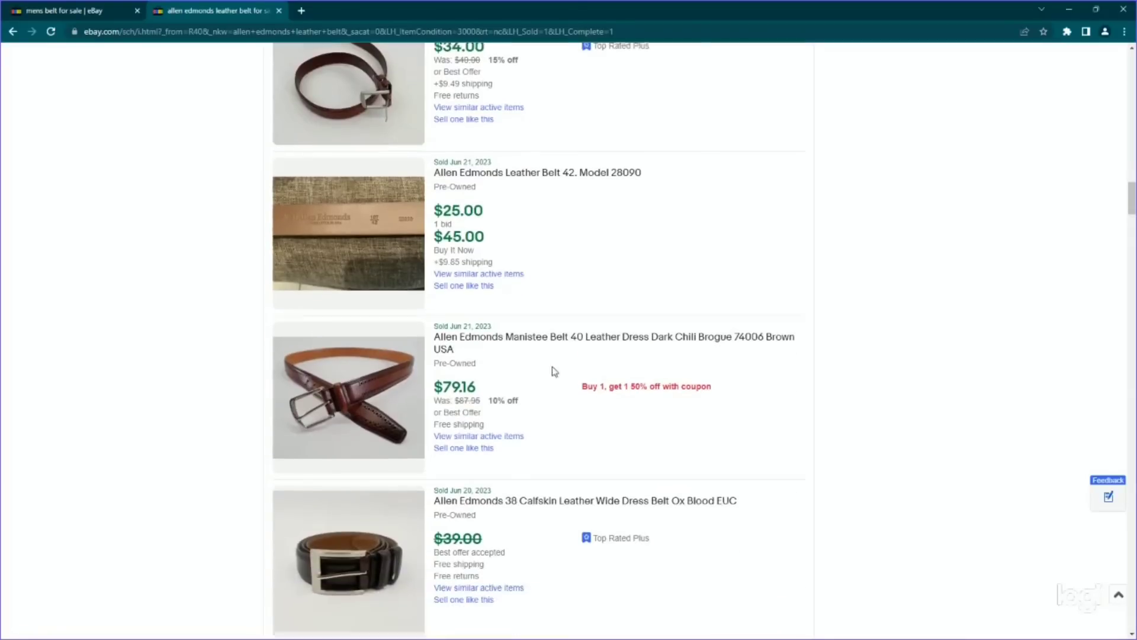
scroll("down", 3)
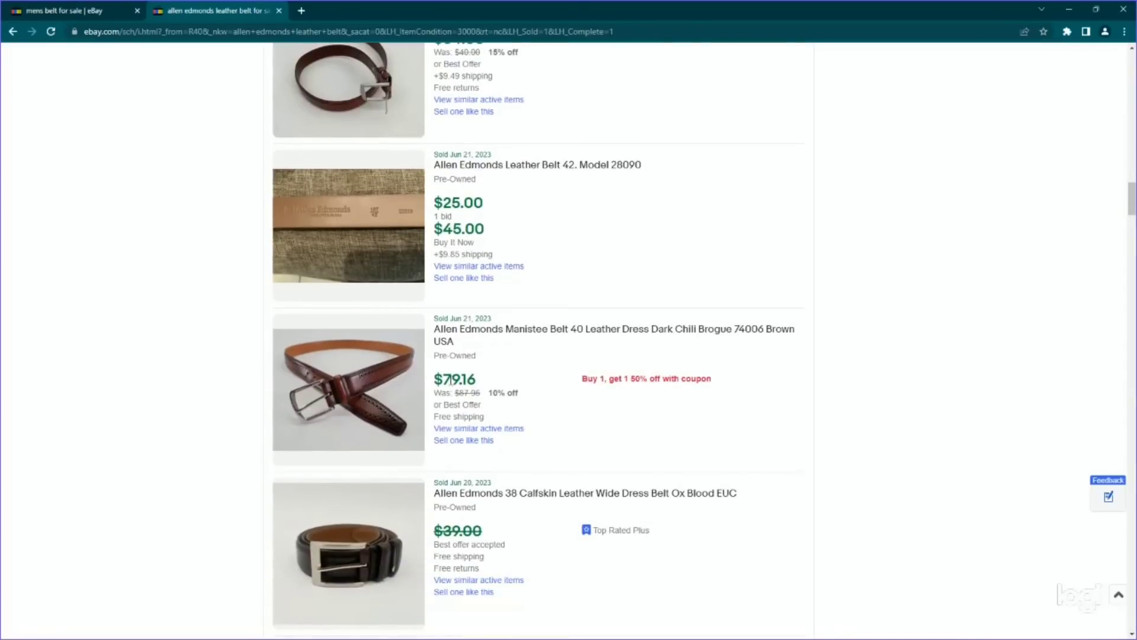
mouse_move(824, 404)
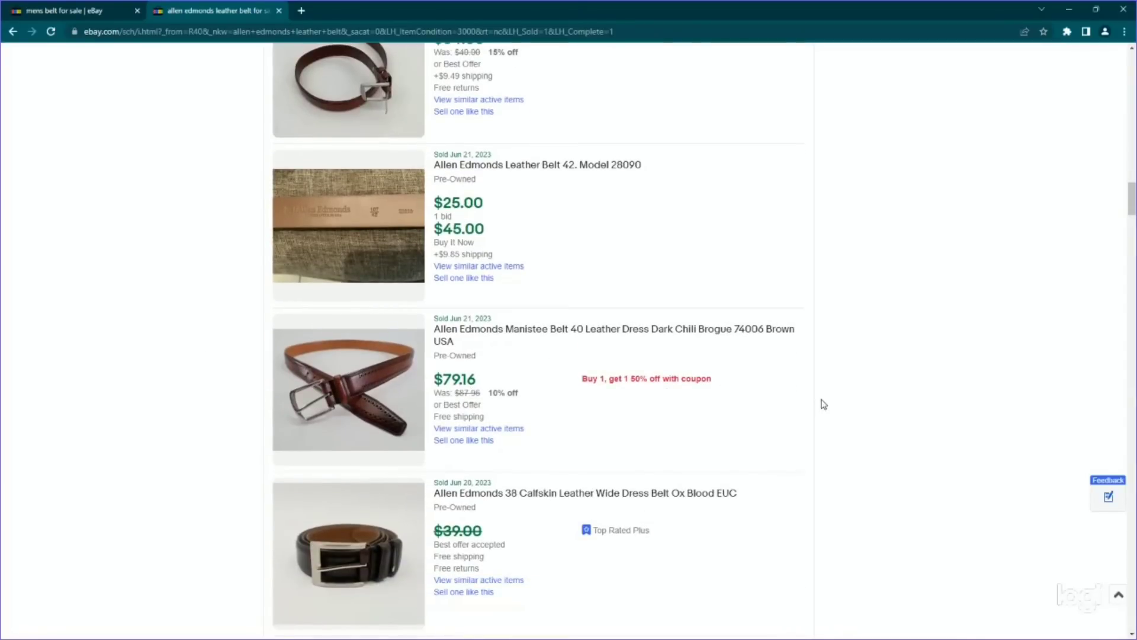
scroll("down", 3)
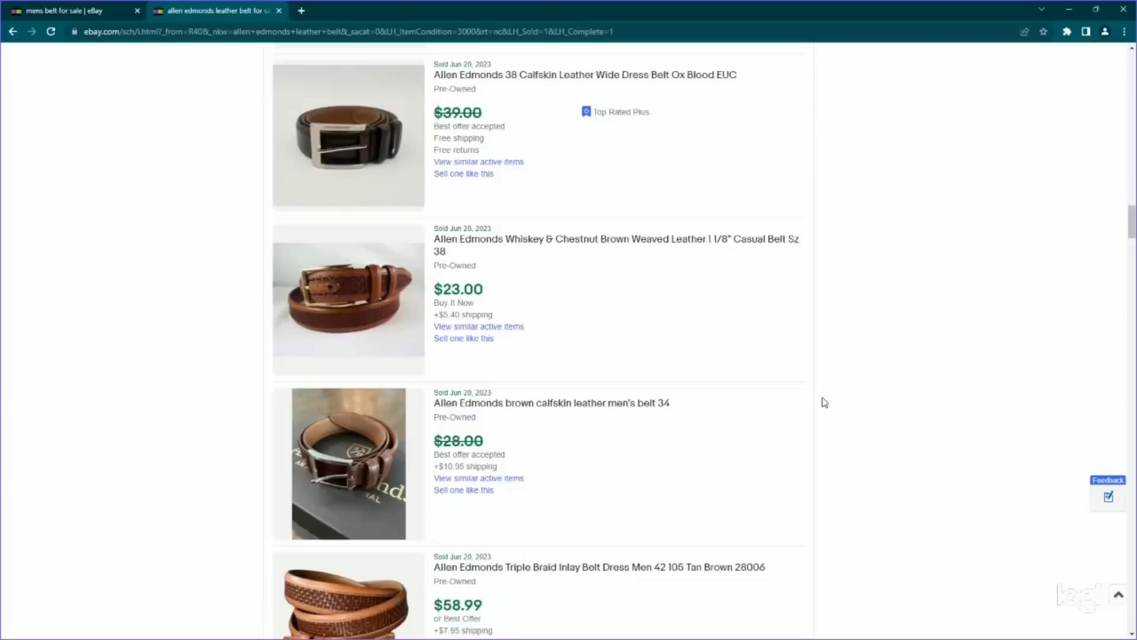
scroll("down", 3)
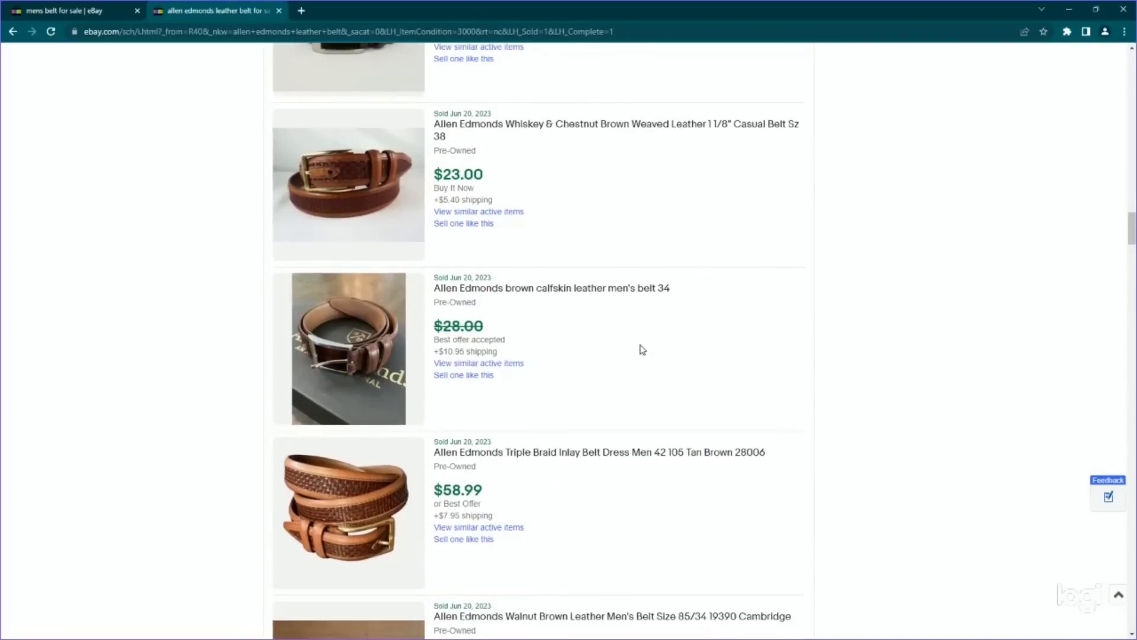
scroll("up", 3)
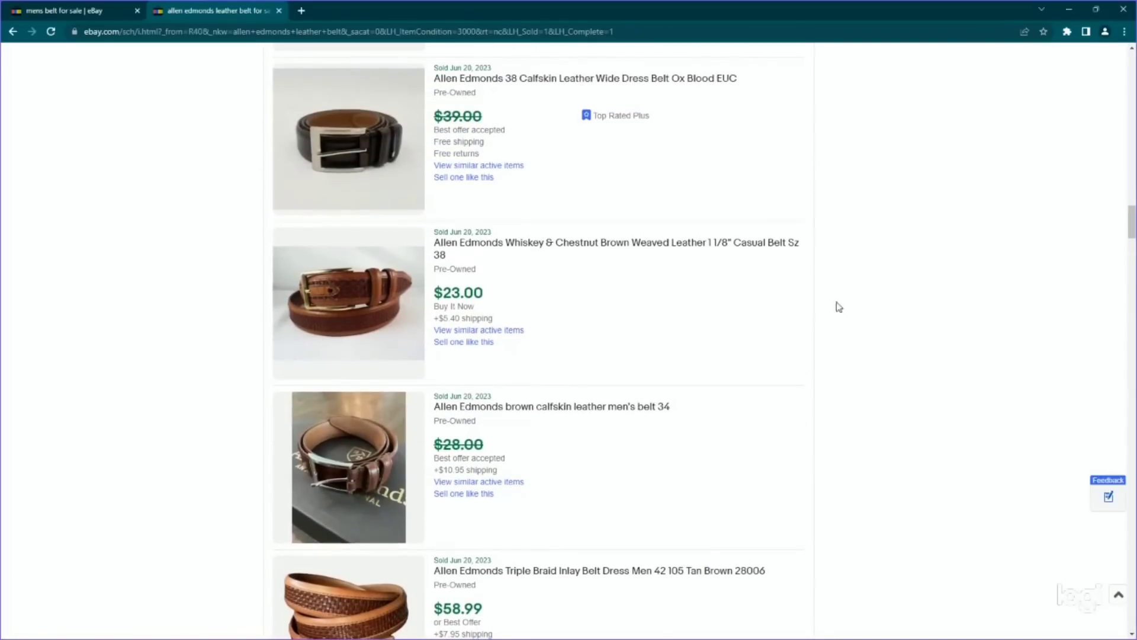
scroll("down", 3)
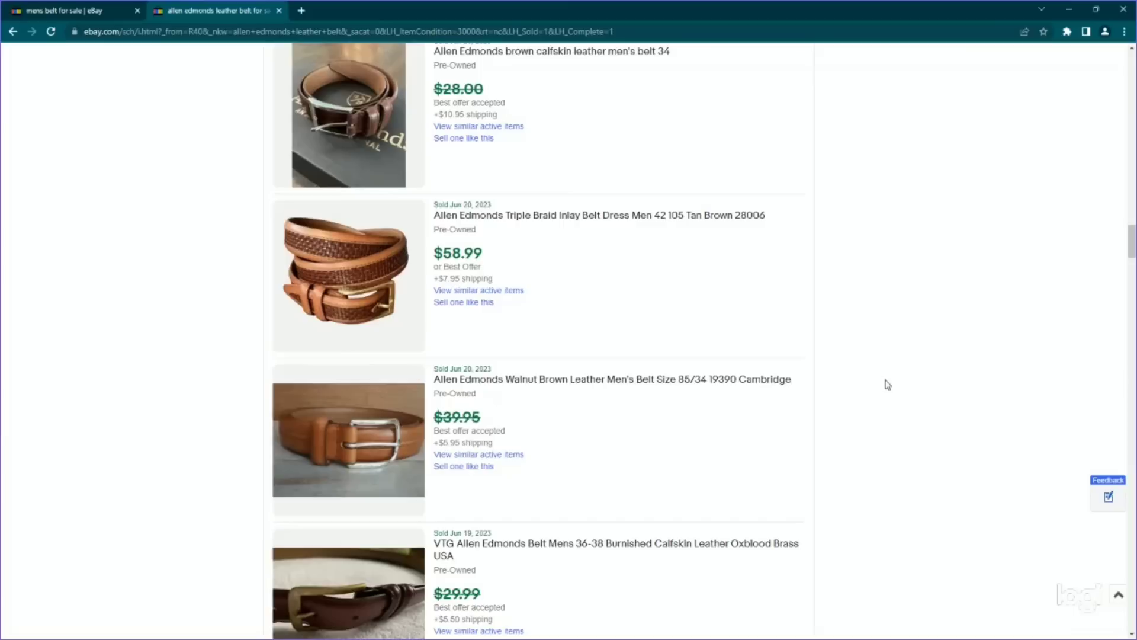
scroll("down", 3)
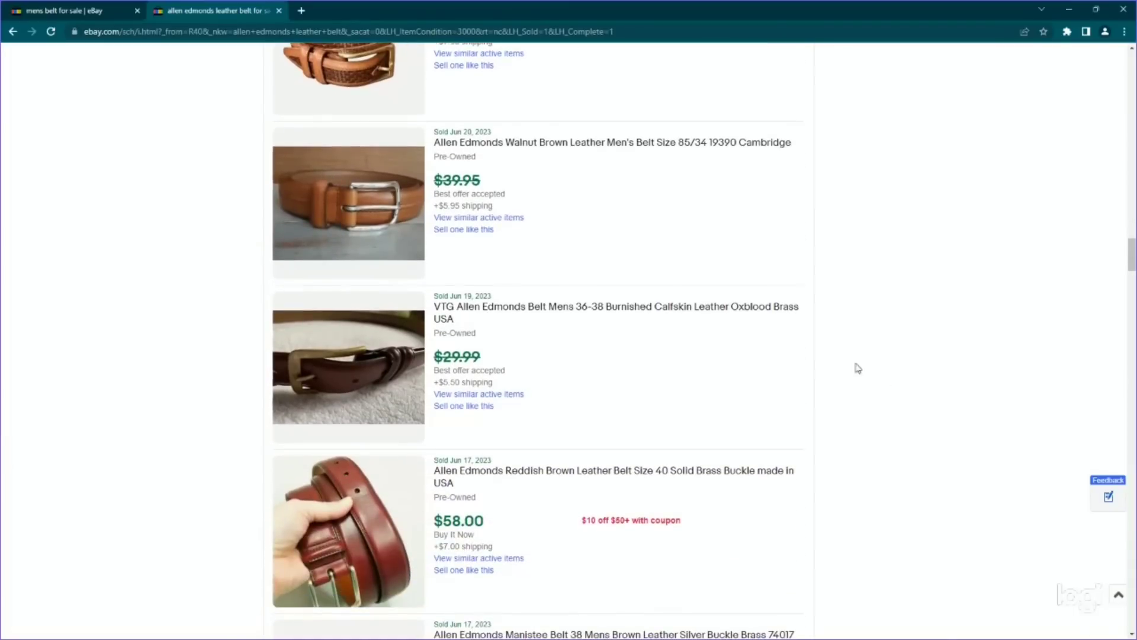
scroll("down", 3)
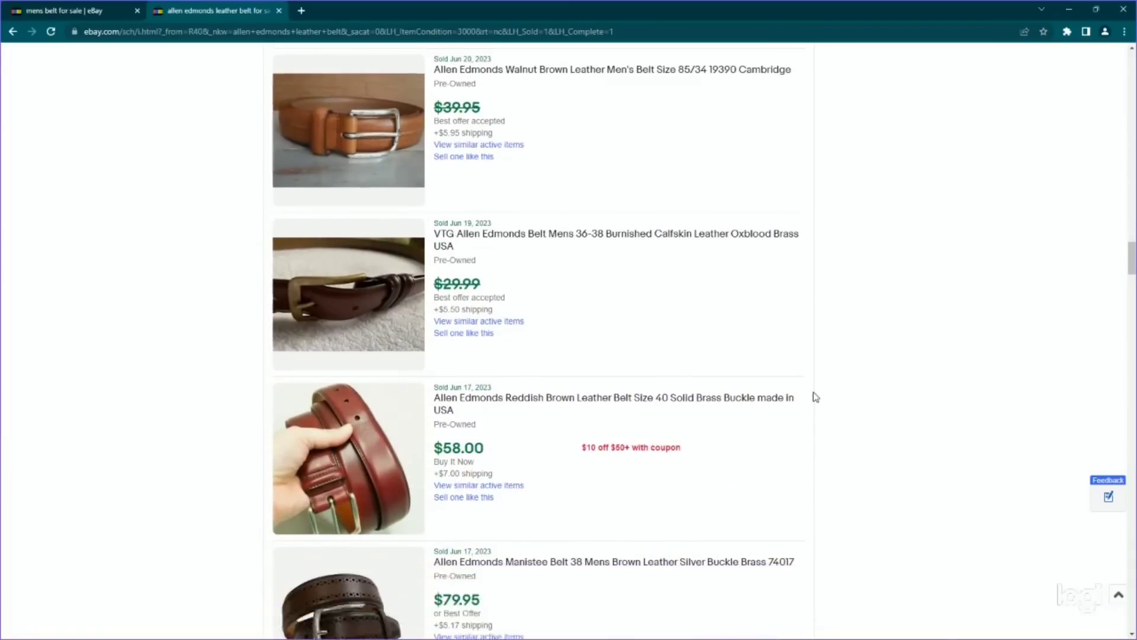
scroll("down", 3)
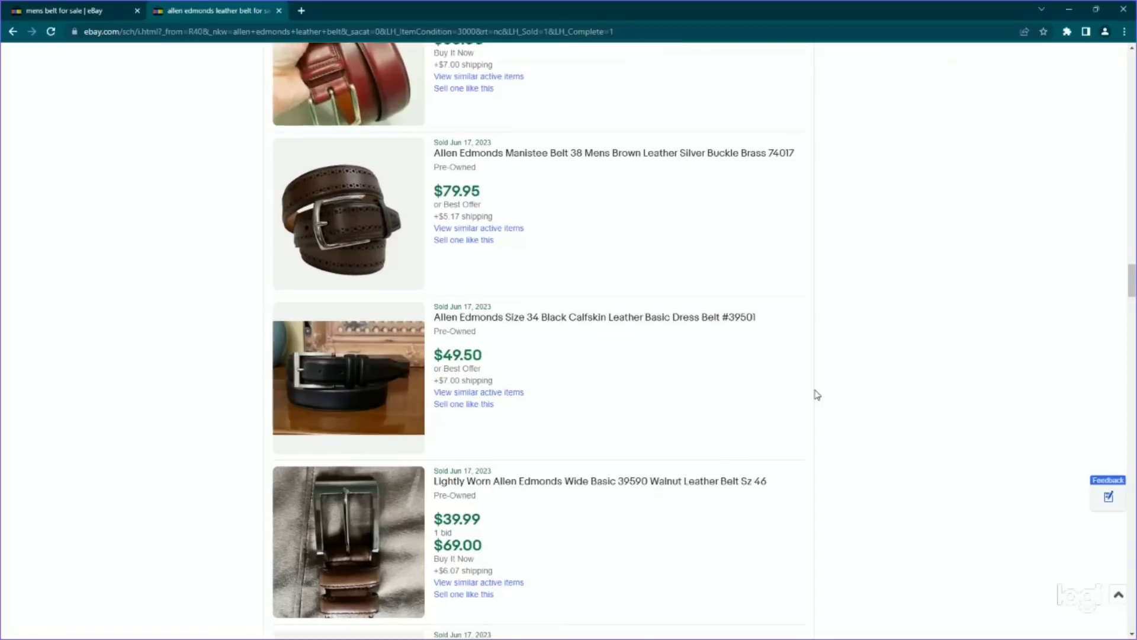
scroll("down", 3)
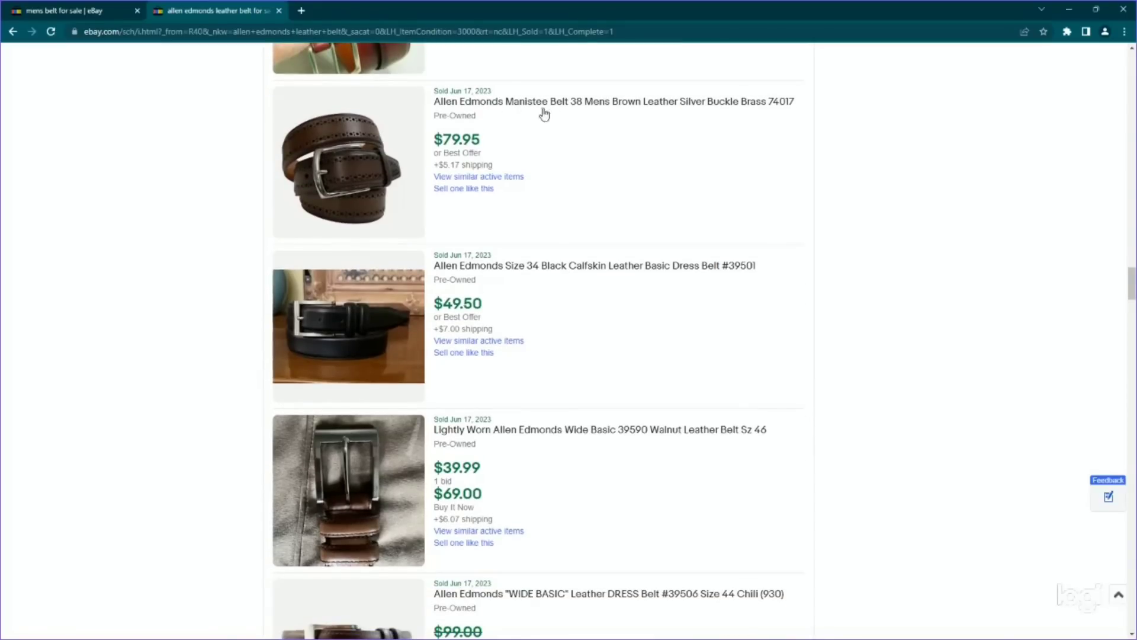
scroll("down", 3)
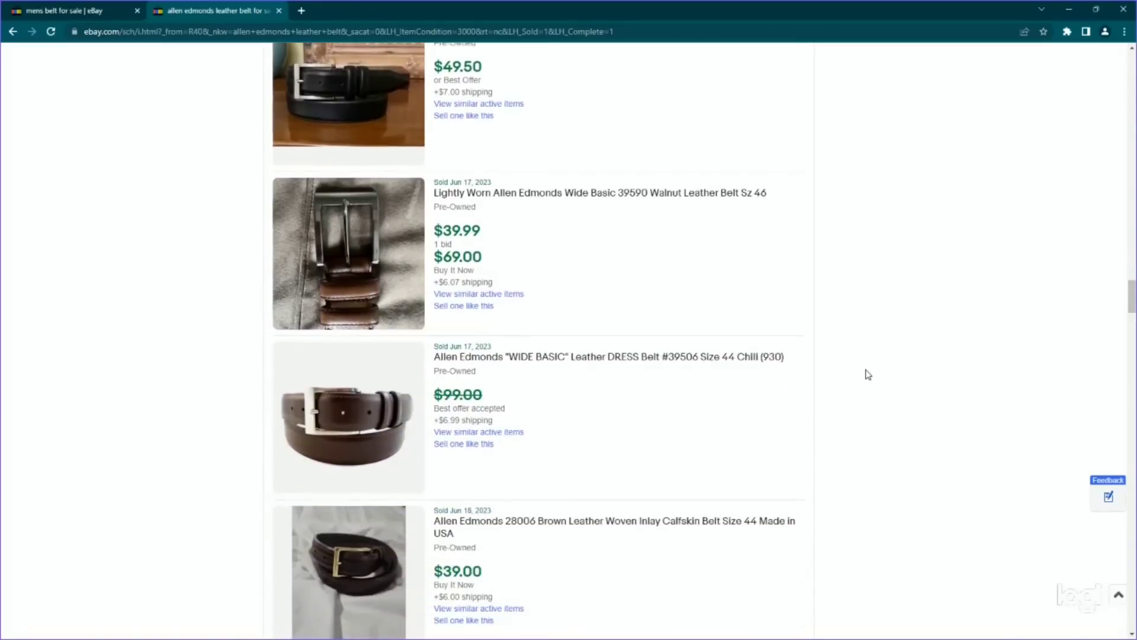
scroll("down", 3)
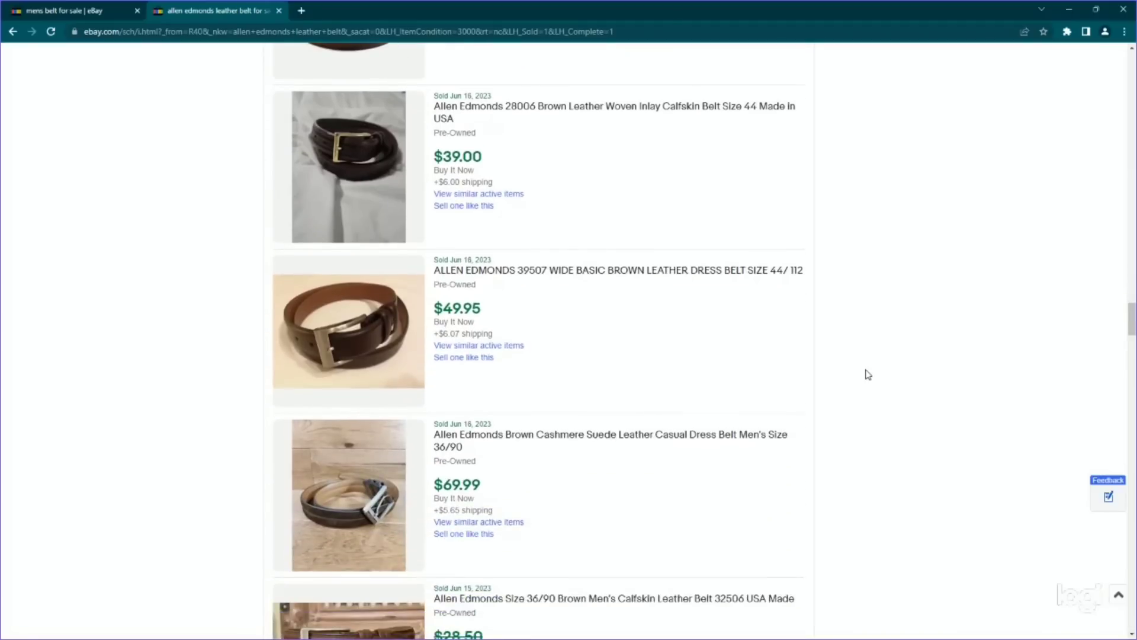
scroll("down", 3)
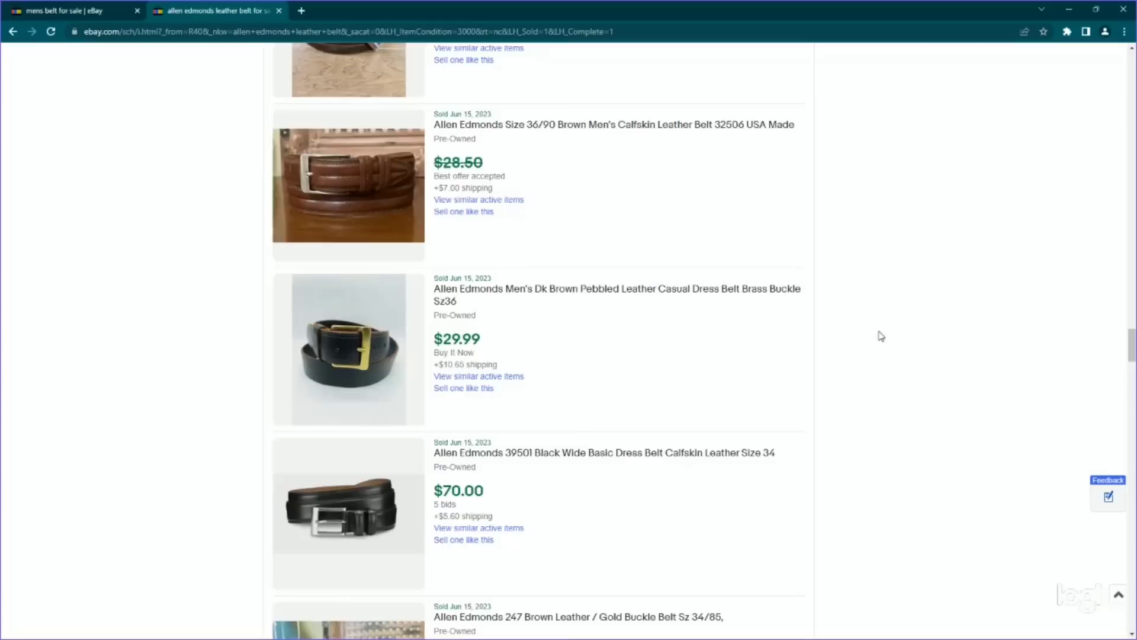
mouse_move(780, 274)
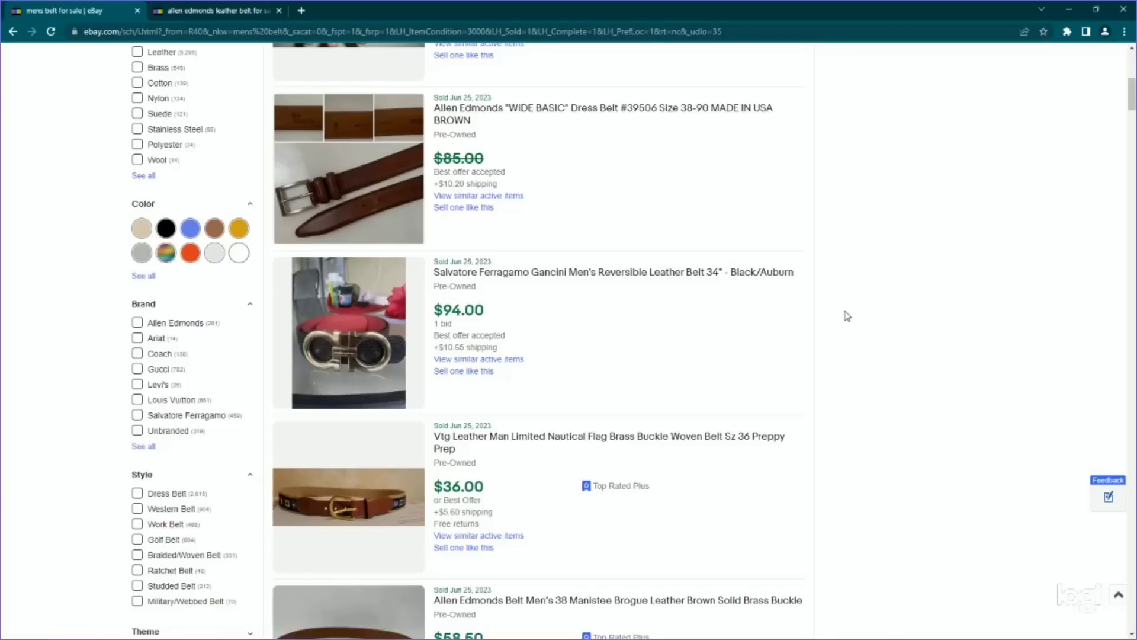
scroll("down", 3)
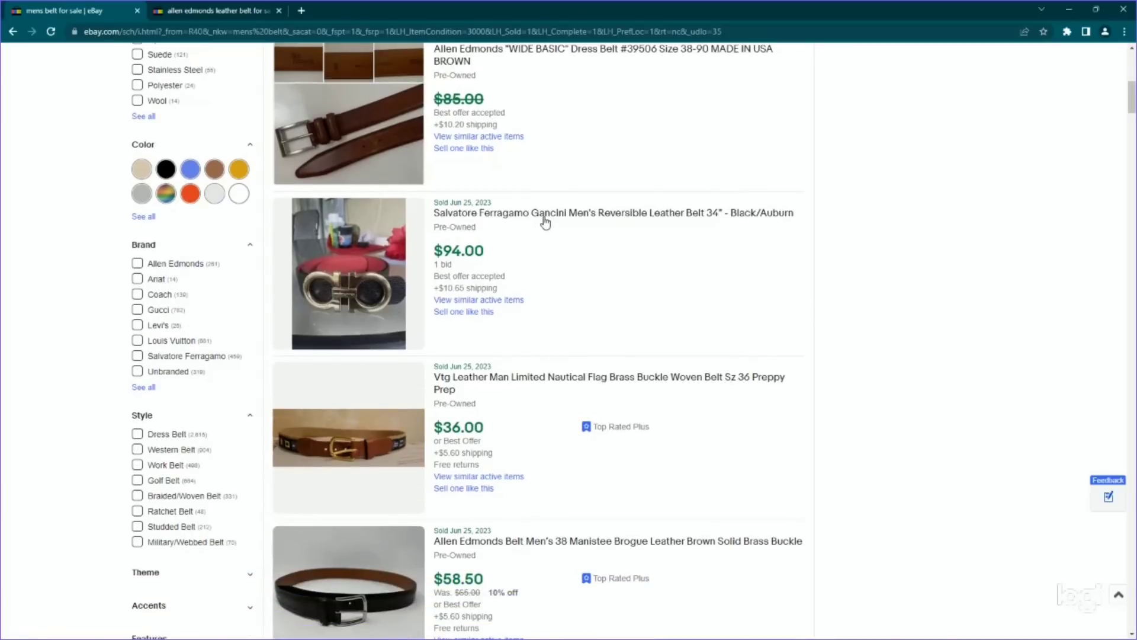
mouse_move(448, 226)
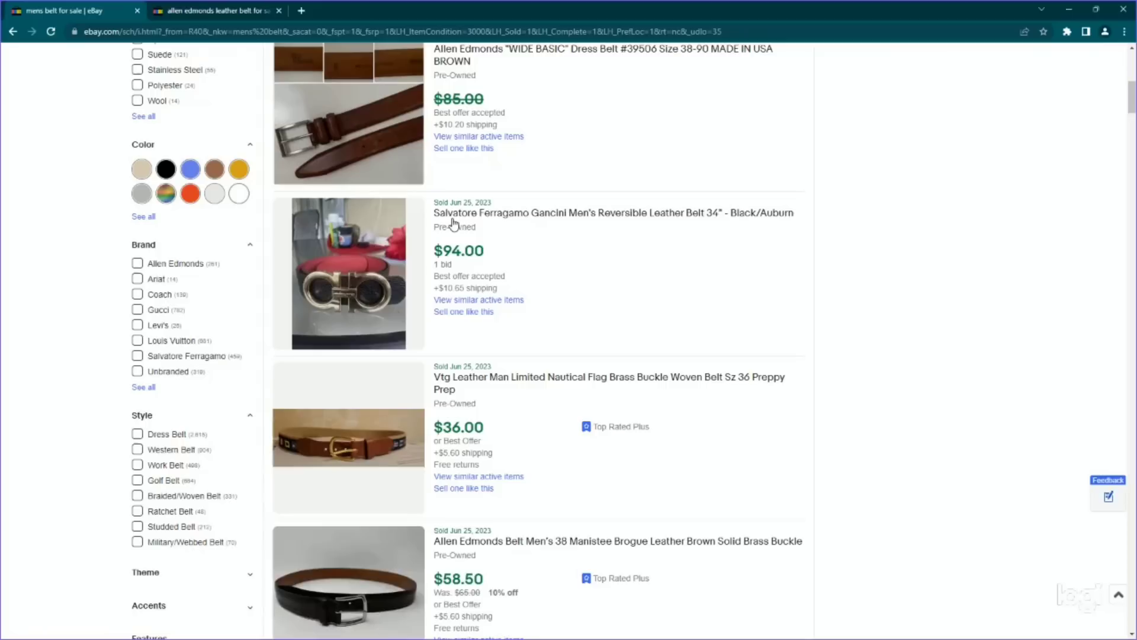
mouse_move(601, 230)
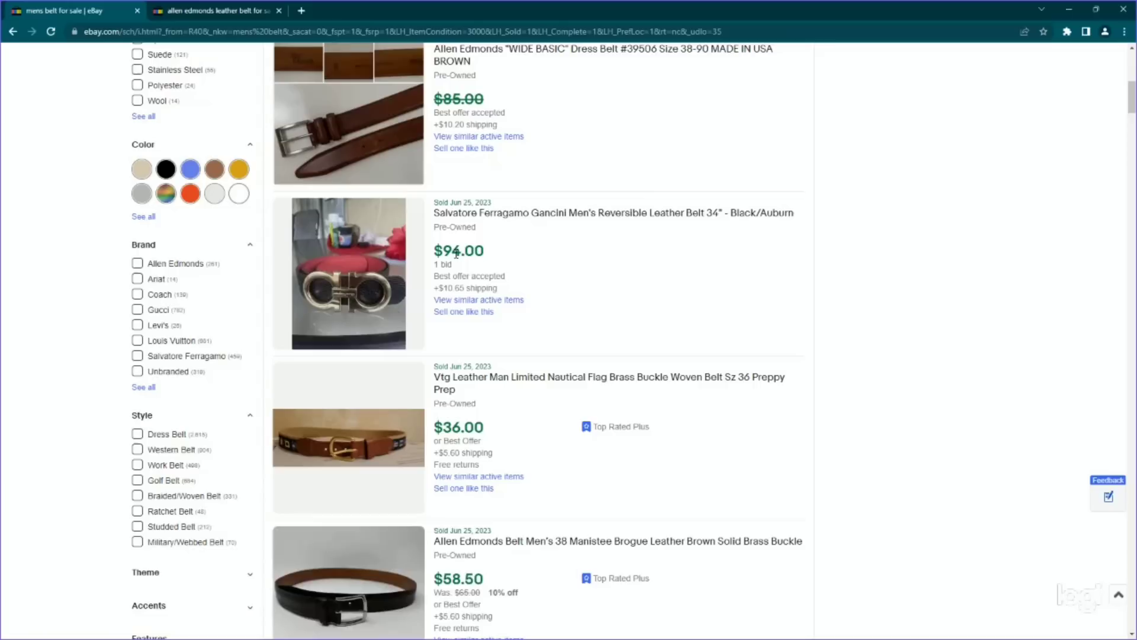
mouse_move(499, 228)
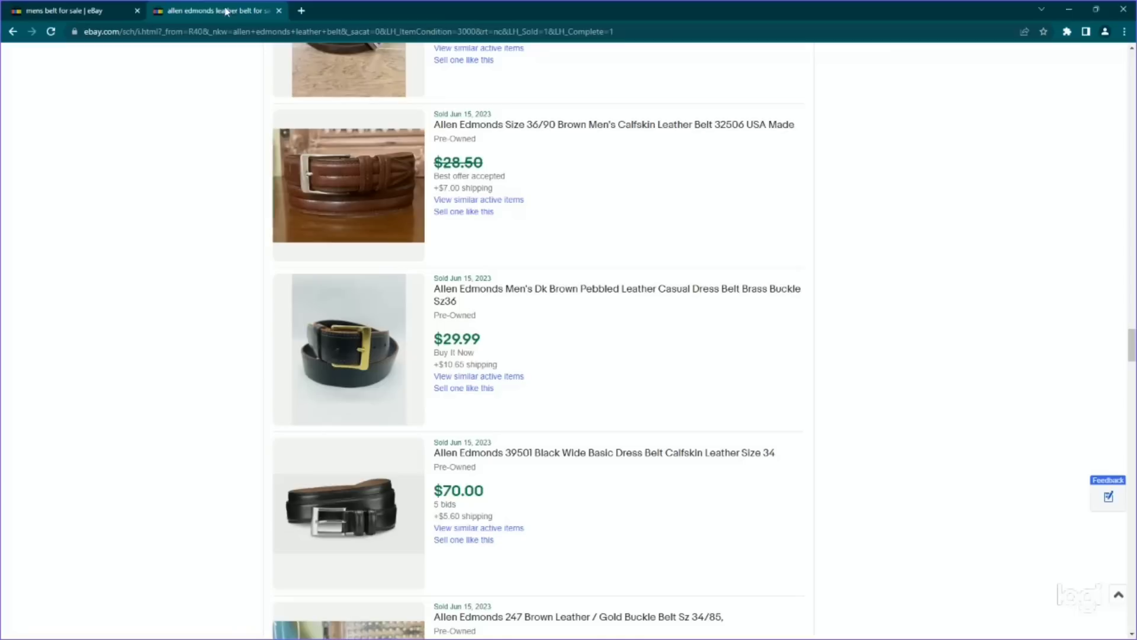
scroll("down", 3)
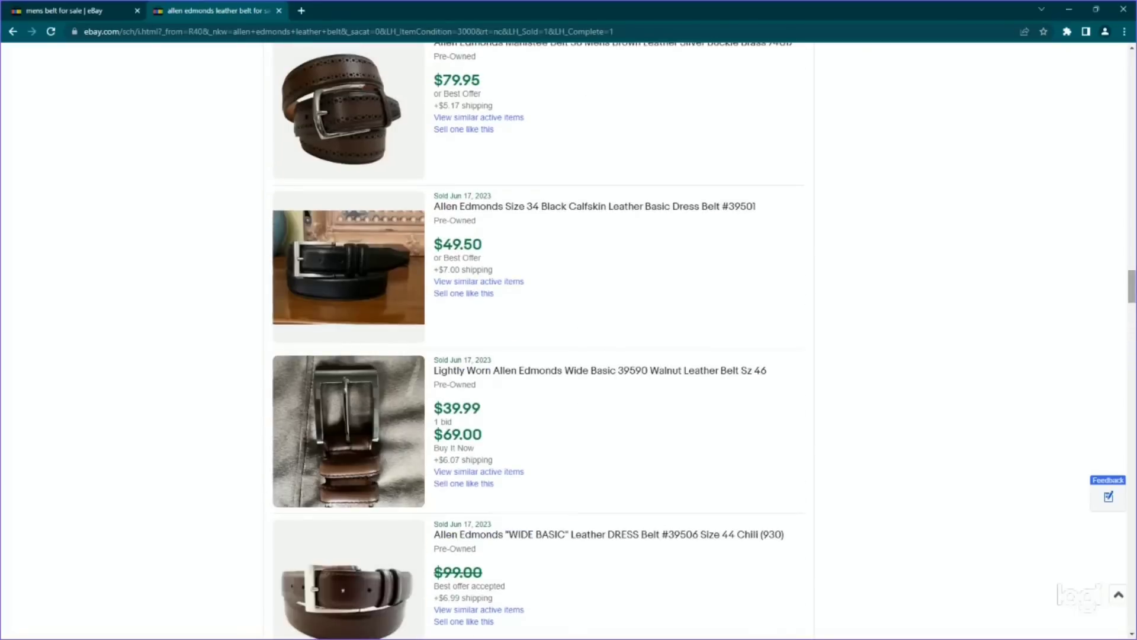
left_click(515, 81)
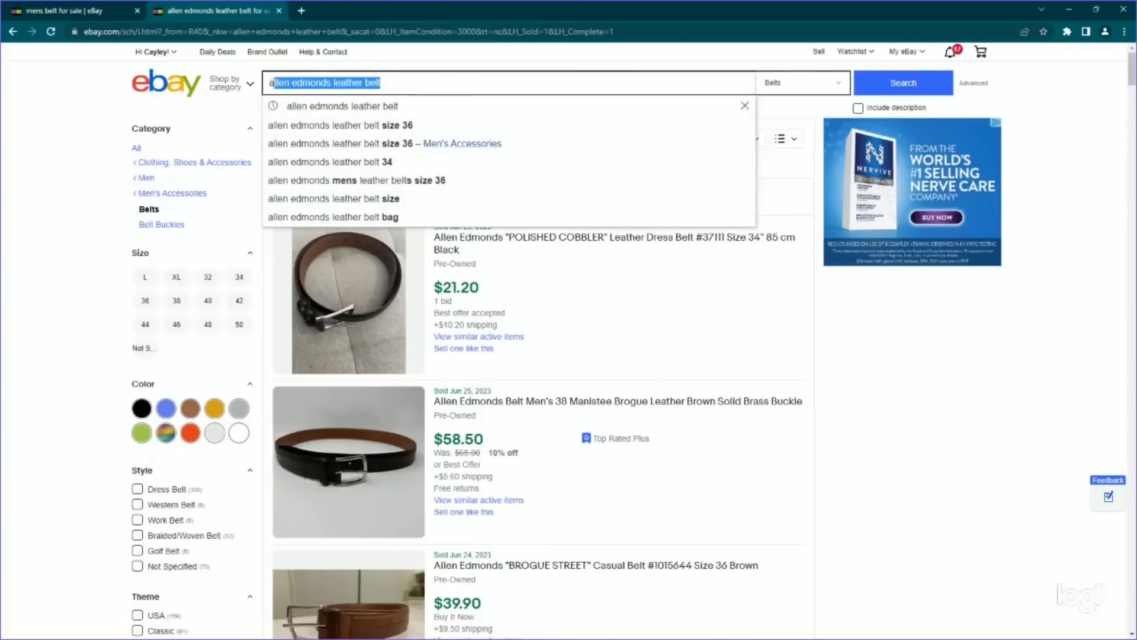
- Search 'salvatore ferragamo mens belt', clear the sold filters and limit to used items
type("salvatore ferragamo mens belt")
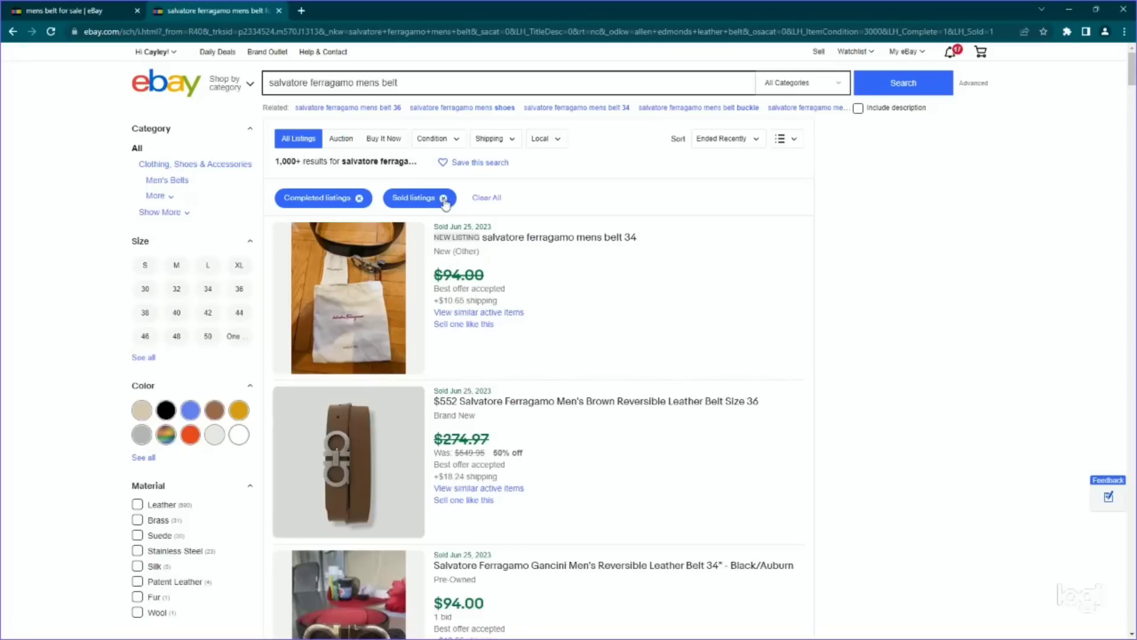
left_click(487, 198)
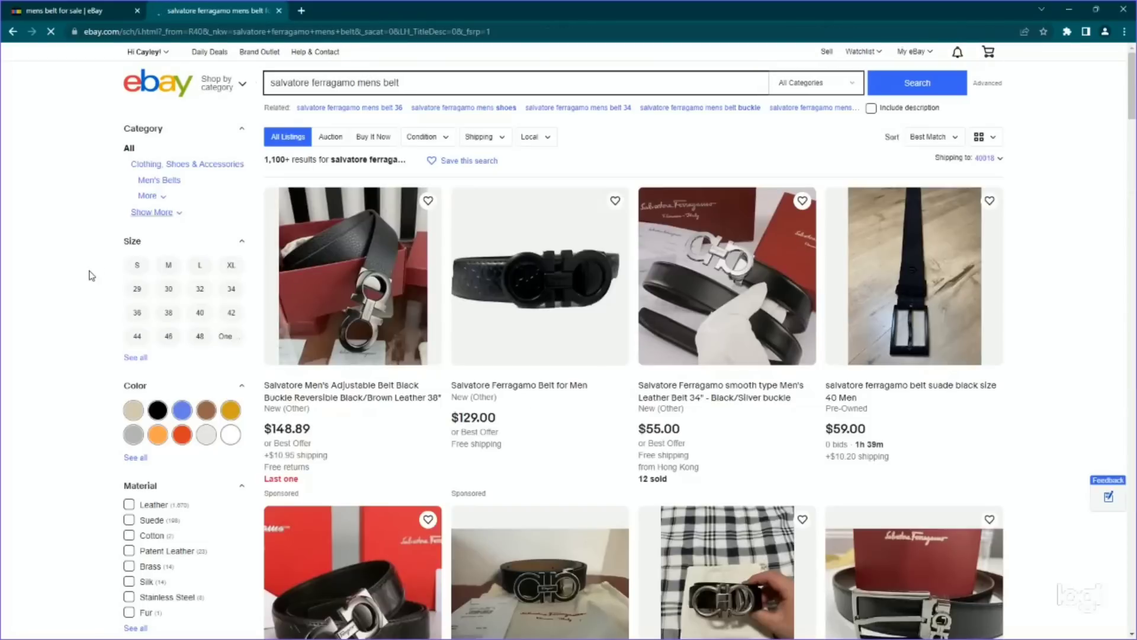
scroll("down", 3)
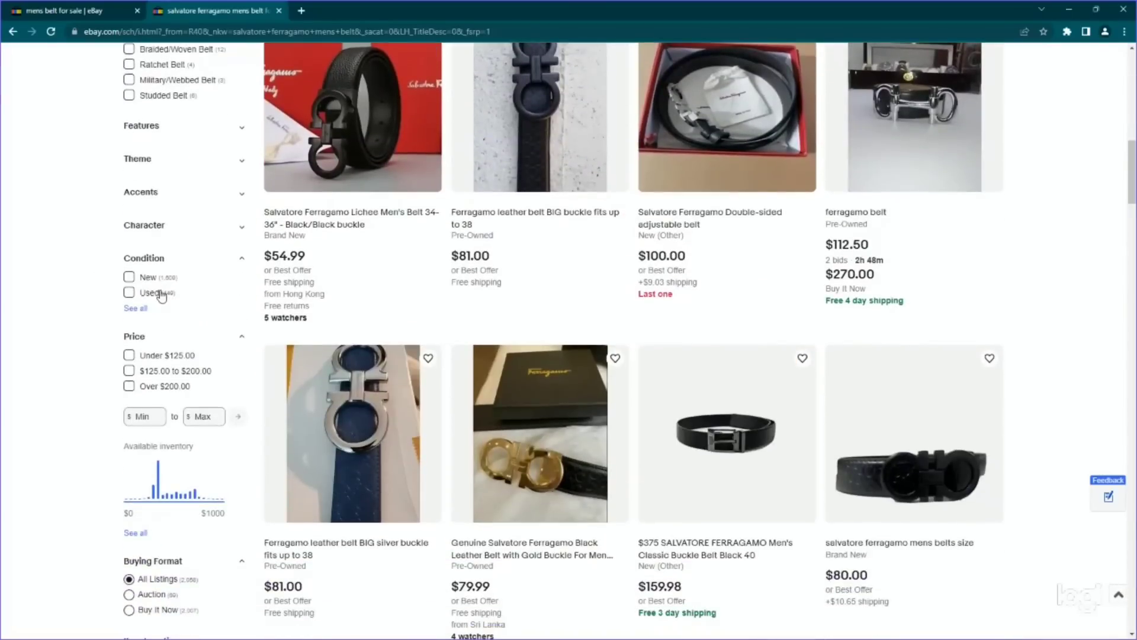
left_click(129, 293)
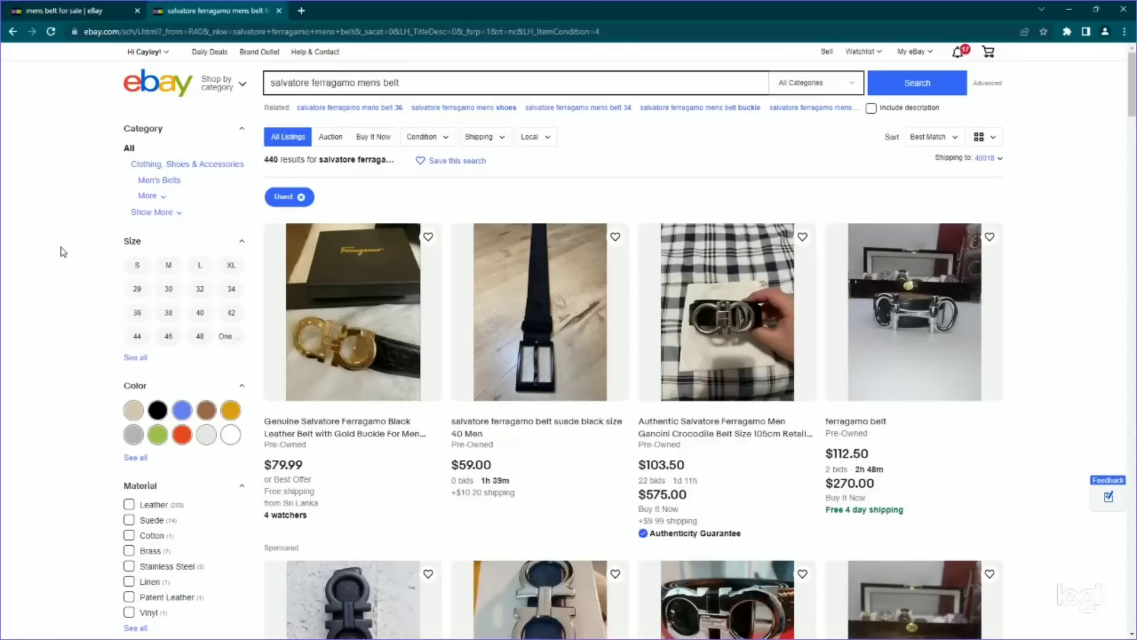
mouse_move(67, 251)
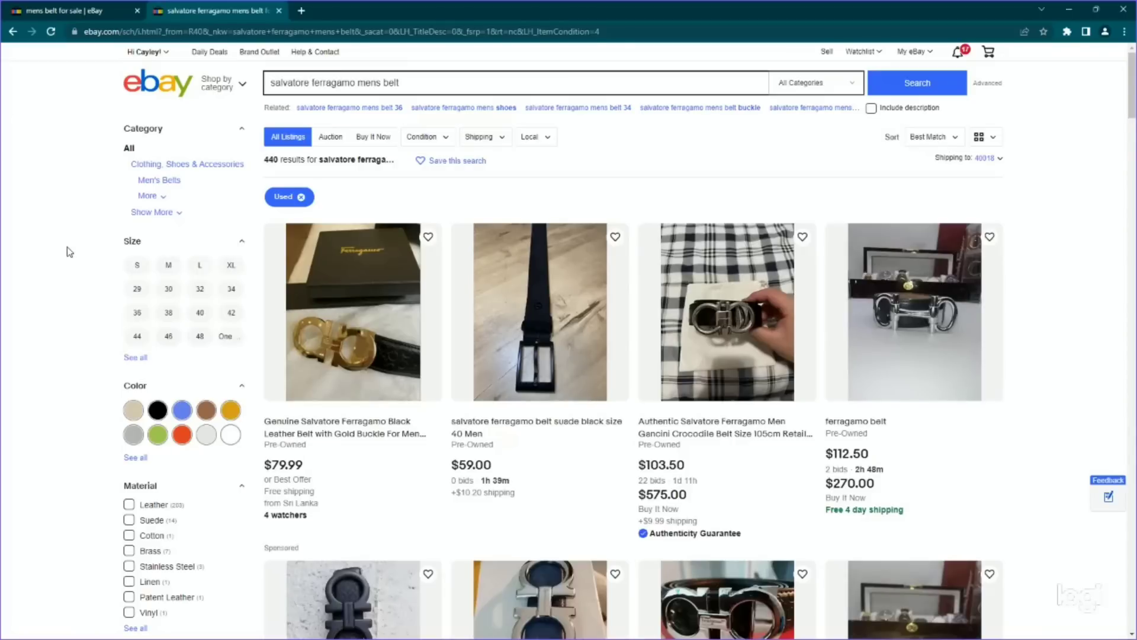
- Scroll through sold used Ferragamo belts from June 2023, priced $39–$200
scroll("down", 3)
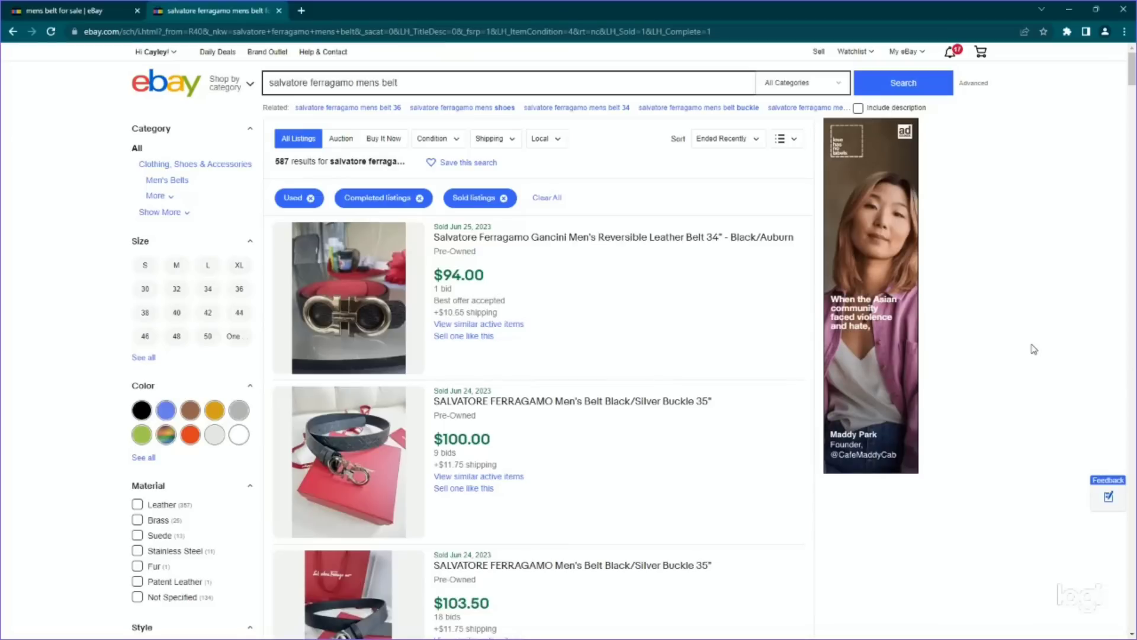
scroll("down", 3)
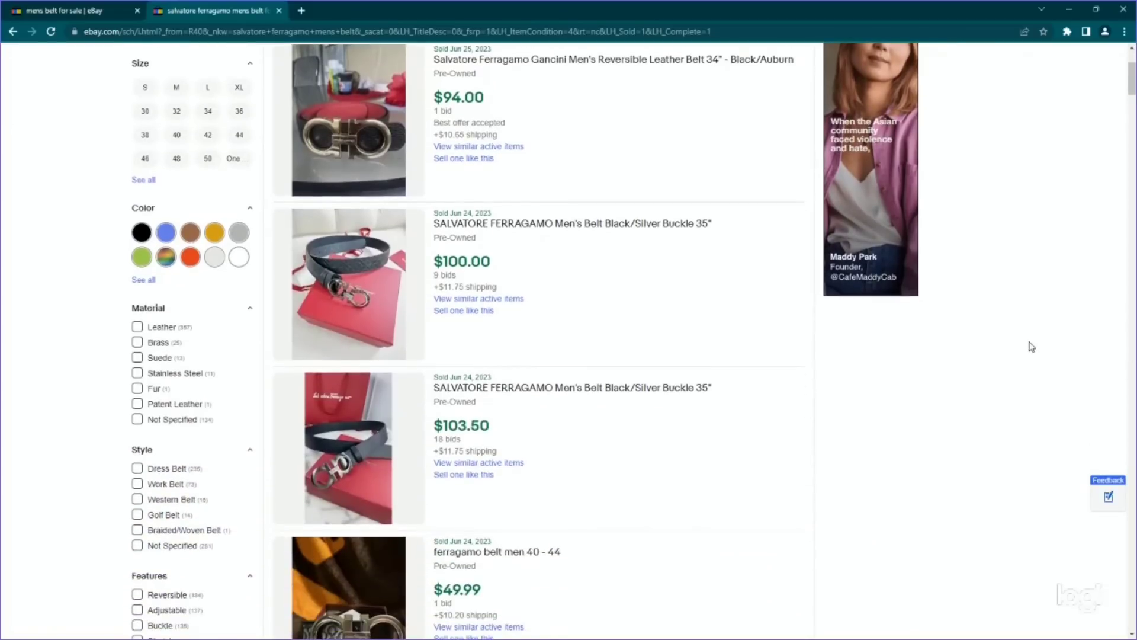
scroll("down", 3)
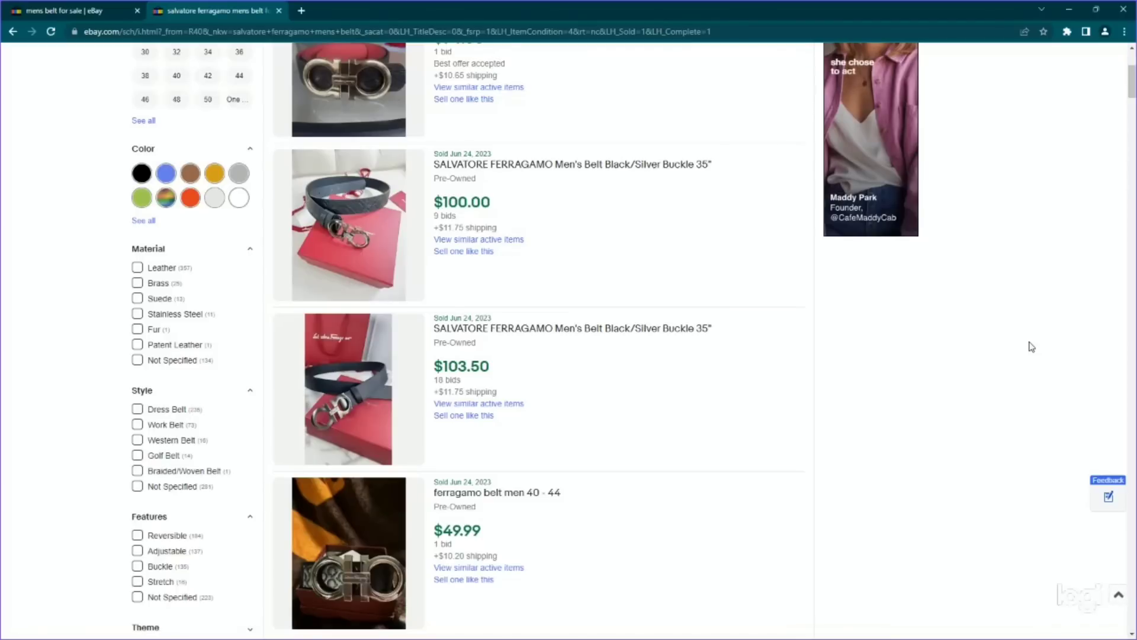
mouse_move(356, 235)
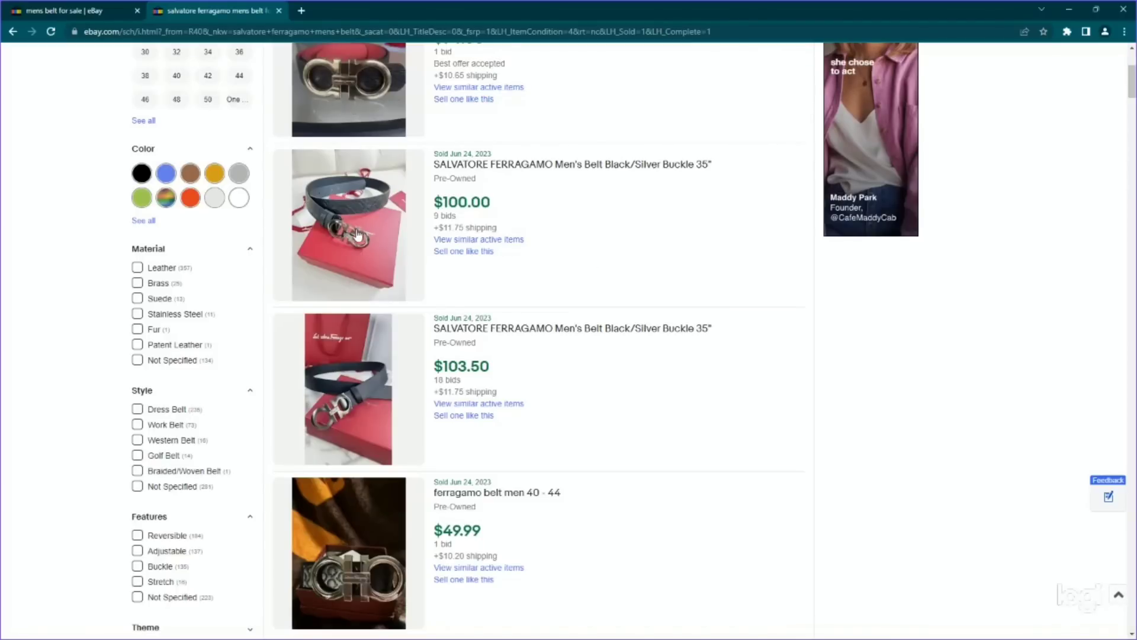
mouse_move(358, 450)
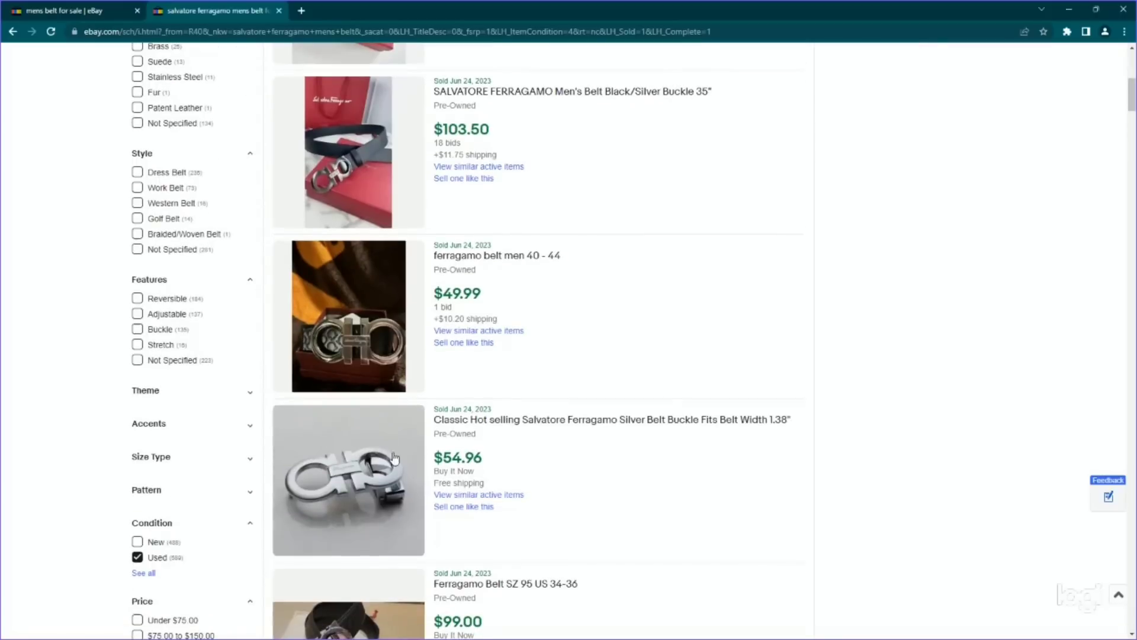
scroll("down", 3)
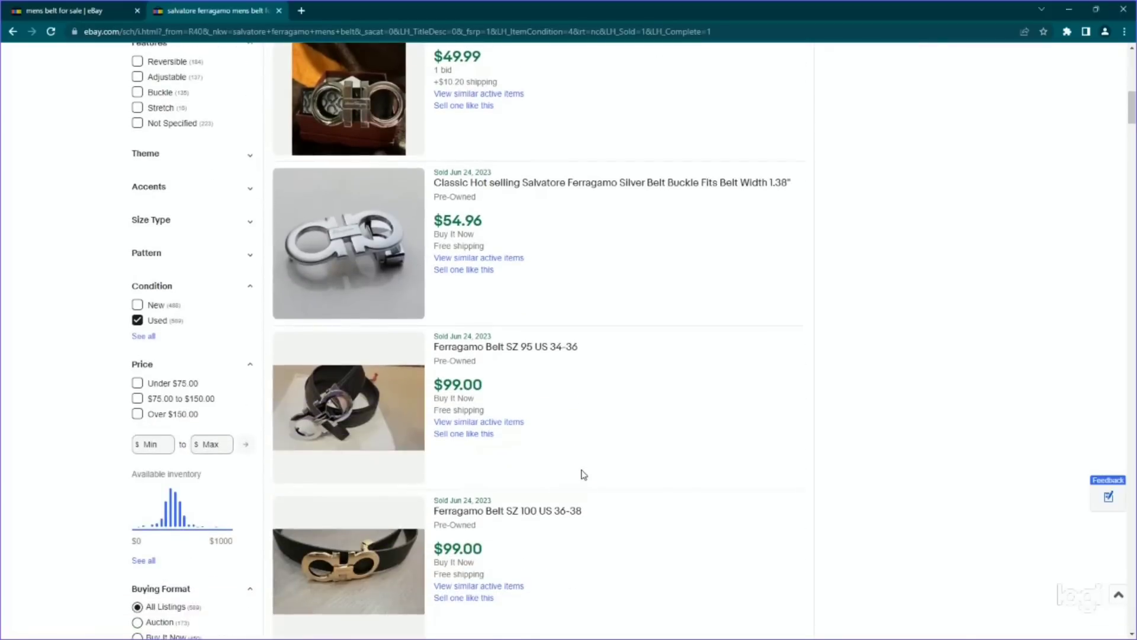
scroll("down", 3)
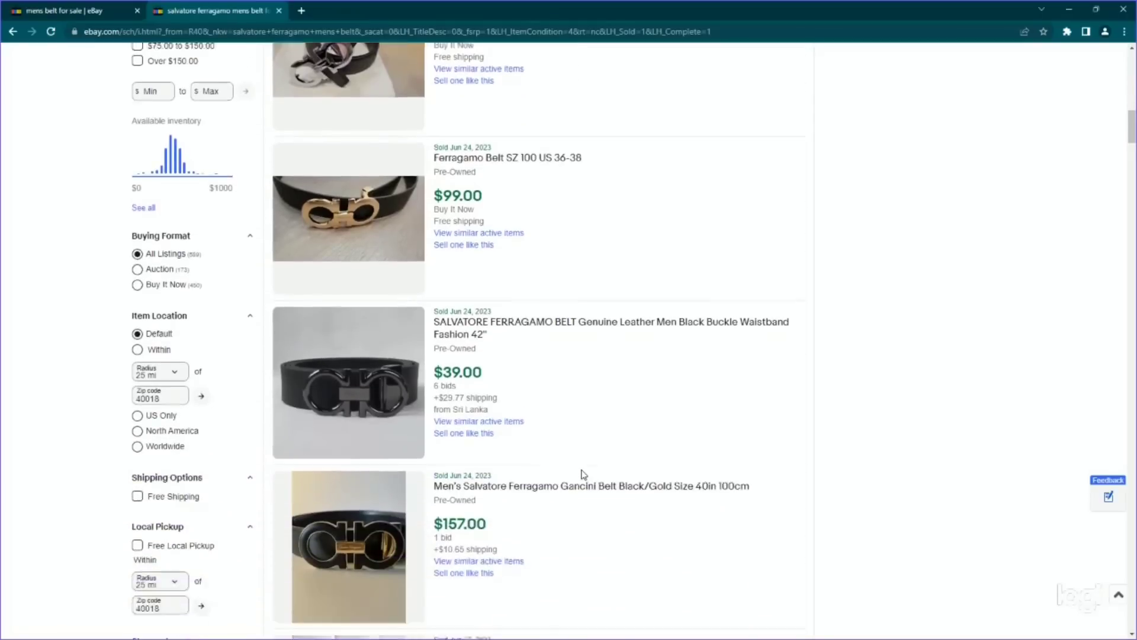
scroll("down", 3)
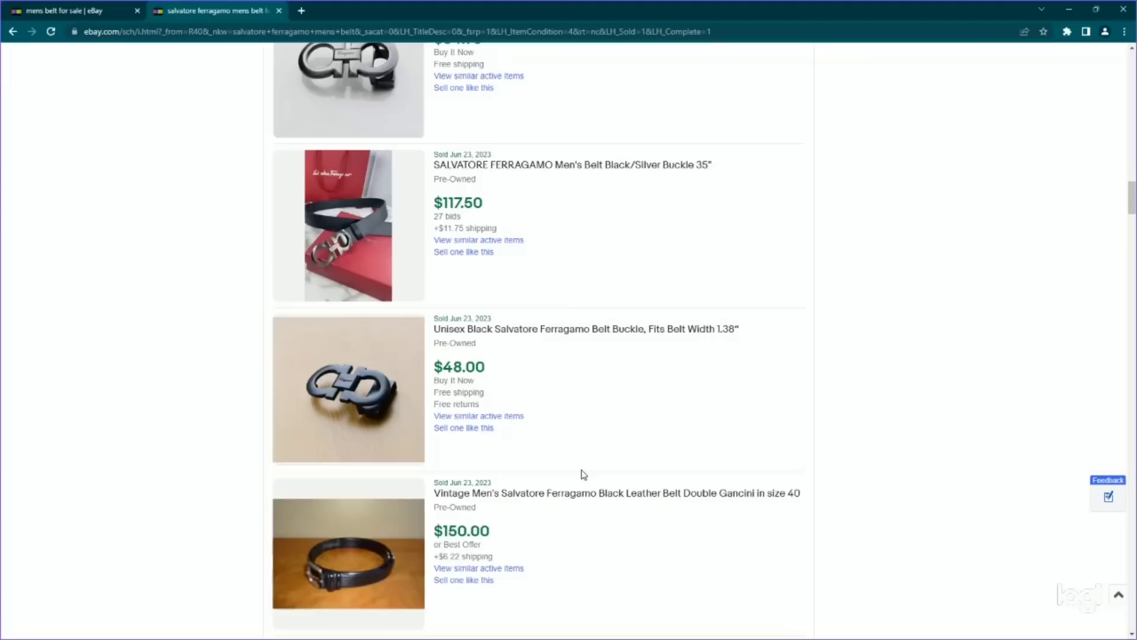
scroll("down", 3)
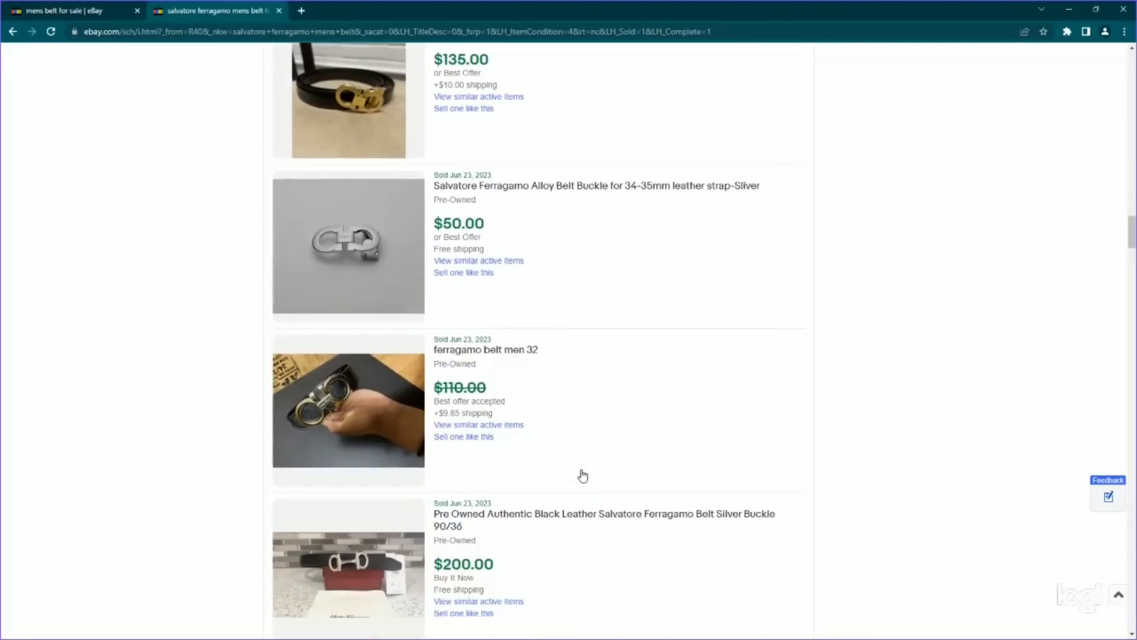
scroll("down", 3)
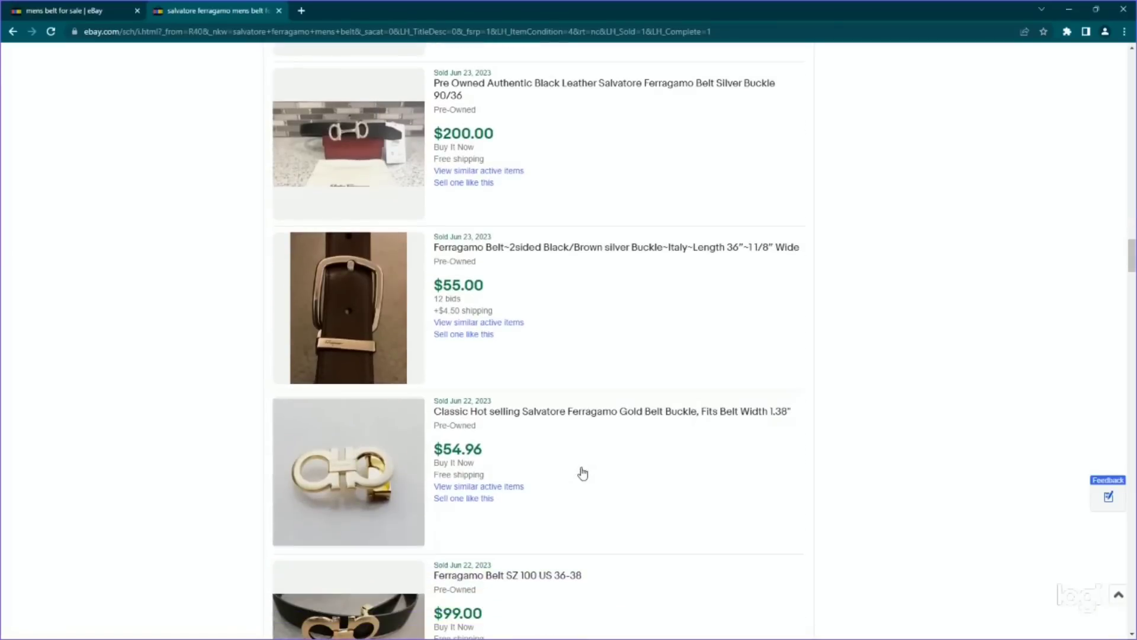
mouse_move(324, 278)
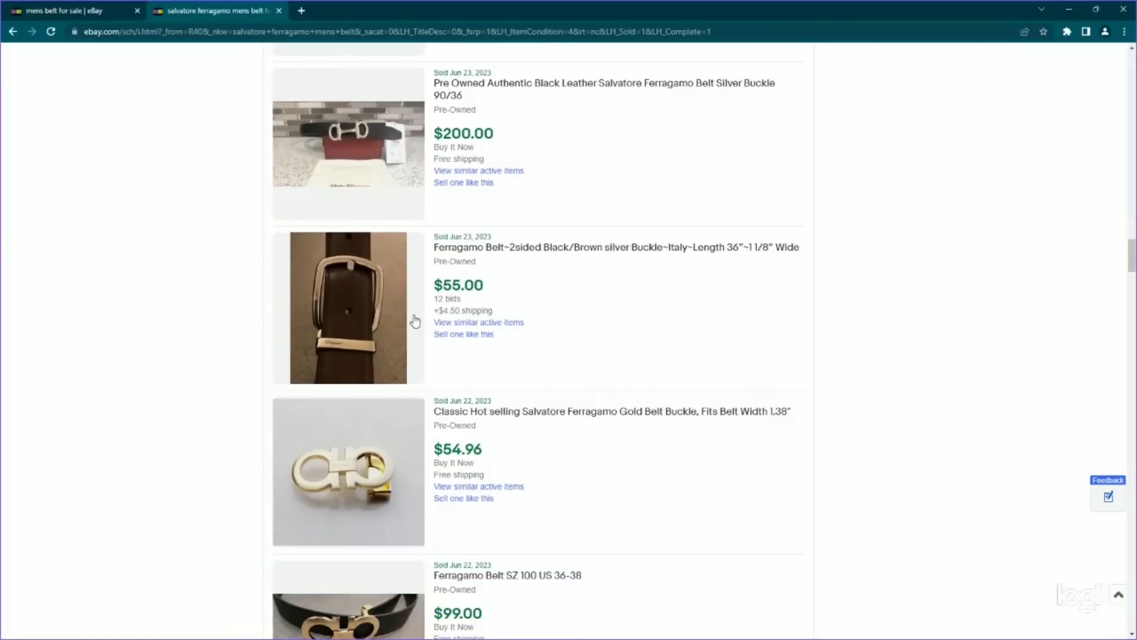
scroll("down", 3)
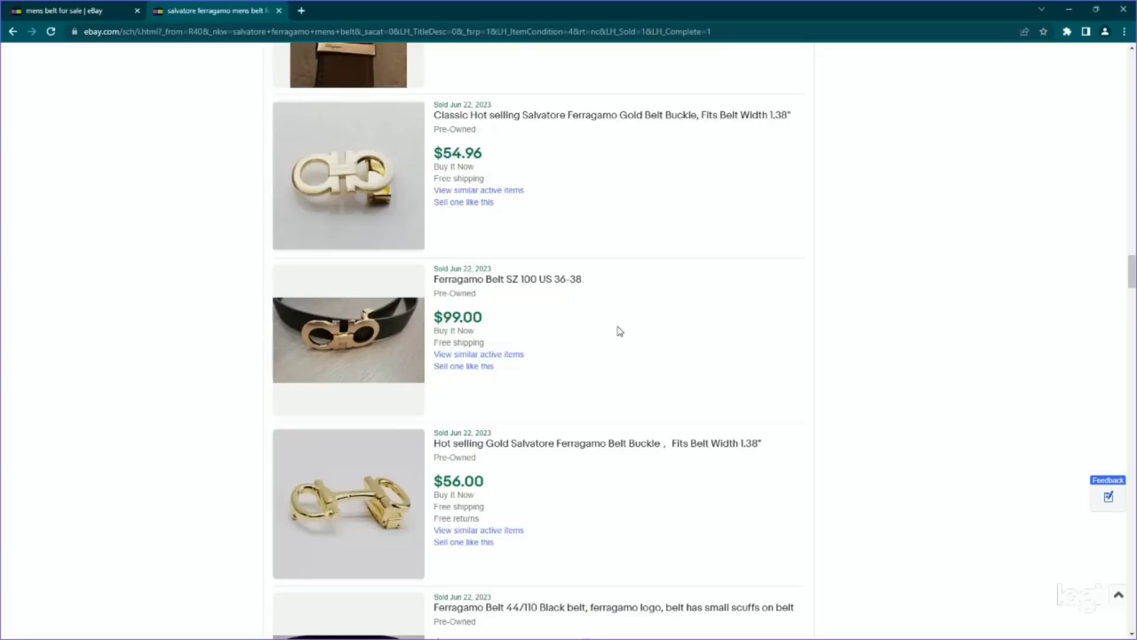
scroll("down", 3)
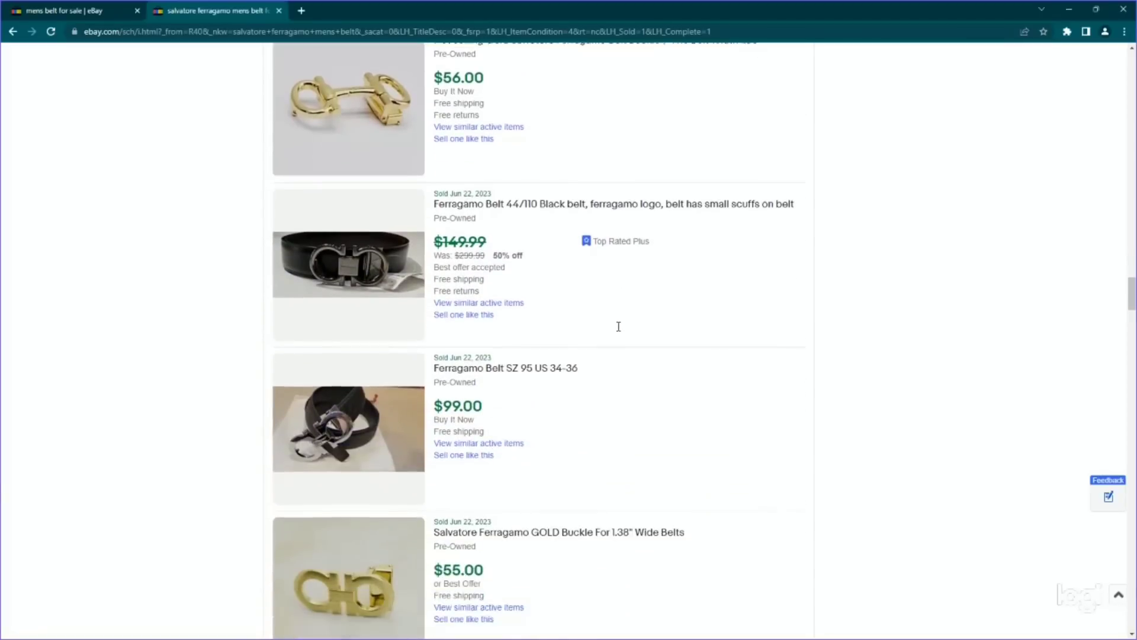
scroll("down", 3)
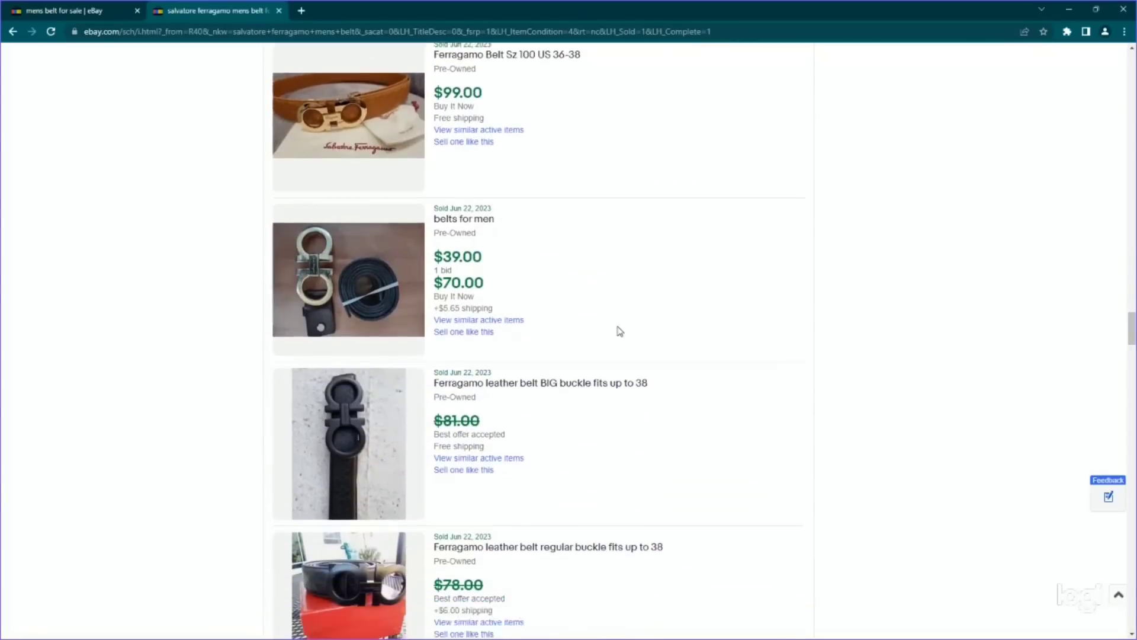
scroll("down", 3)
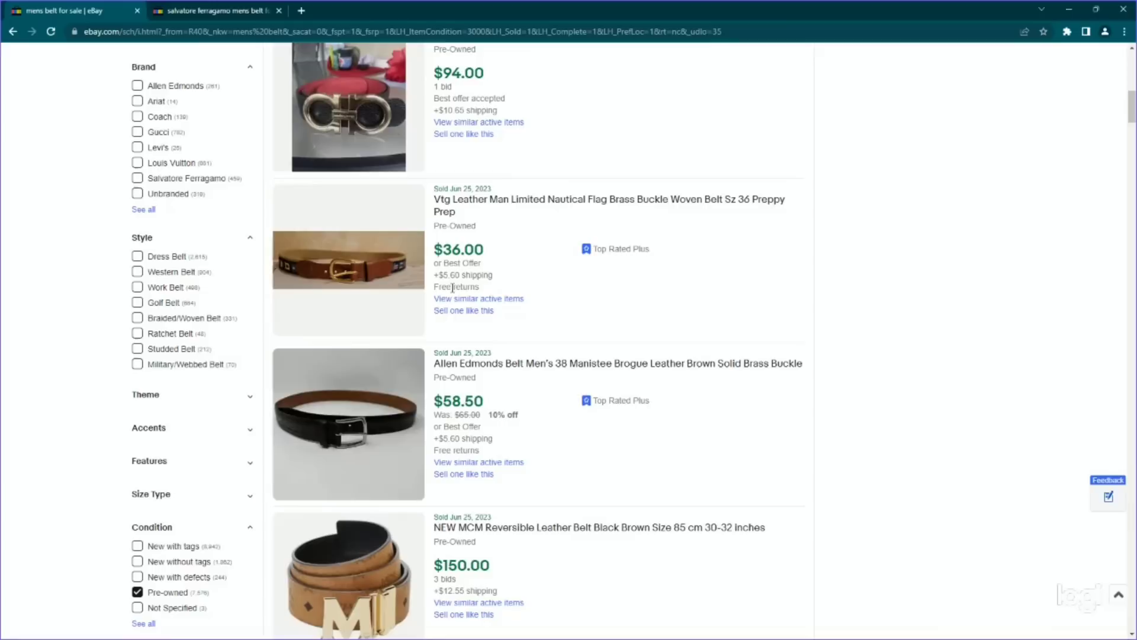
mouse_move(489, 206)
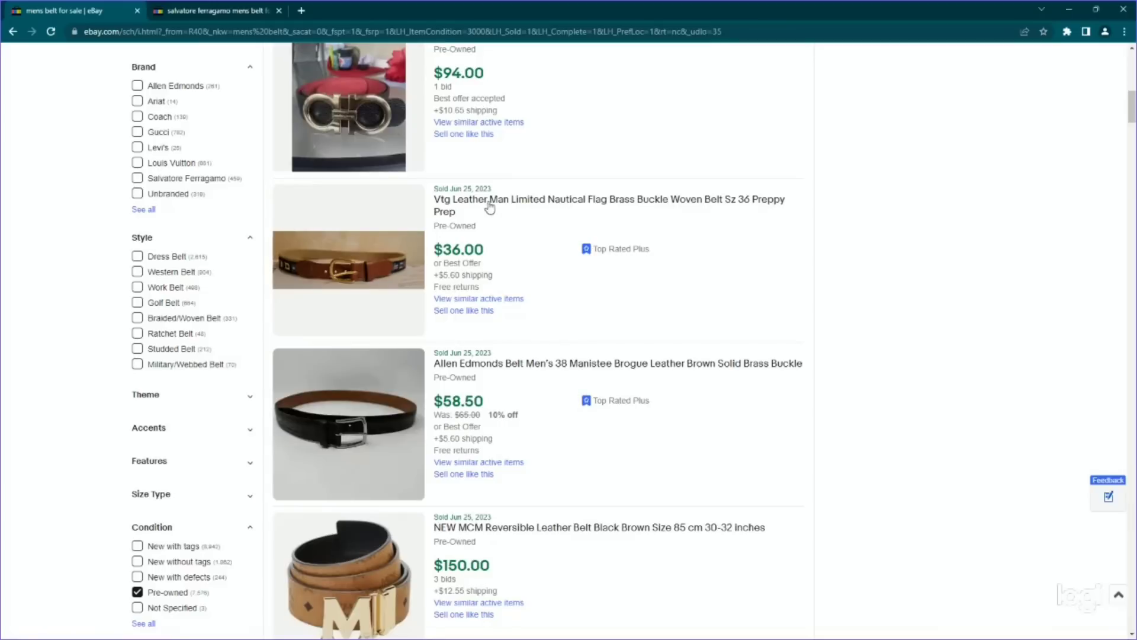
mouse_move(577, 206)
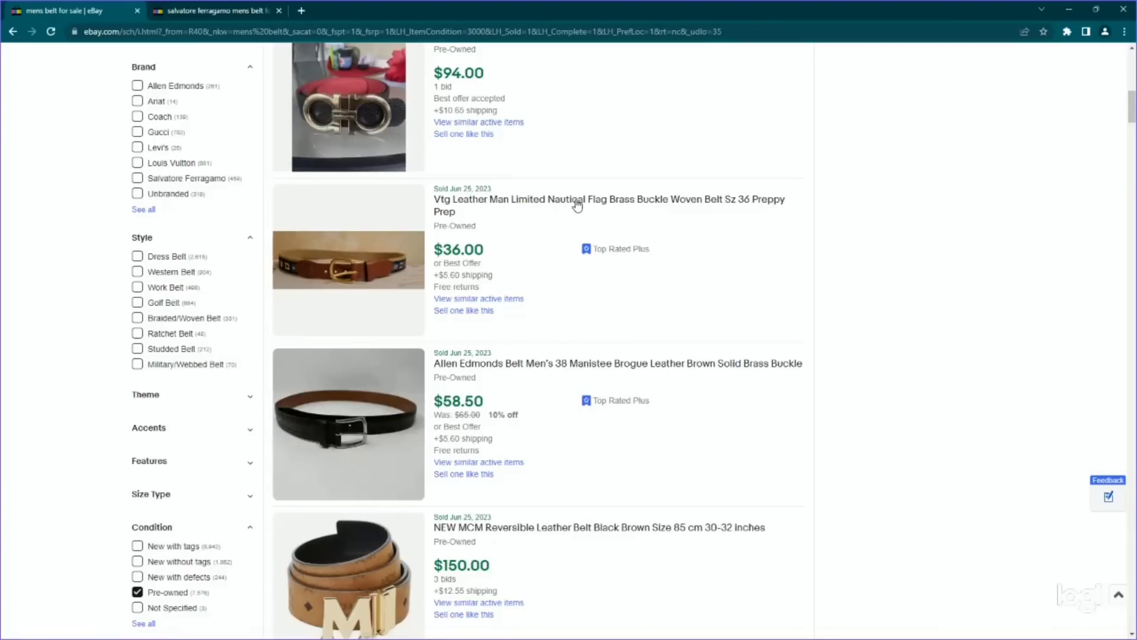
mouse_move(285, 276)
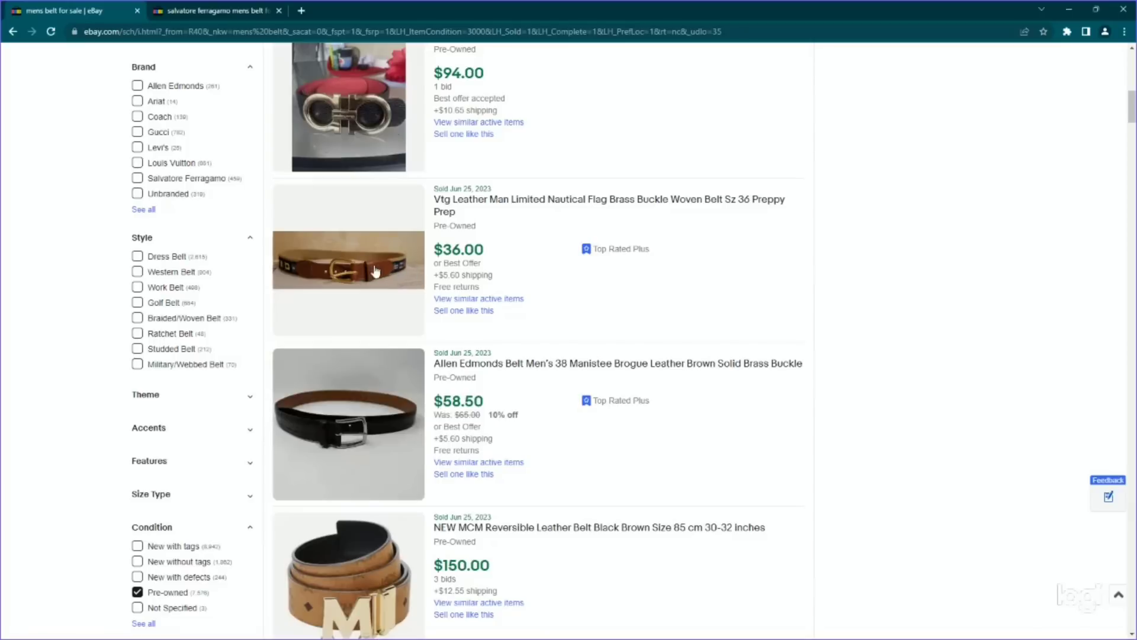
scroll("down", 3)
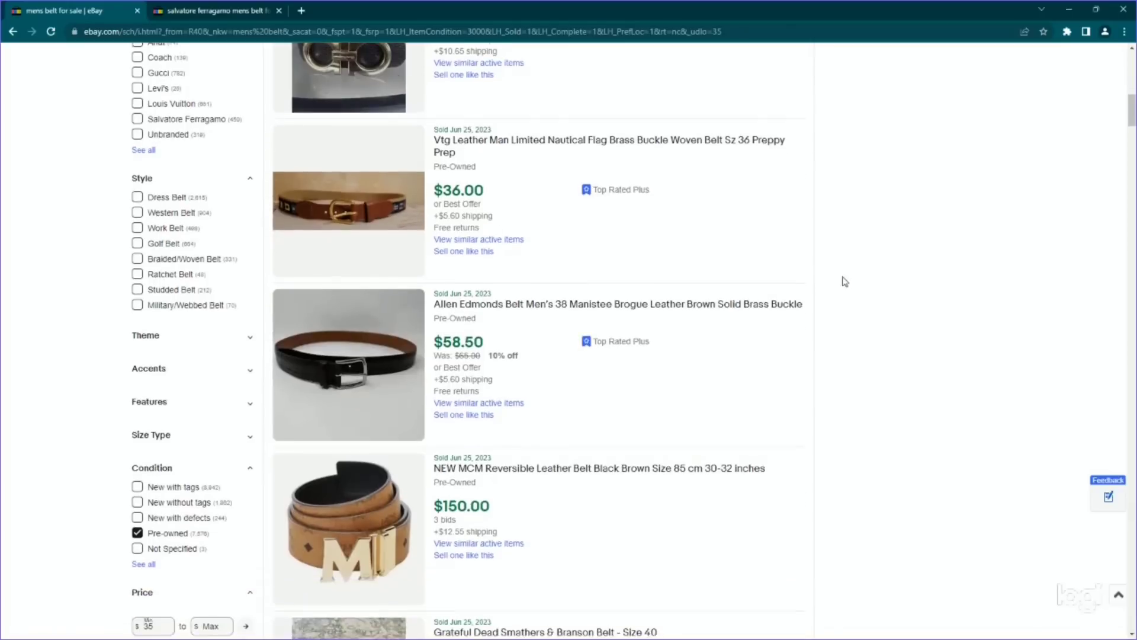
scroll("down", 3)
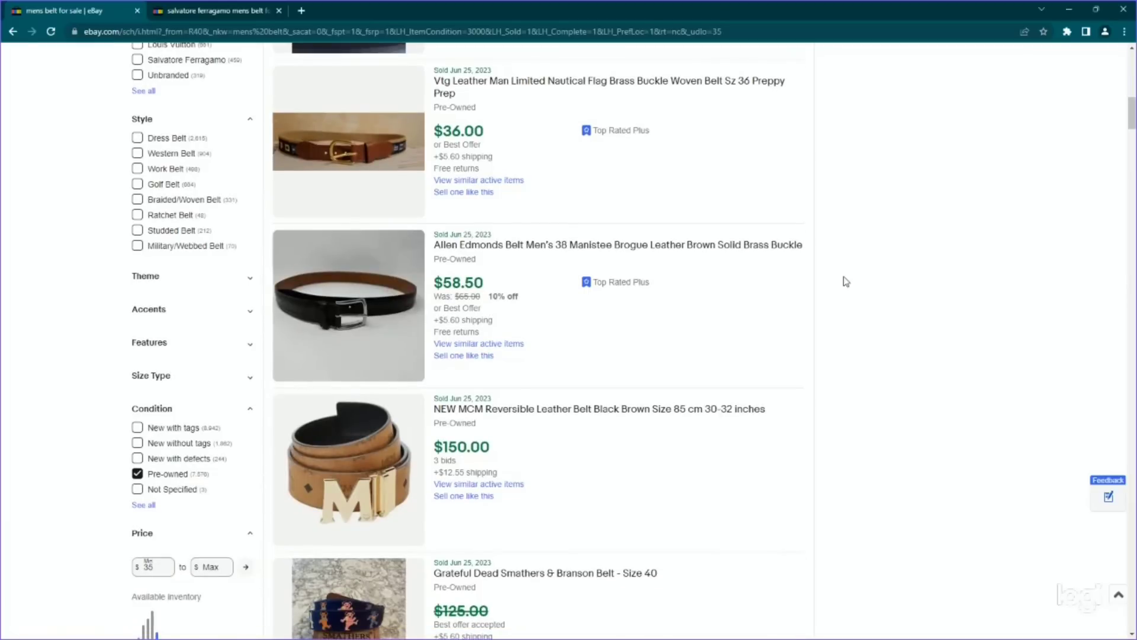
mouse_move(709, 283)
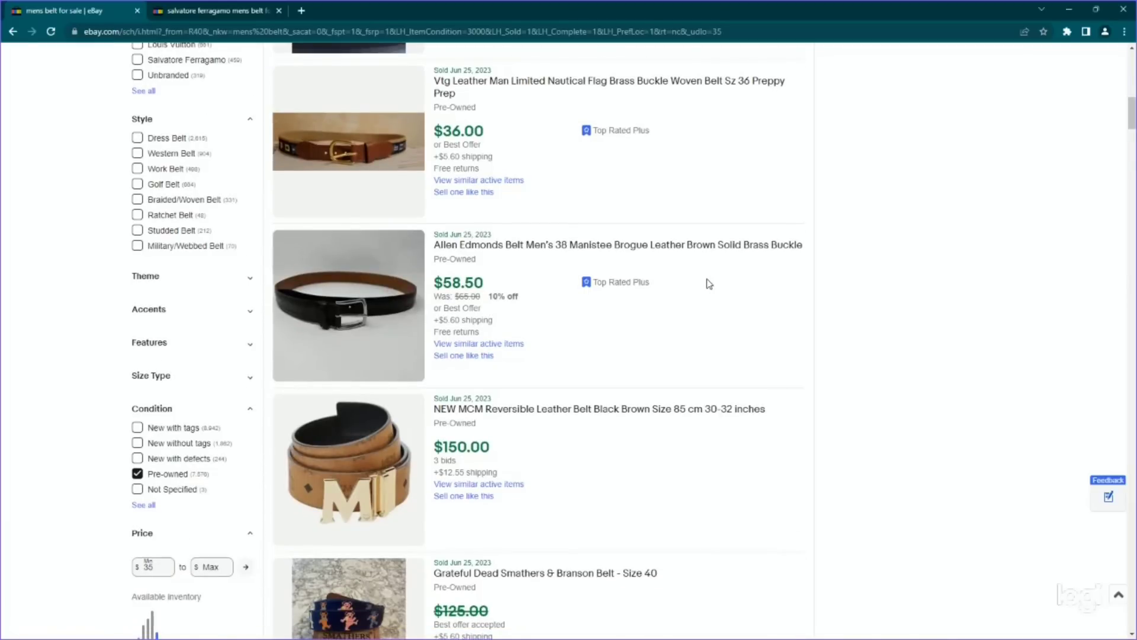
scroll("down", 3)
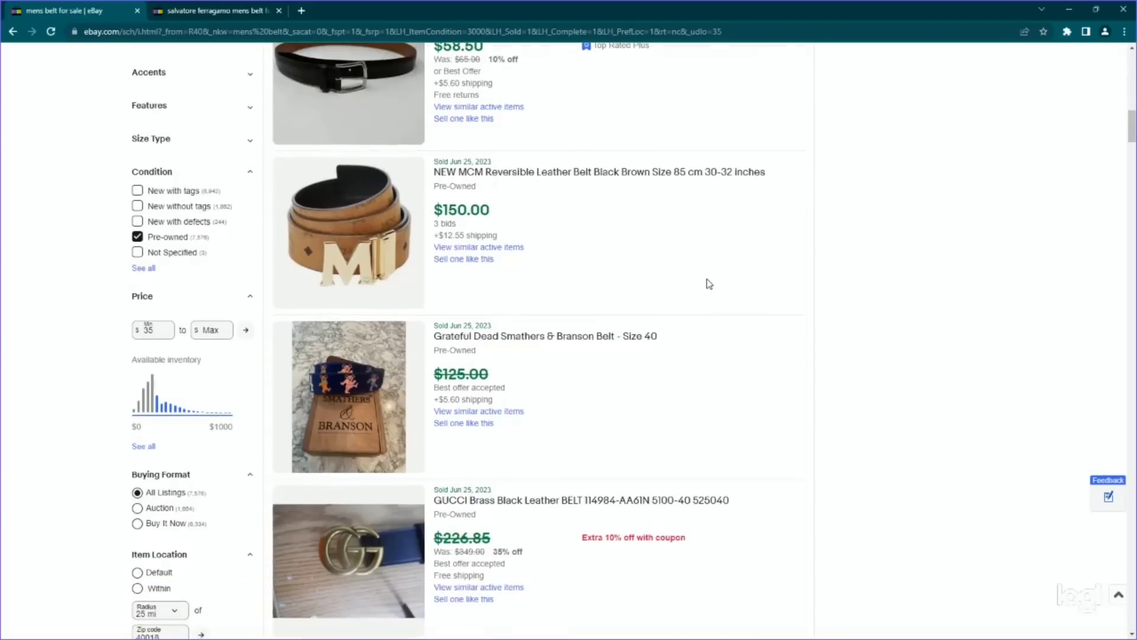
scroll("down", 3)
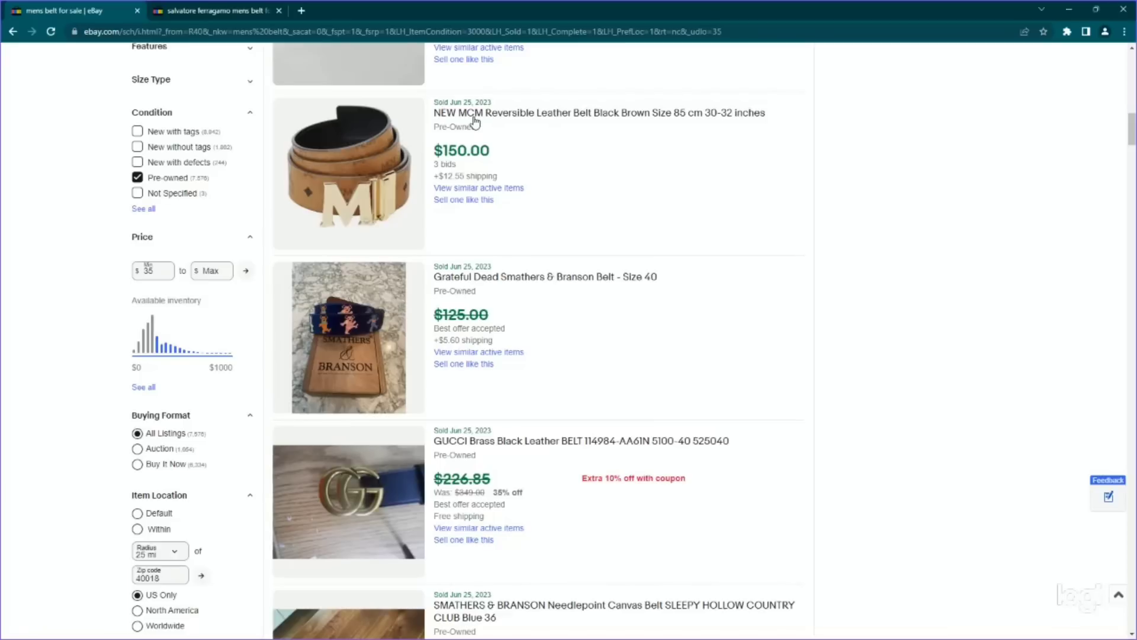
mouse_move(477, 122)
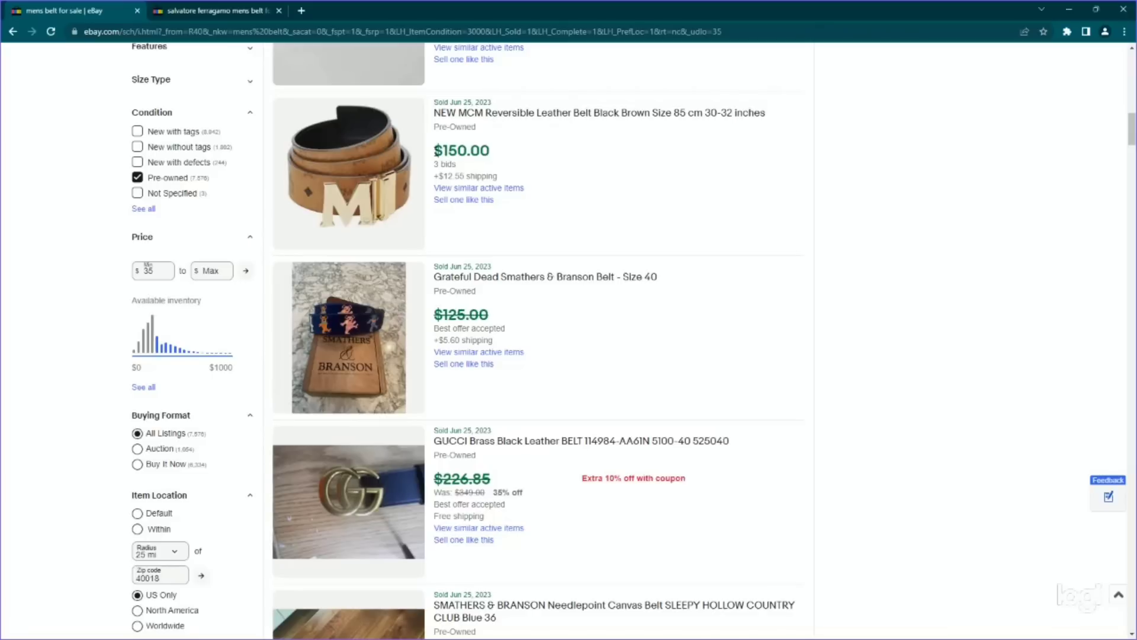
mouse_move(471, 139)
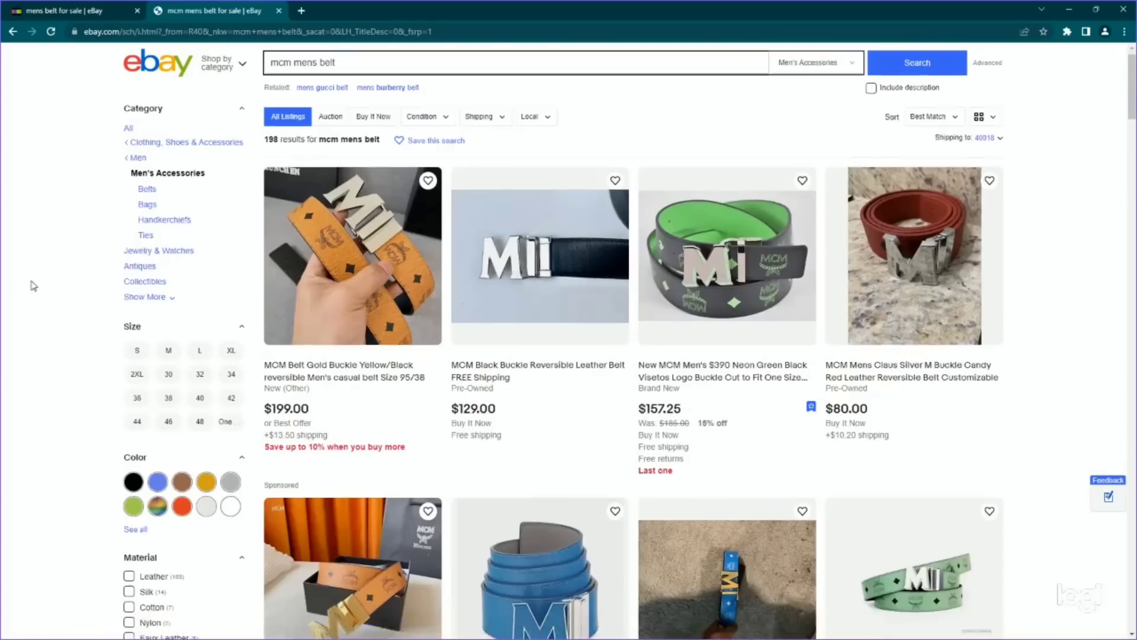
- Scroll the sidebar toward the Pre-owned condition filter for the MCM belt results
scroll("down", 3)
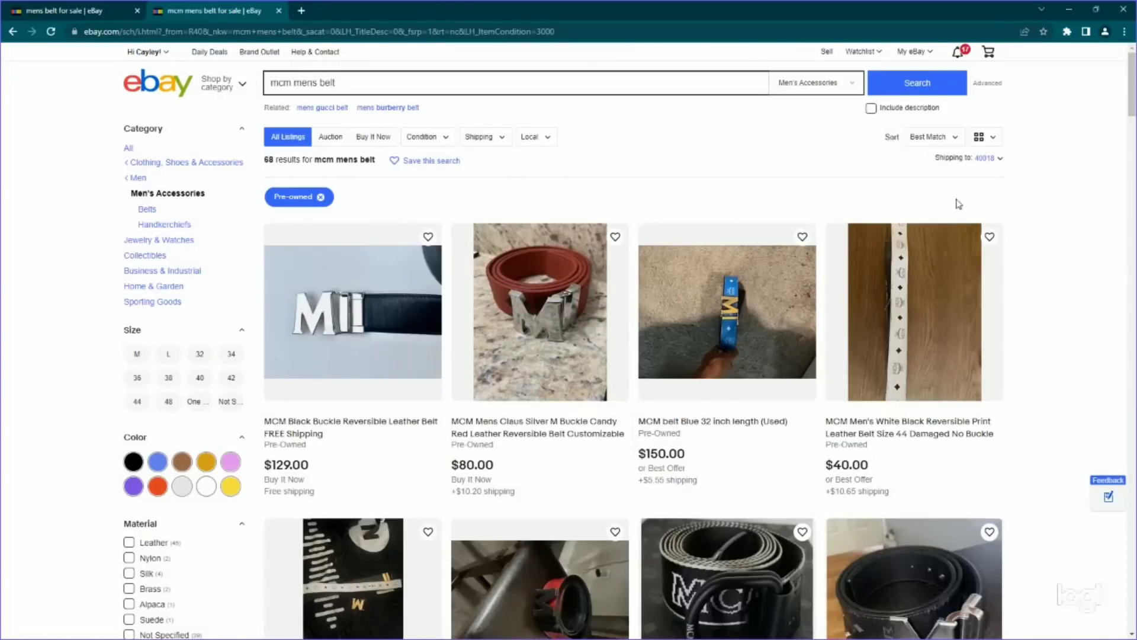
scroll("down", 3)
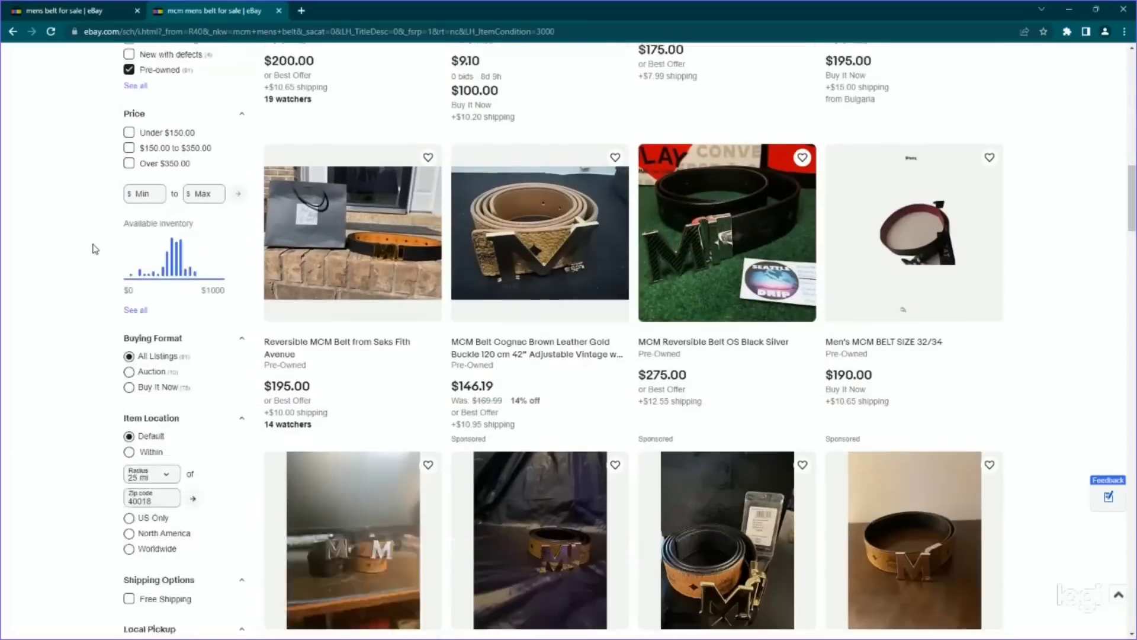
scroll("down", 3)
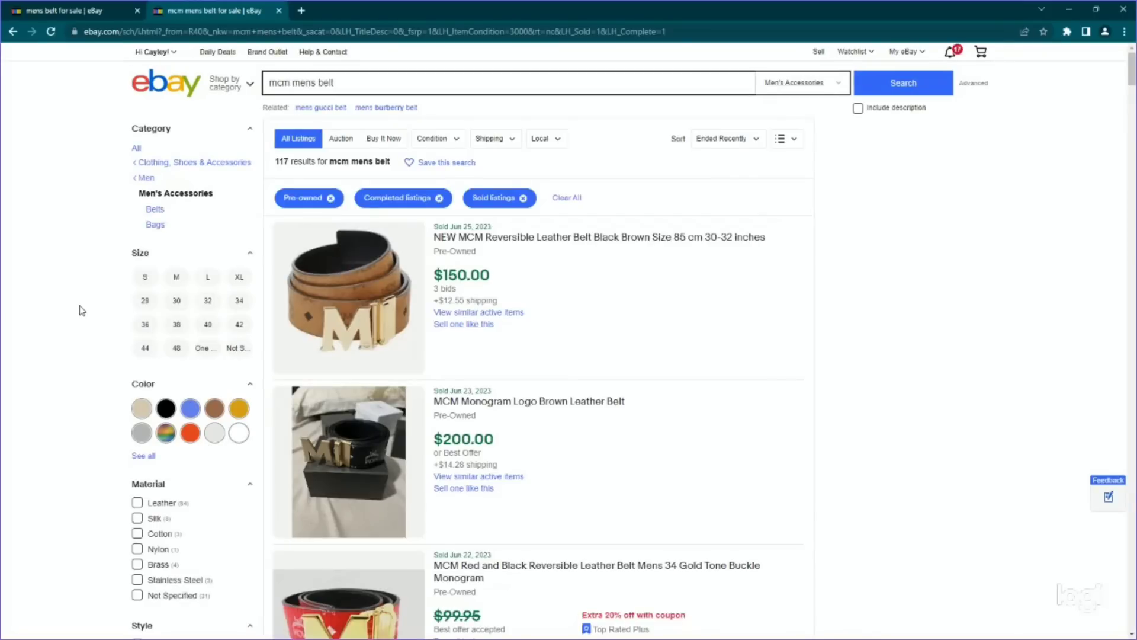
mouse_move(877, 300)
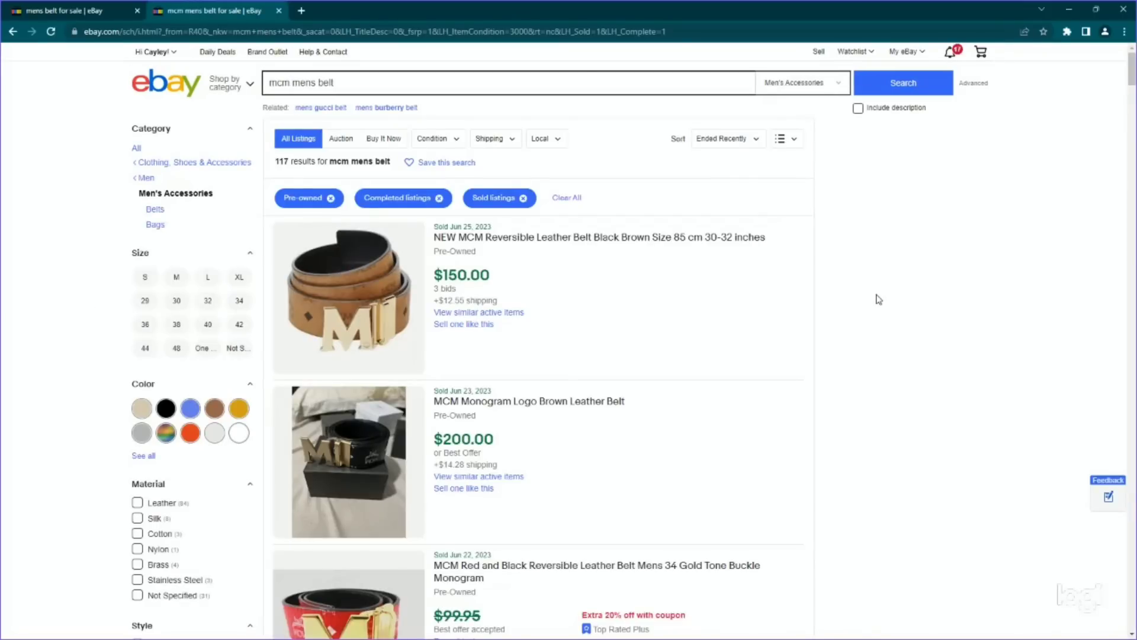
- Scroll through sold MCM men's belts from June 2023, priced $6–$350
scroll("down", 3)
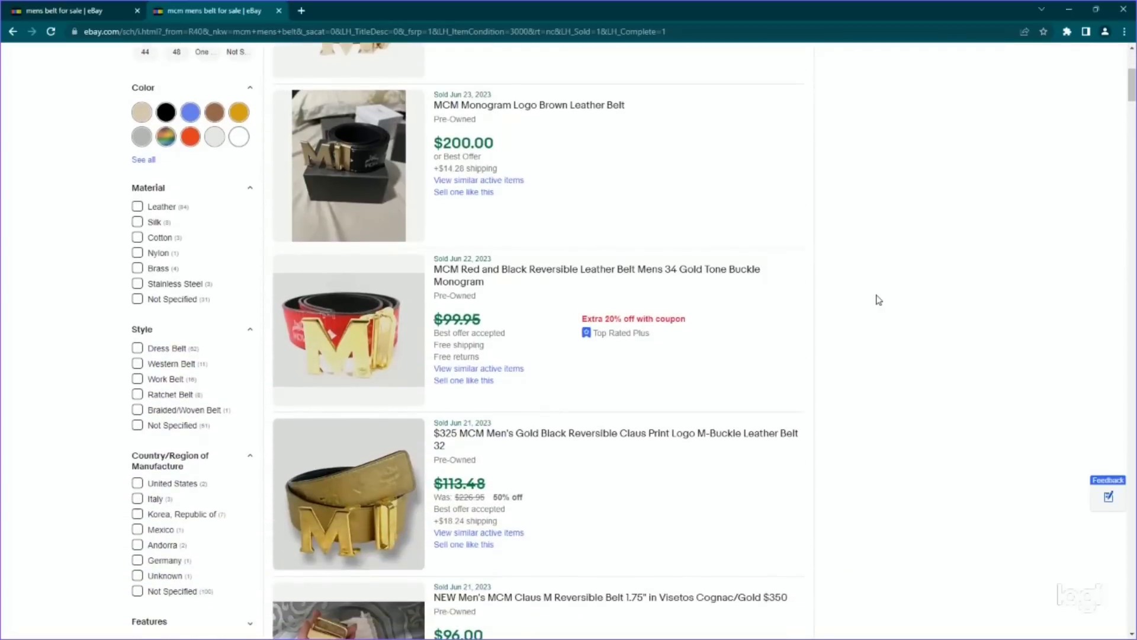
scroll("down", 3)
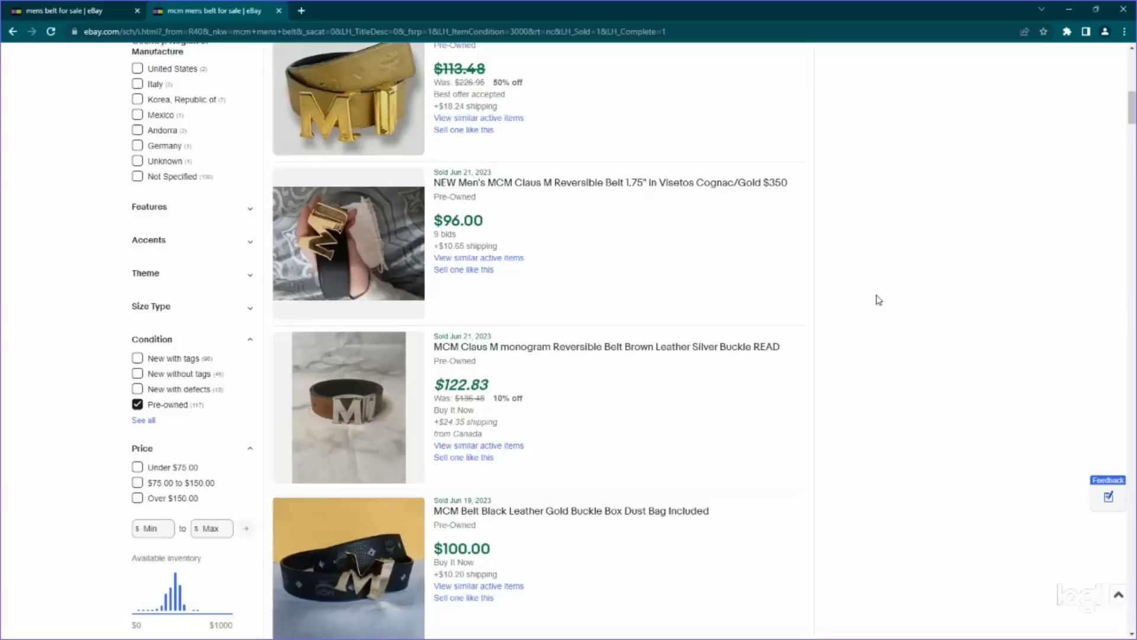
scroll("down", 3)
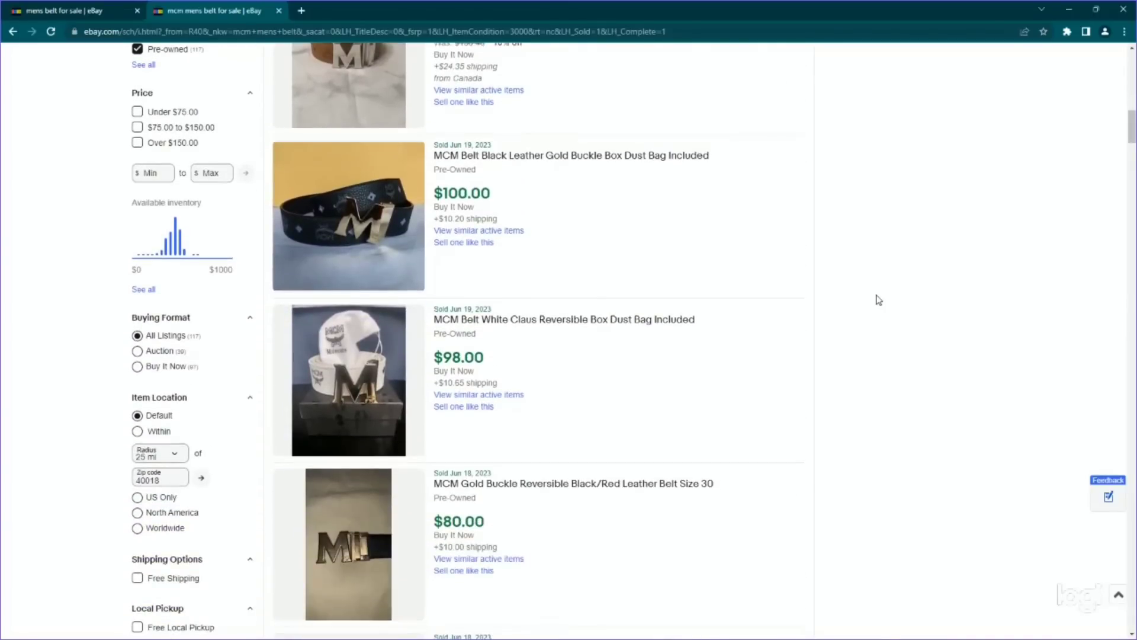
scroll("down", 3)
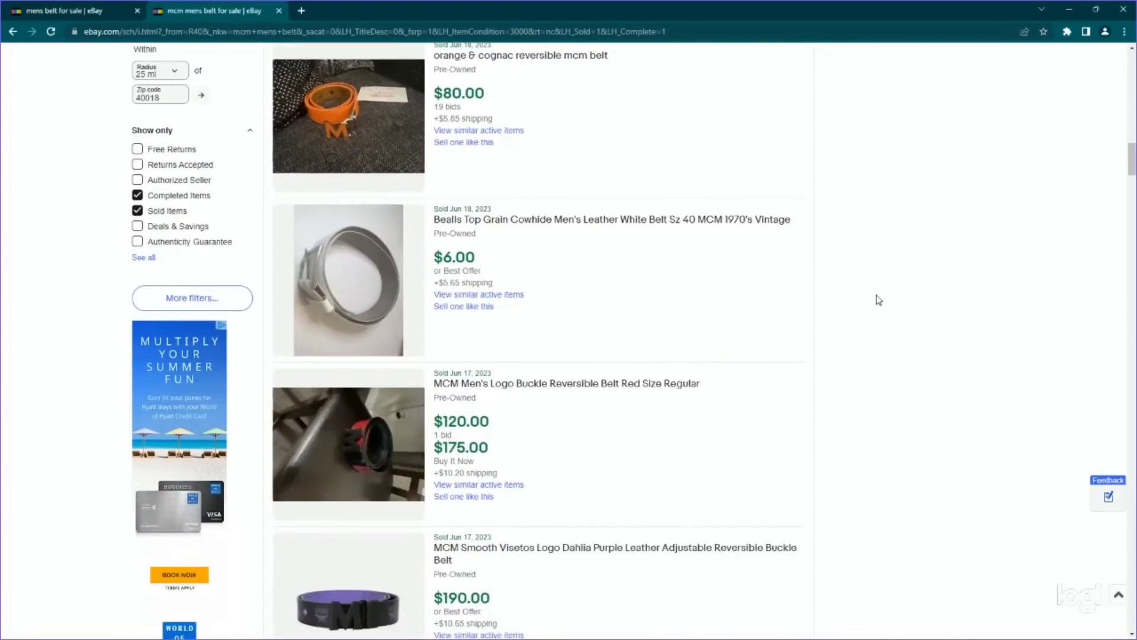
scroll("down", 3)
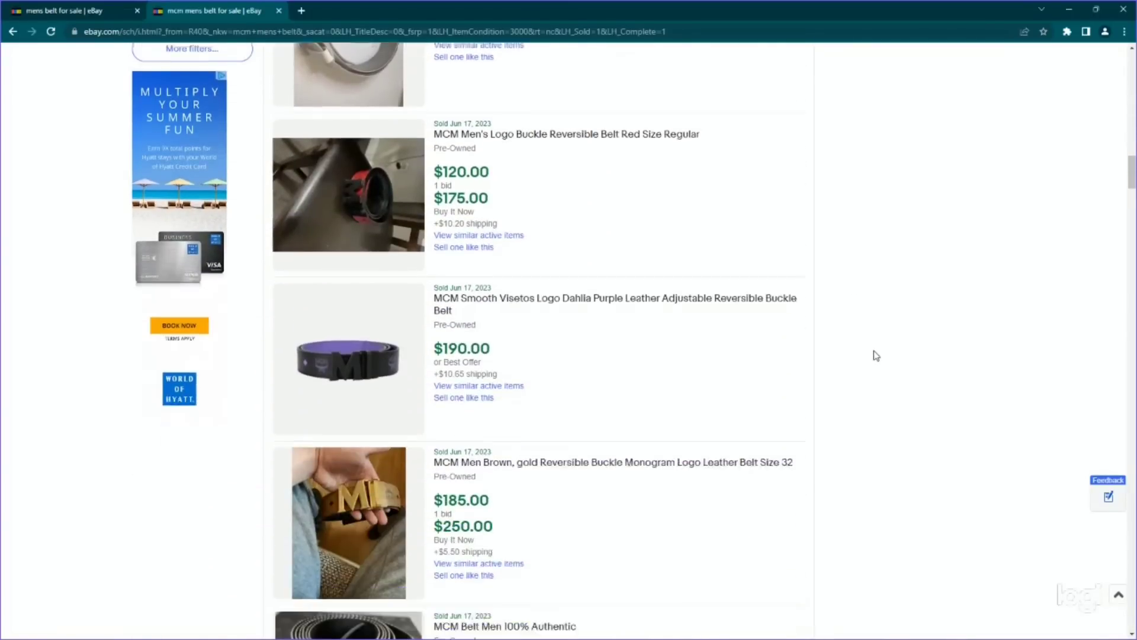
scroll("down", 3)
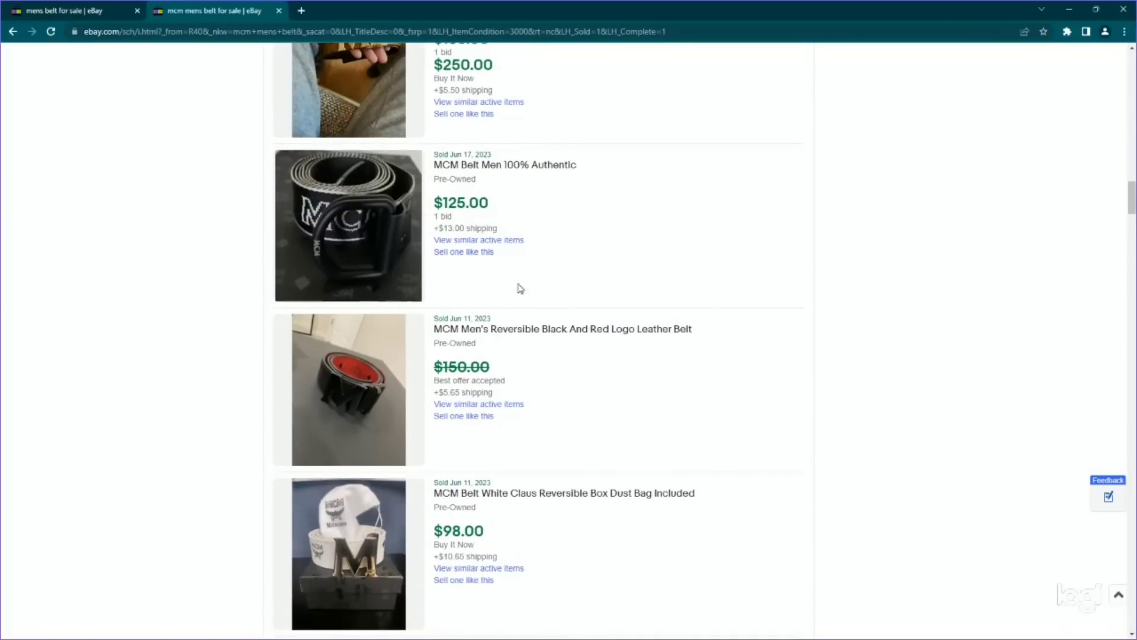
scroll("down", 3)
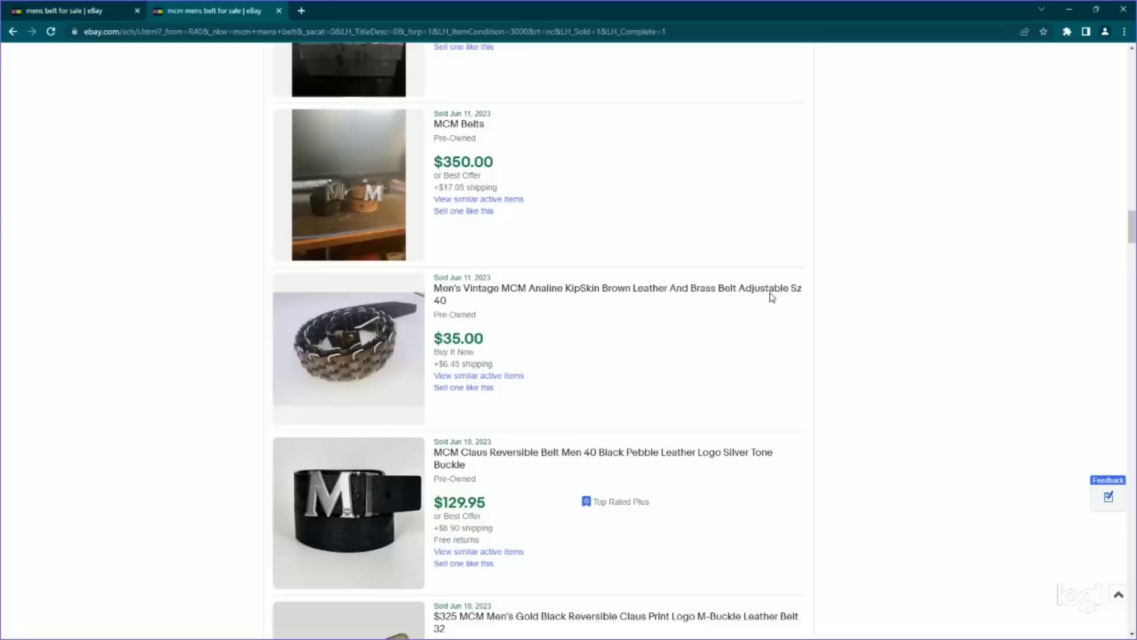
scroll("down", 3)
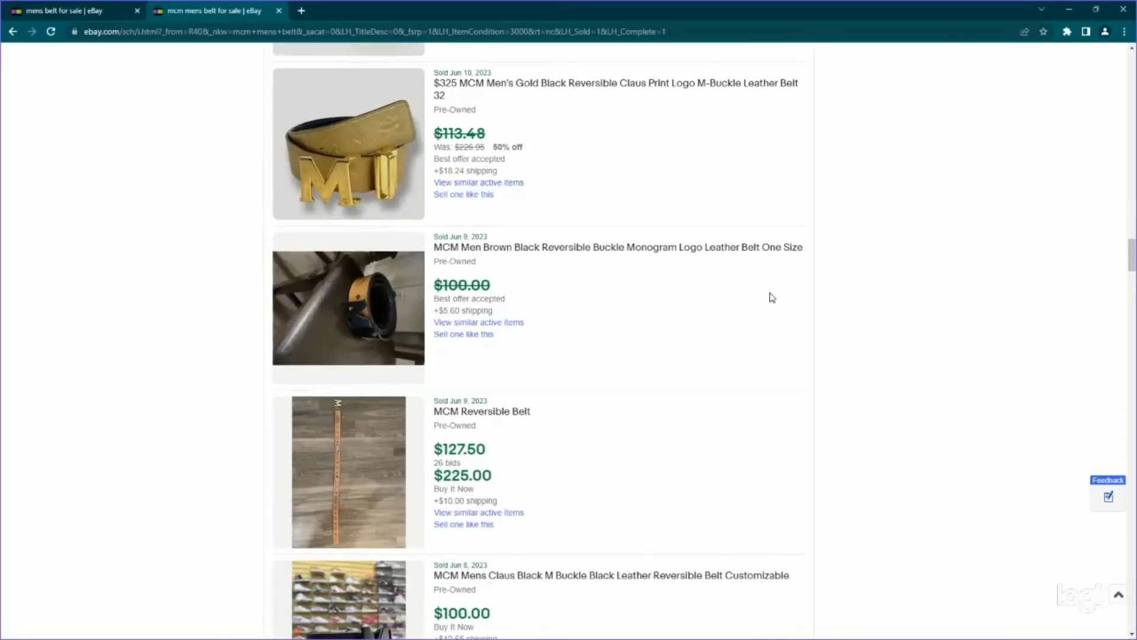
scroll("down", 3)
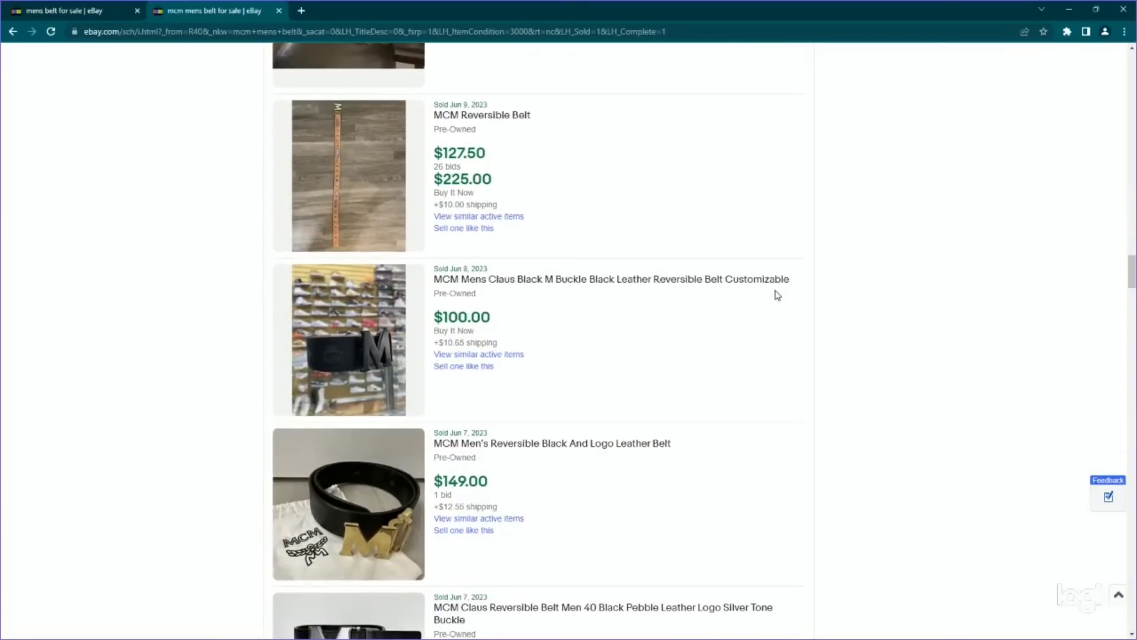
scroll("down", 3)
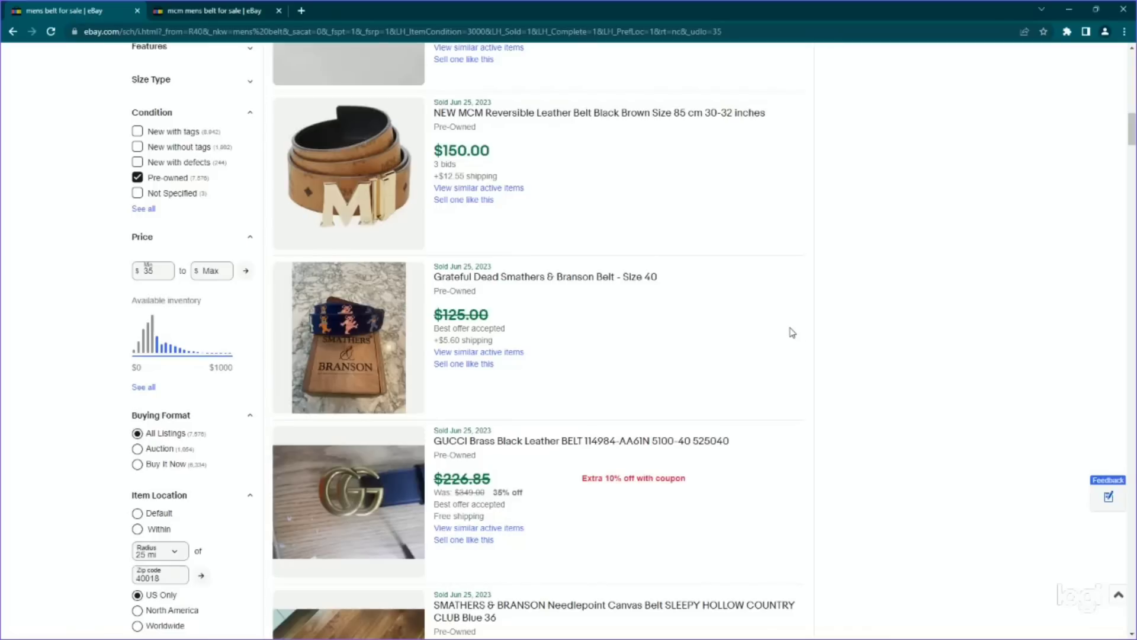
- Scroll the sold belt results, then switch to the second tab's MCM belt results
scroll("down", 3)
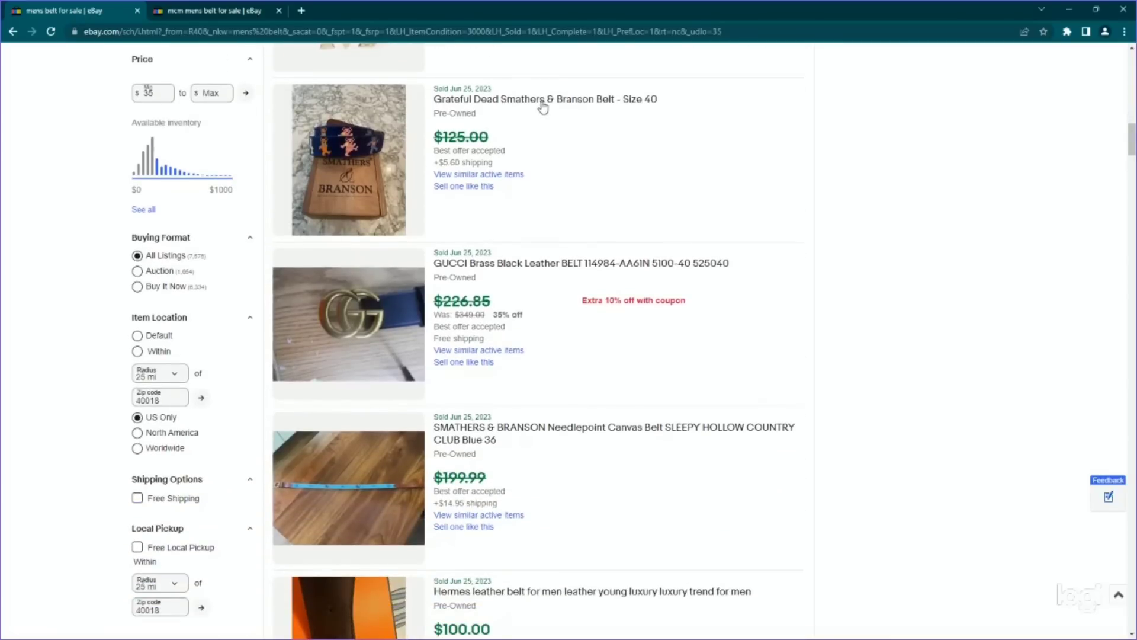
mouse_move(522, 117)
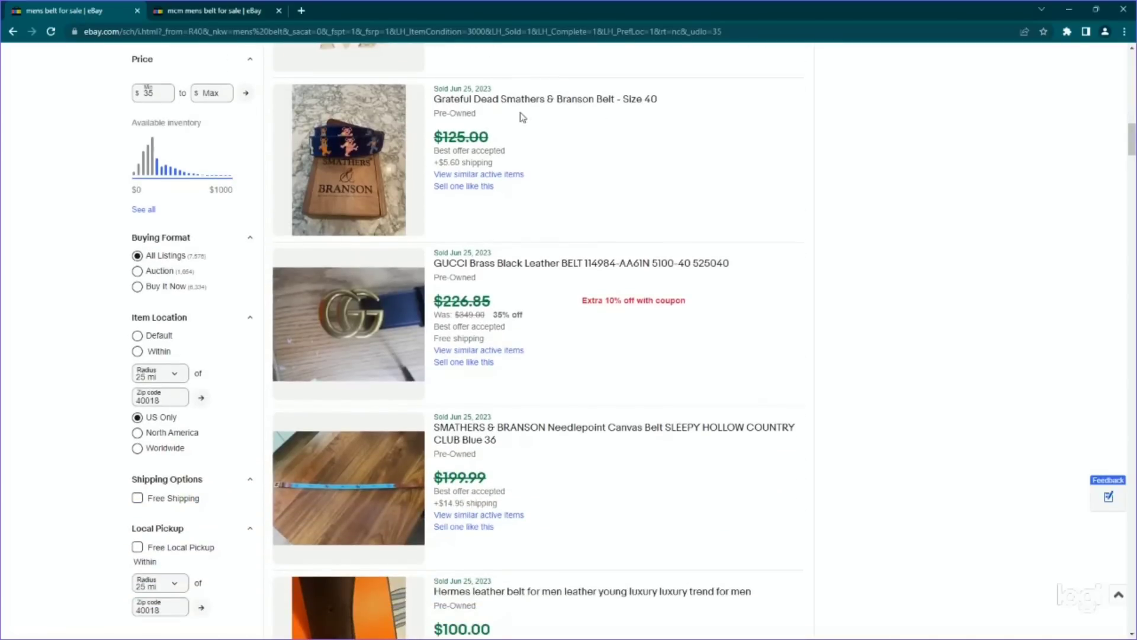
mouse_move(332, 176)
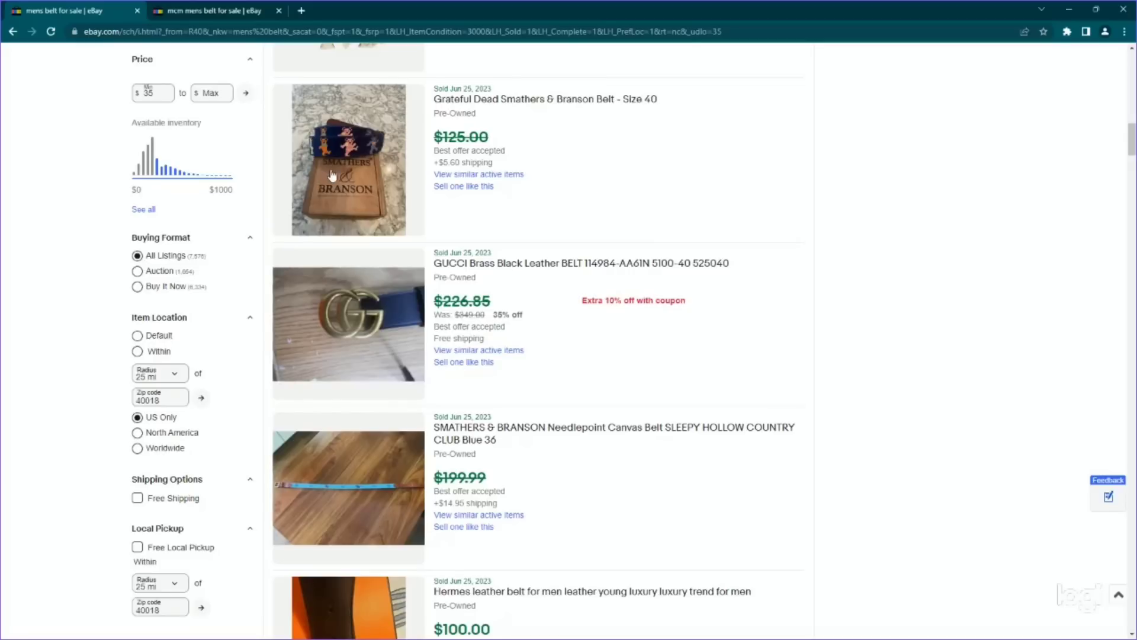
mouse_move(343, 177)
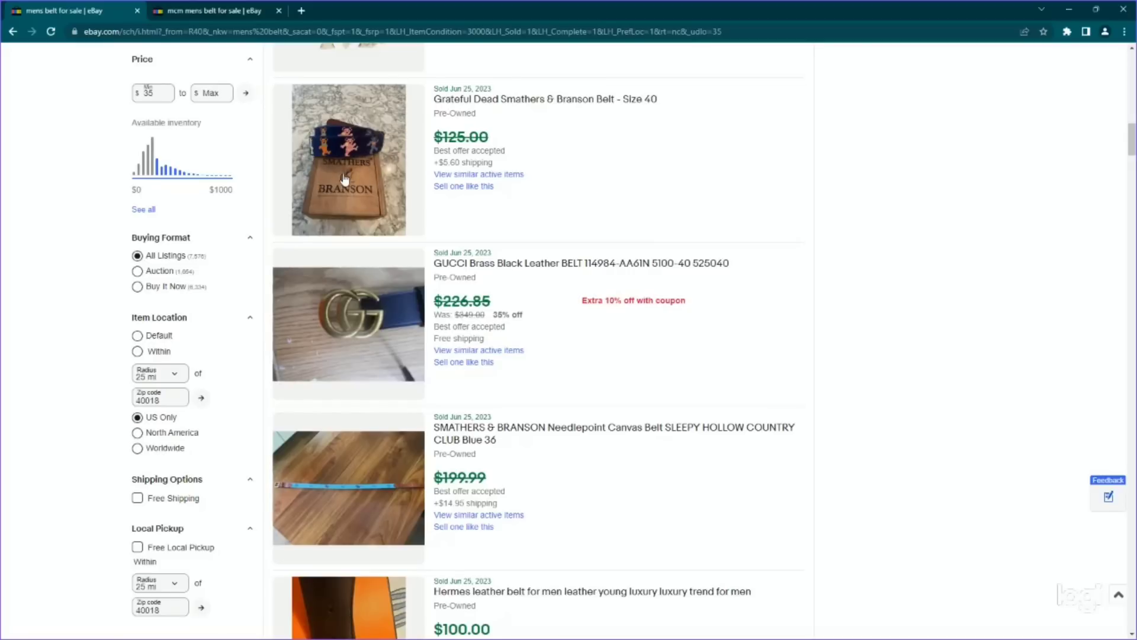
mouse_move(458, 454)
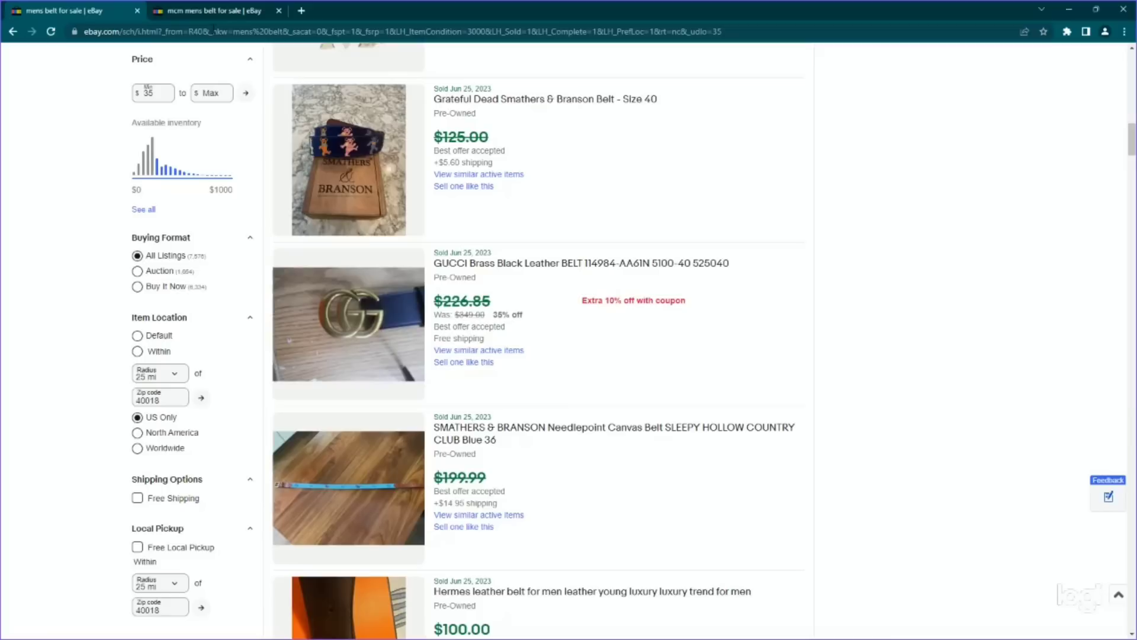
mouse_move(313, 11)
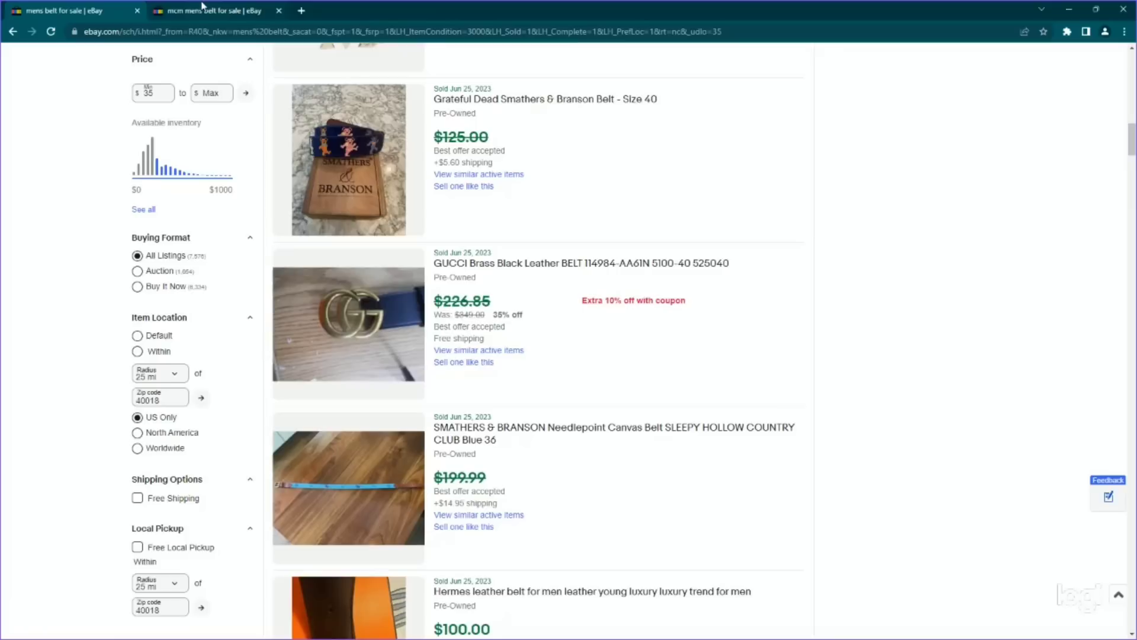
mouse_move(375, 601)
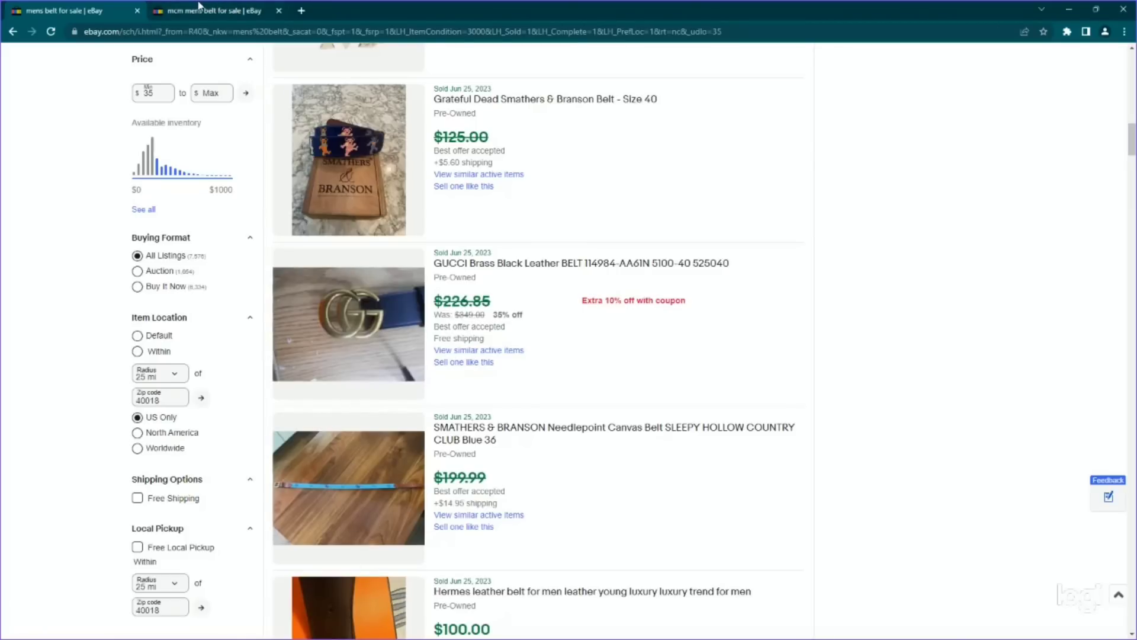
left_click(211, 11)
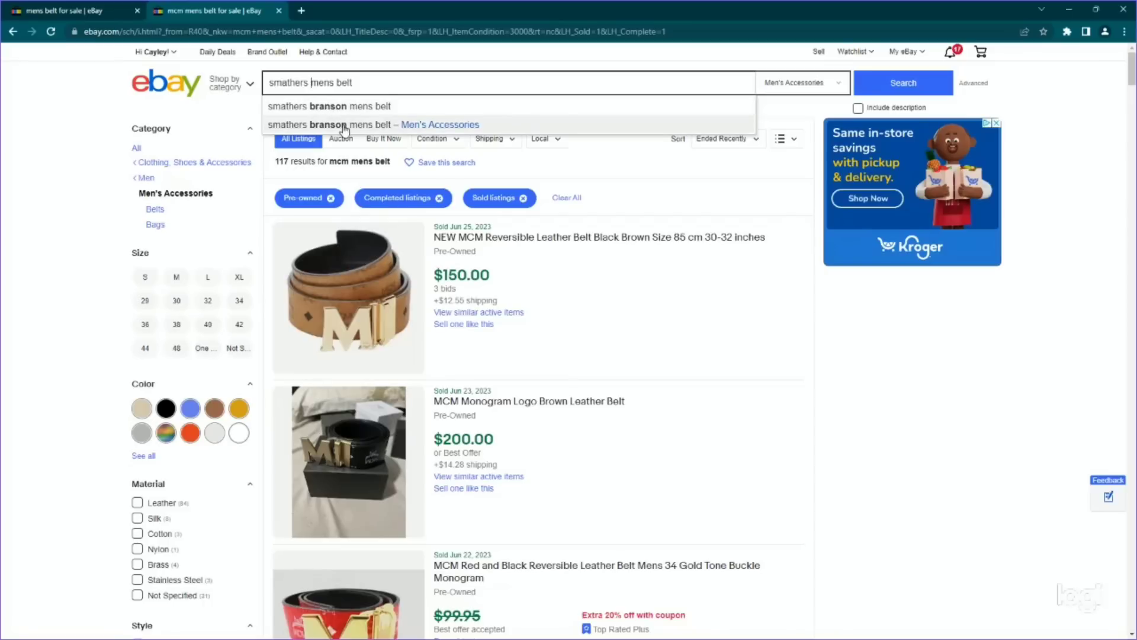
- Search 'smathers branson mens belt' in Men's Accessories, Pre-owned, and scan the results grid
left_click(371, 124)
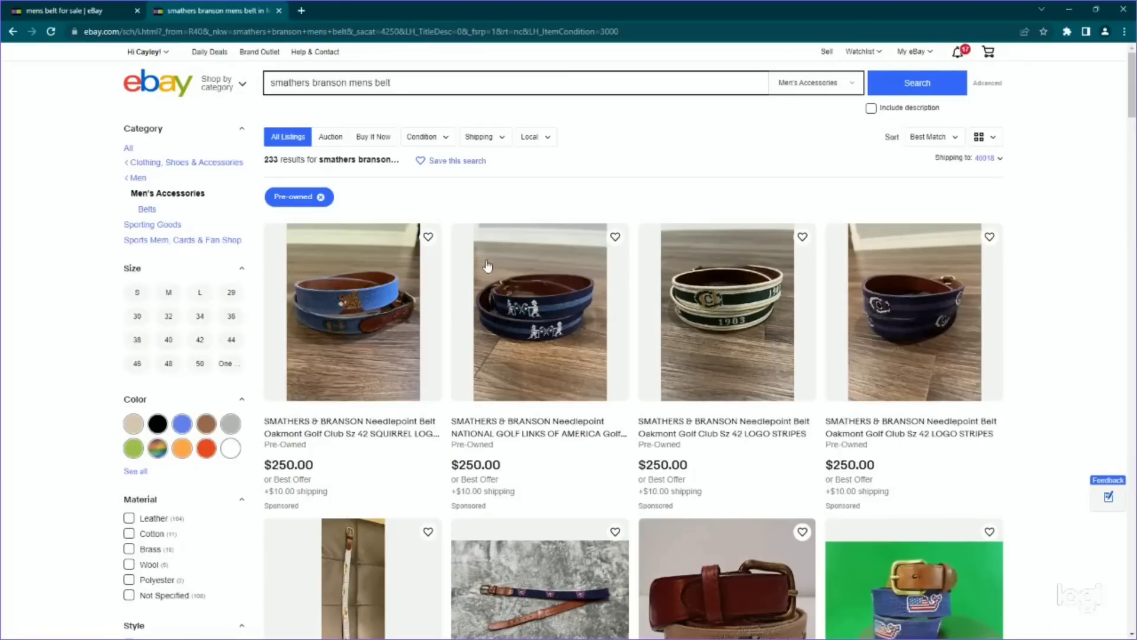
mouse_move(616, 324)
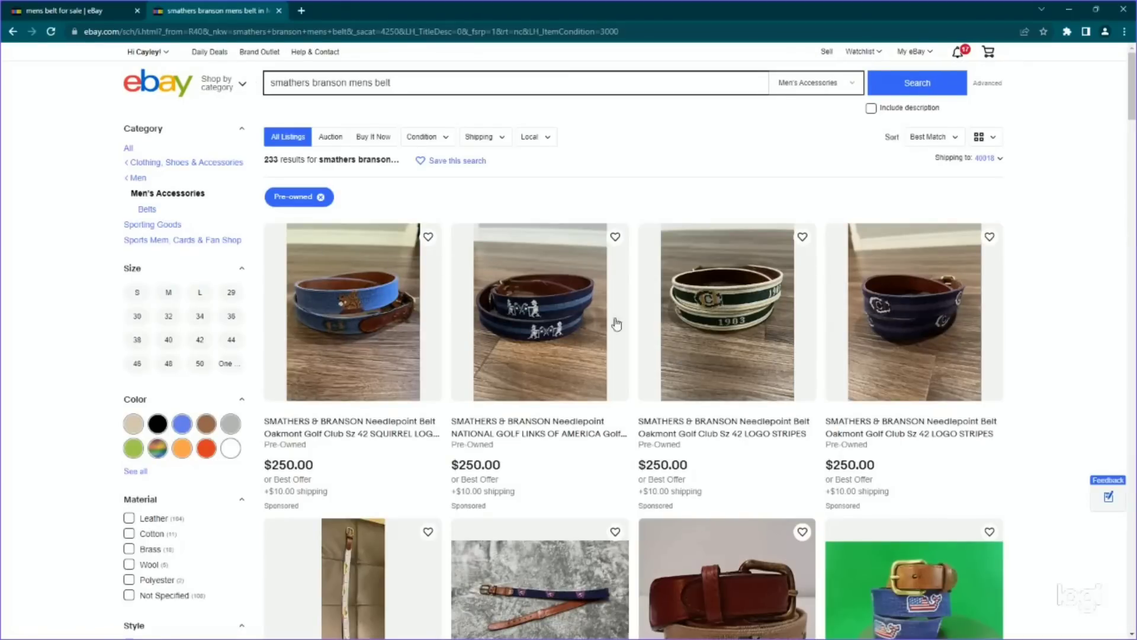
mouse_move(87, 286)
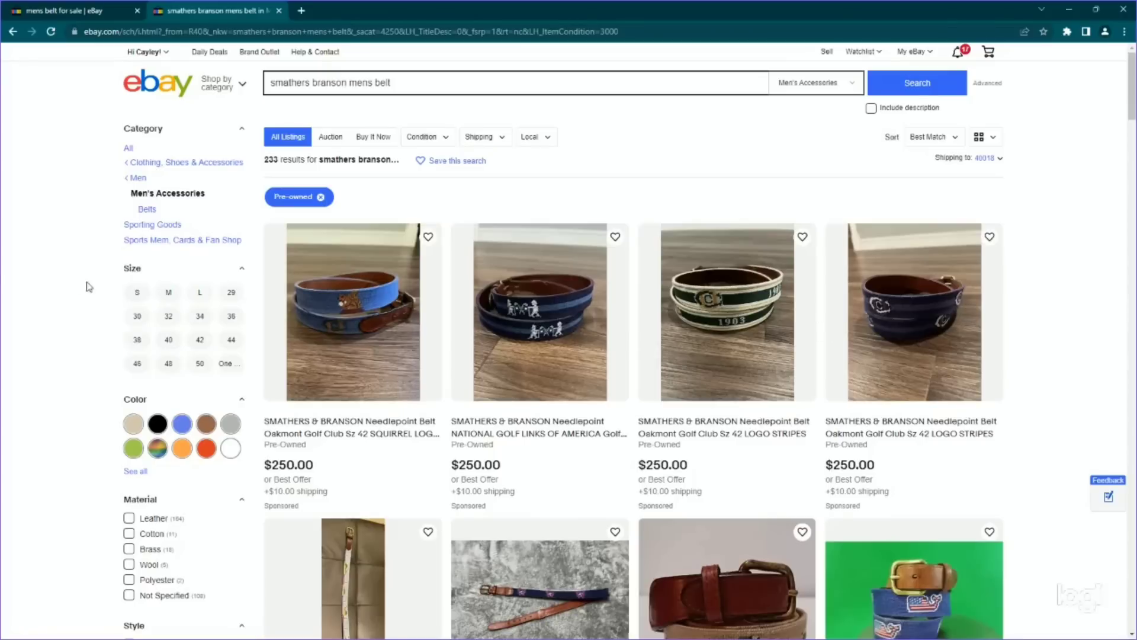
mouse_move(75, 266)
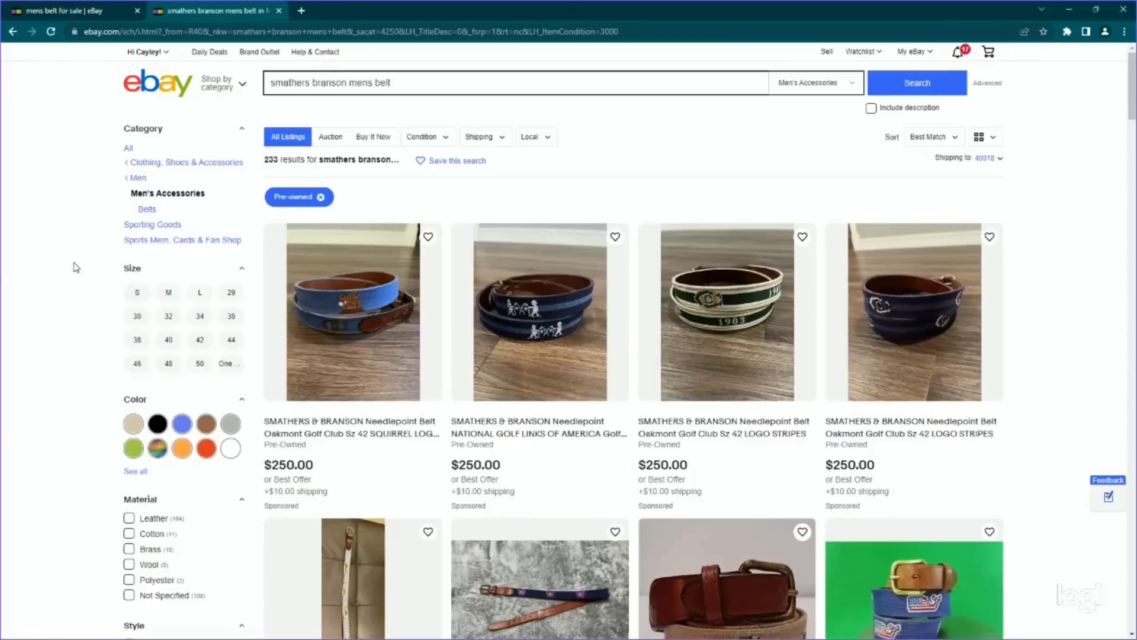
scroll("down", 3)
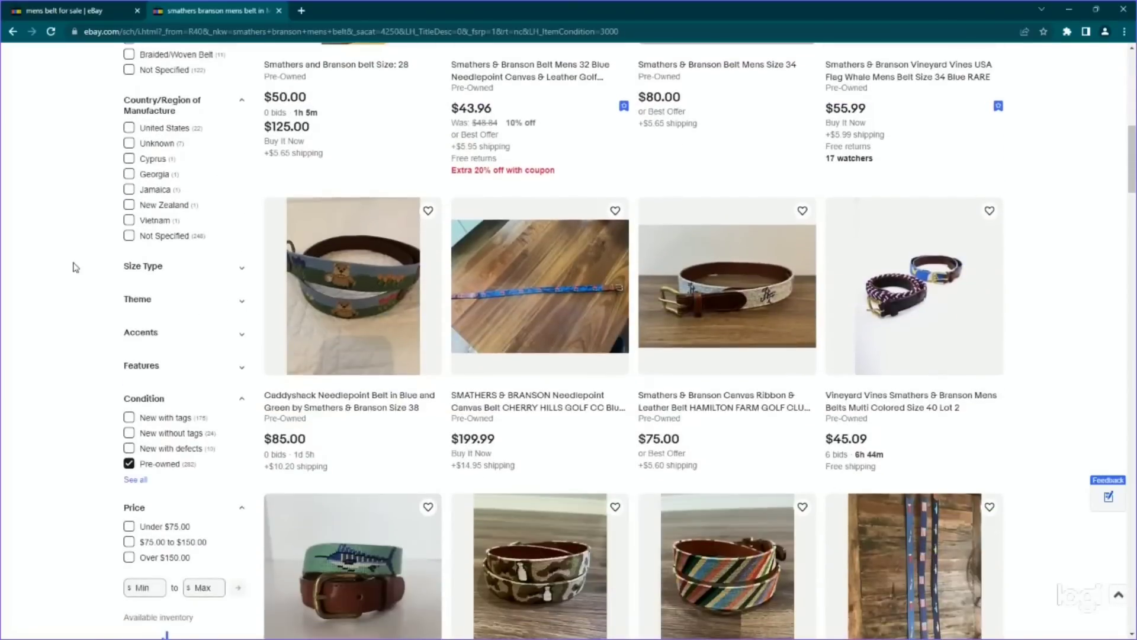
scroll("down", 3)
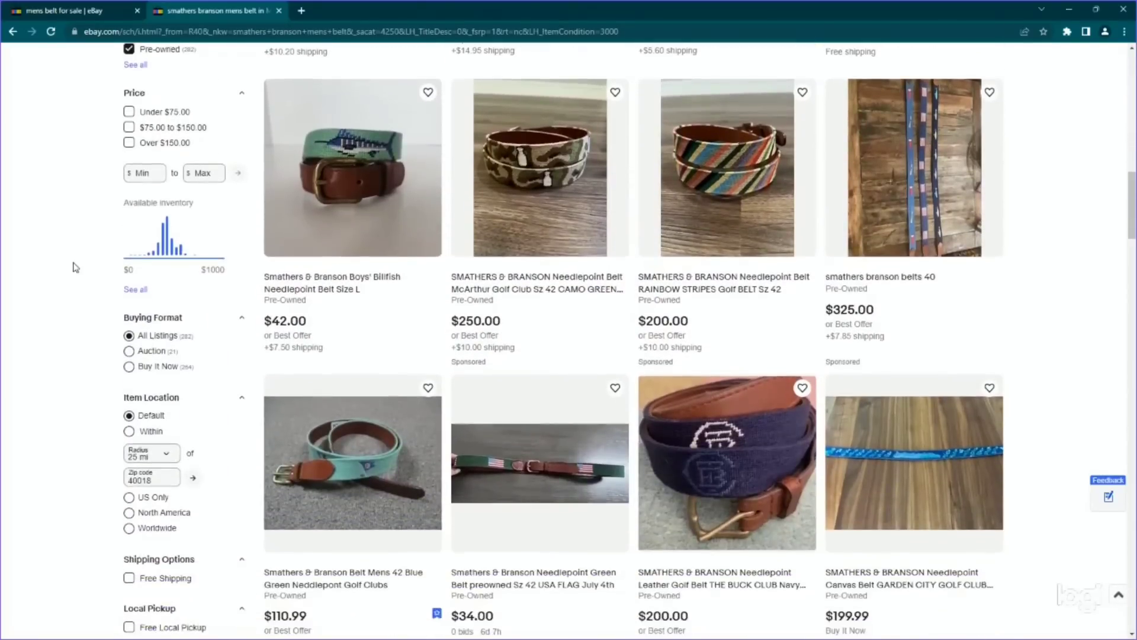
scroll("down", 3)
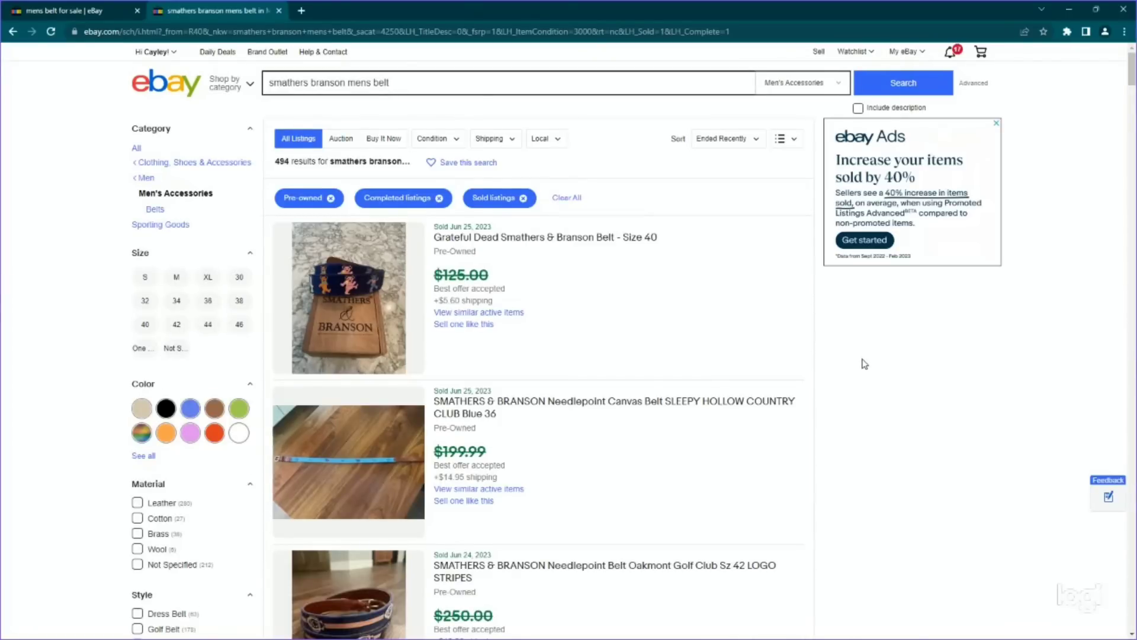
- Scroll through the sold Smathers & Branson belts, sale prices ranging $26 to $135
scroll("down", 3)
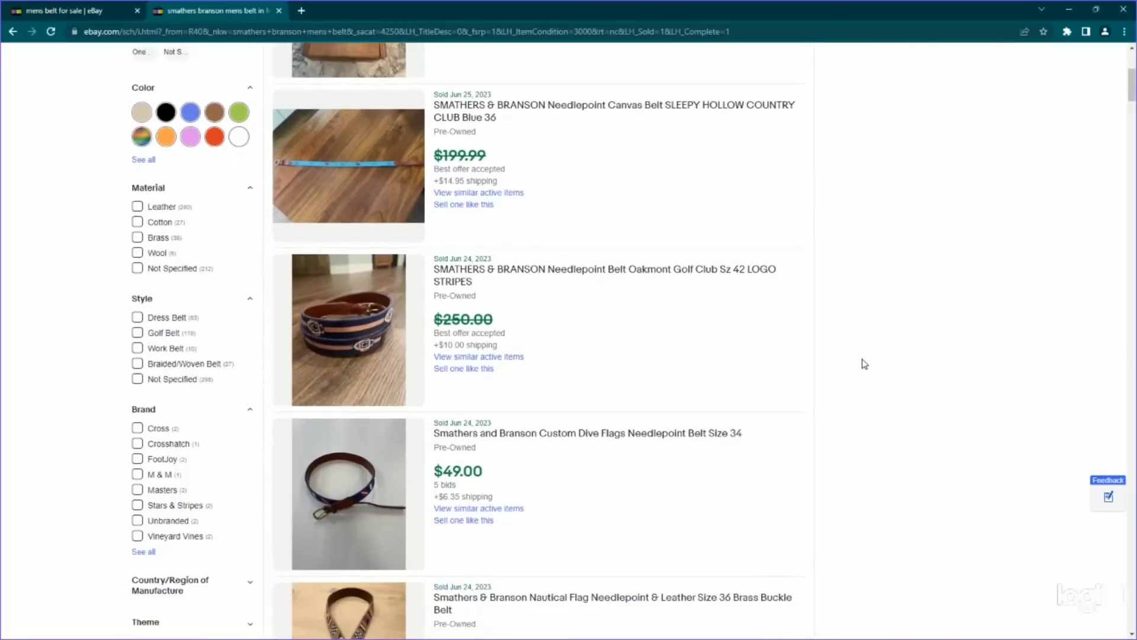
scroll("down", 3)
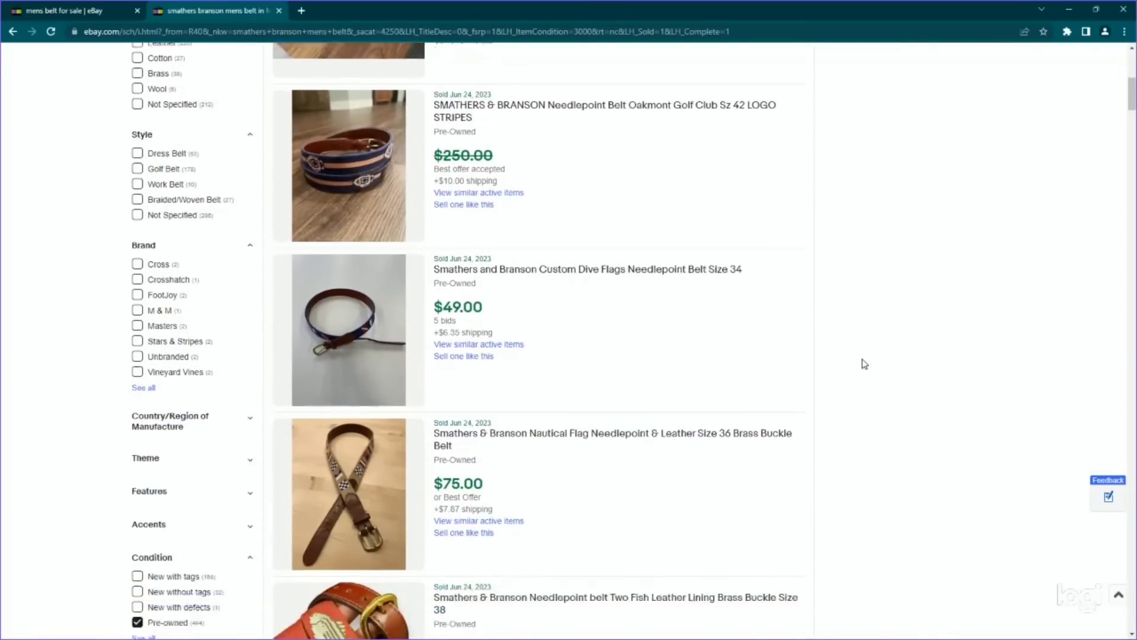
scroll("down", 3)
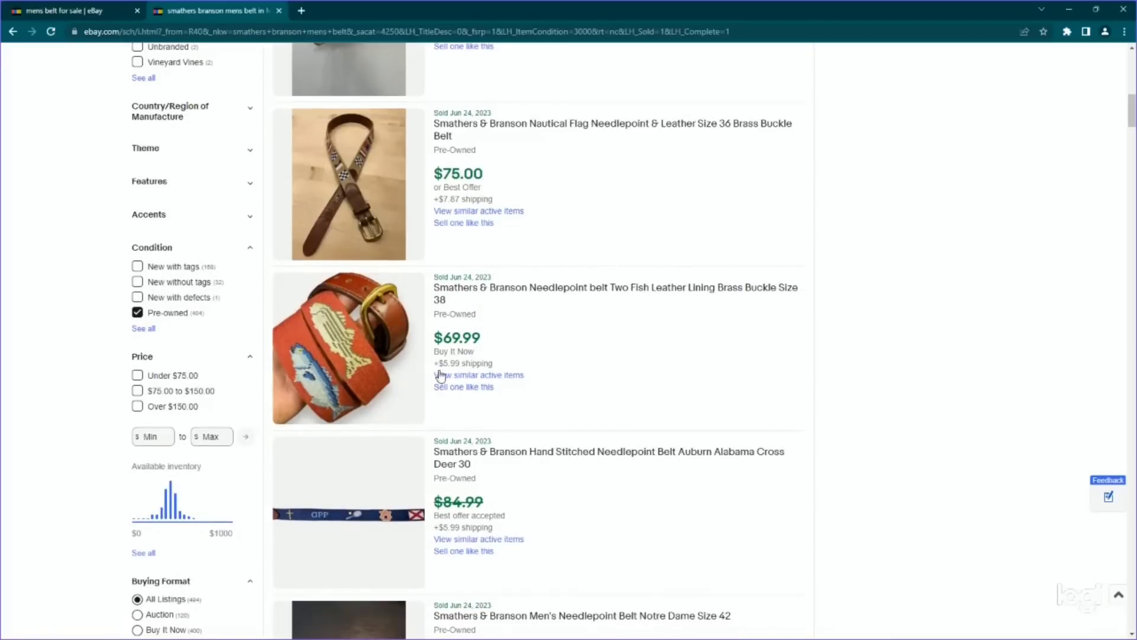
scroll("down", 3)
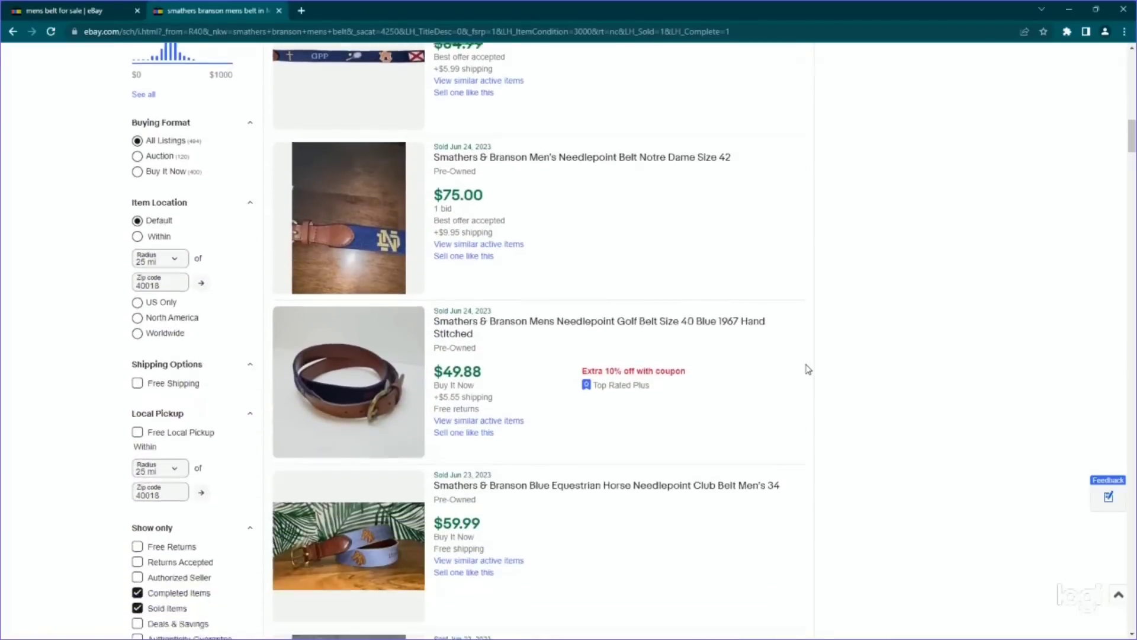
scroll("down", 3)
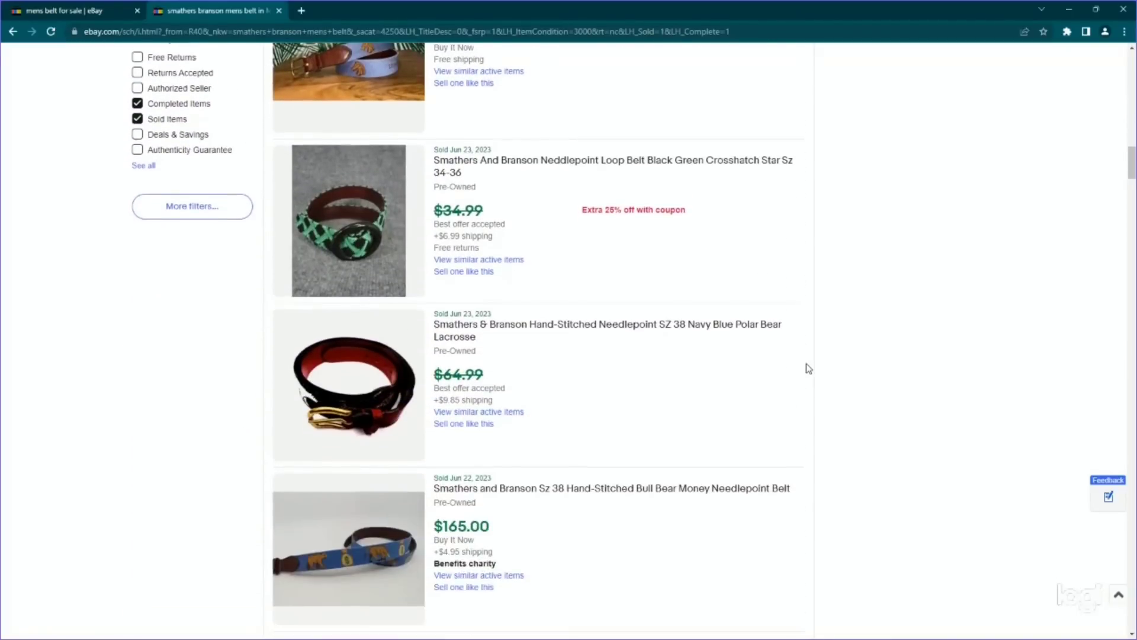
scroll("down", 3)
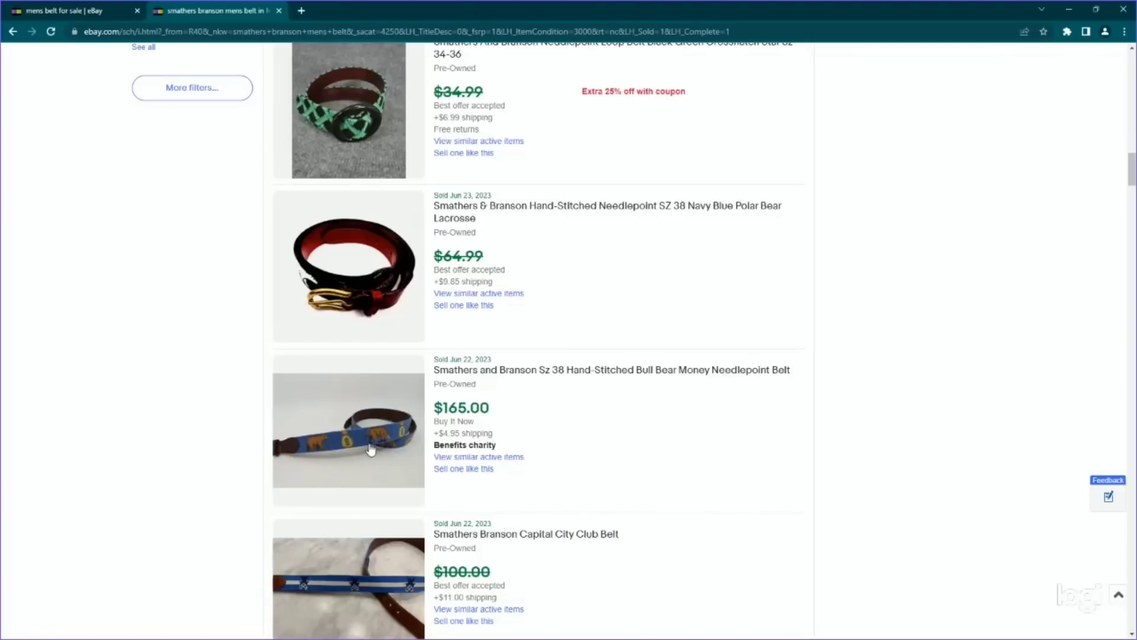
scroll("down", 3)
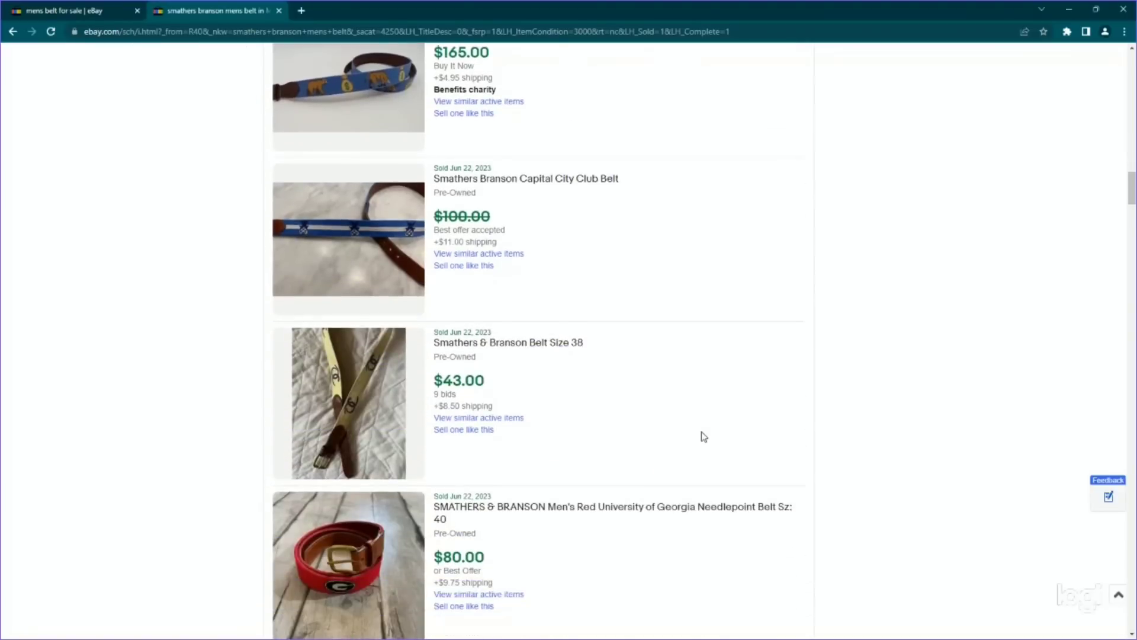
scroll("down", 3)
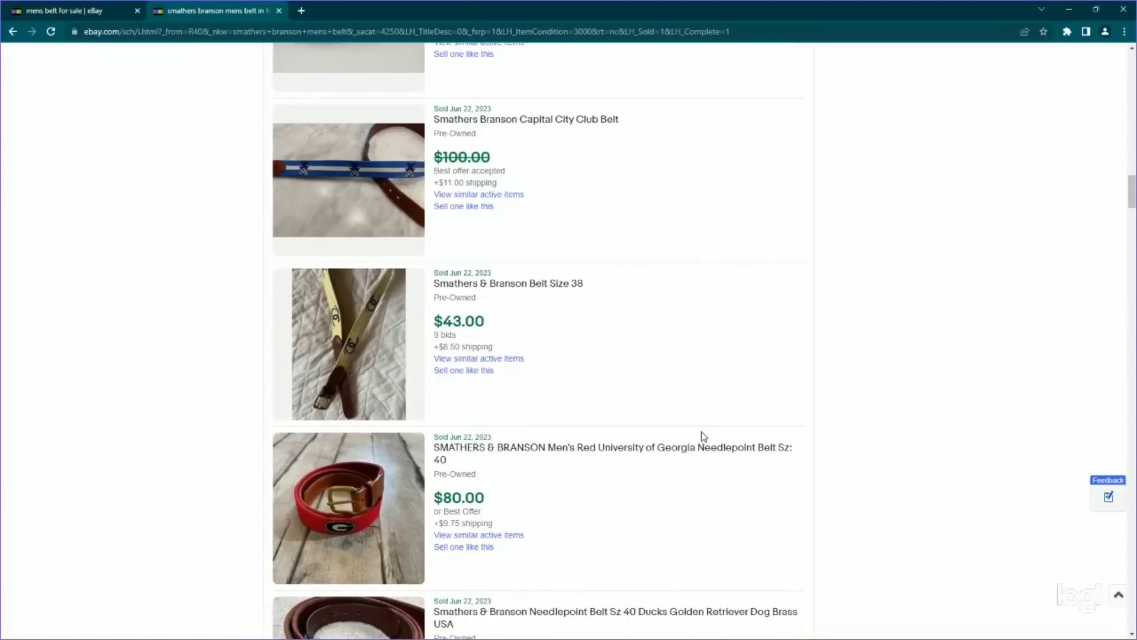
scroll("down", 3)
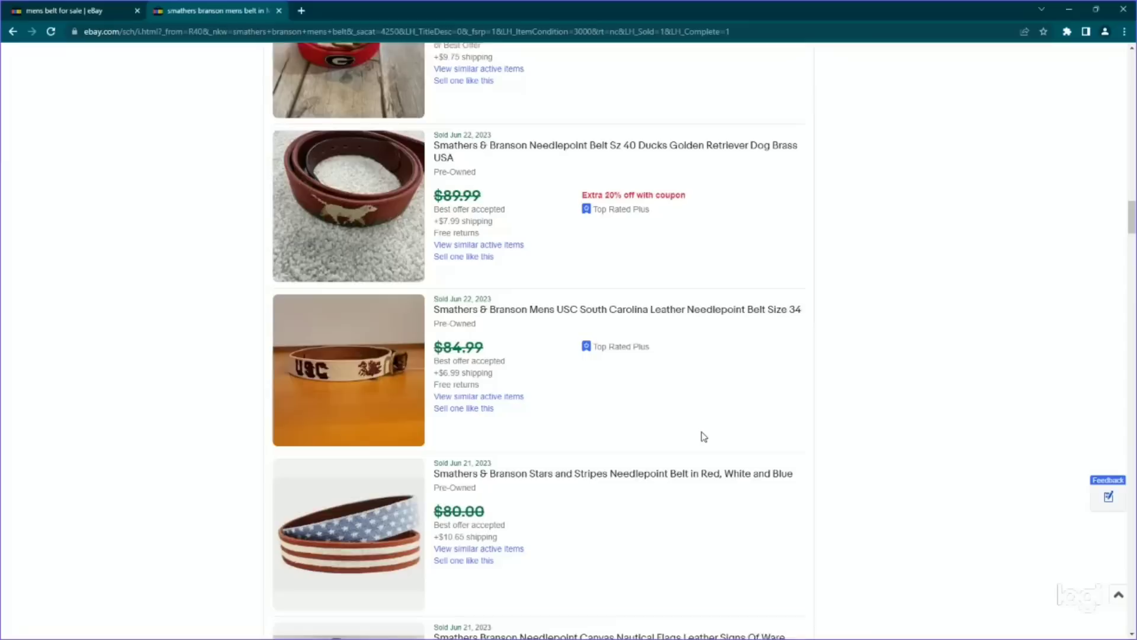
scroll("down", 3)
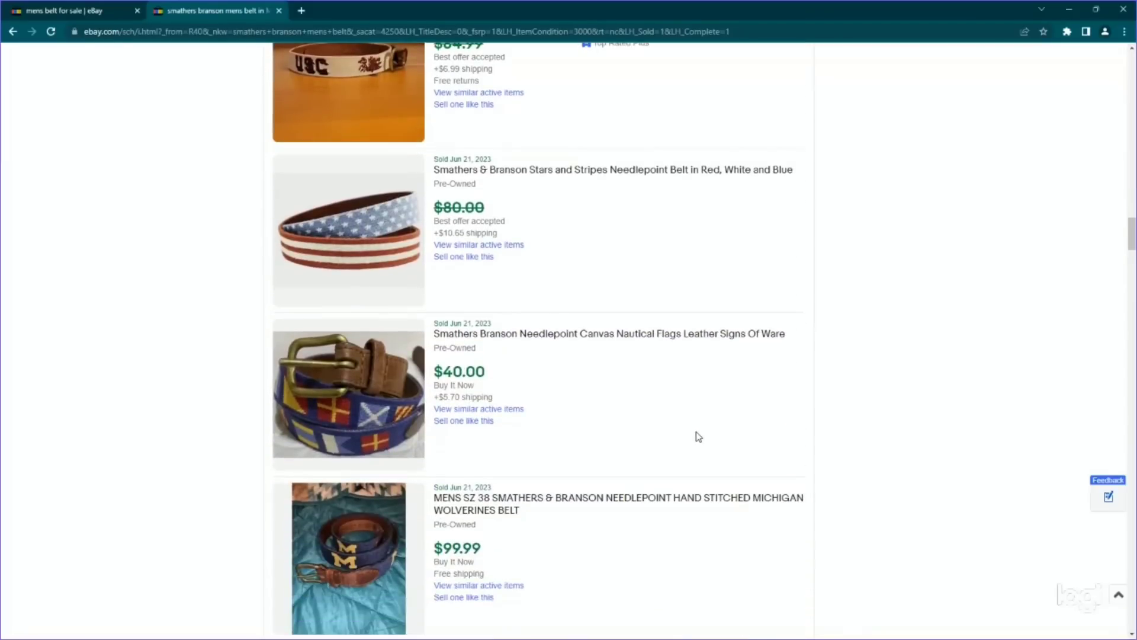
scroll("down", 3)
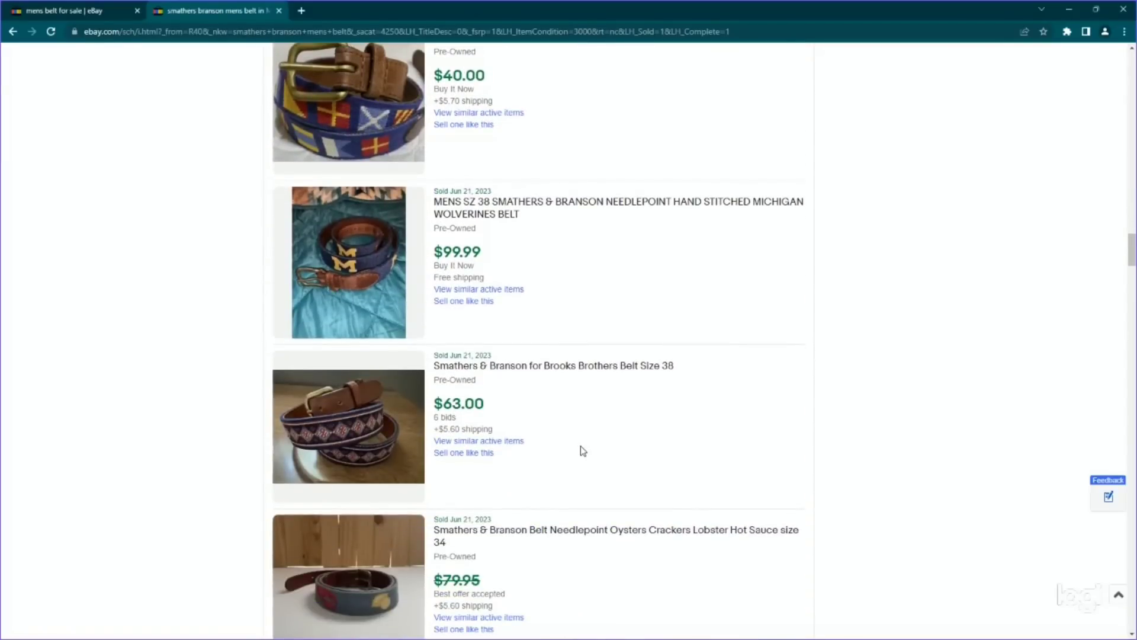
scroll("down", 3)
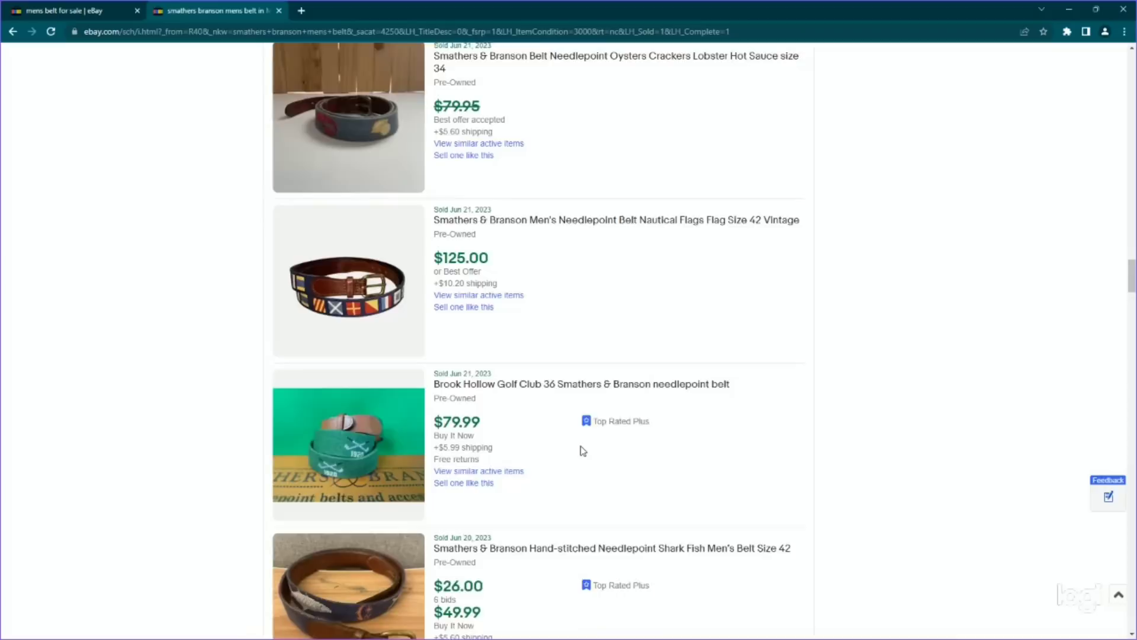
scroll("down", 3)
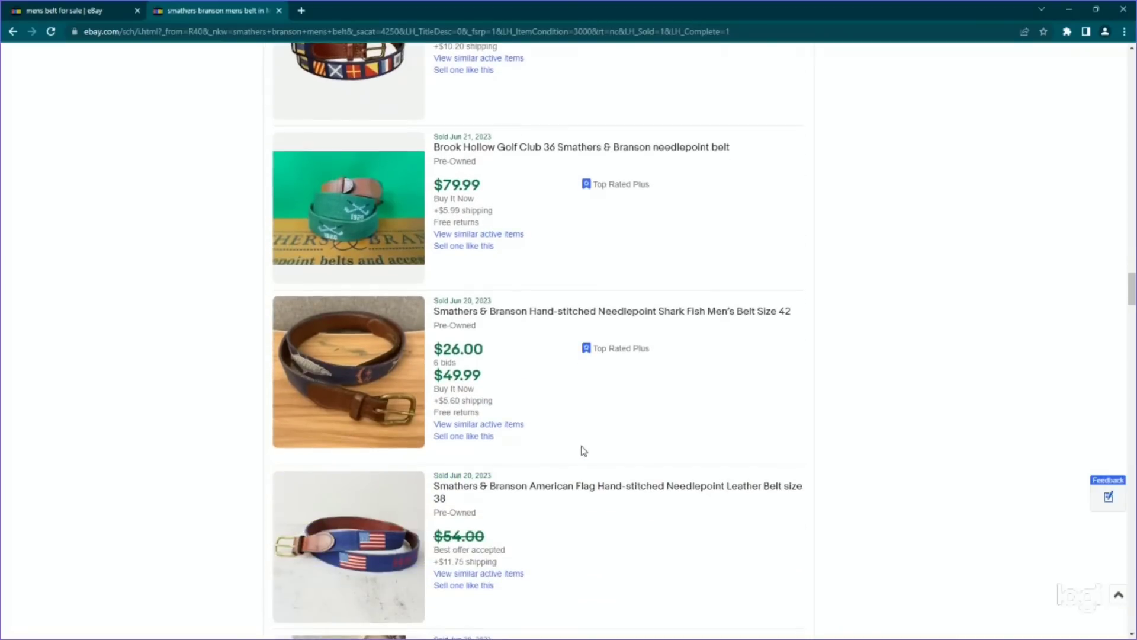
mouse_move(547, 369)
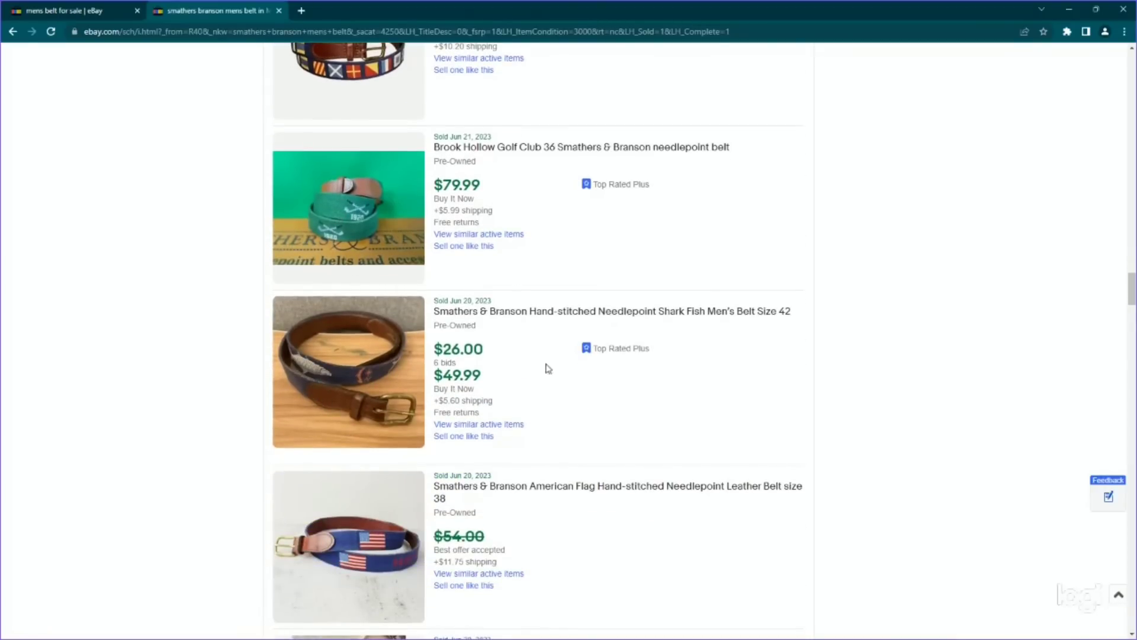
scroll("down", 3)
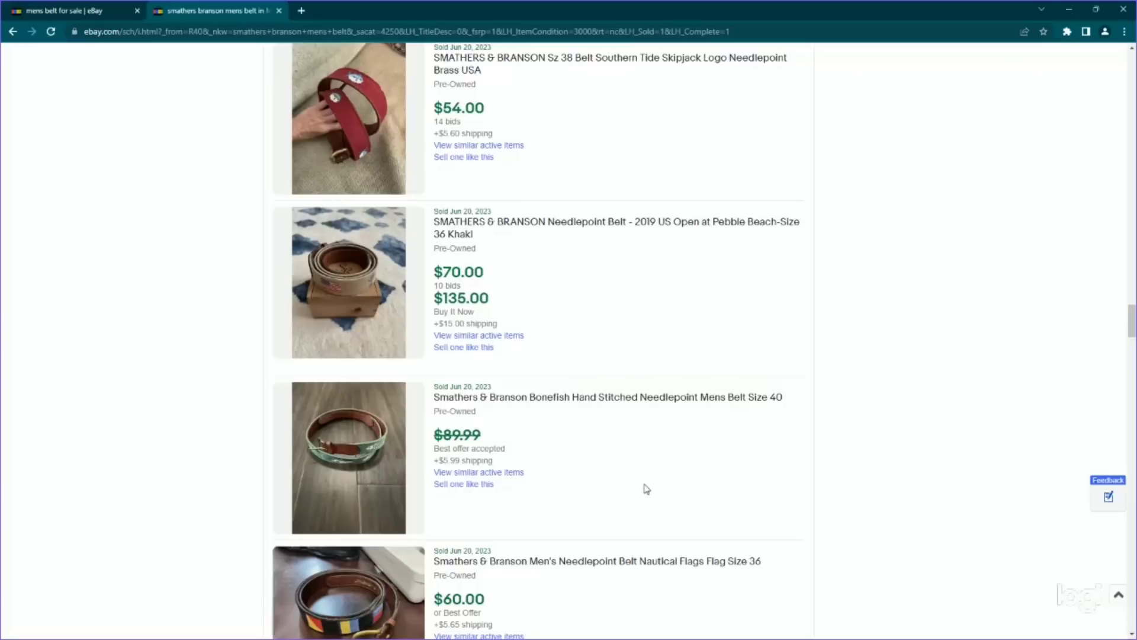
scroll("down", 3)
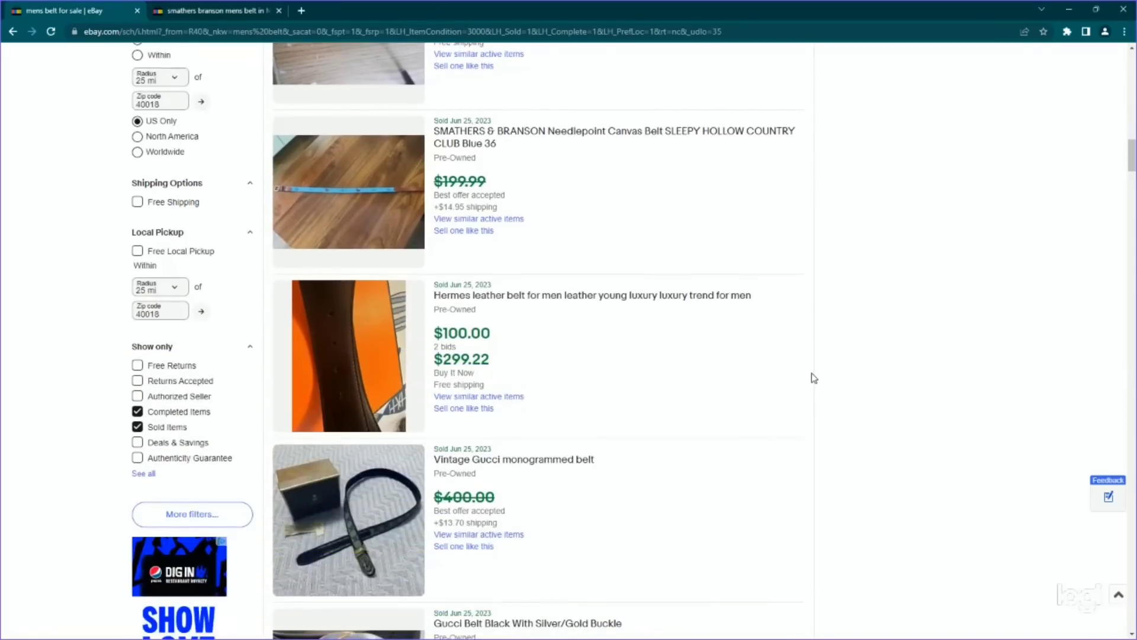
- Scroll the sold pre-owned belt results past the Hermes, Gucci and Off-White sales
scroll("down", 3)
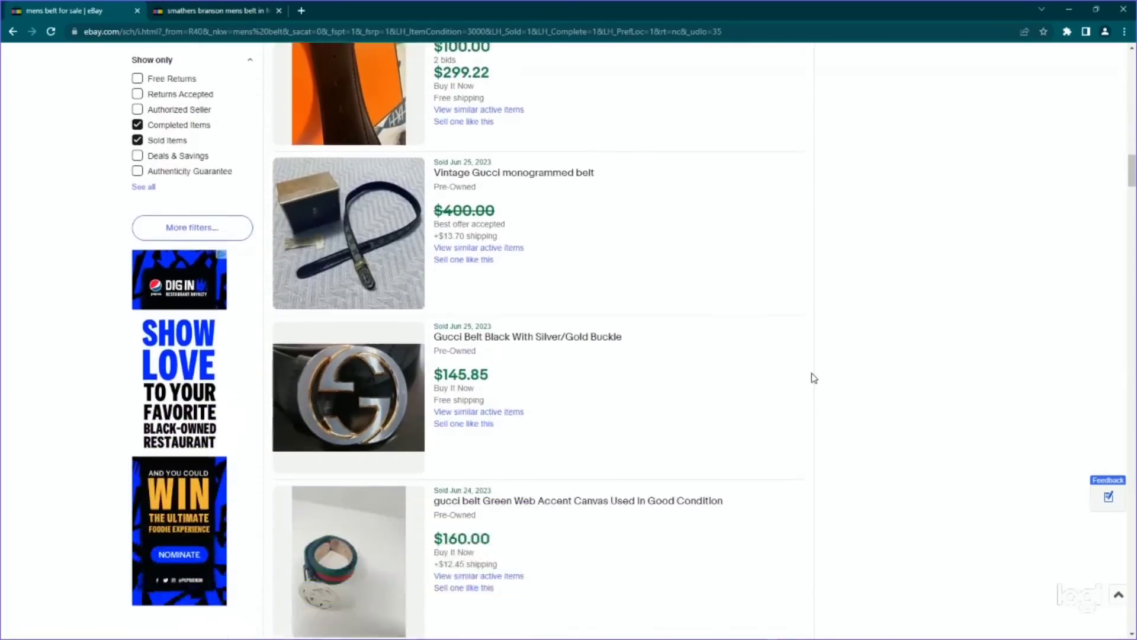
scroll("down", 3)
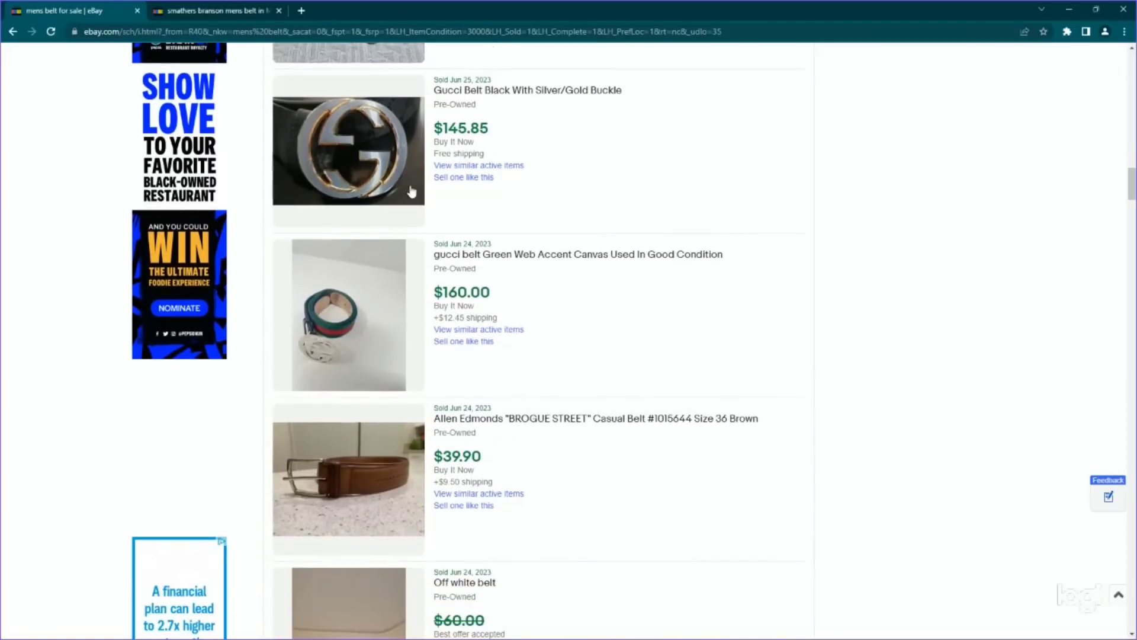
scroll("down", 3)
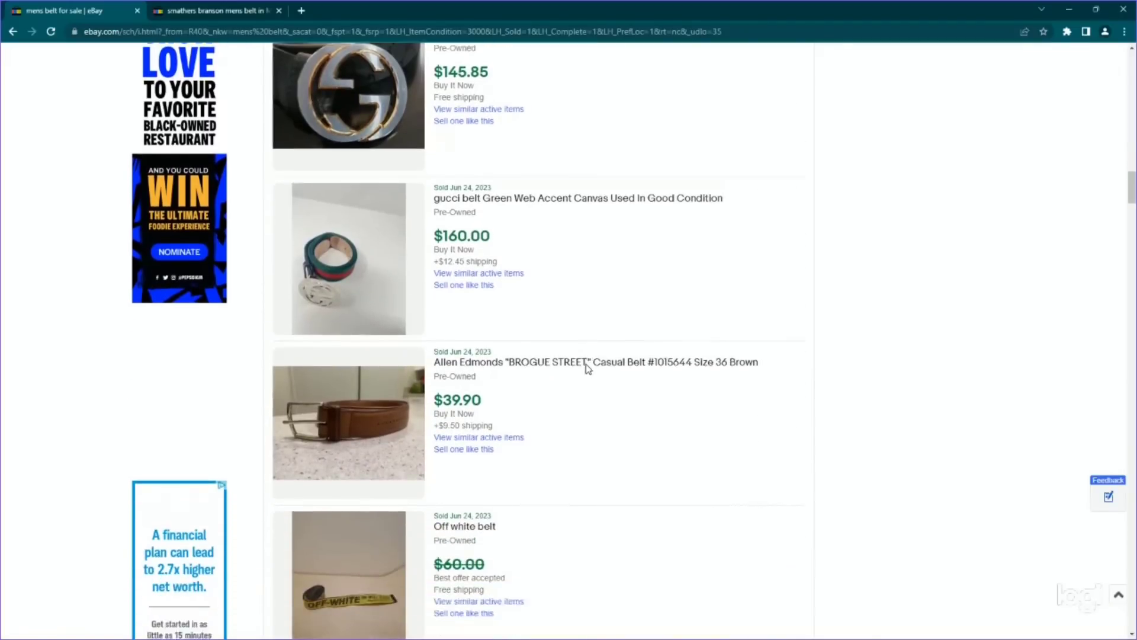
scroll("down", 3)
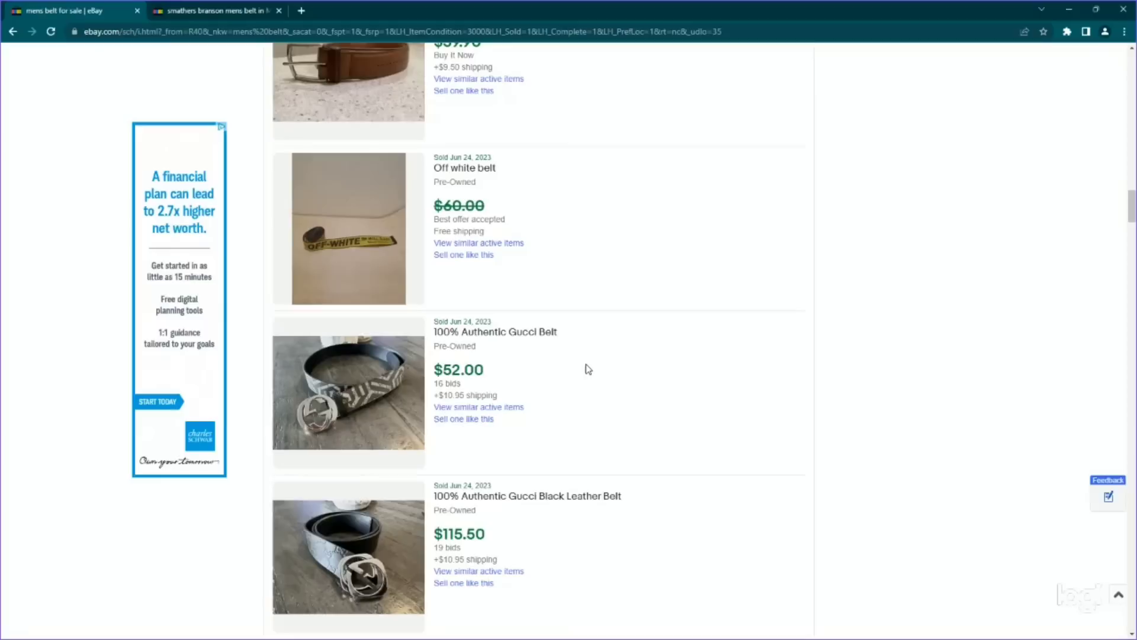
mouse_move(345, 251)
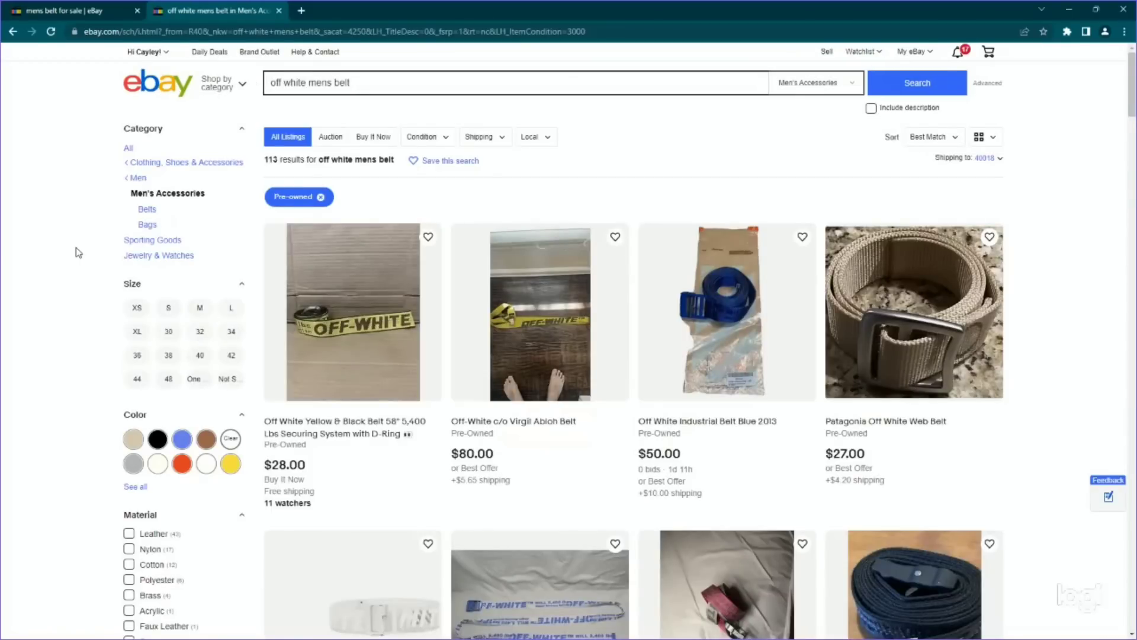
mouse_move(294, 407)
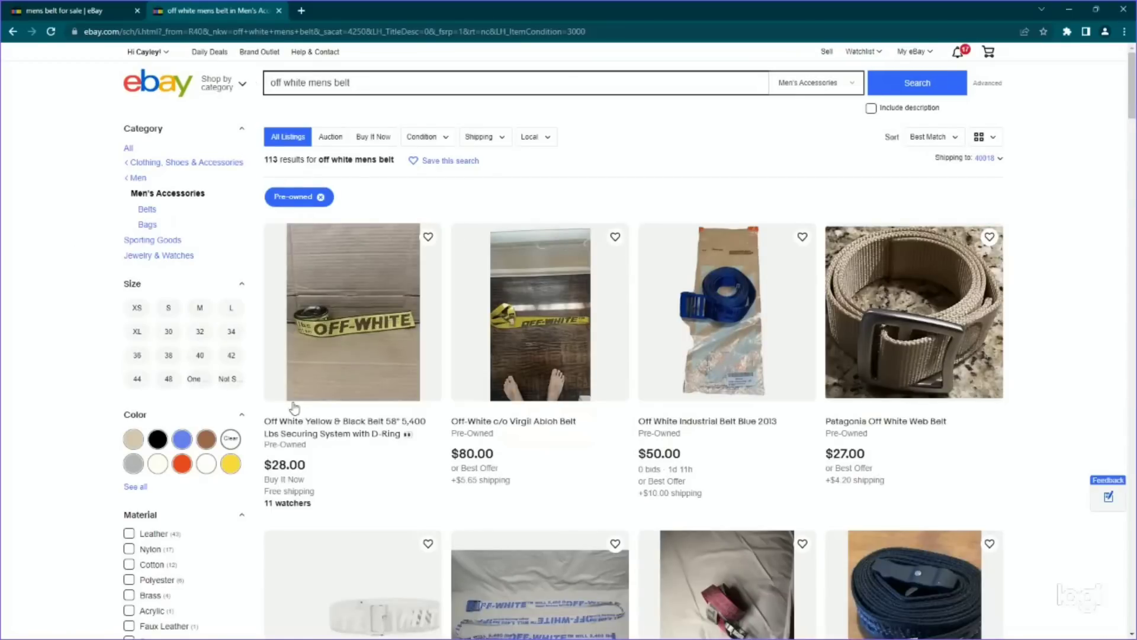
mouse_move(342, 181)
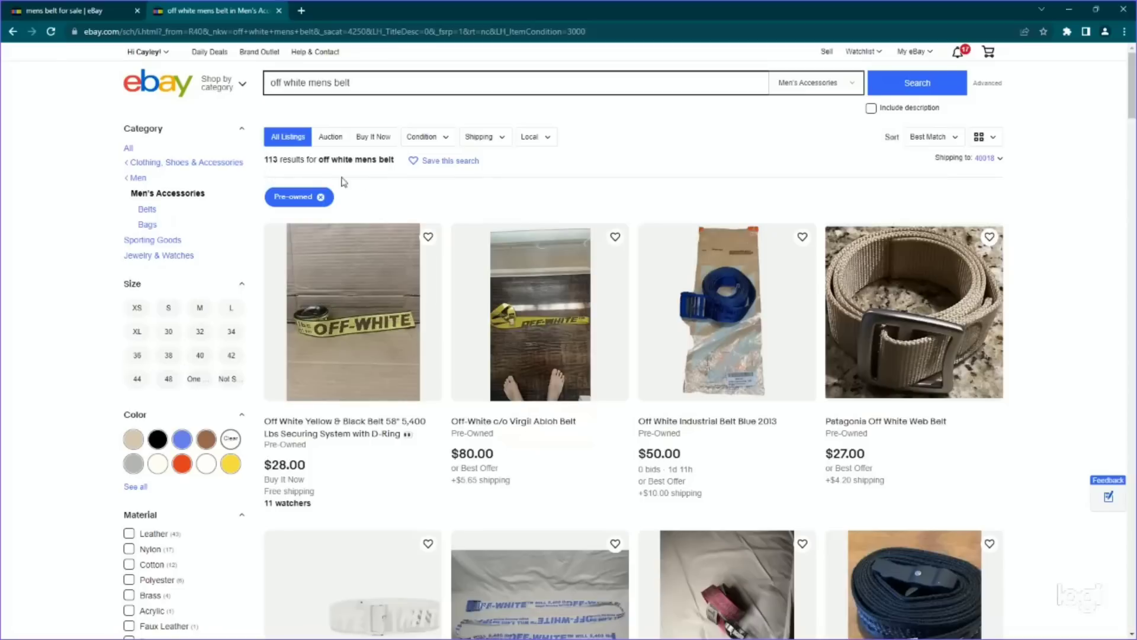
- Scroll the pre-owned Off-White men's belt listings in the second tab
scroll("down", 3)
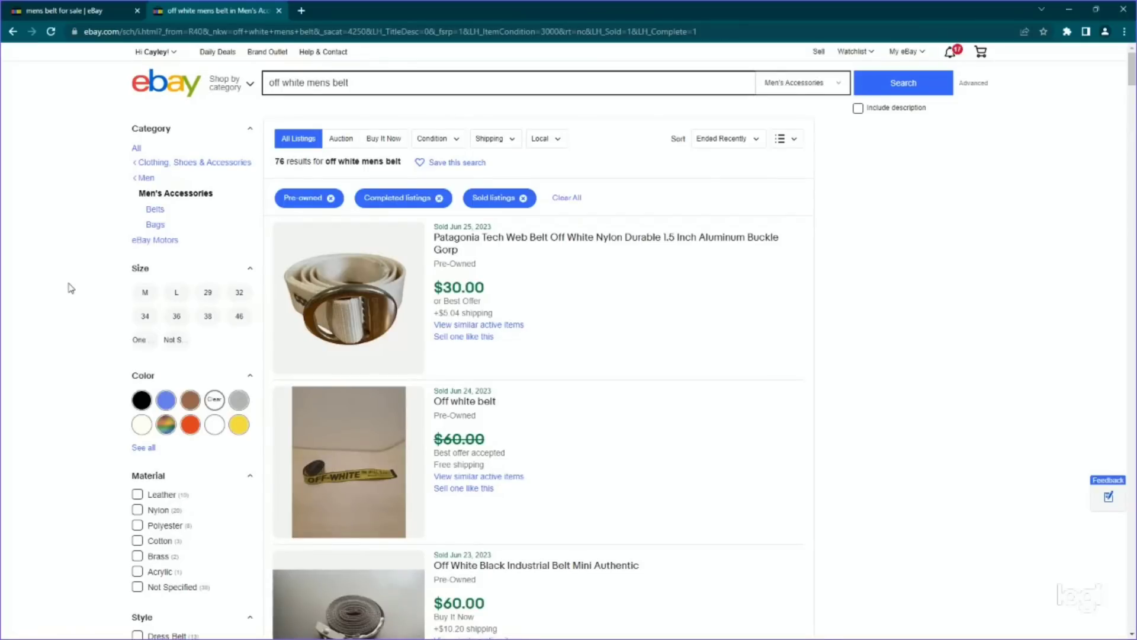
mouse_move(852, 301)
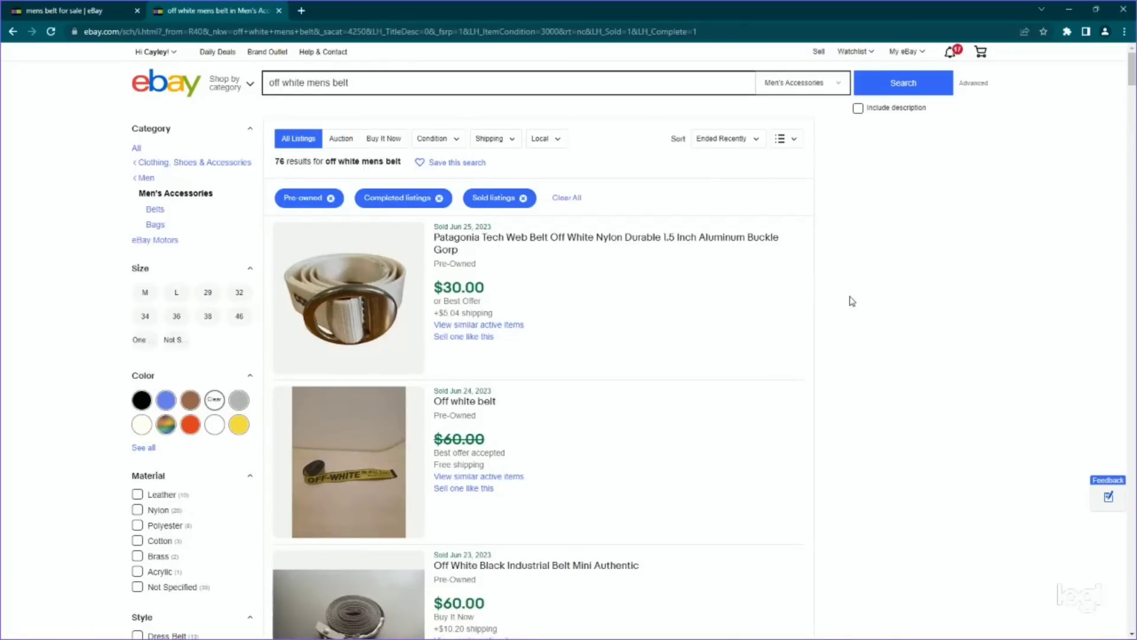
scroll("down", 3)
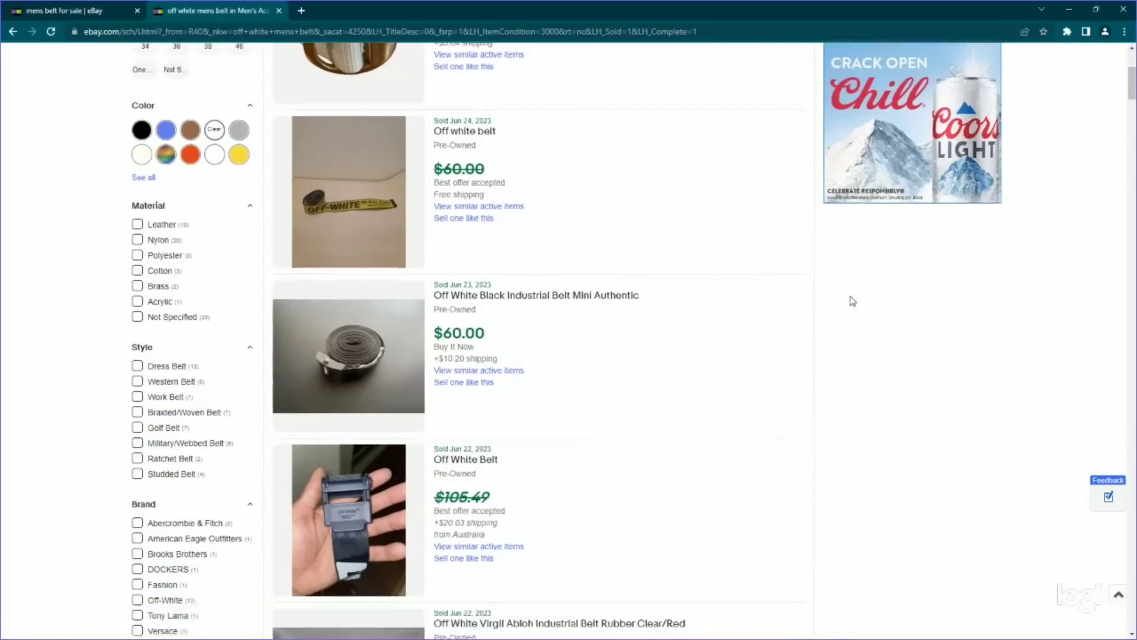
scroll("down", 3)
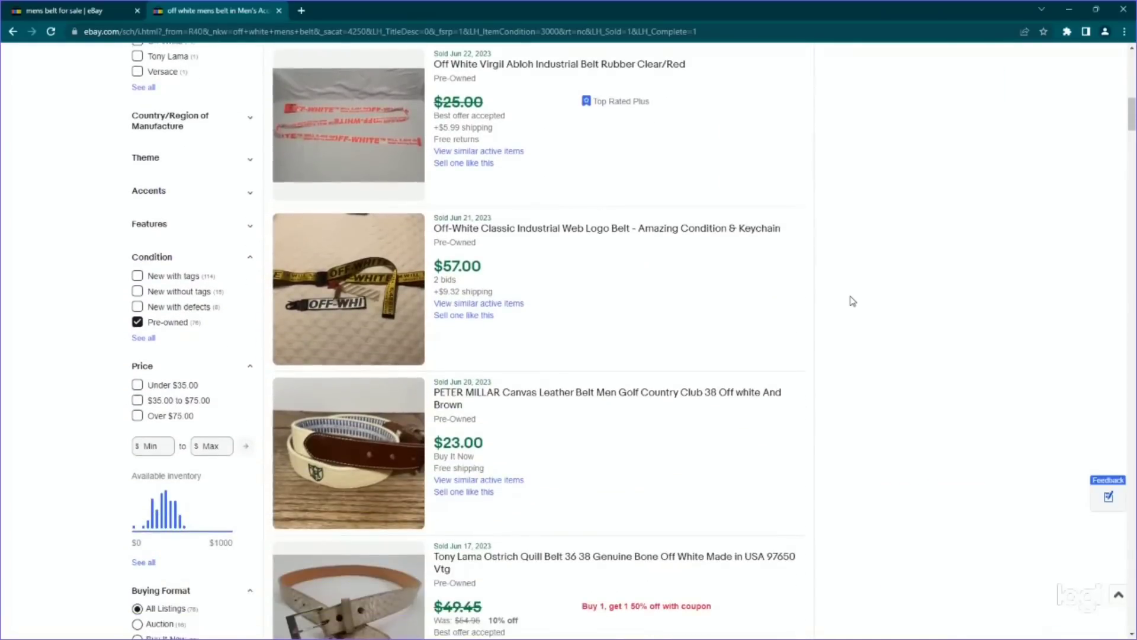
scroll("down", 3)
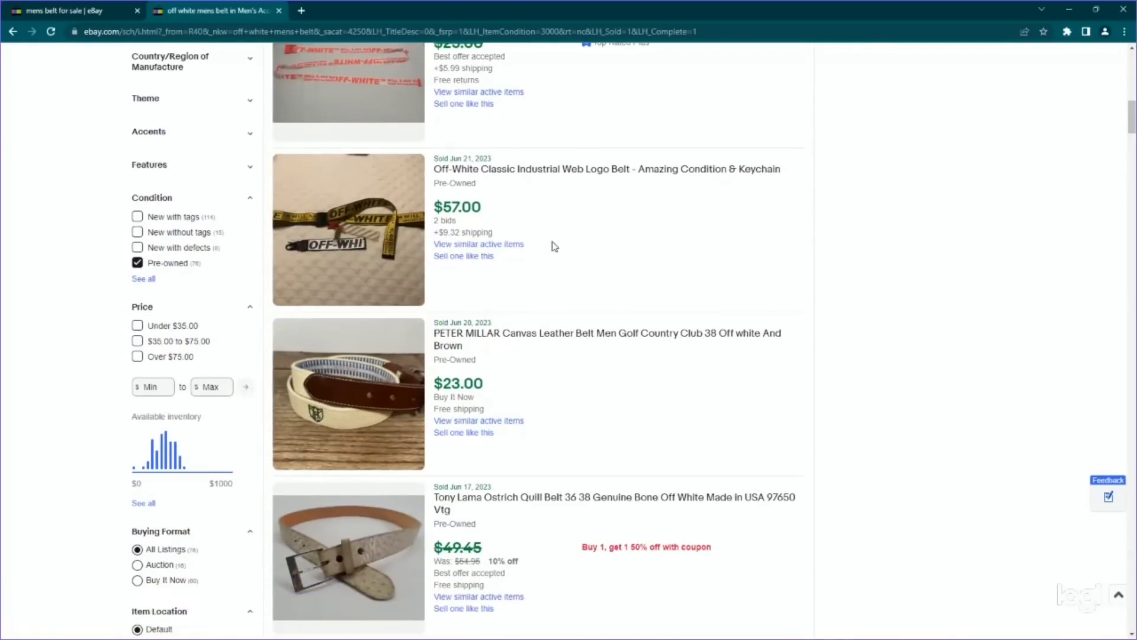
scroll("down", 3)
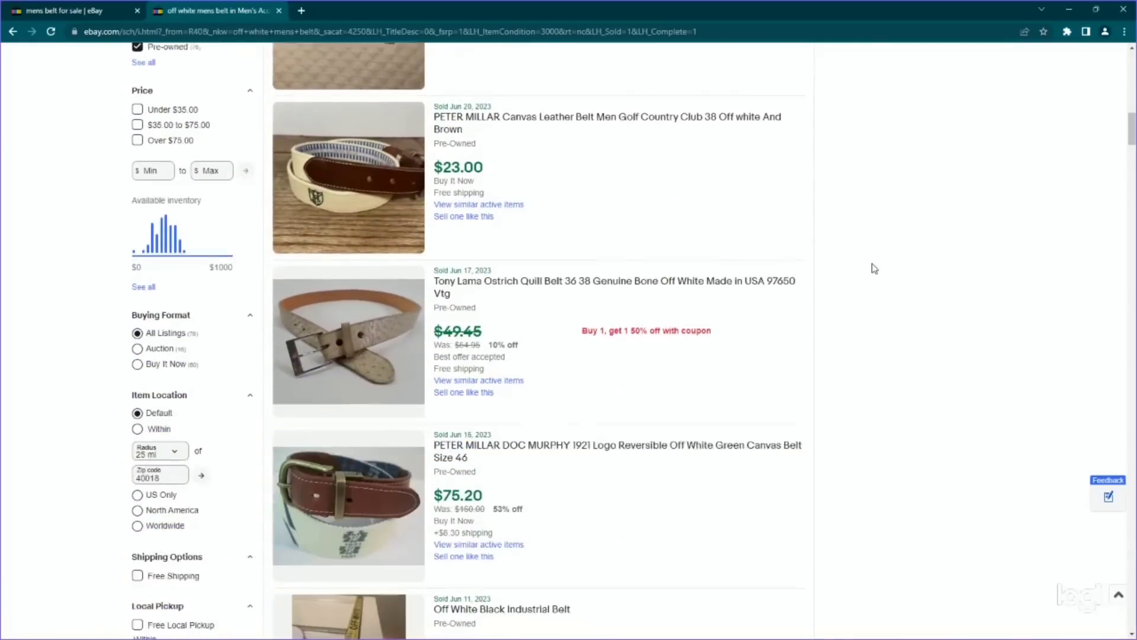
scroll("down", 3)
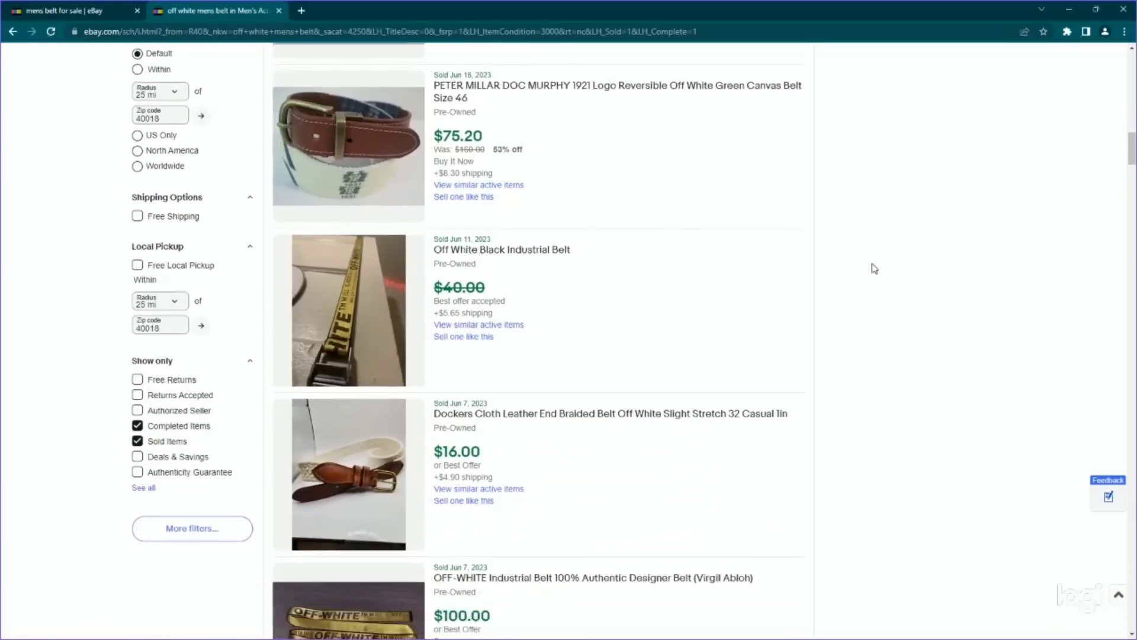
scroll("down", 3)
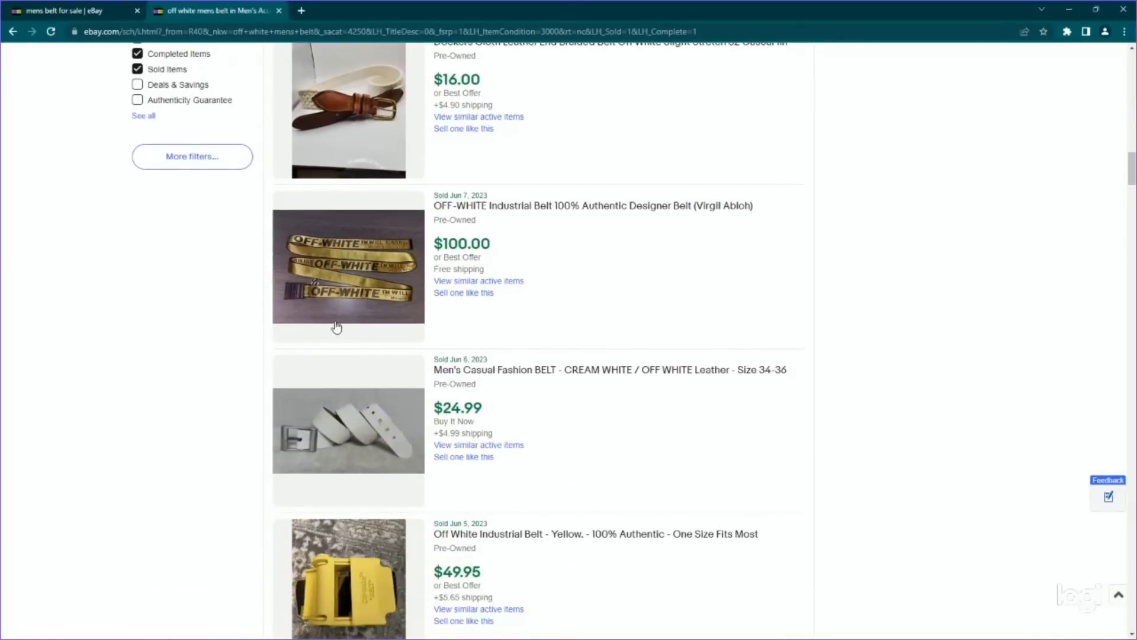
scroll("down", 3)
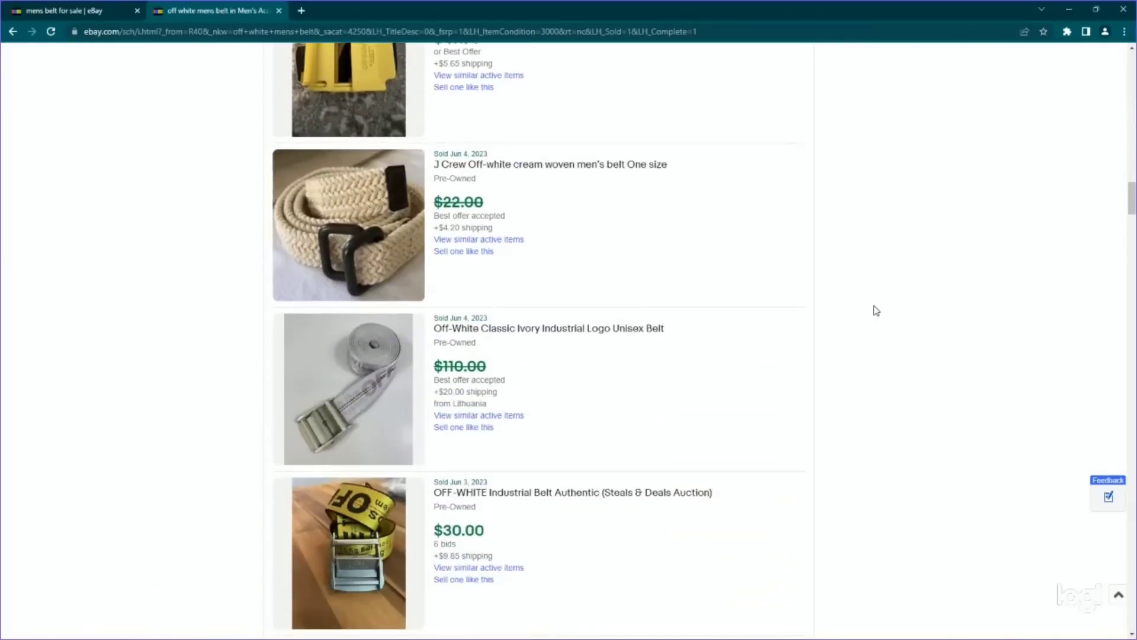
scroll("down", 3)
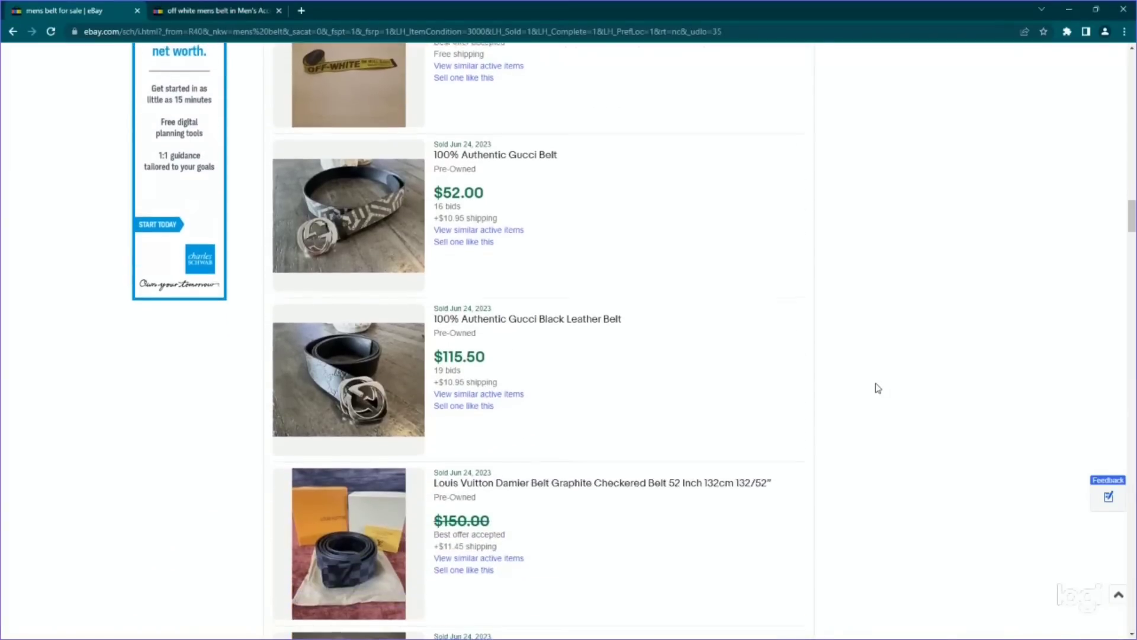
- Scroll the sold pre-owned belt results showing Gucci, Ferragamo and Coach sales from $45 to $425
scroll("down", 3)
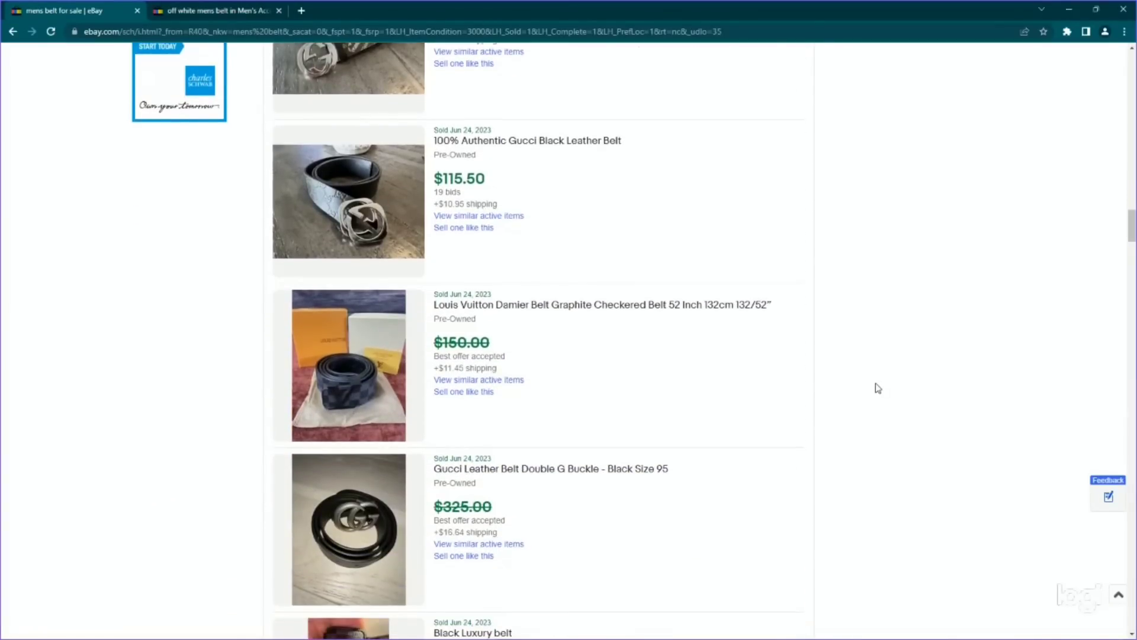
scroll("down", 3)
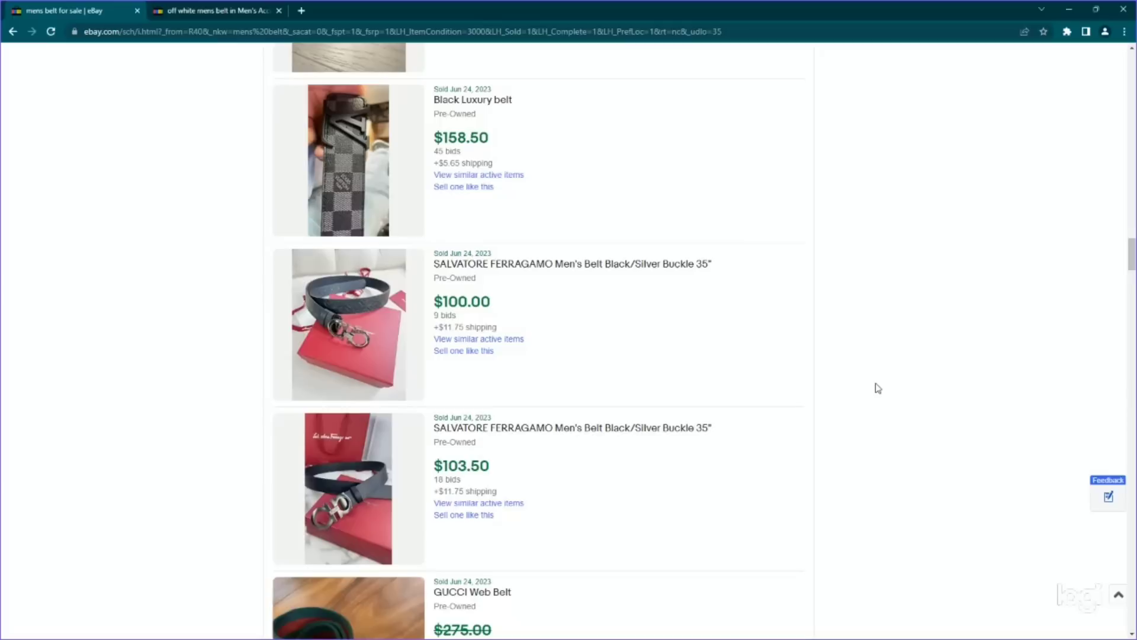
scroll("down", 3)
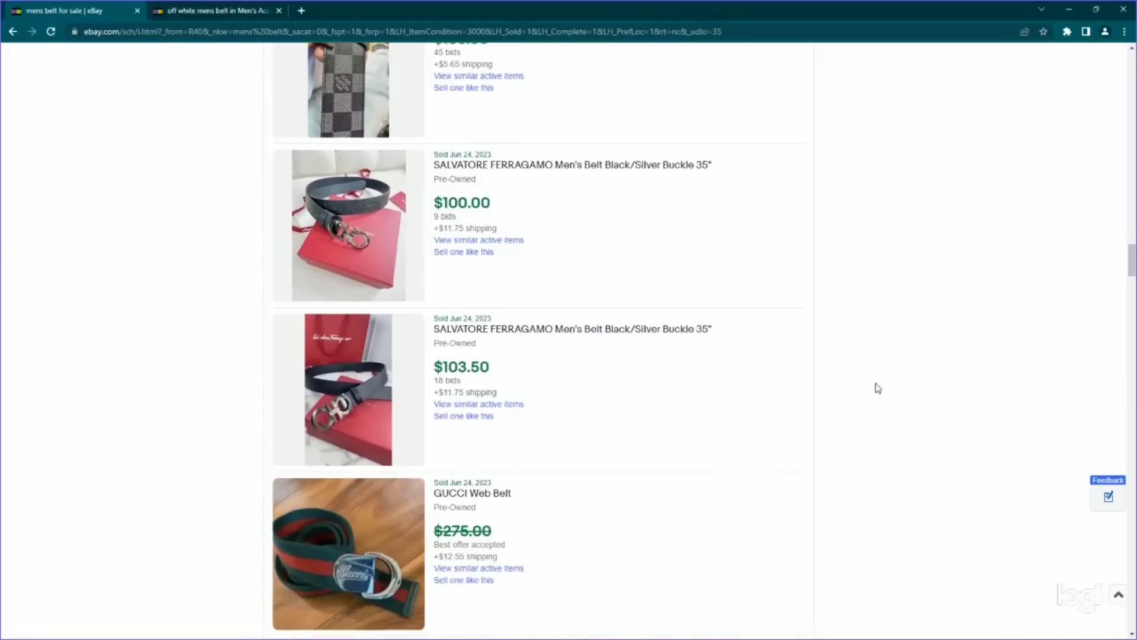
scroll("down", 3)
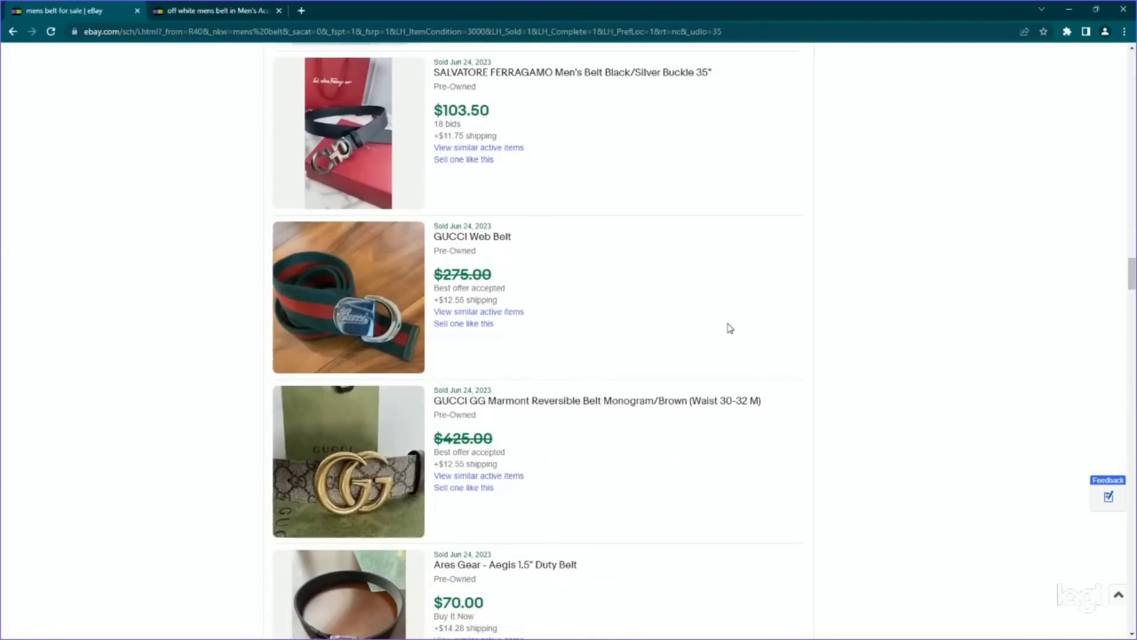
scroll("down", 3)
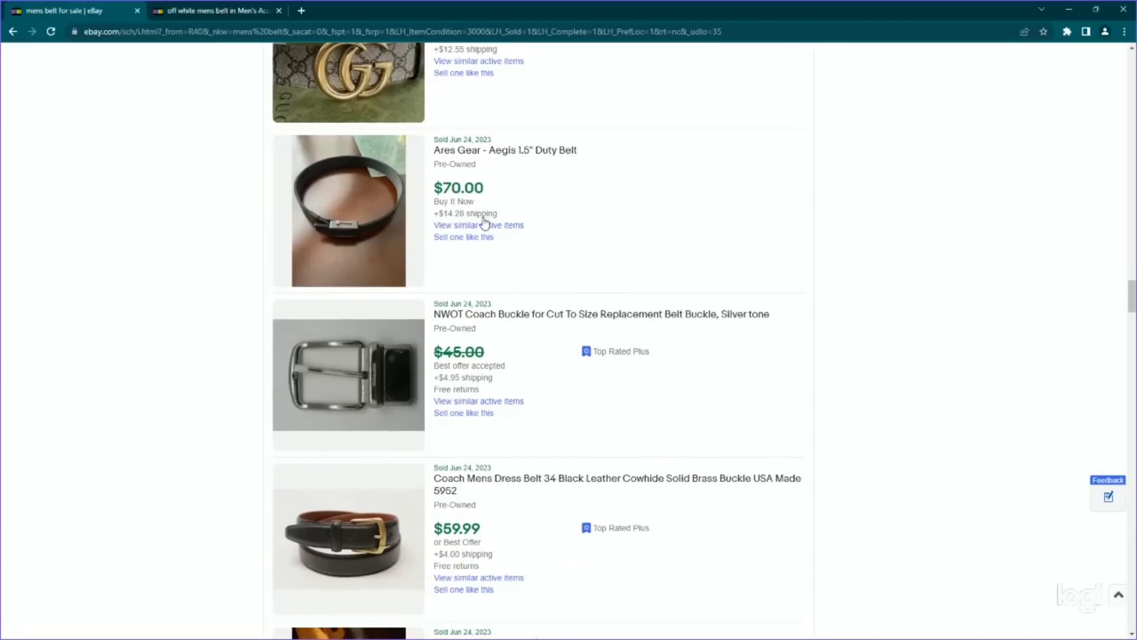
mouse_move(467, 153)
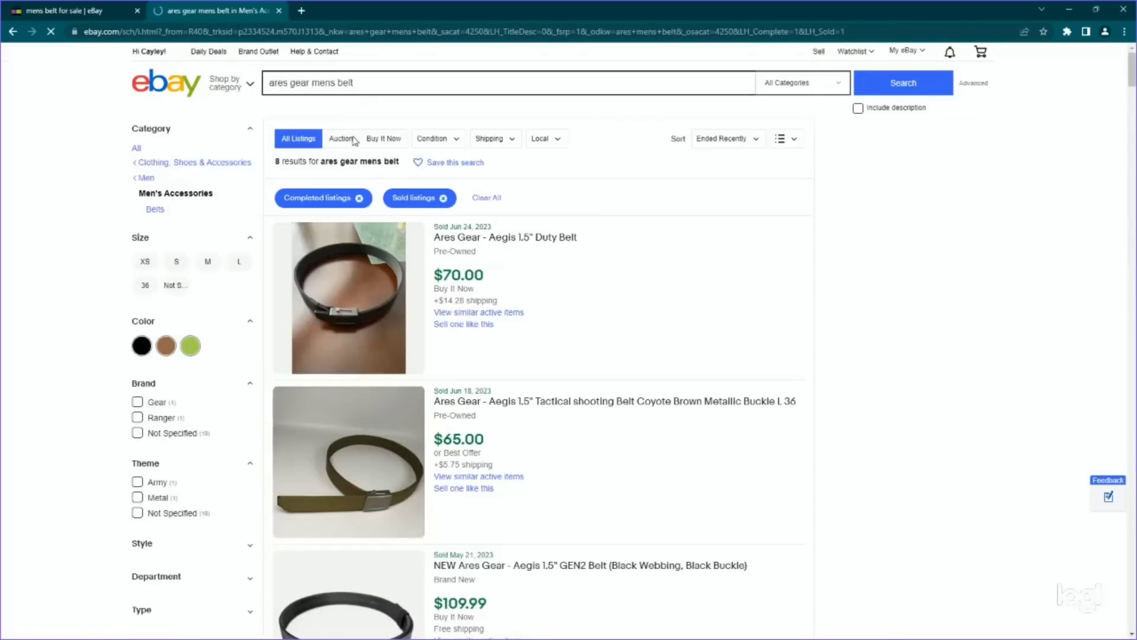
- Scroll through the 8 sold Ares Gear belt results priced $55 to $114.99
scroll("down", 3)
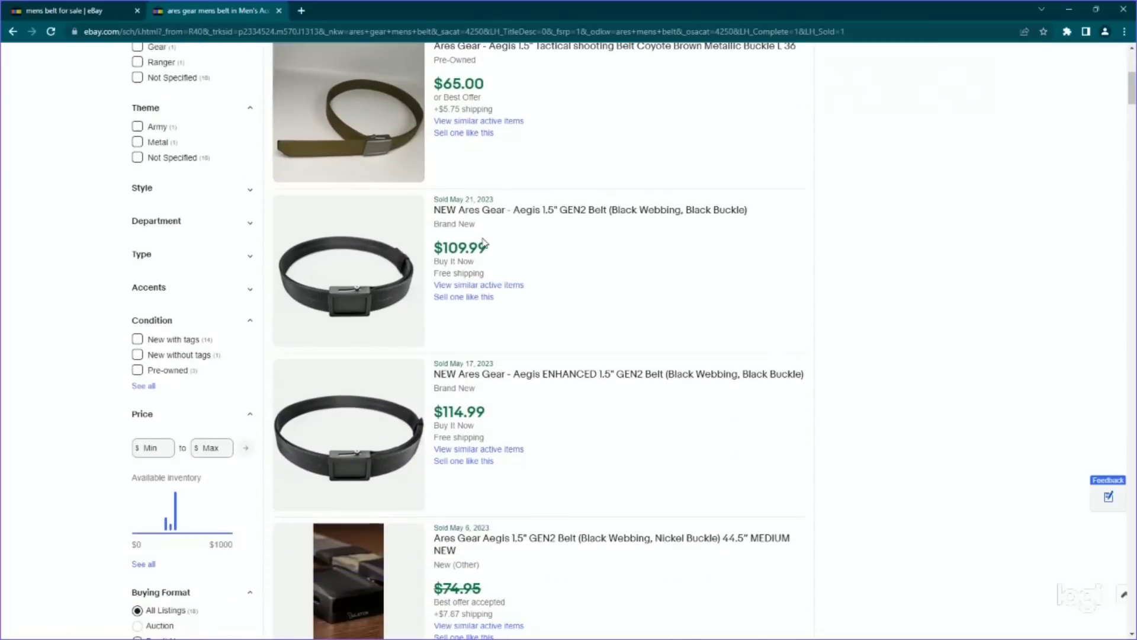
scroll("down", 3)
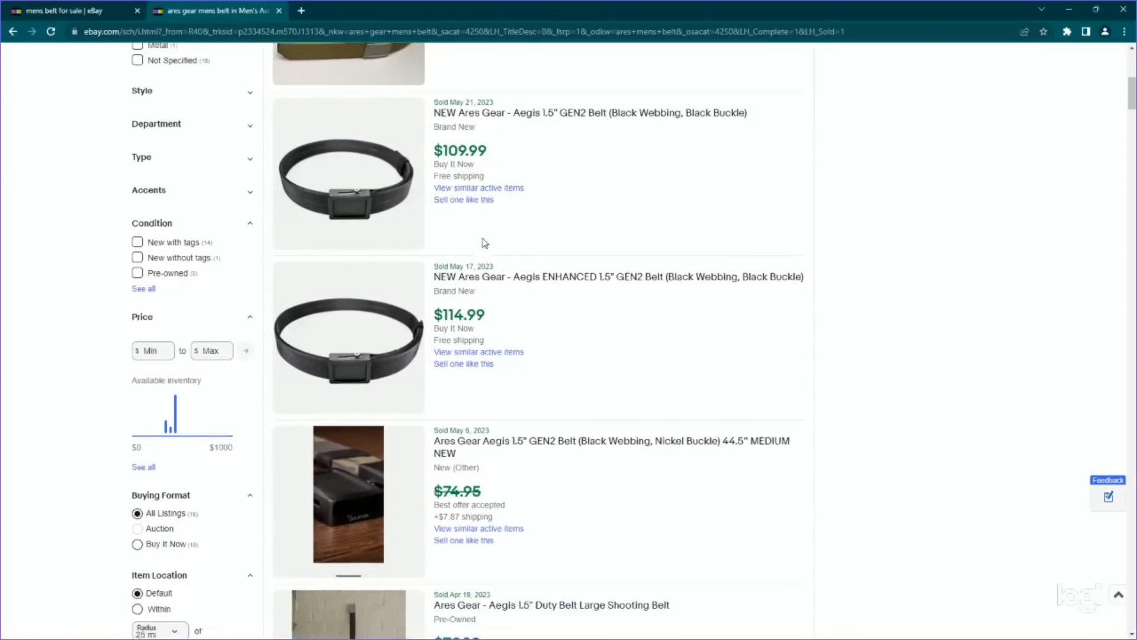
scroll("down", 3)
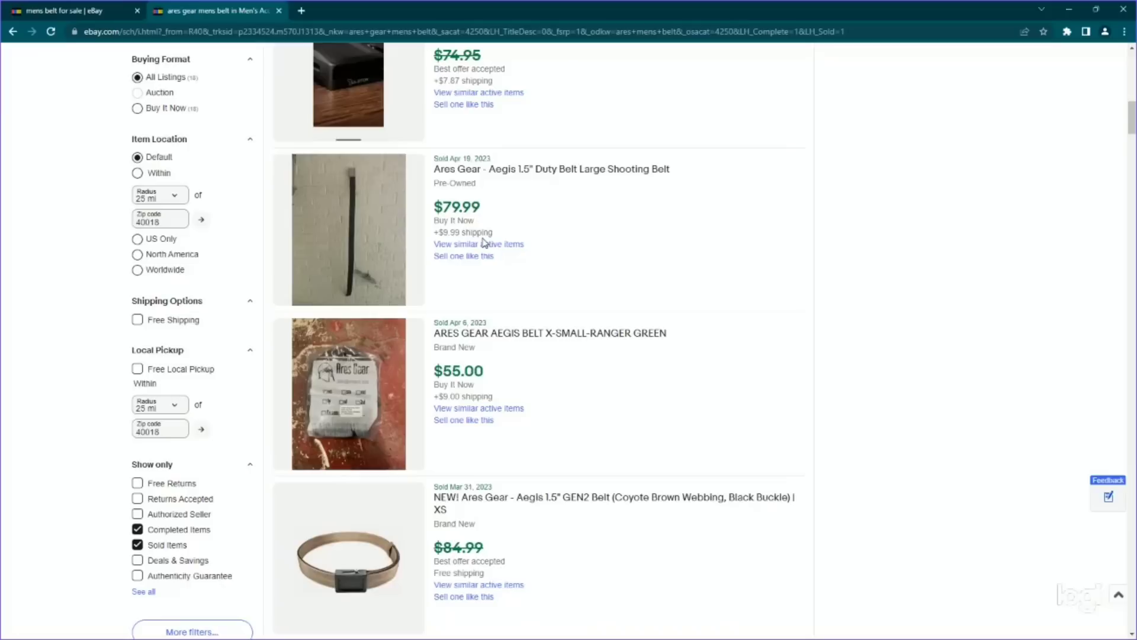
mouse_move(335, 417)
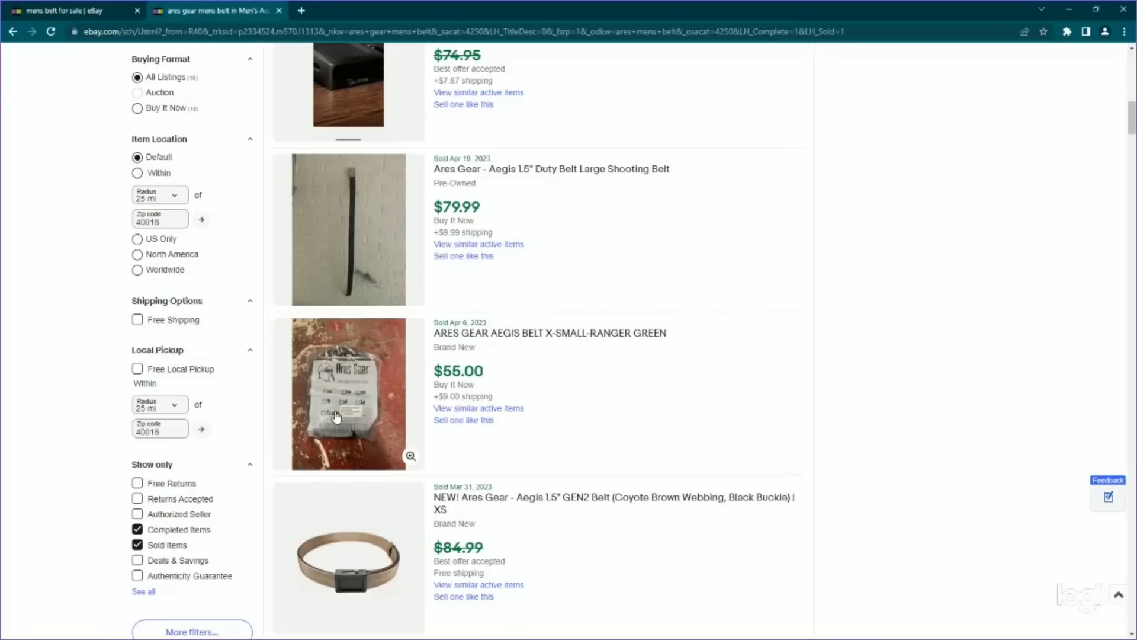
scroll("down", 3)
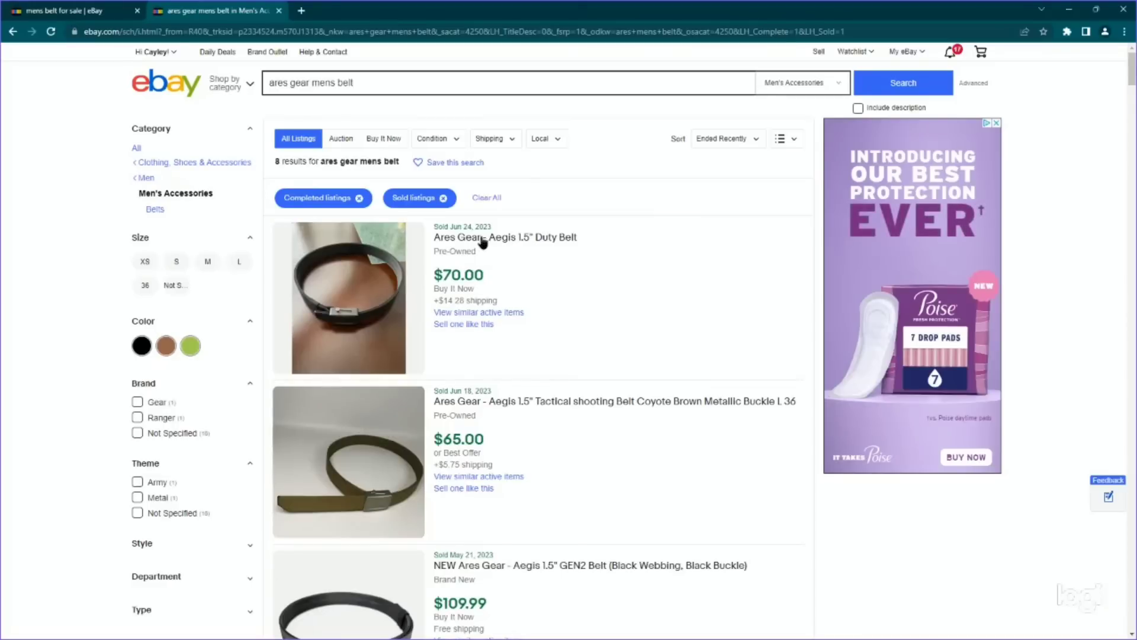
- Open the sold Aegis 1.5" Duty Belt listing in a new tab, then return to the results tab
left_click(505, 236)
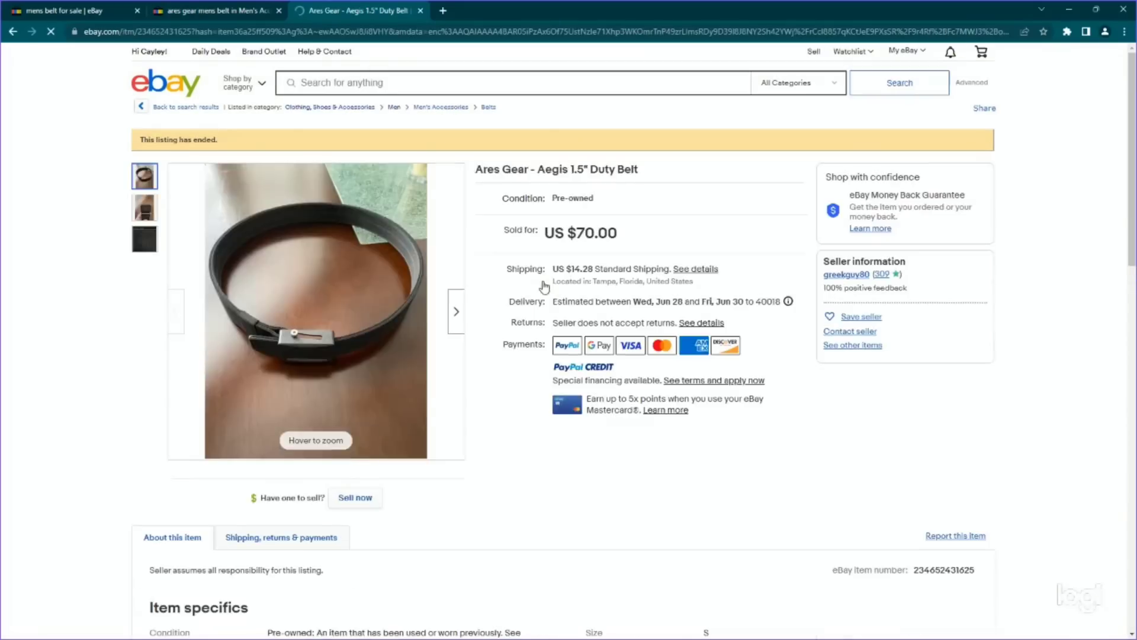
scroll("down", 3)
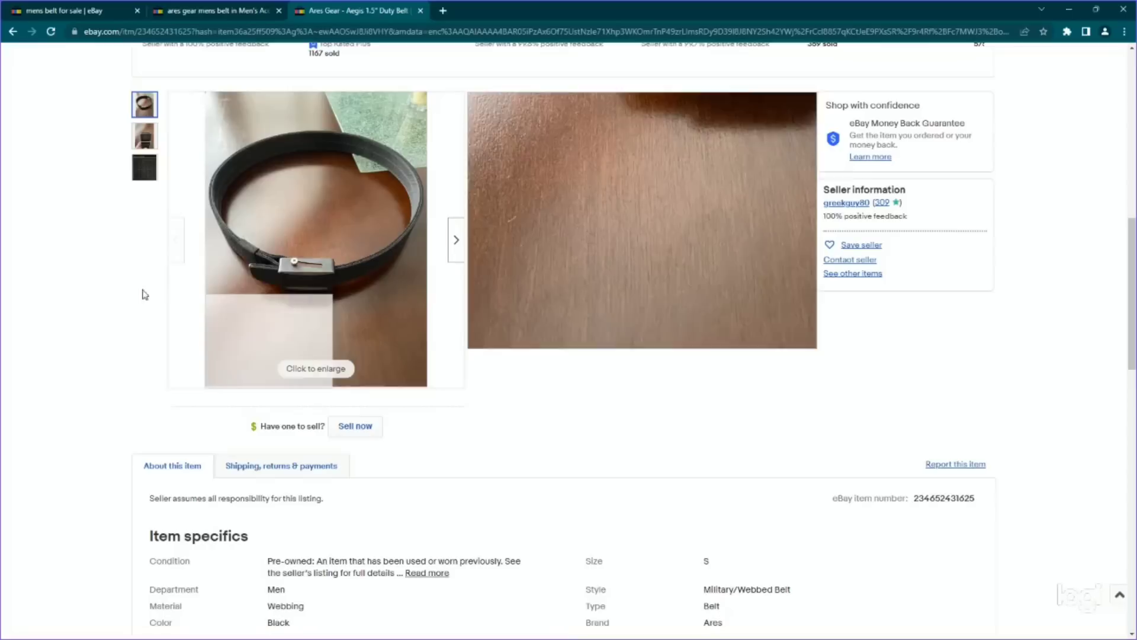
left_click(143, 135)
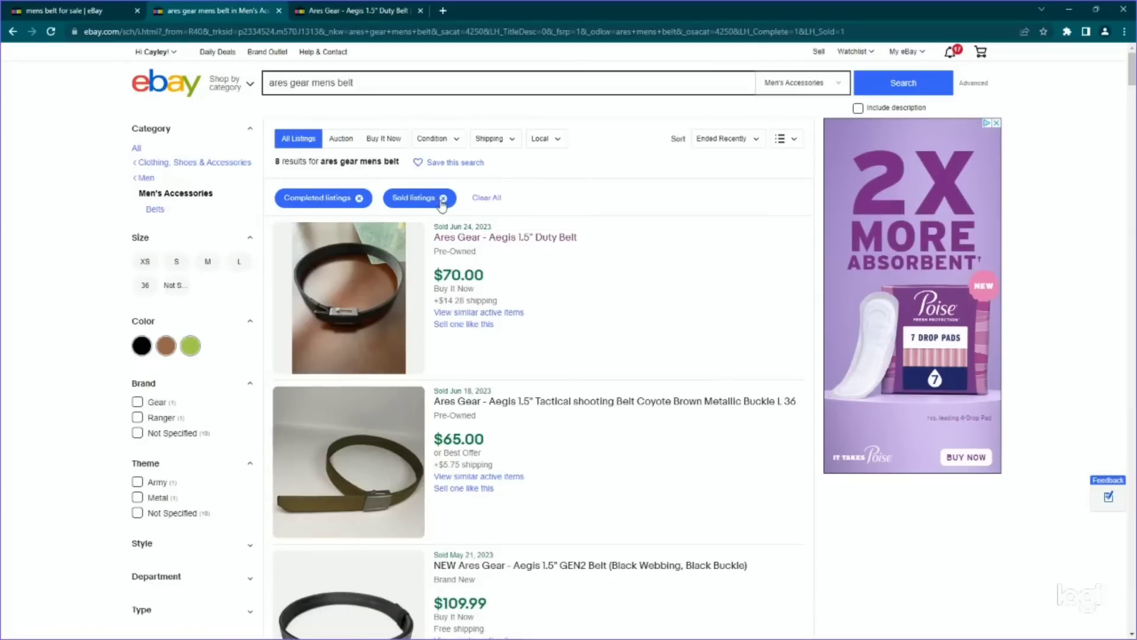
- Clear the Sold listings filter to show 10 active Ares Gear belts, $50 to $119.99, and scan them
left_click(441, 197)
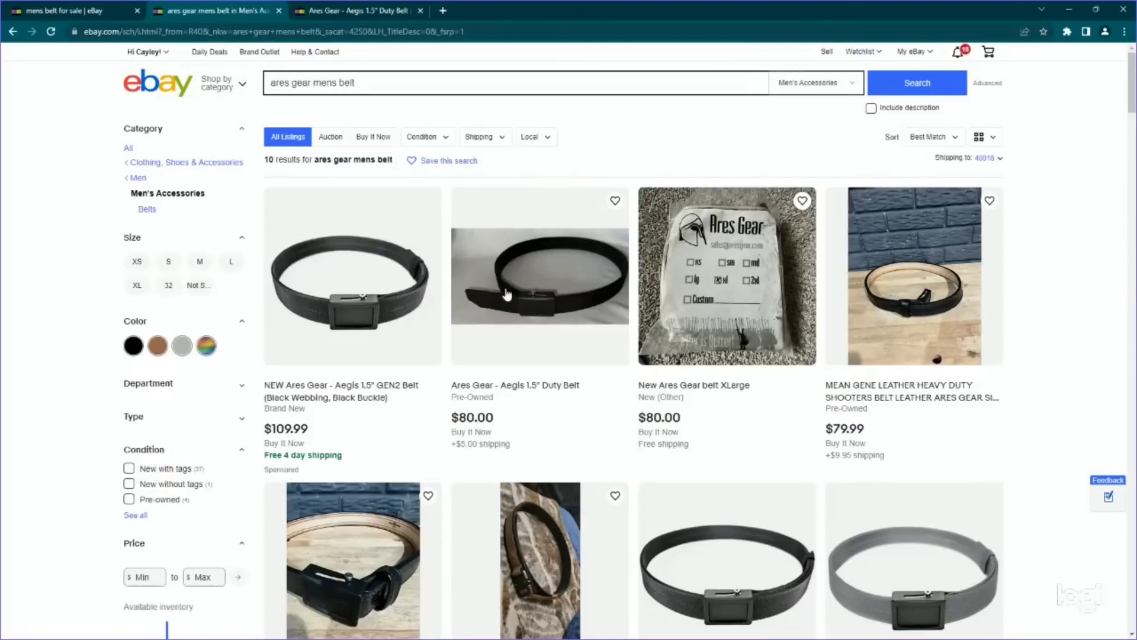
scroll("down", 3)
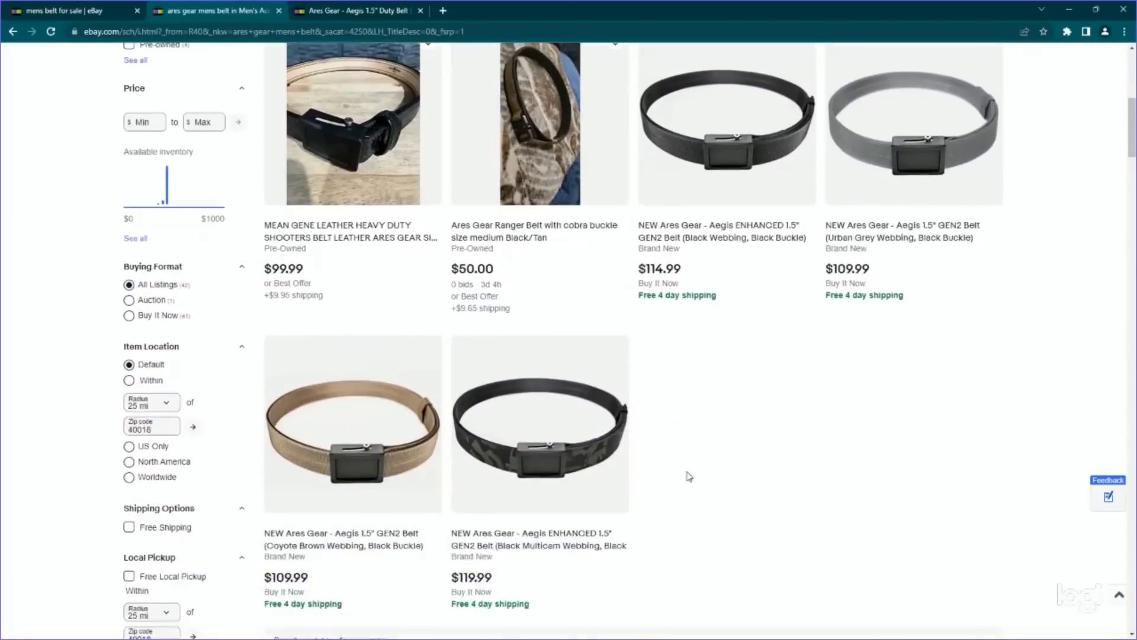
scroll("down", 3)
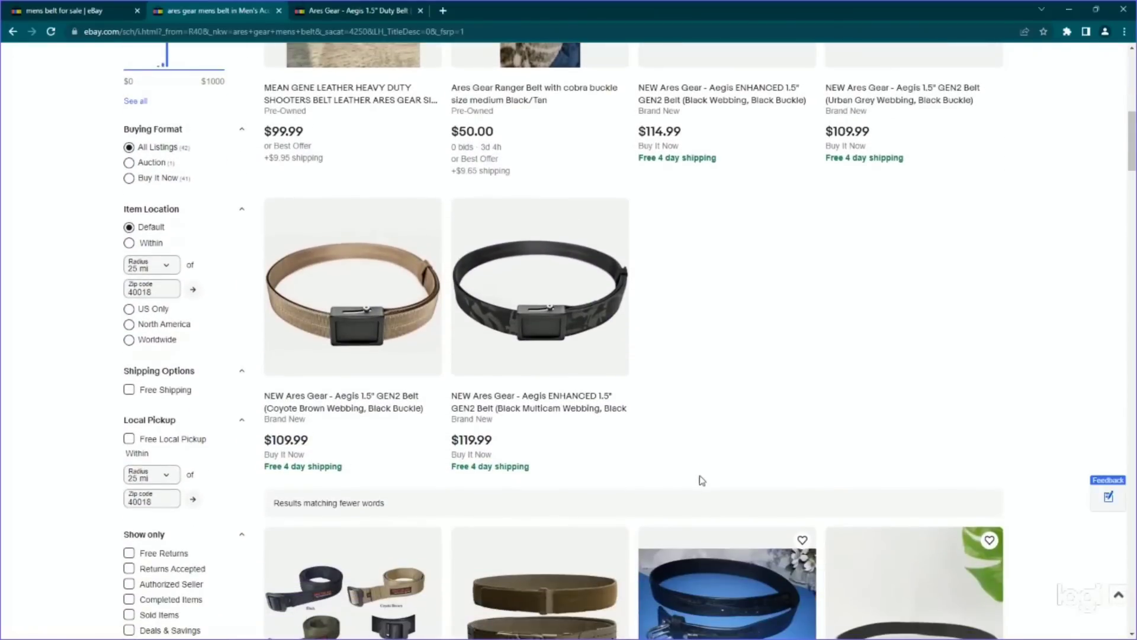
scroll("down", 3)
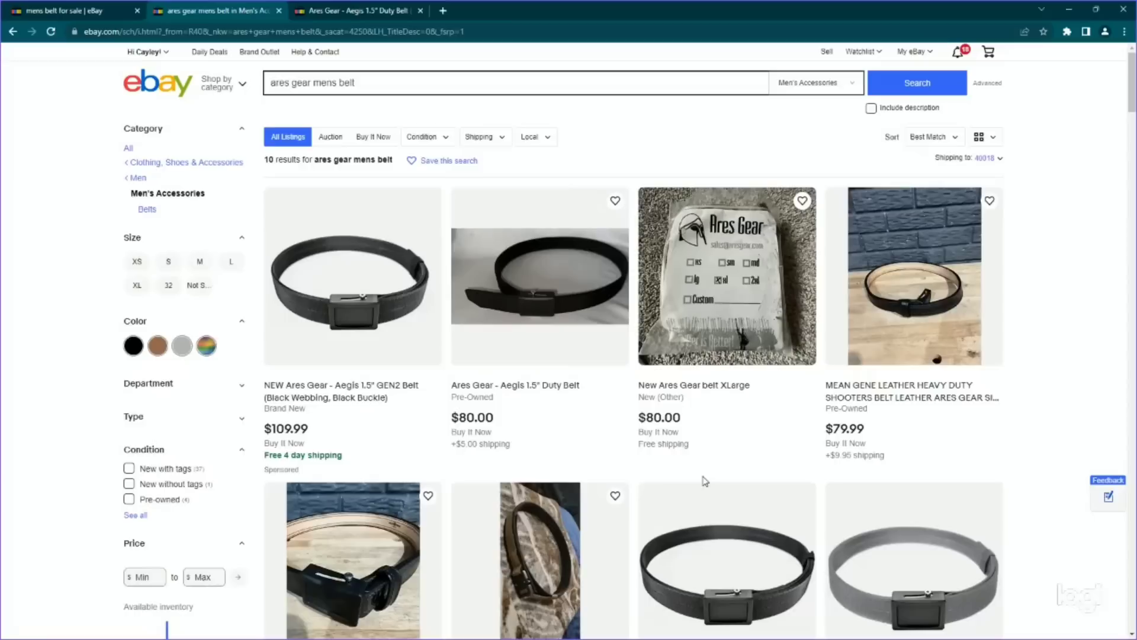
mouse_move(438, 412)
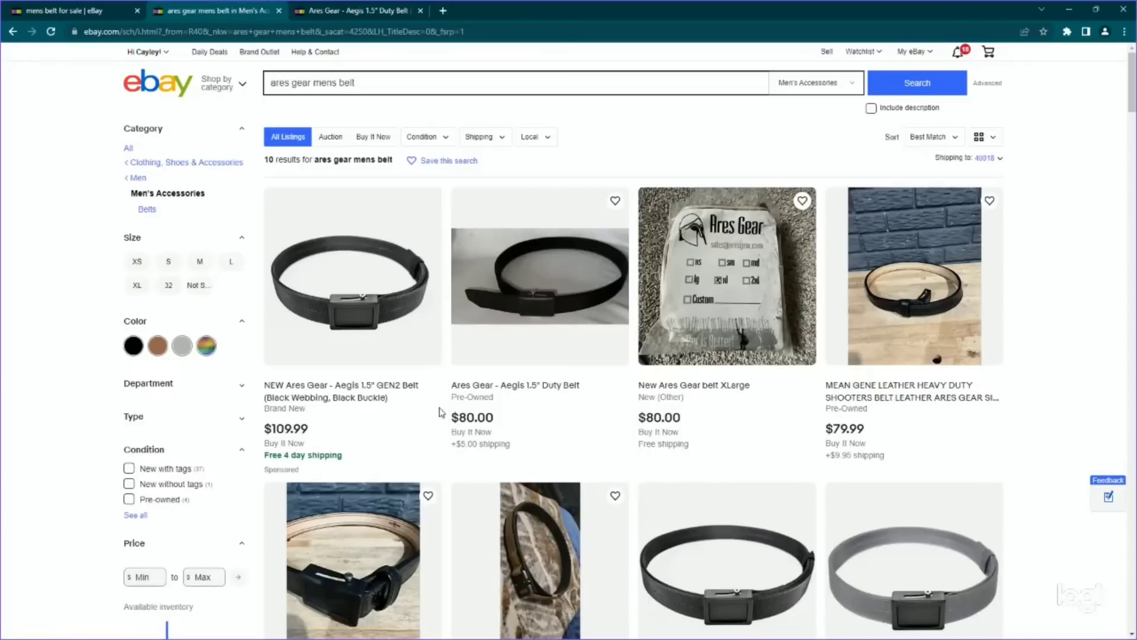
mouse_move(444, 408)
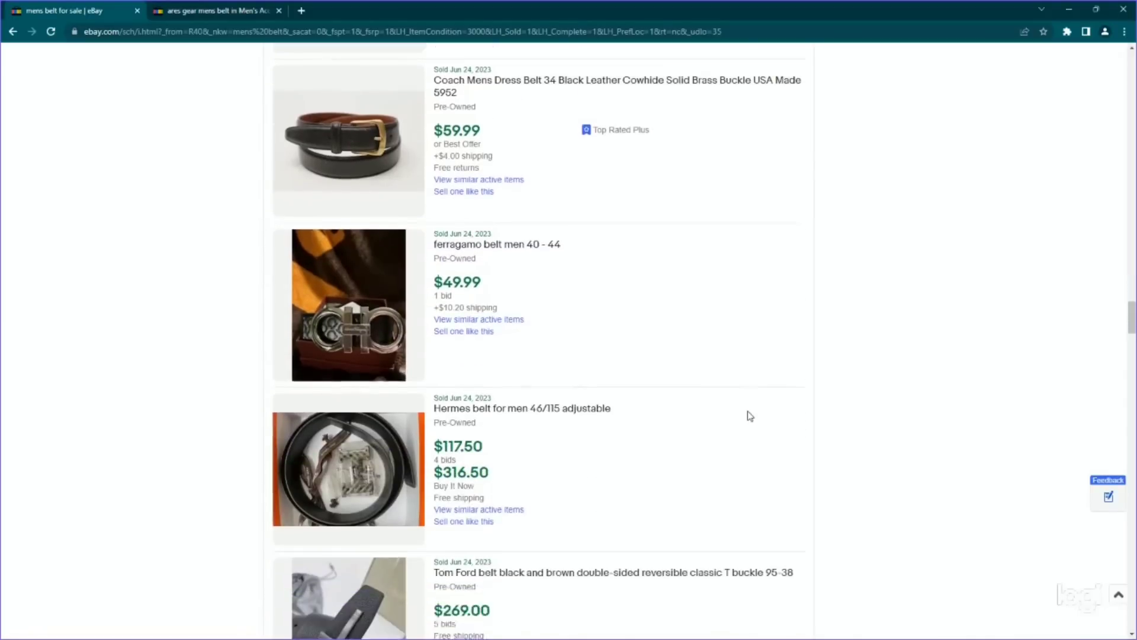
- Scroll the sold belts tab, then switch back to the Ares Gear results tab
scroll("down", 3)
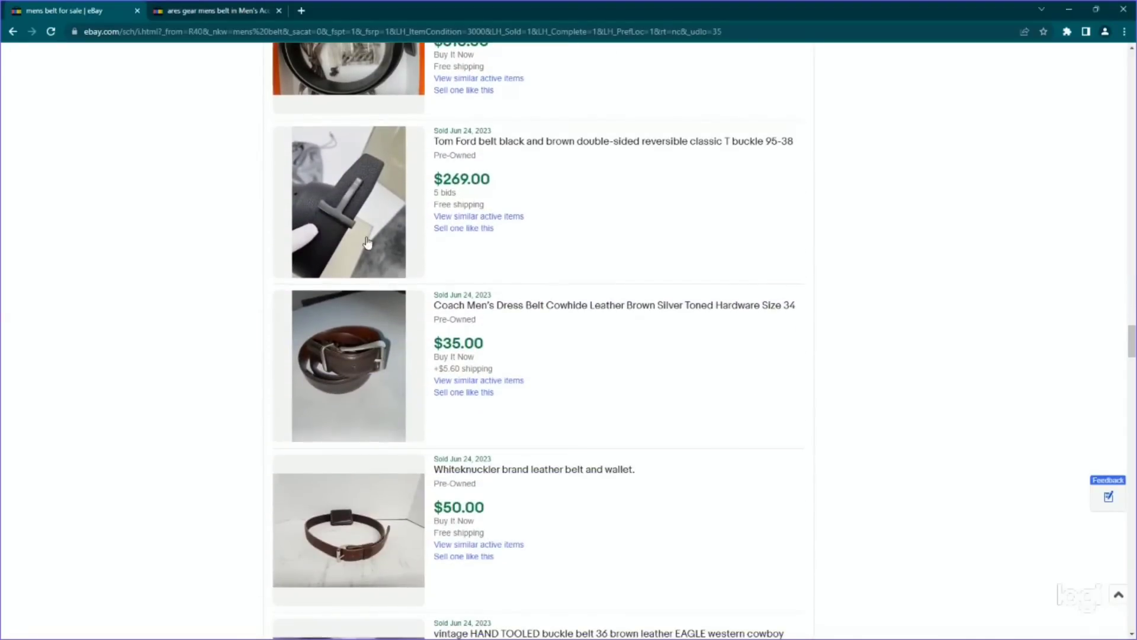
scroll("down", 3)
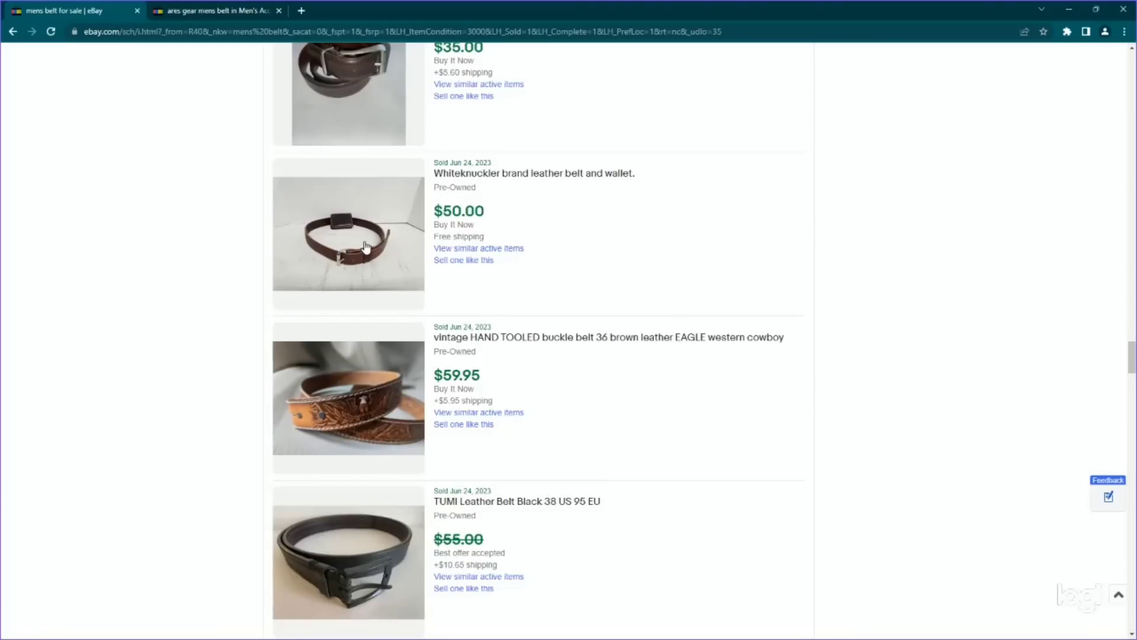
left_click(211, 10)
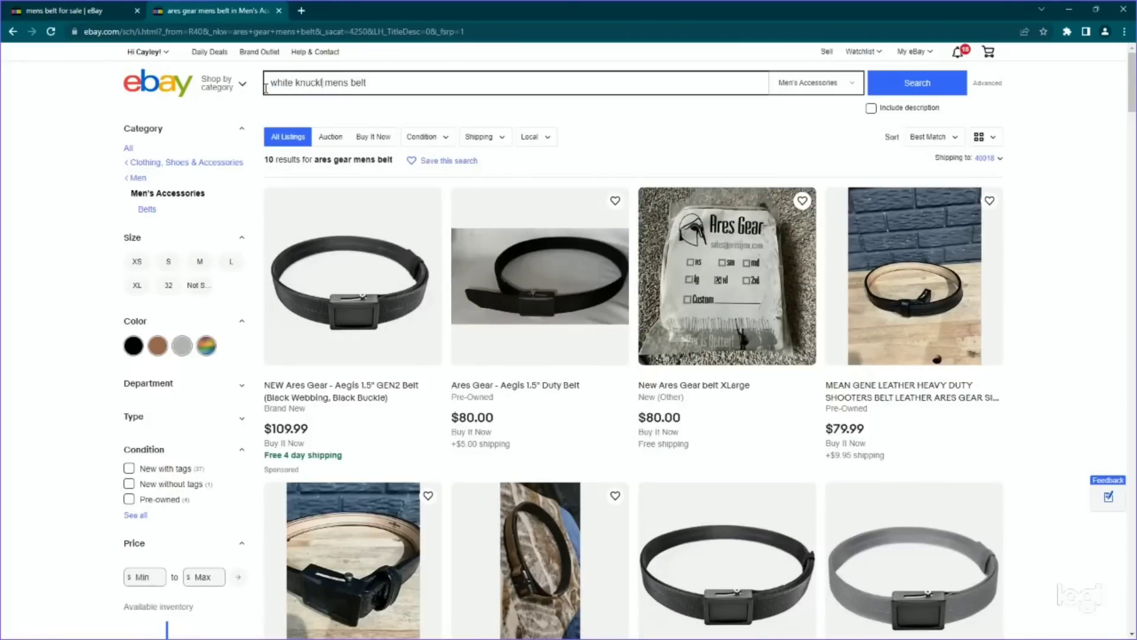
- Run the 'whiteknuckler mens belt' search, returning just 3 results from $8.99 to $45
left_click(915, 81)
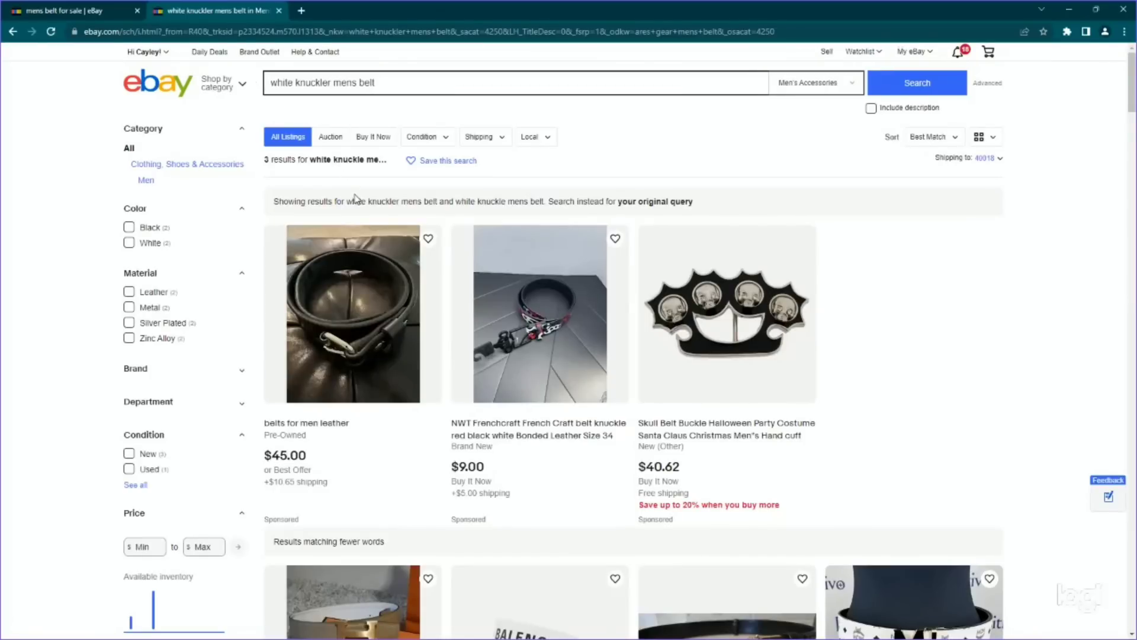
left_click(69, 11)
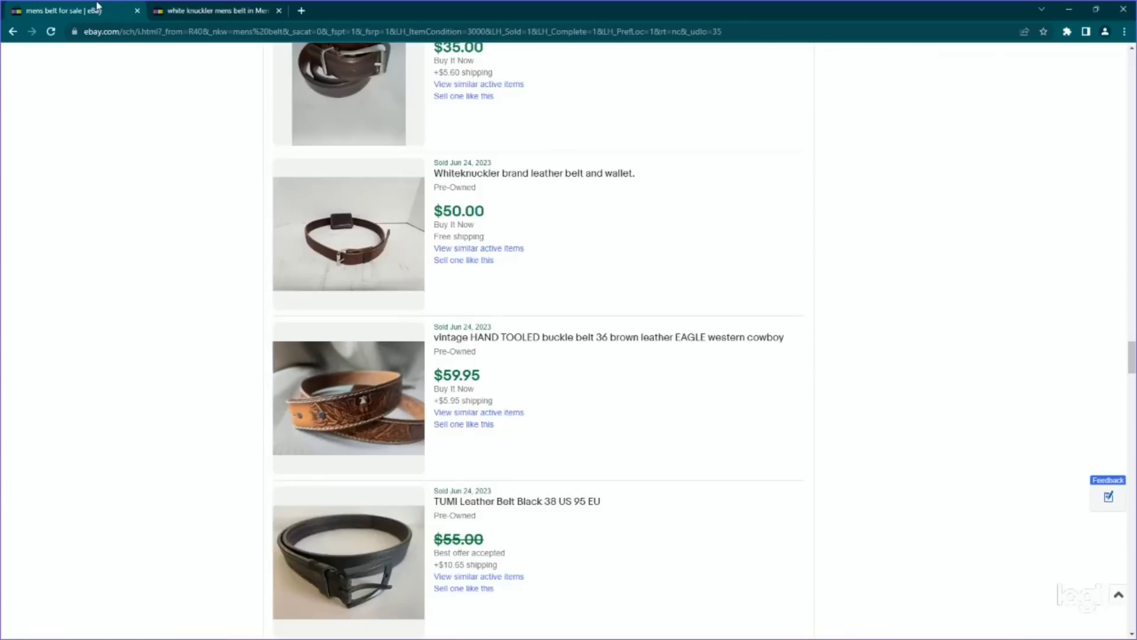
left_click(214, 11)
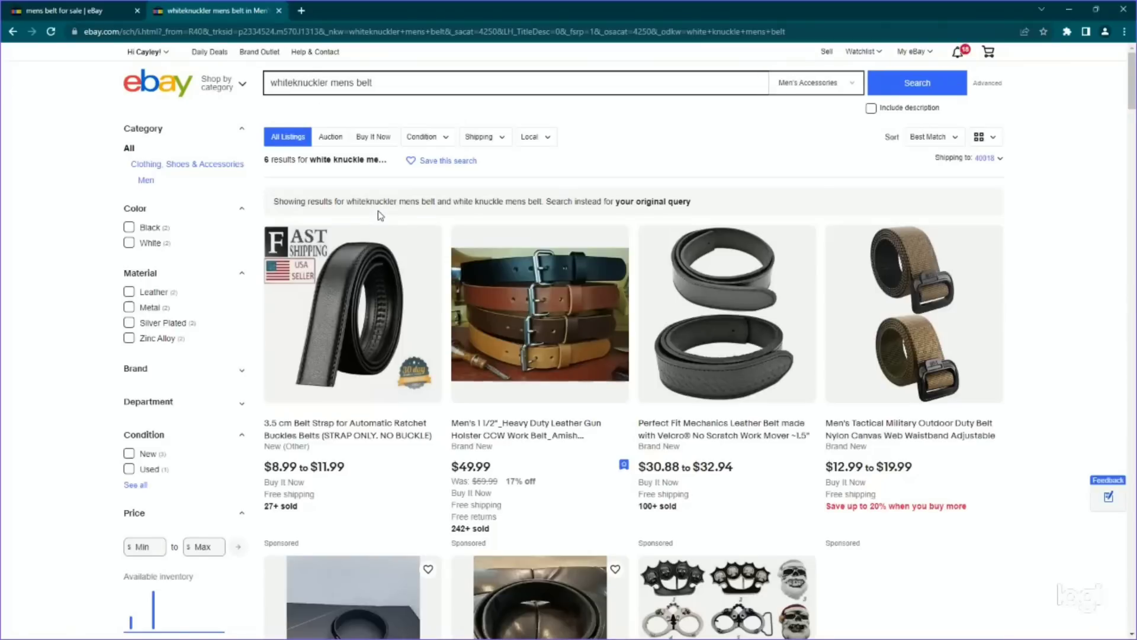
- Back in the first tab, scroll the sold pre-owned men's belt results
scroll("down", 3)
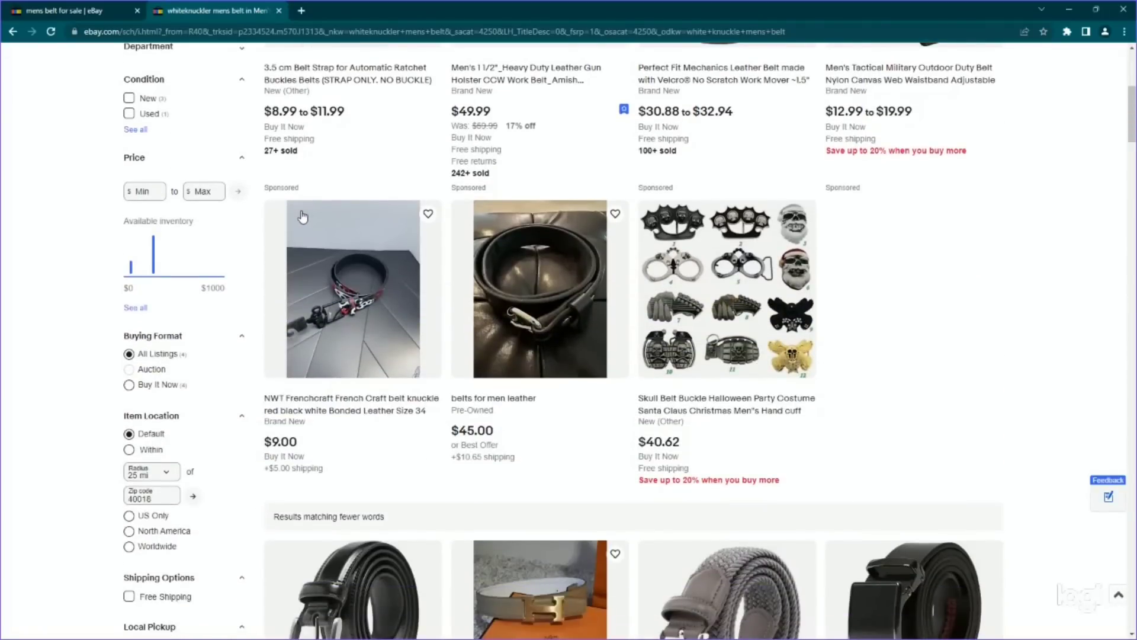
scroll("up", 3)
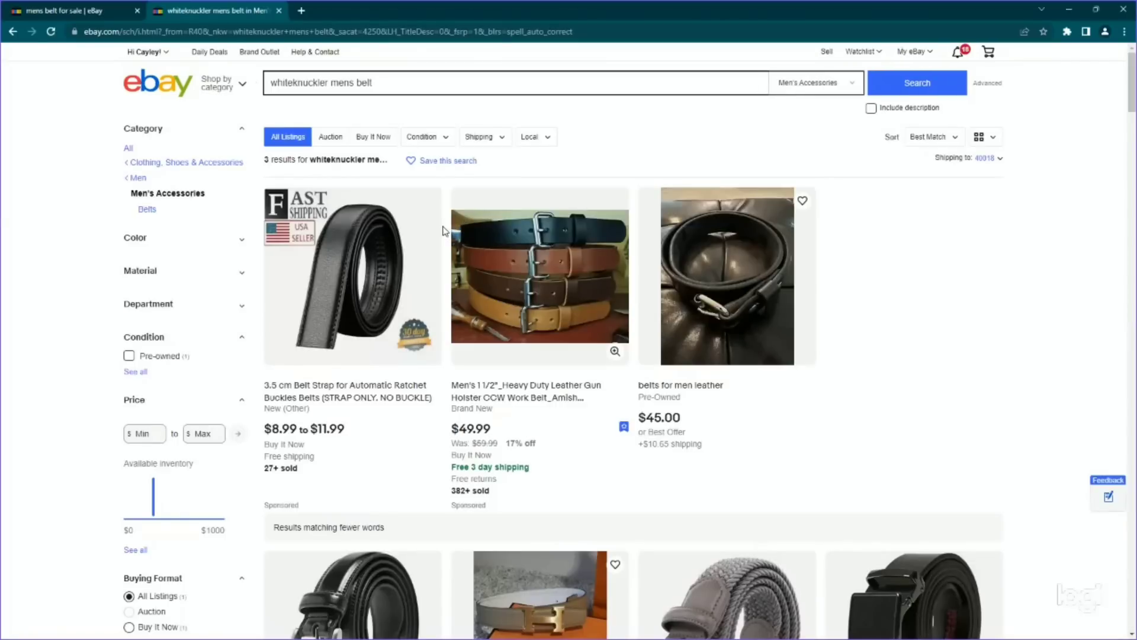
scroll("down", 3)
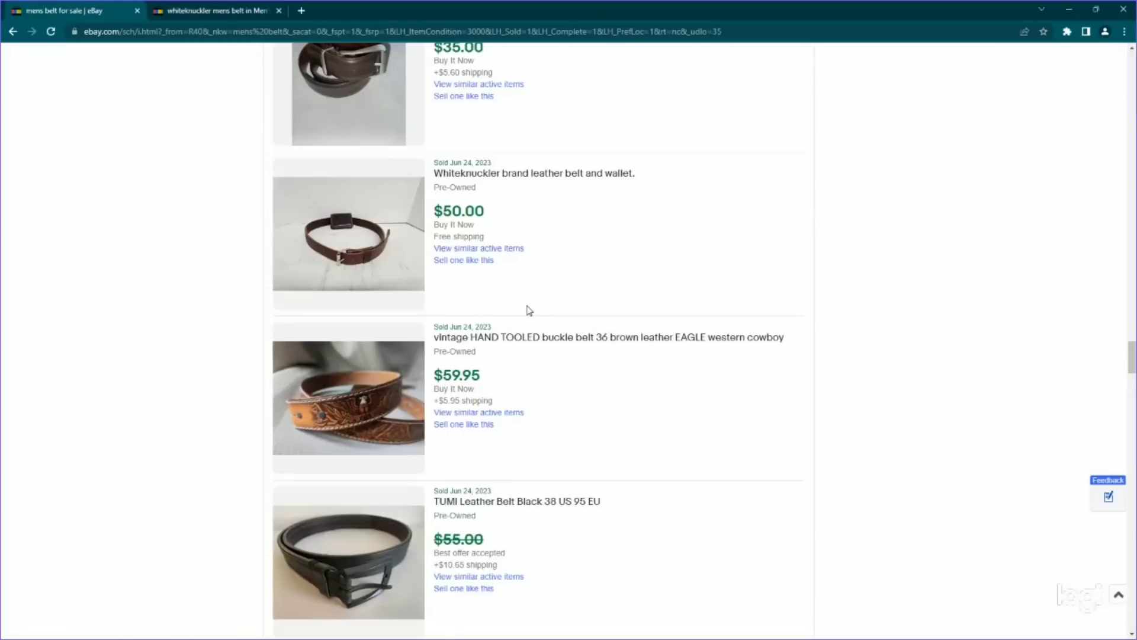
scroll("down", 3)
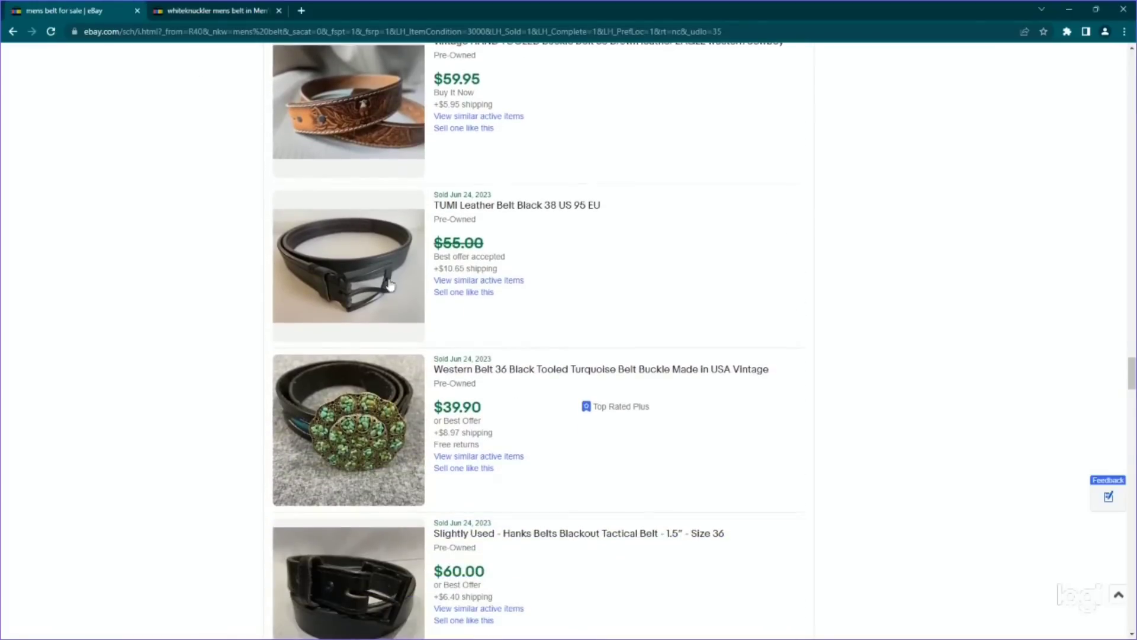
mouse_move(347, 286)
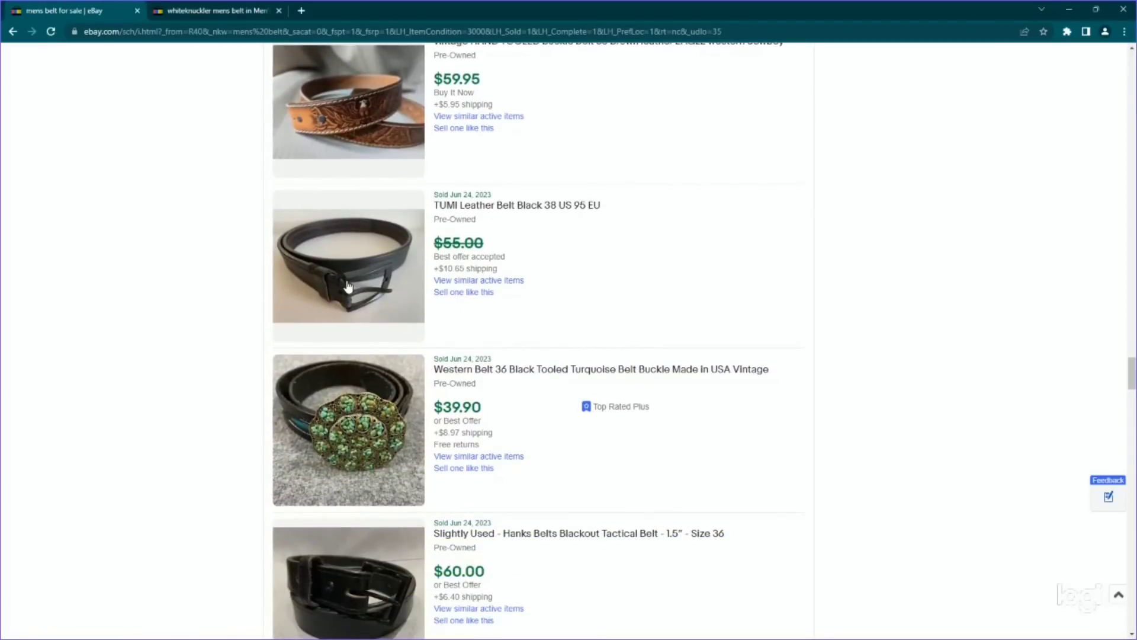
scroll("up", 3)
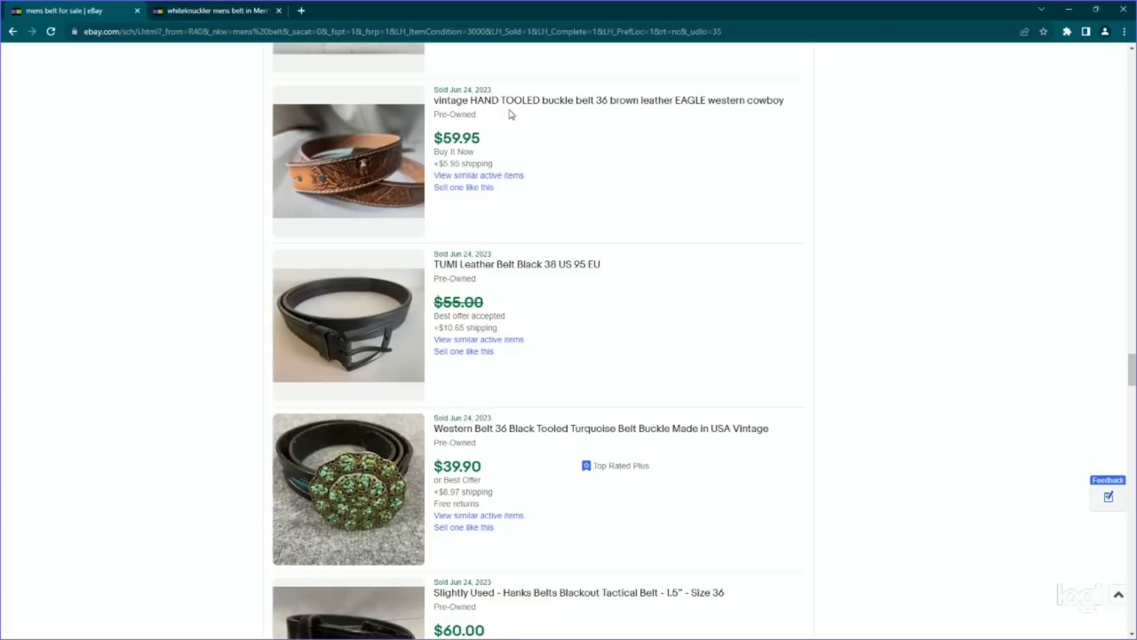
mouse_move(479, 115)
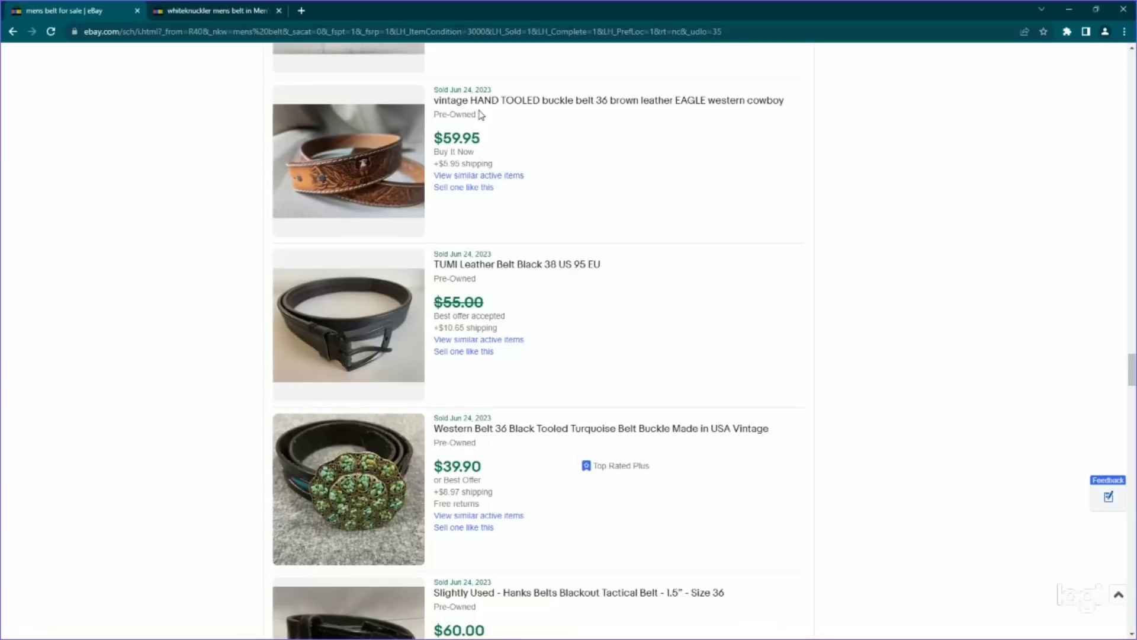
mouse_move(379, 472)
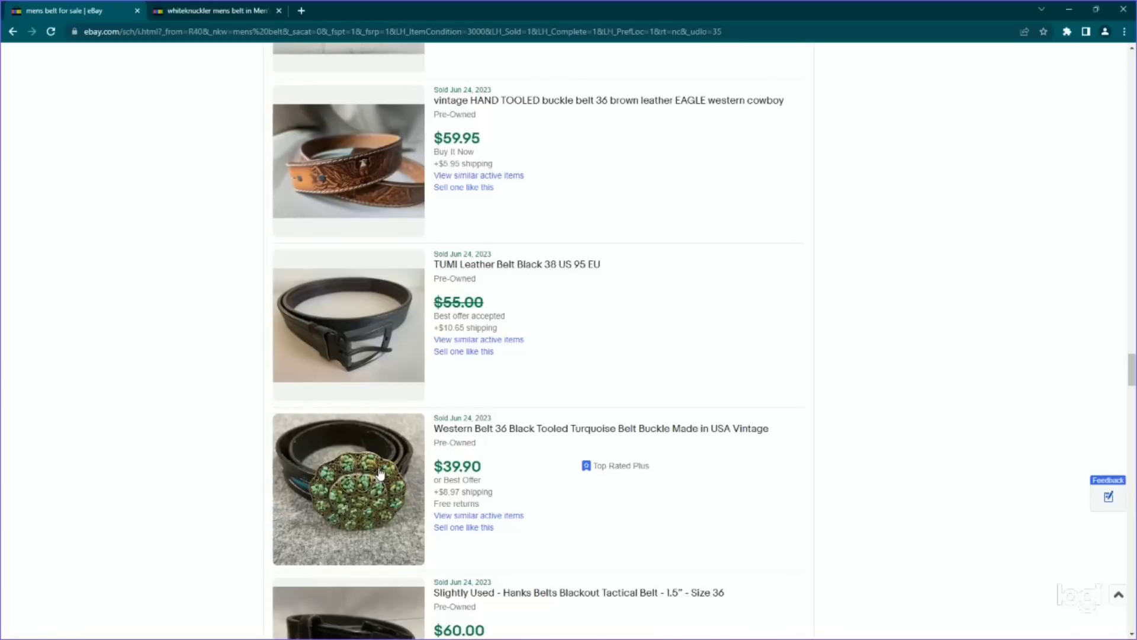
mouse_move(285, 114)
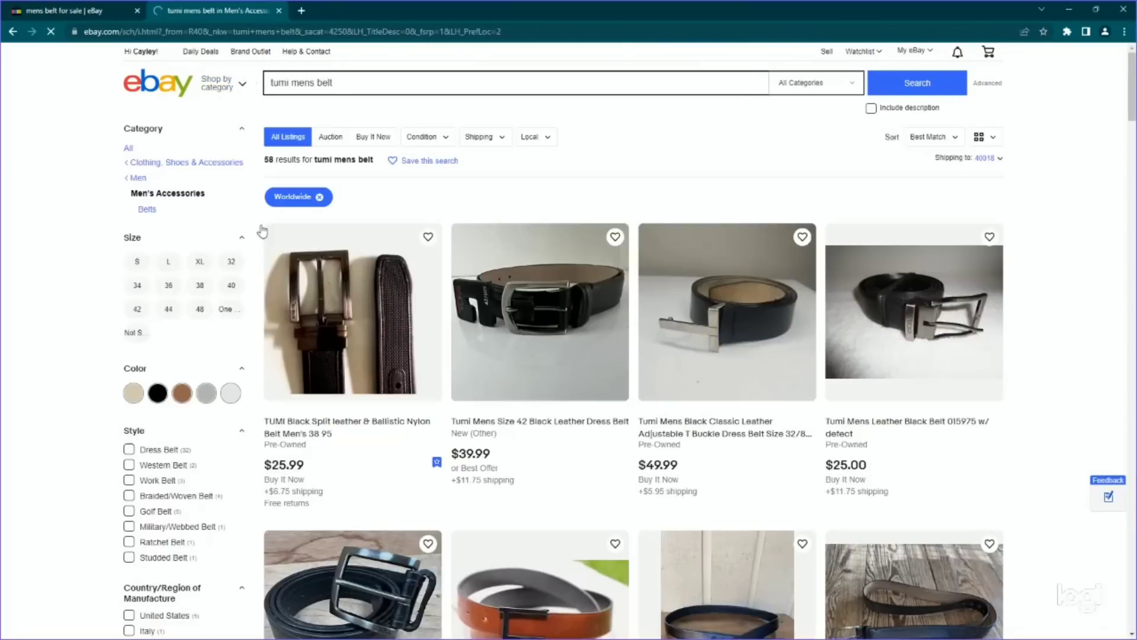
- Tick Sold Items to limit the tumi mens belt search to 28 sold pre-owned results
scroll("down", 3)
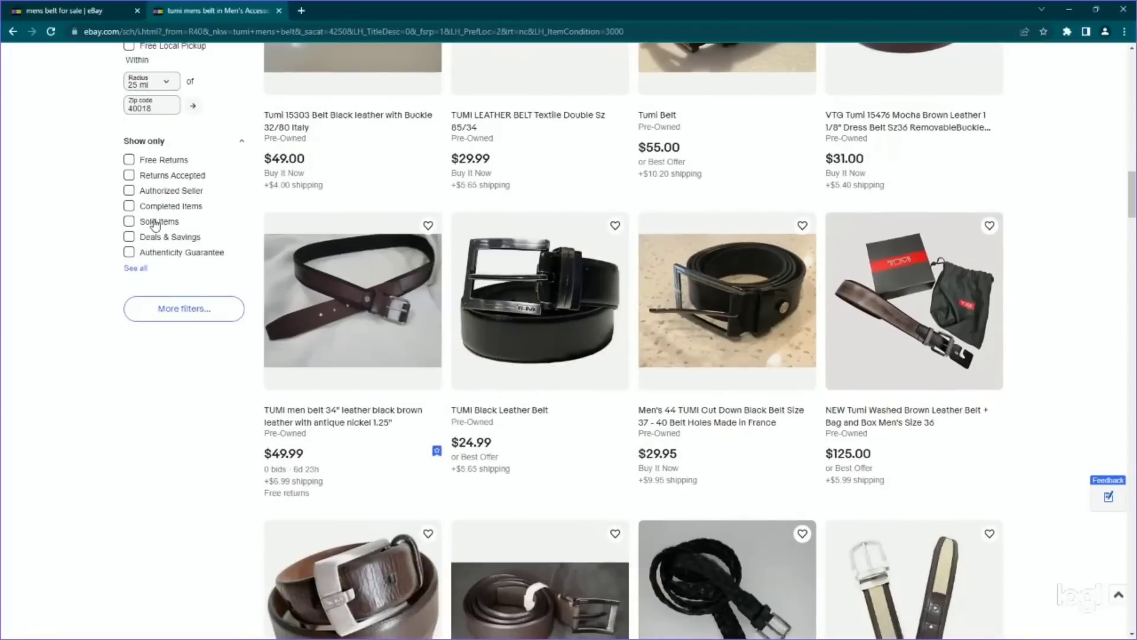
left_click(129, 221)
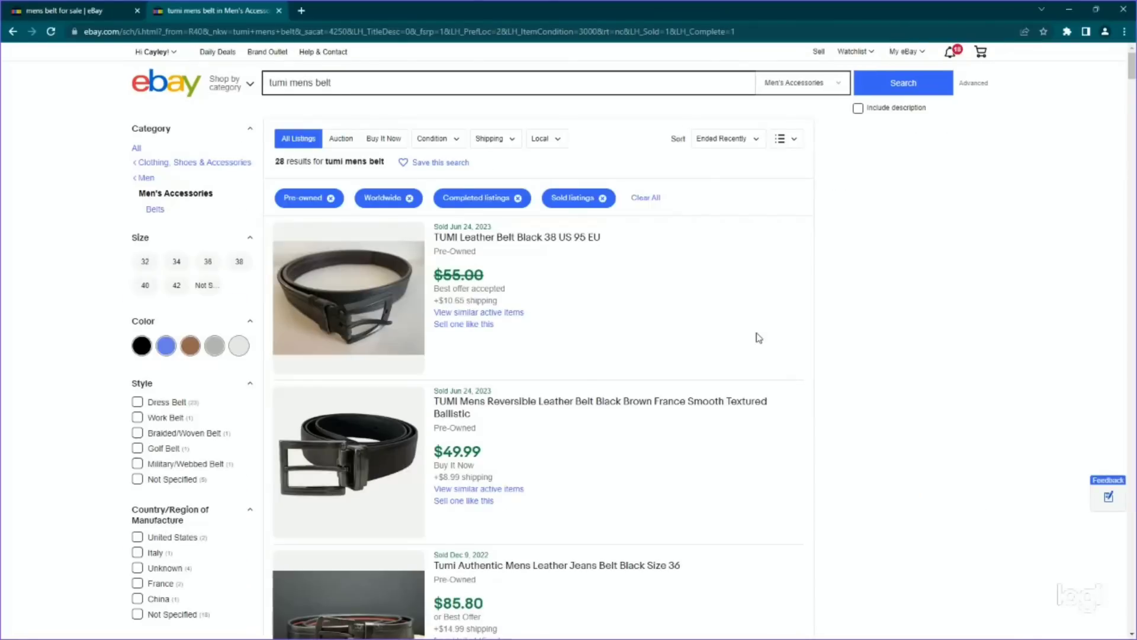
- Scroll through the sold TUMI belt listings priced $19.99 to $85.80
scroll("down", 3)
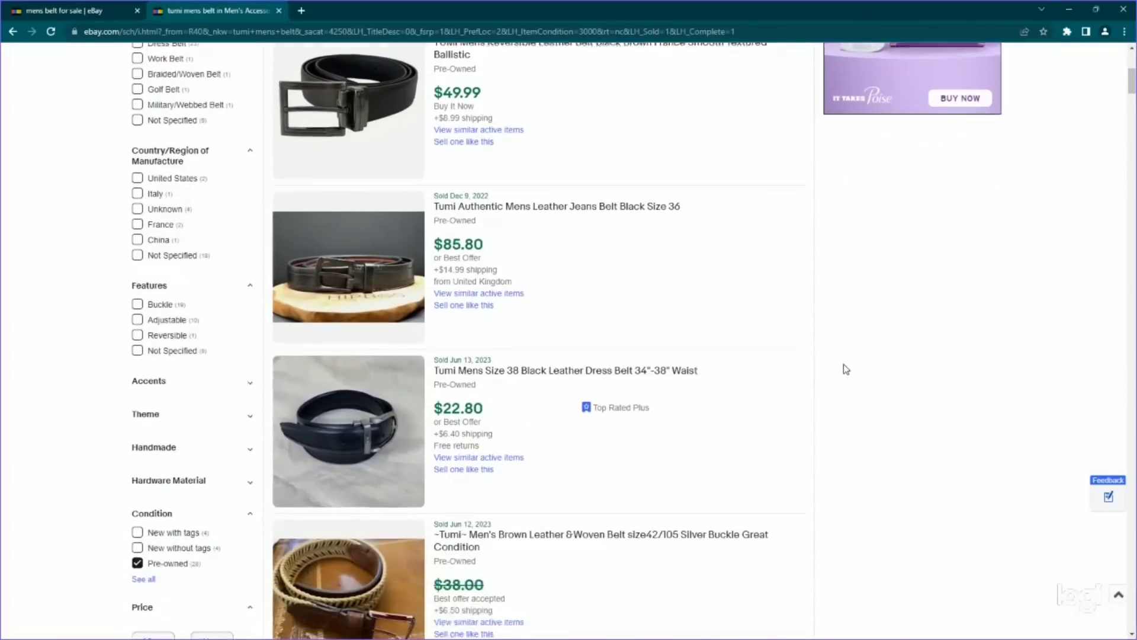
scroll("down", 3)
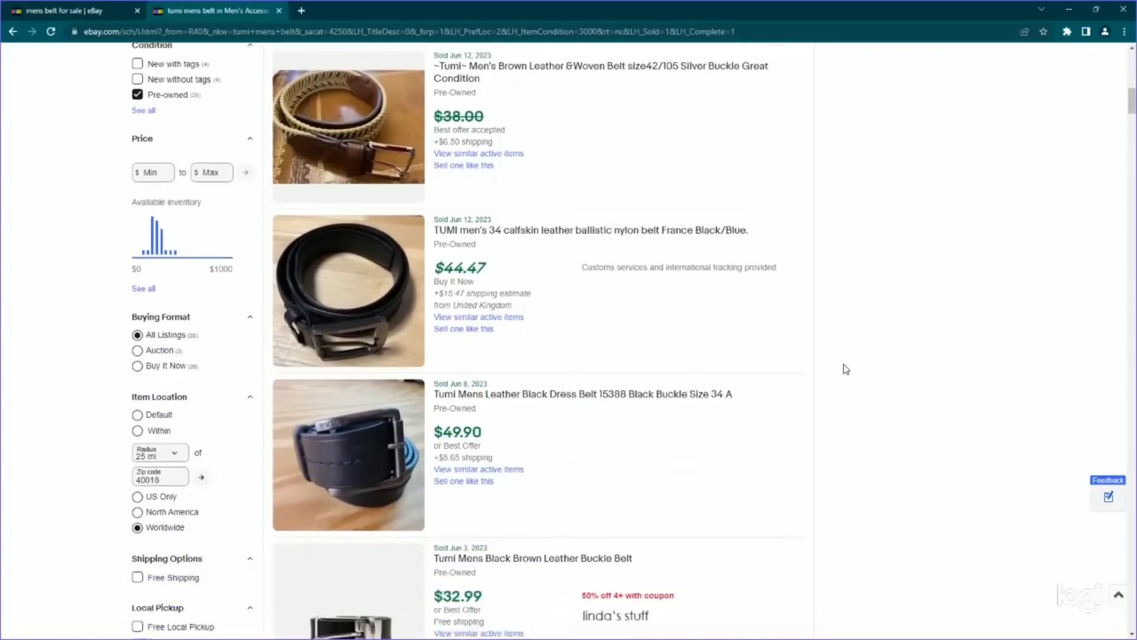
scroll("down", 3)
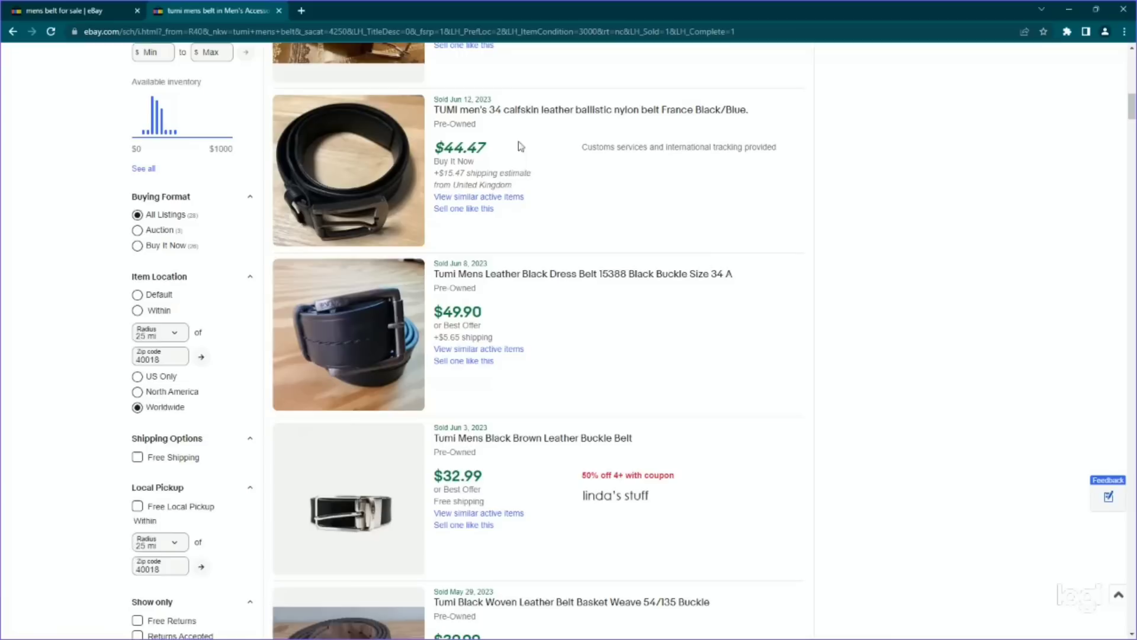
mouse_move(450, 138)
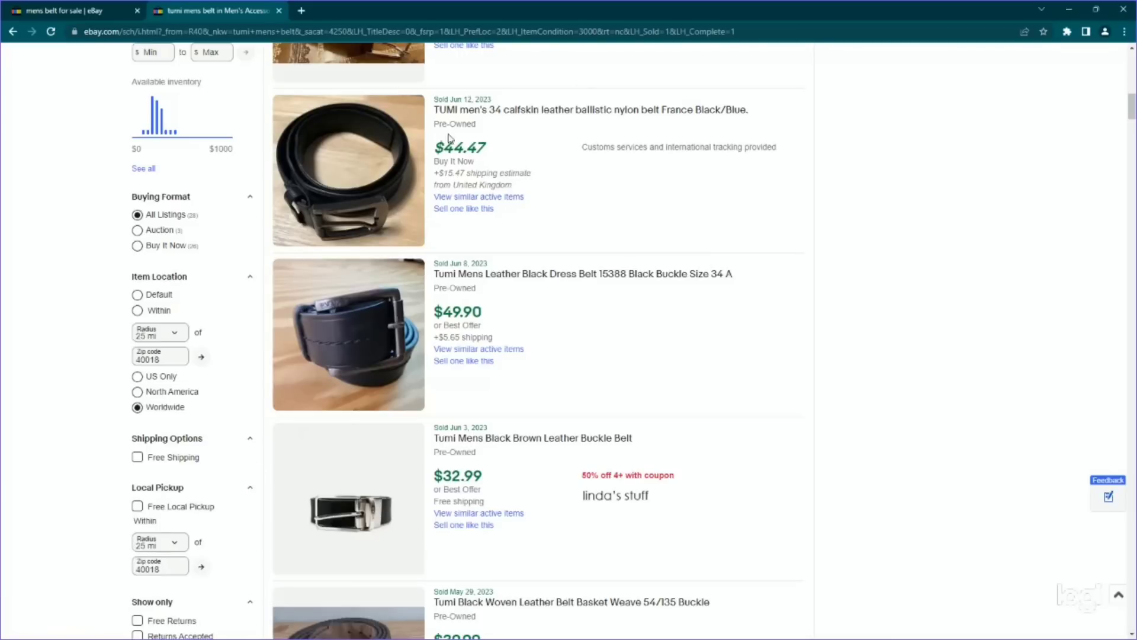
scroll("down", 3)
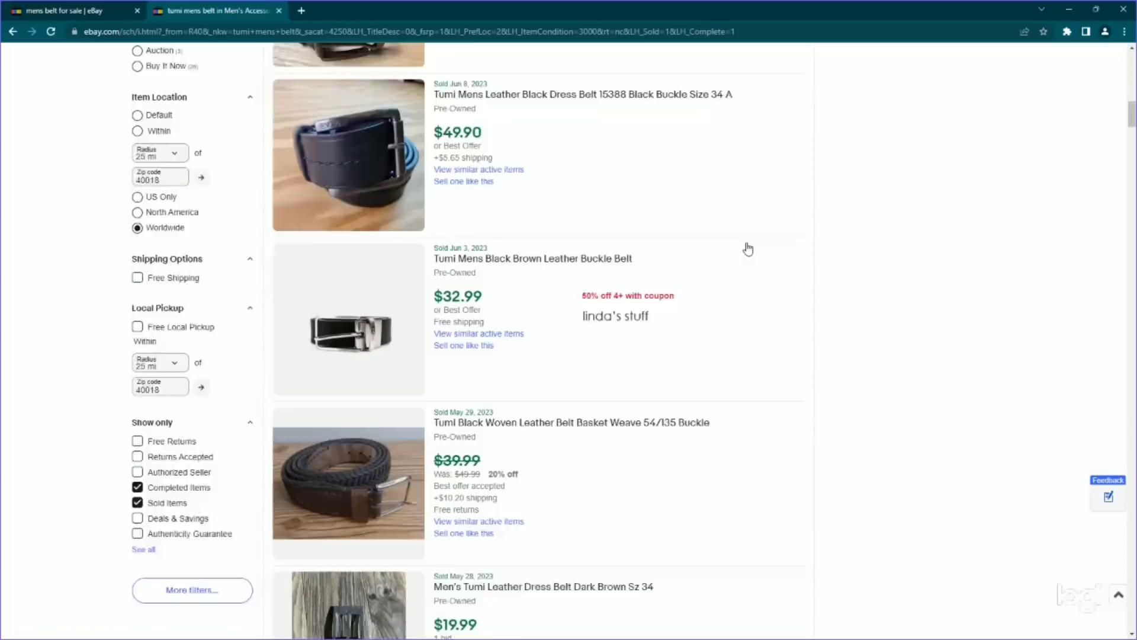
scroll("down", 3)
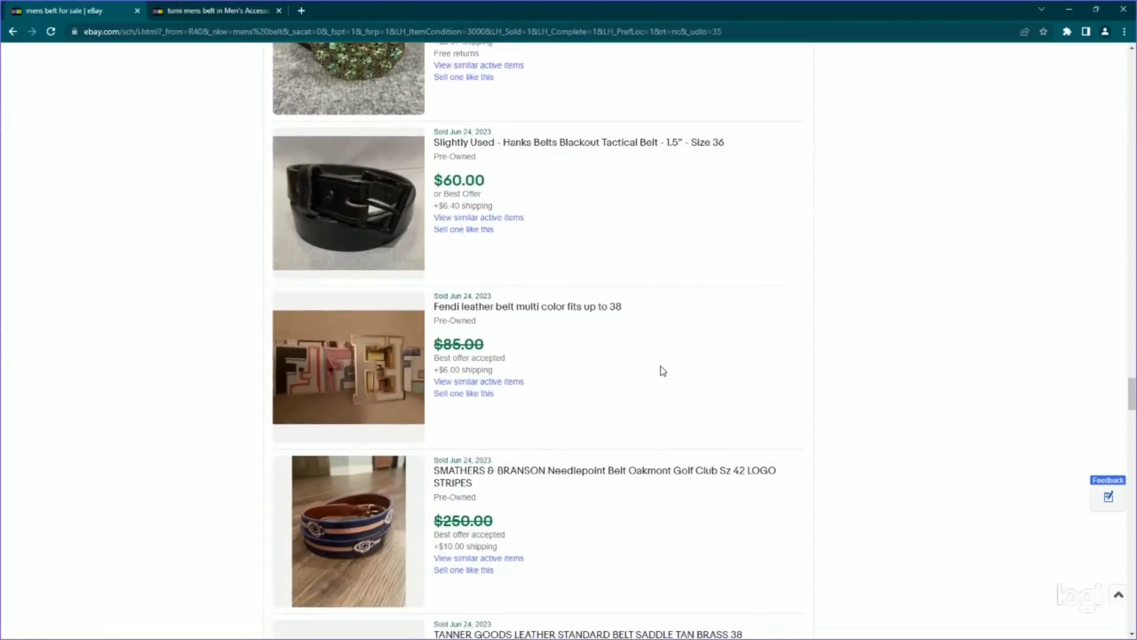
- Scroll through the upper half of the first page of sold pre-owned men's belt results
scroll("down", 3)
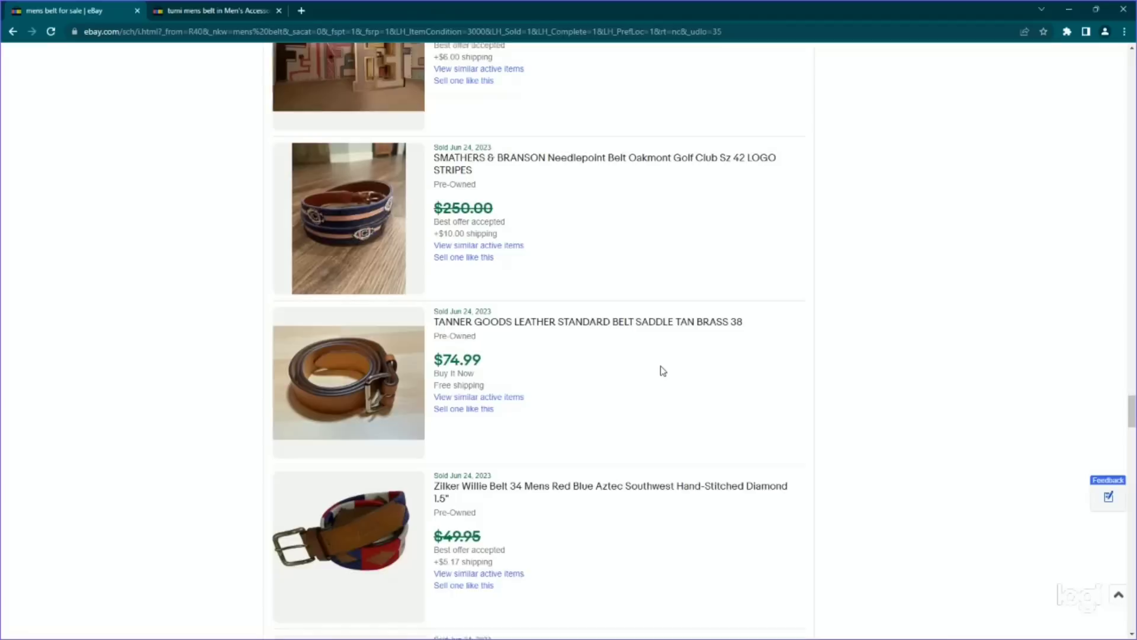
scroll("down", 3)
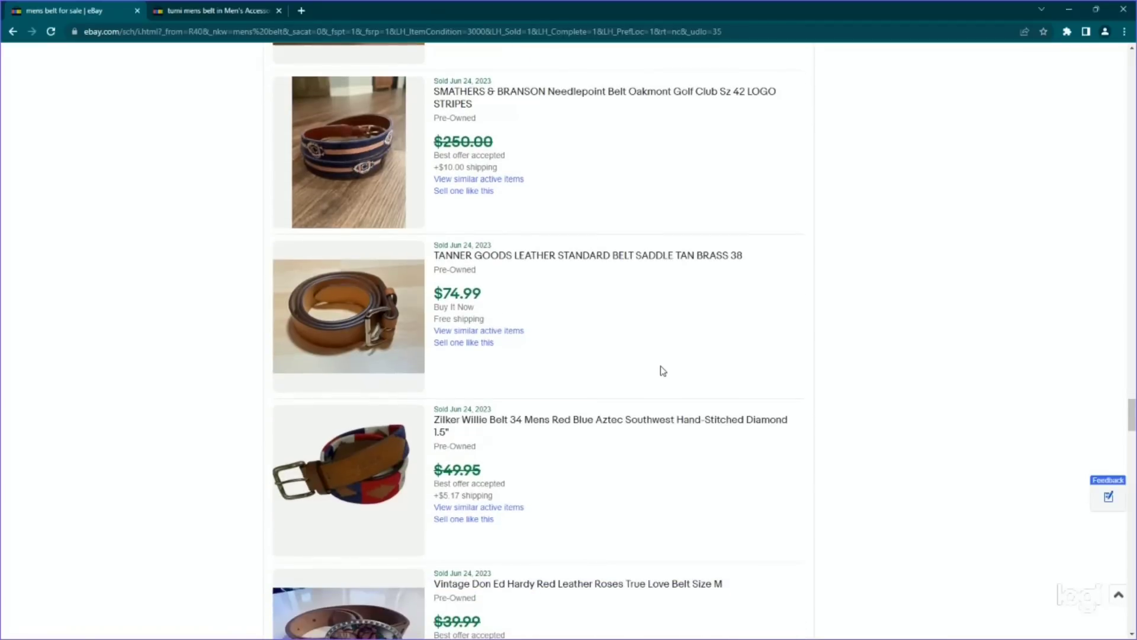
scroll("down", 3)
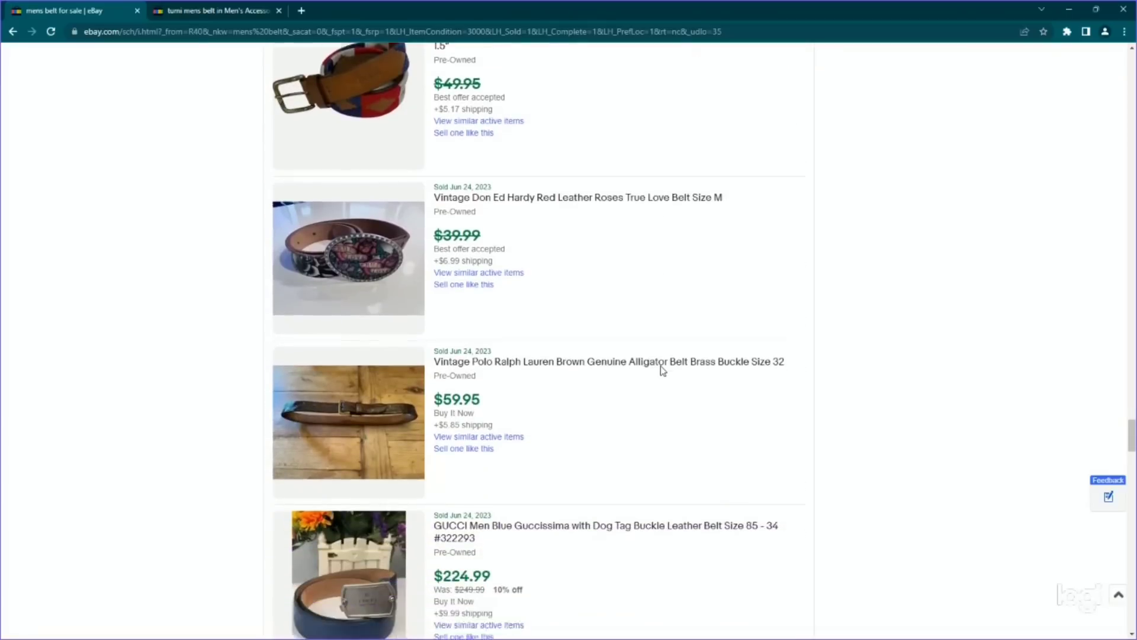
scroll("down", 3)
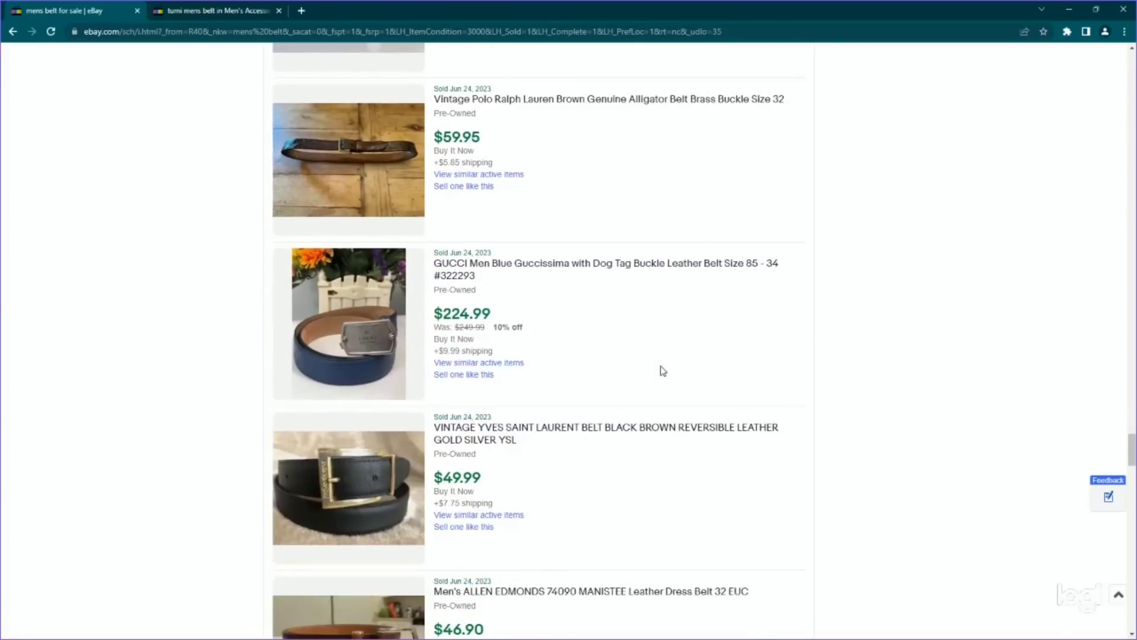
scroll("down", 3)
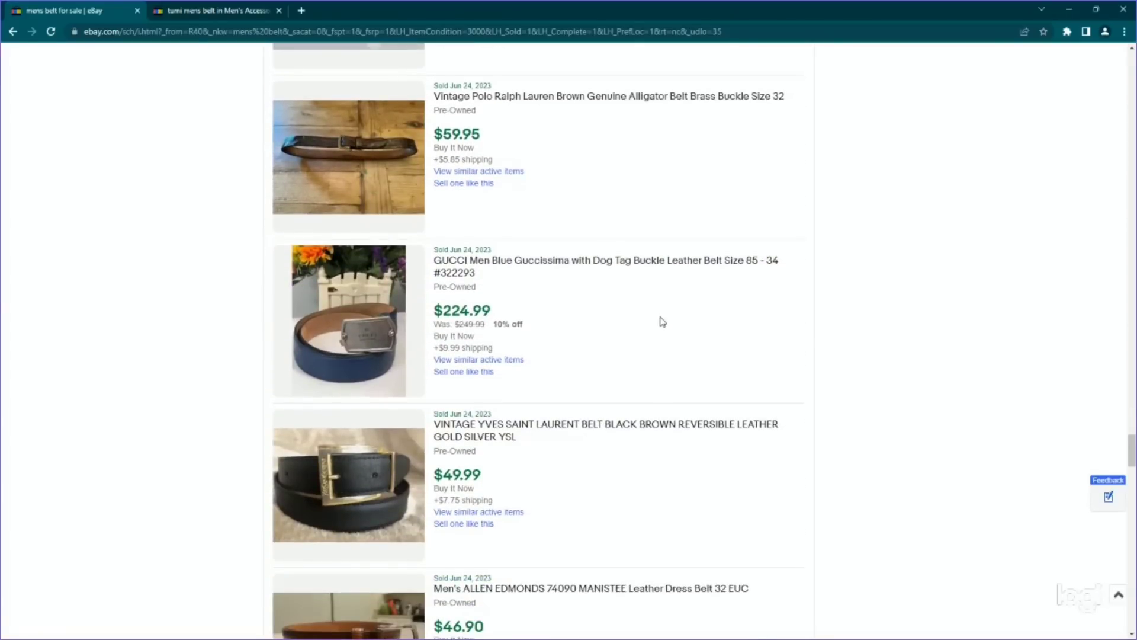
scroll("down", 3)
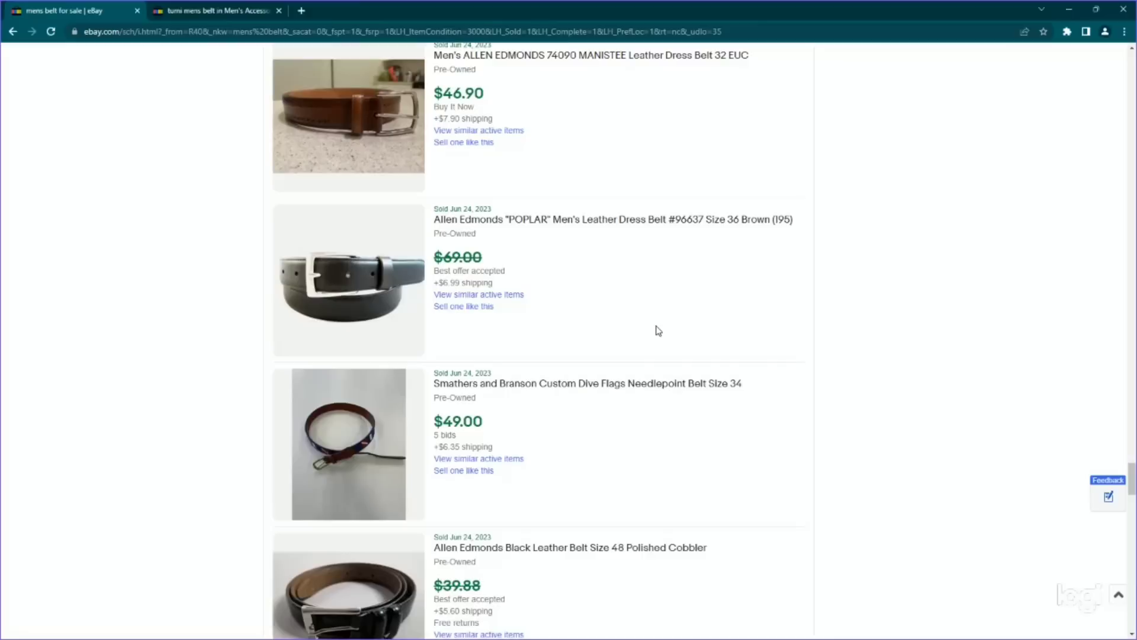
scroll("down", 3)
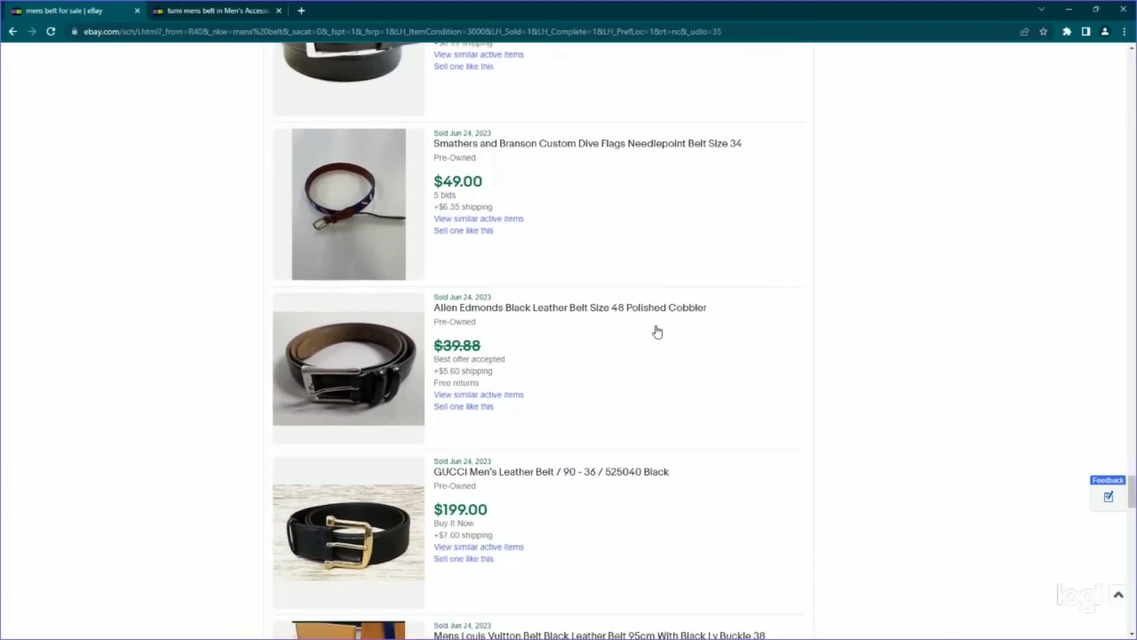
- Continue to the bottom of page 1 and move to page 2 of the sold results
scroll("down", 3)
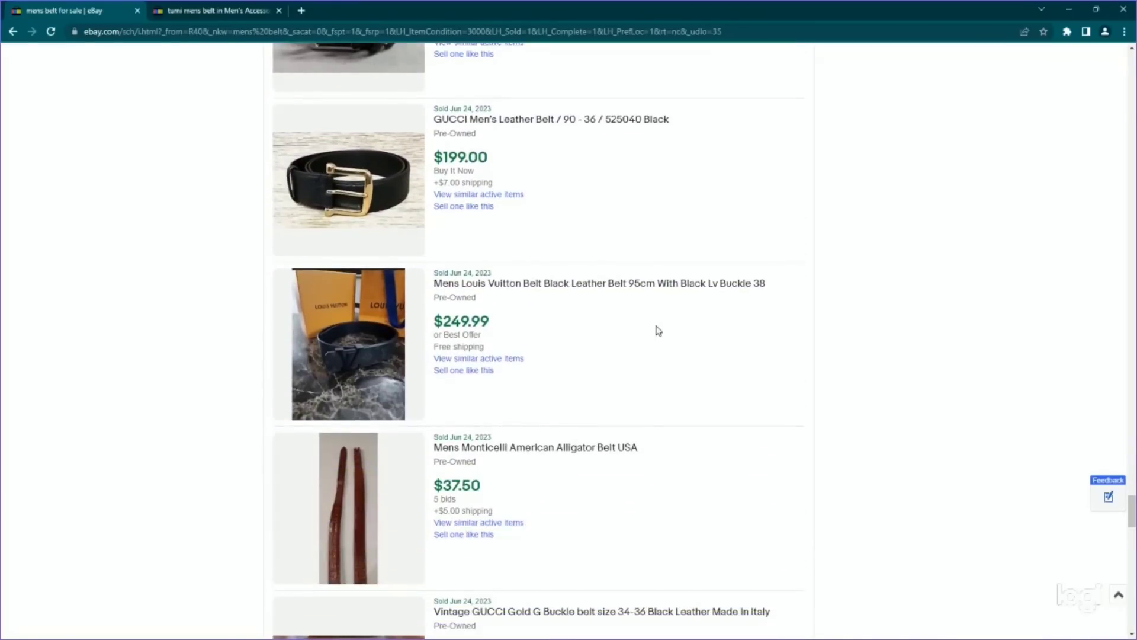
scroll("down", 3)
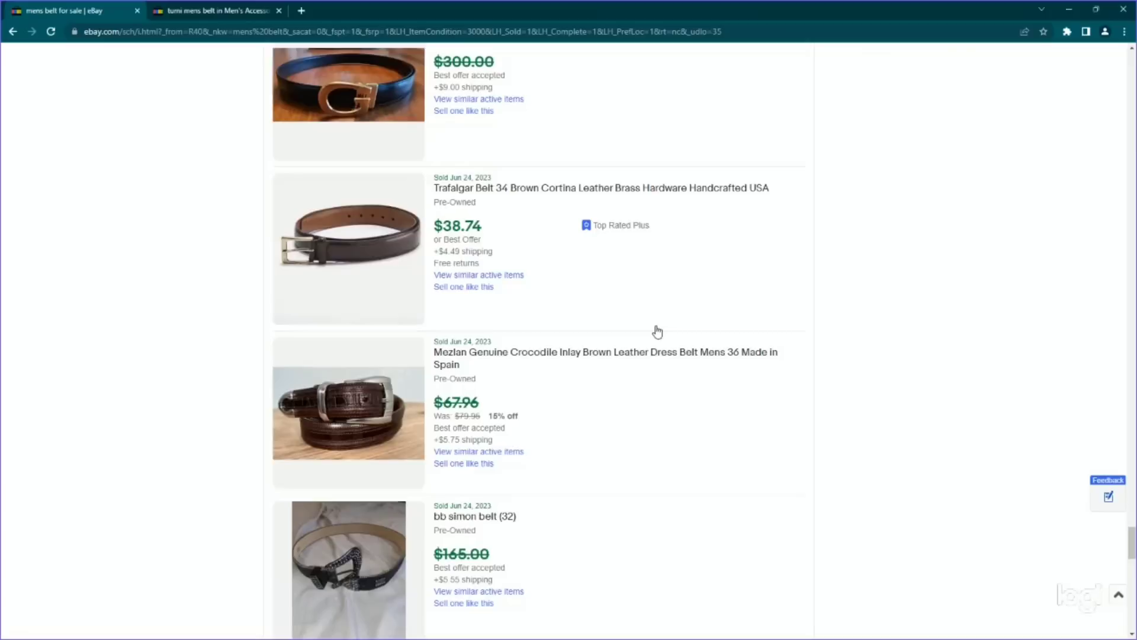
scroll("down", 3)
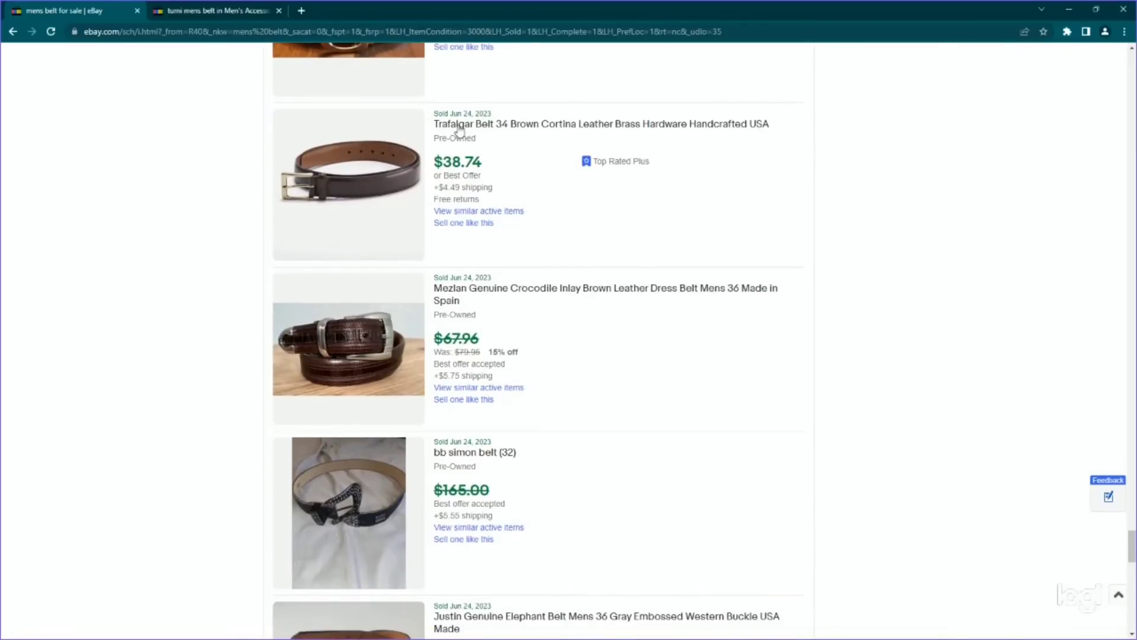
scroll("down", 3)
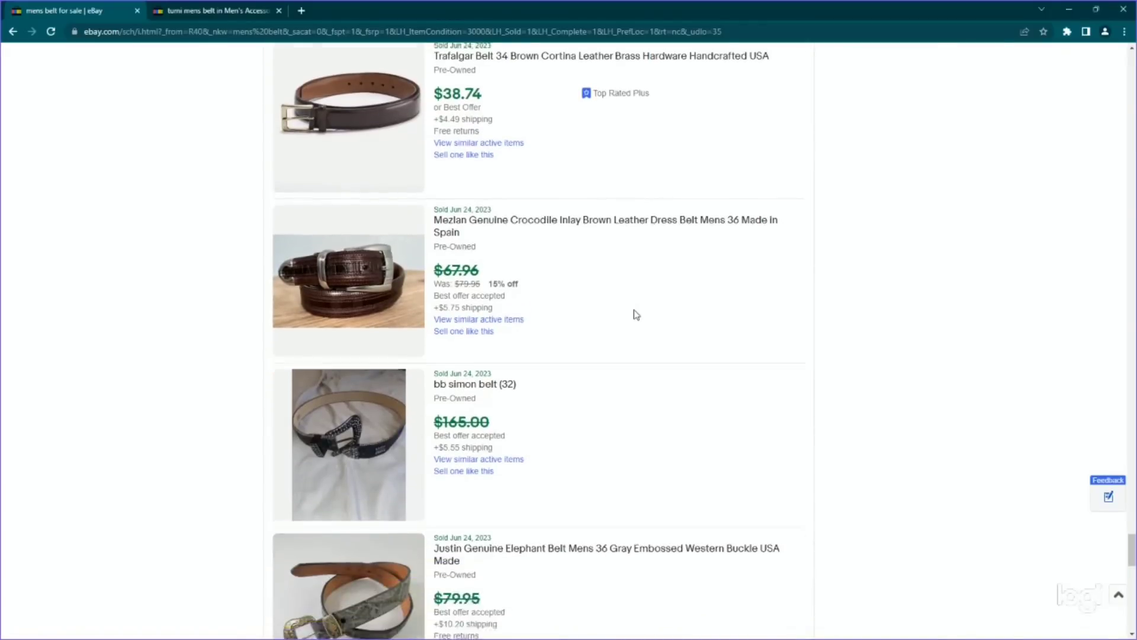
scroll("down", 3)
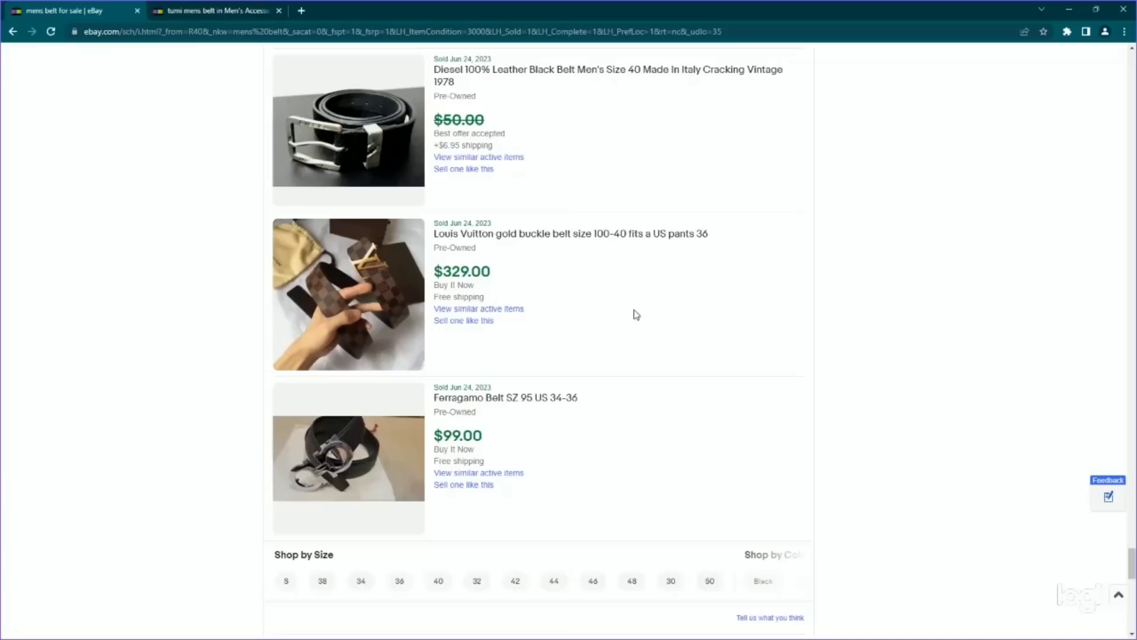
mouse_move(706, 527)
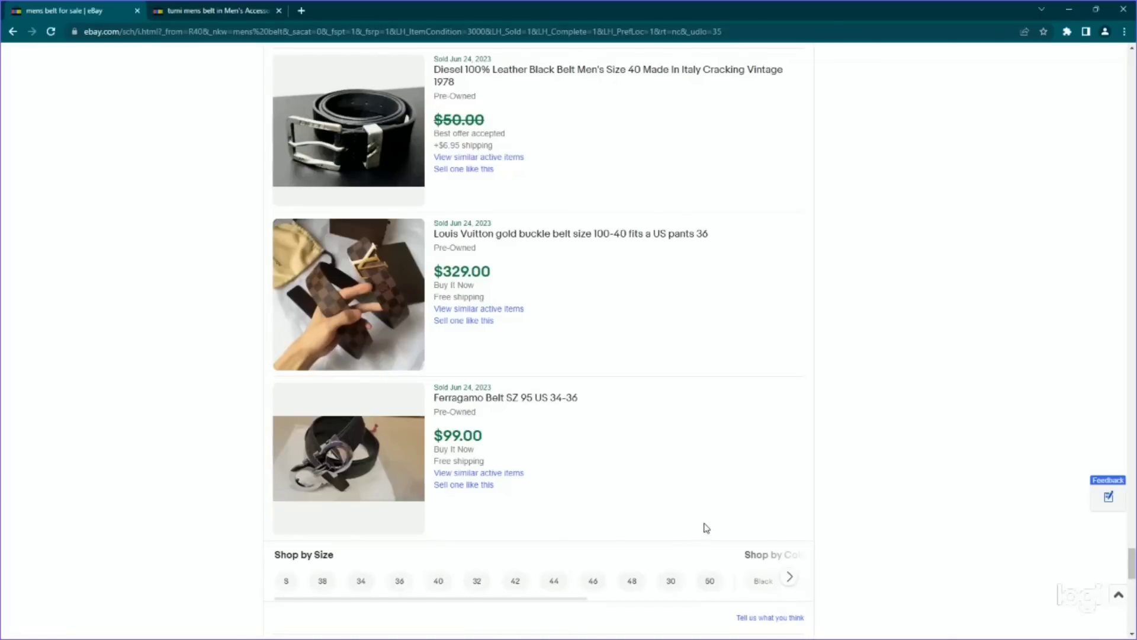
scroll("down", 3)
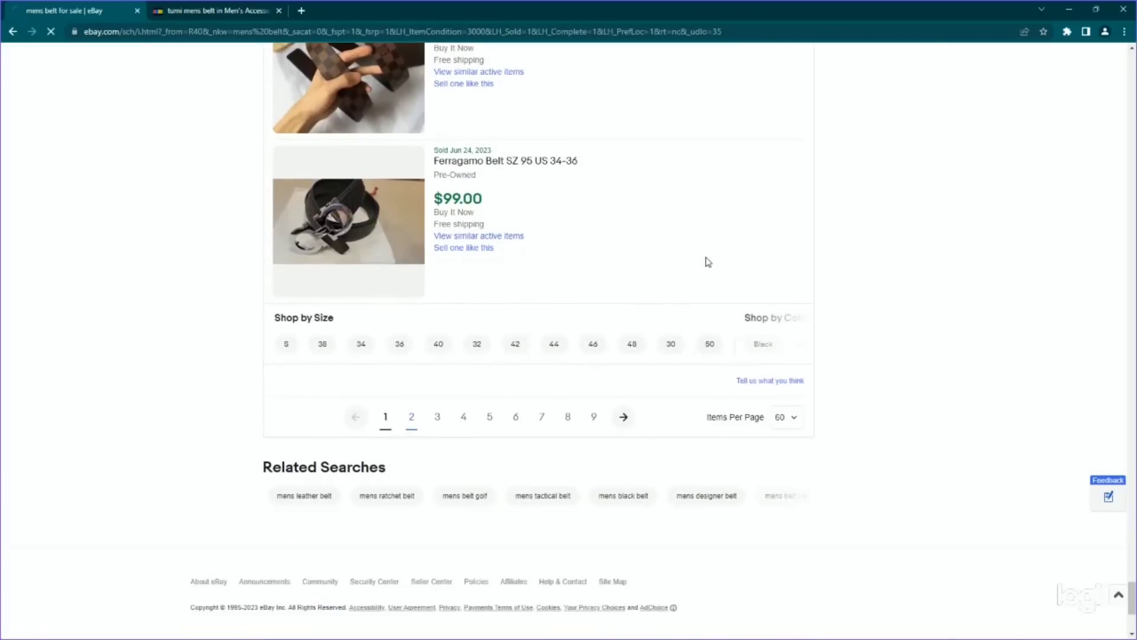
left_click(411, 415)
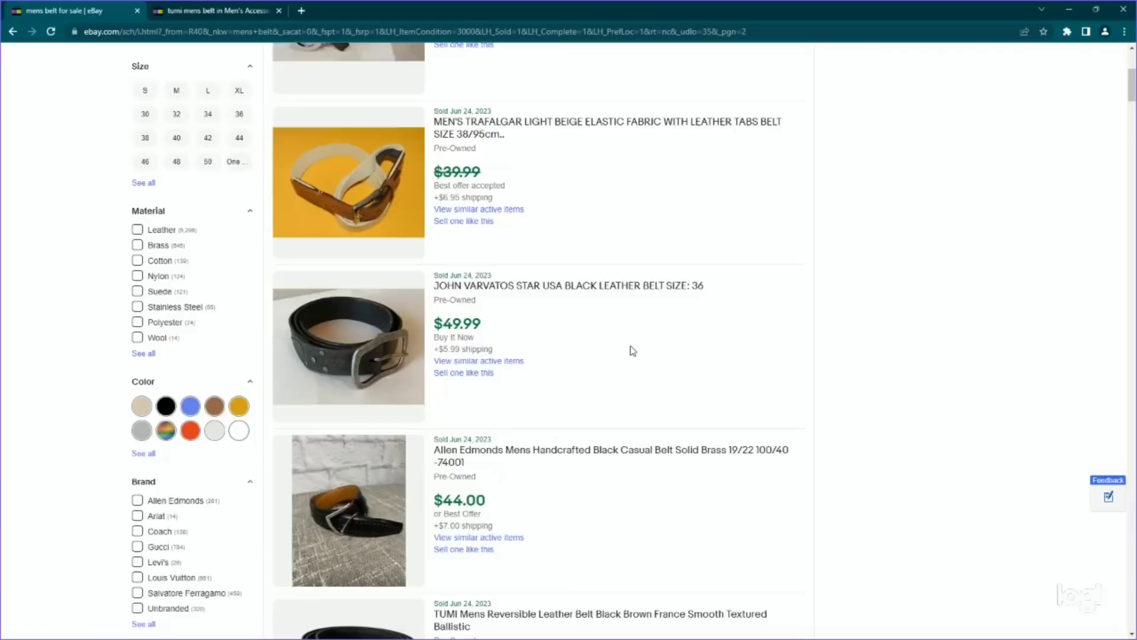
- Scroll through the June 23, 2023 sold belts on page 2, ranging $35.90 to $550
scroll("down", 3)
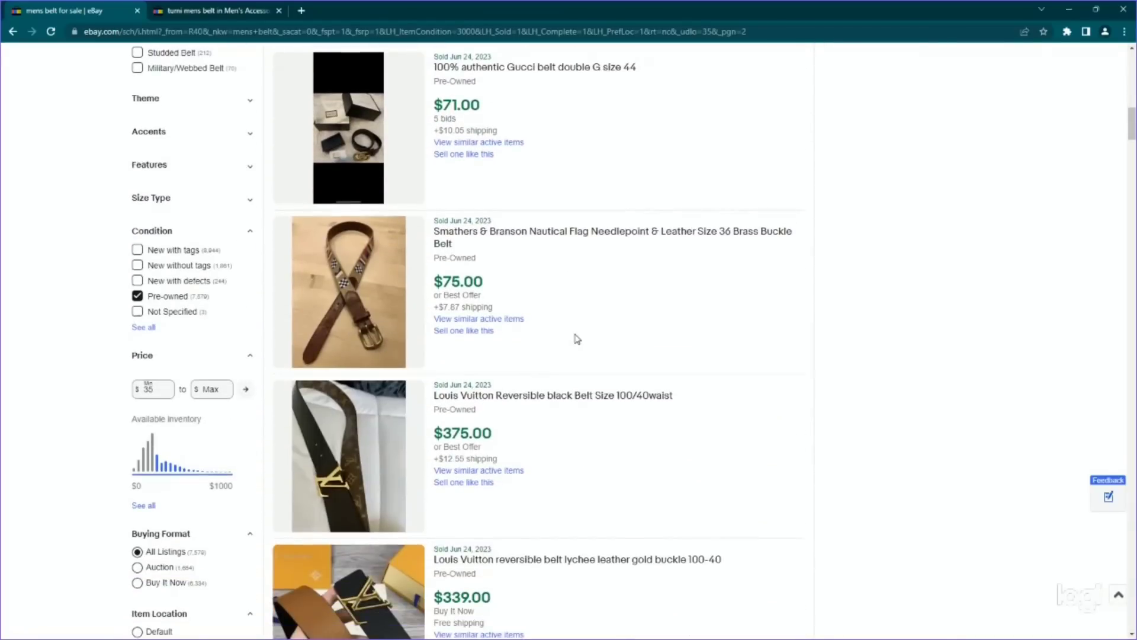
scroll("down", 3)
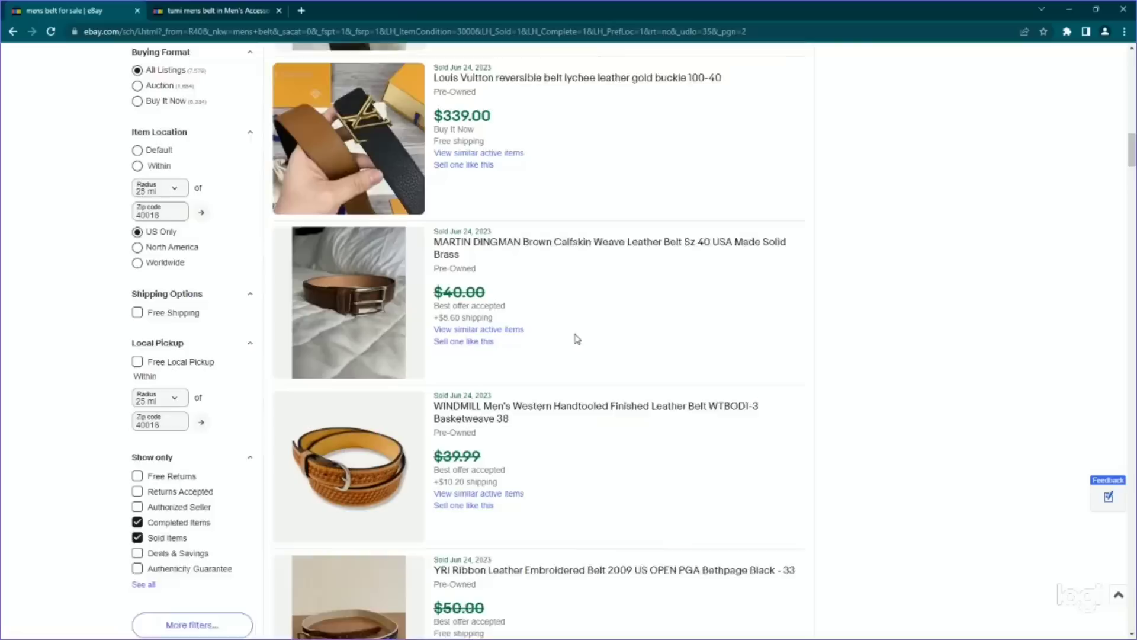
scroll("down", 3)
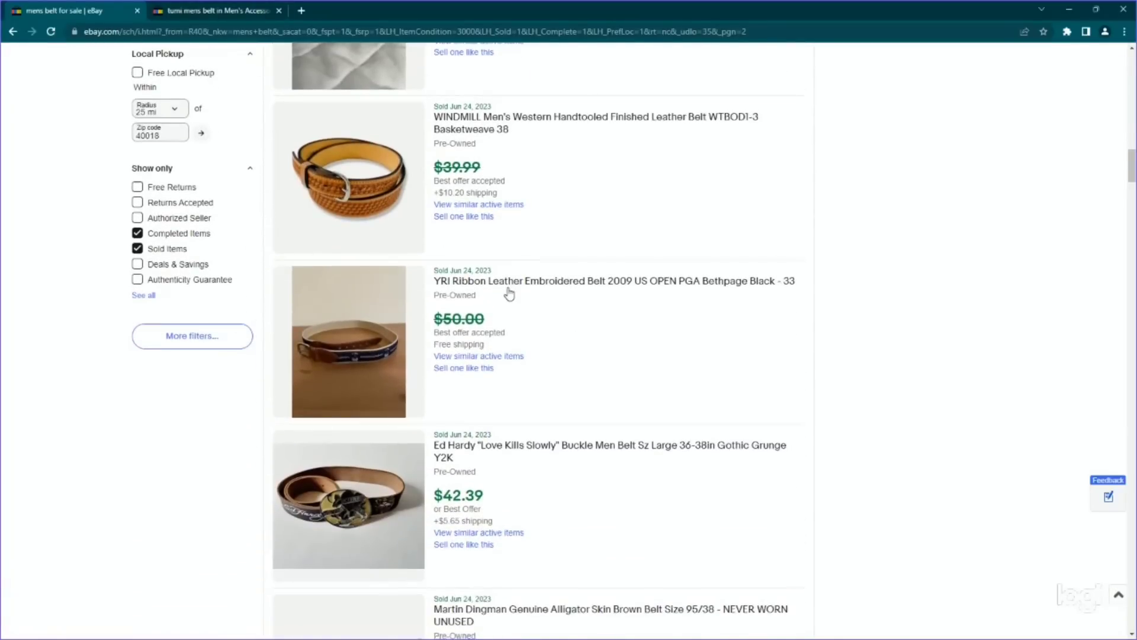
scroll("down", 3)
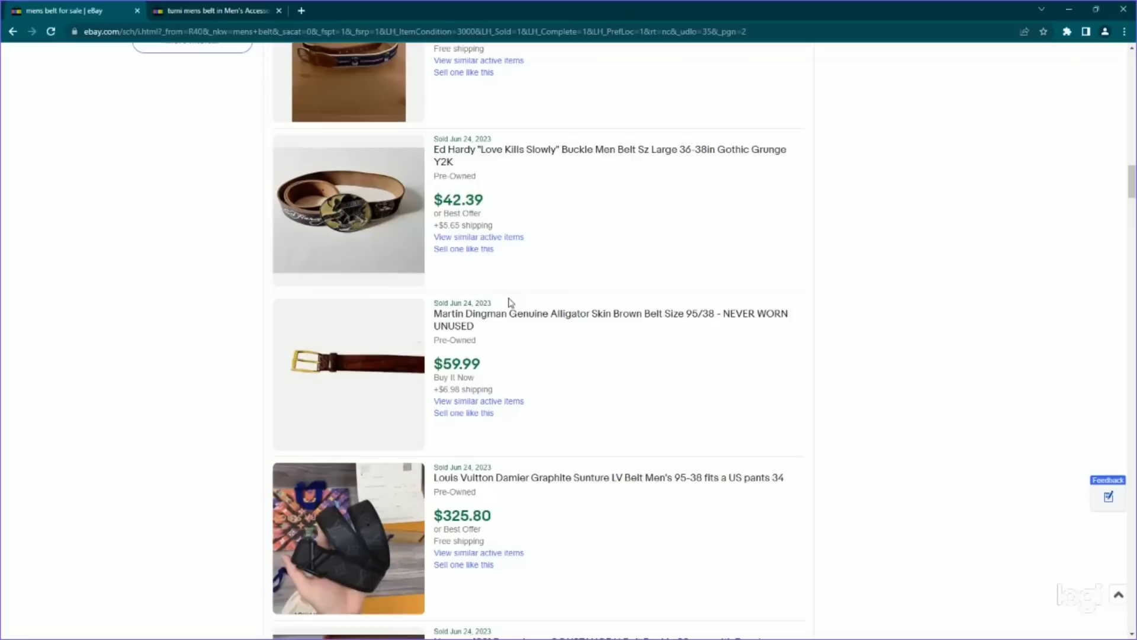
mouse_move(515, 299)
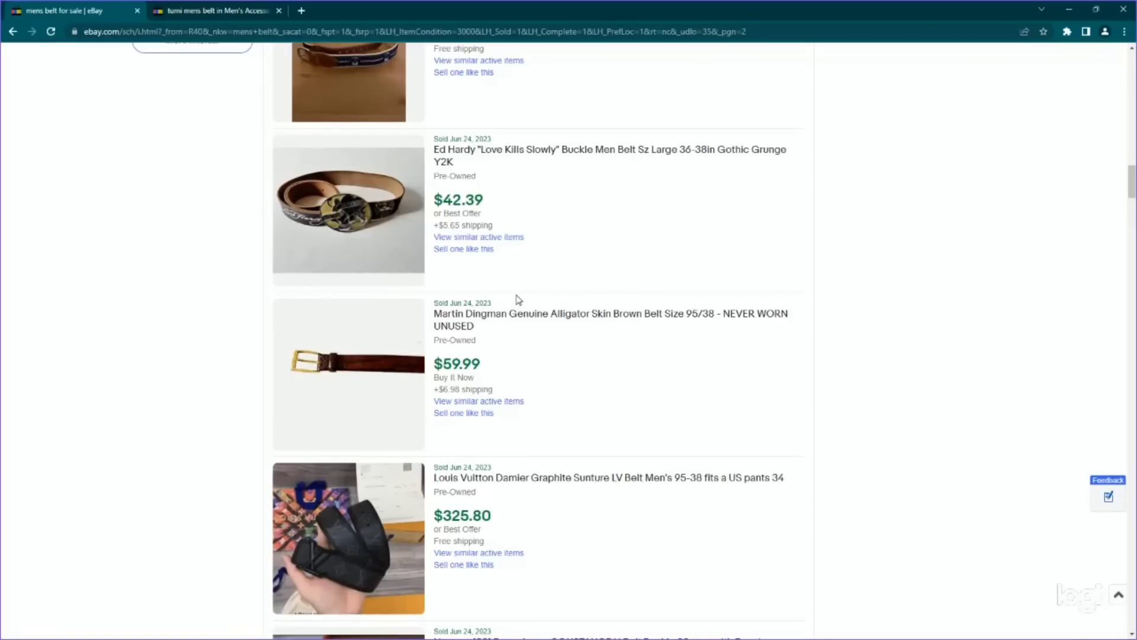
scroll("down", 3)
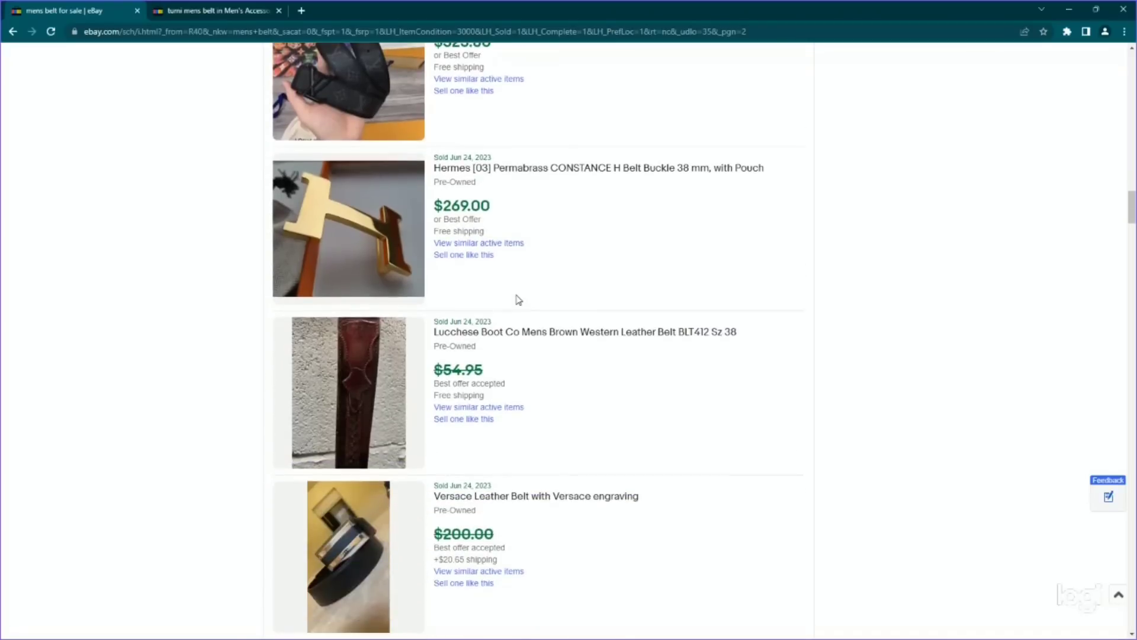
scroll("down", 3)
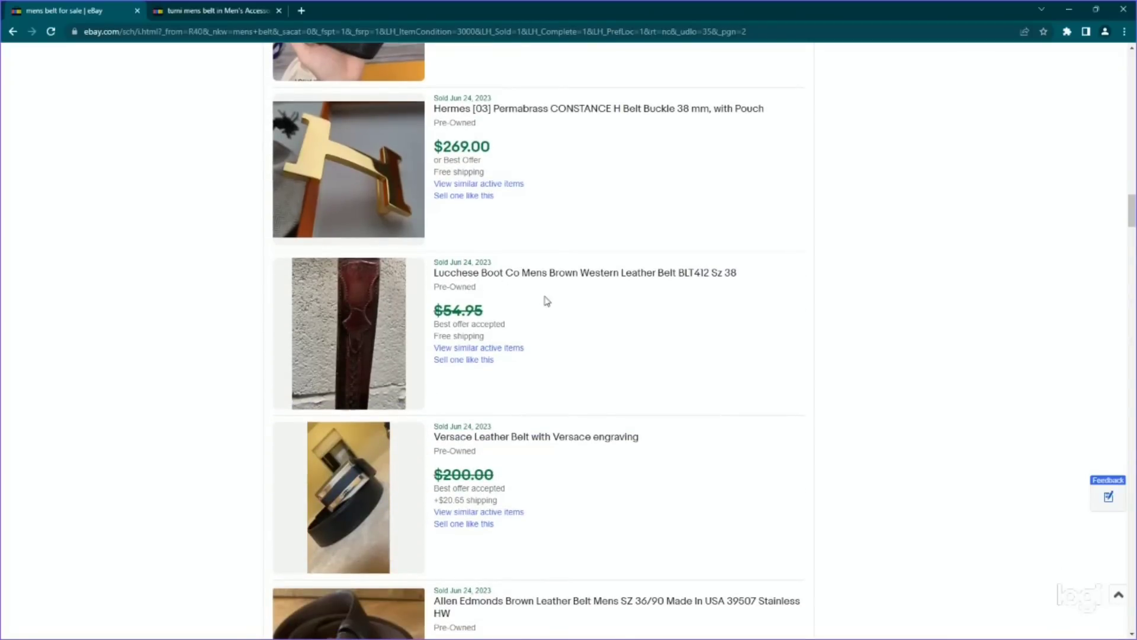
scroll("down", 3)
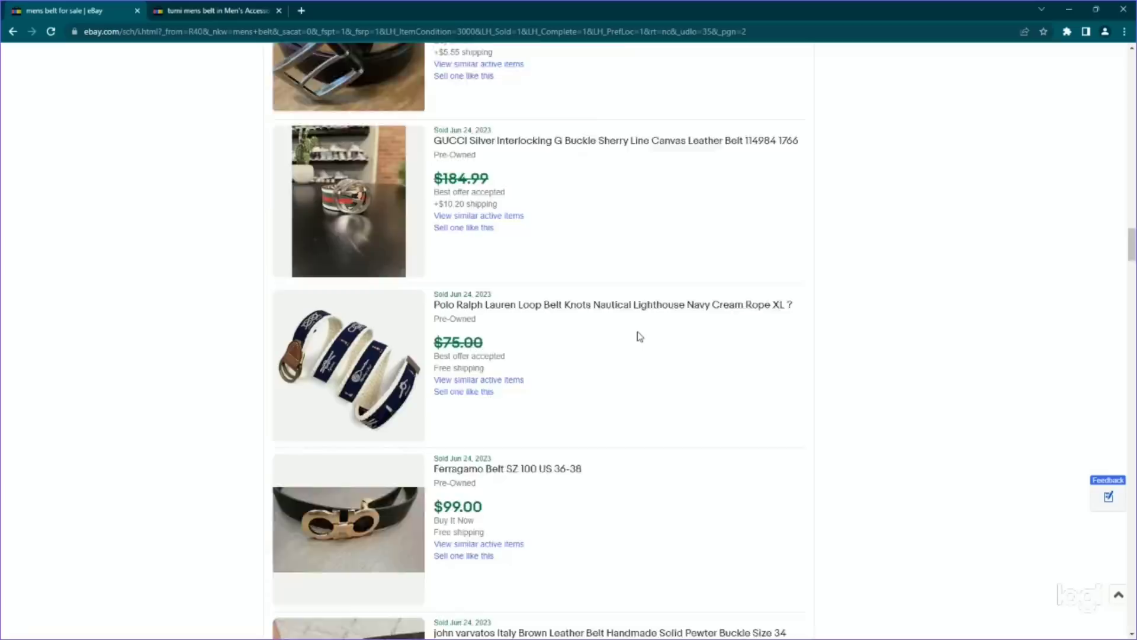
scroll("down", 3)
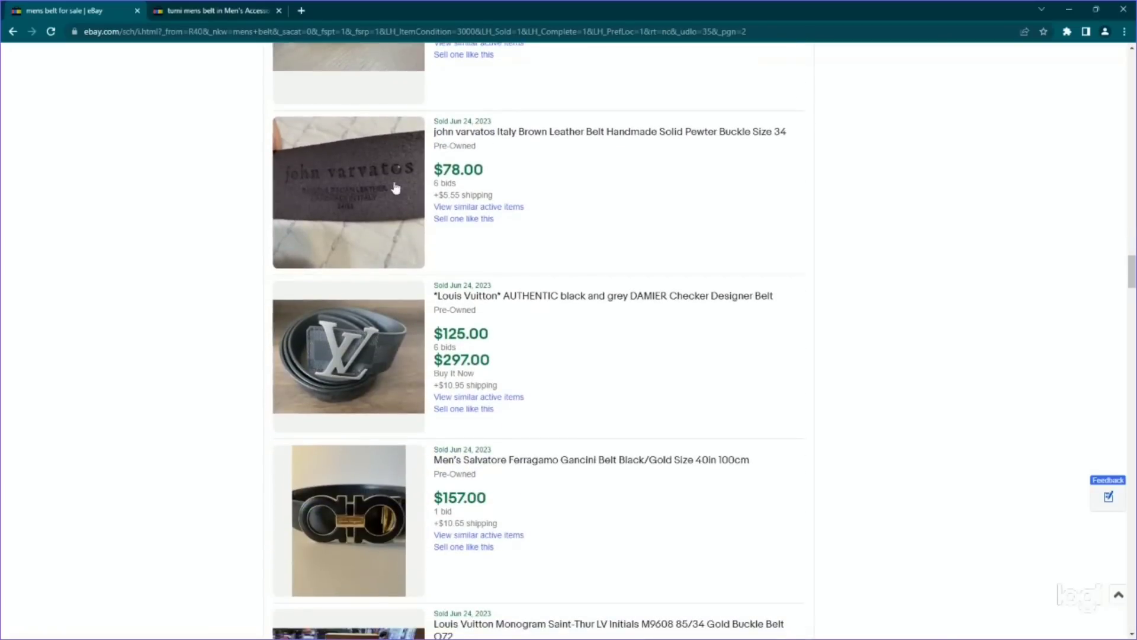
scroll("down", 3)
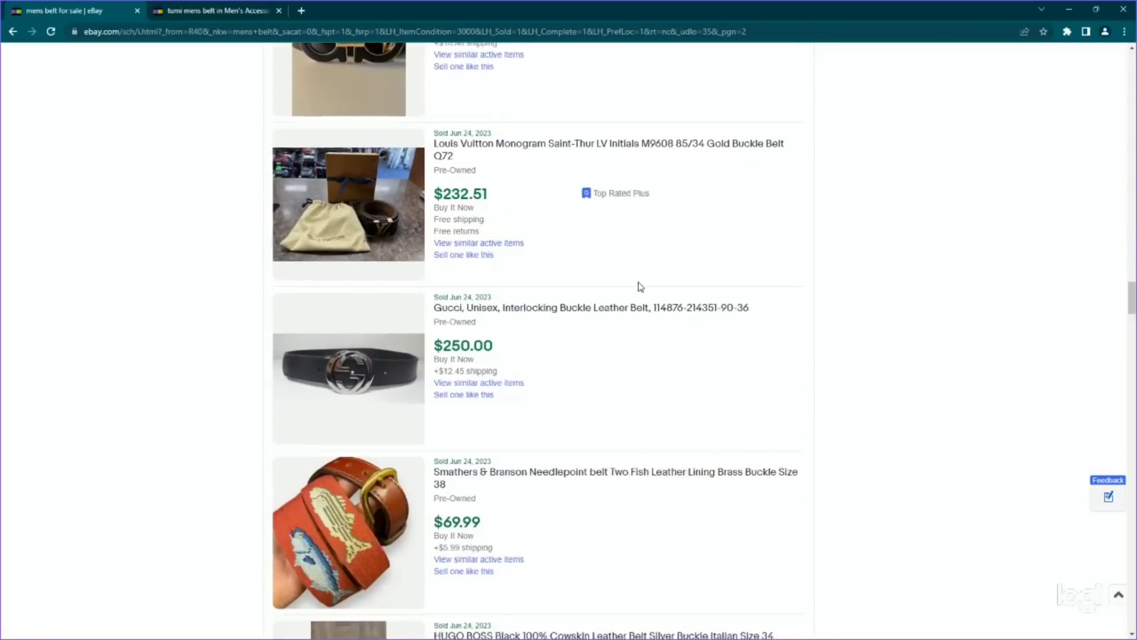
scroll("down", 3)
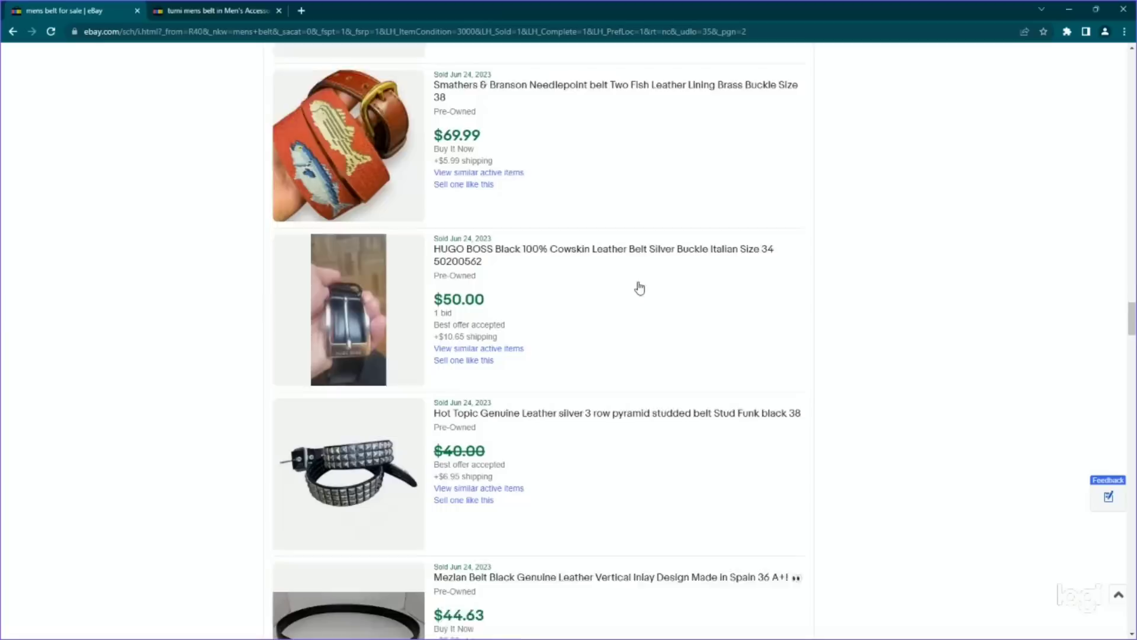
scroll("down", 3)
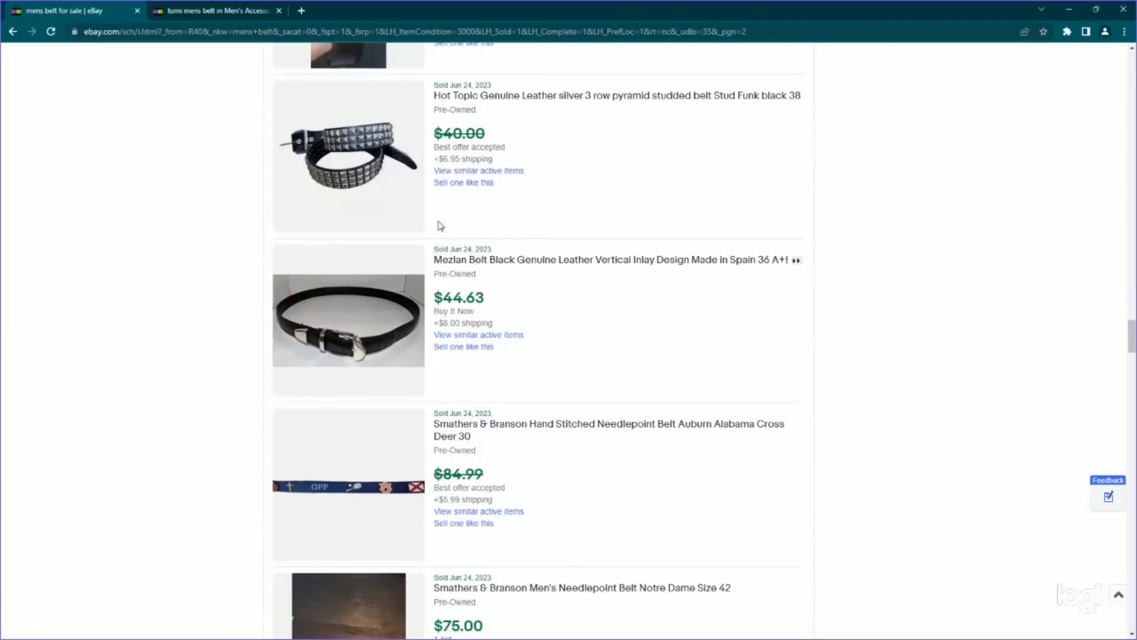
mouse_move(757, 322)
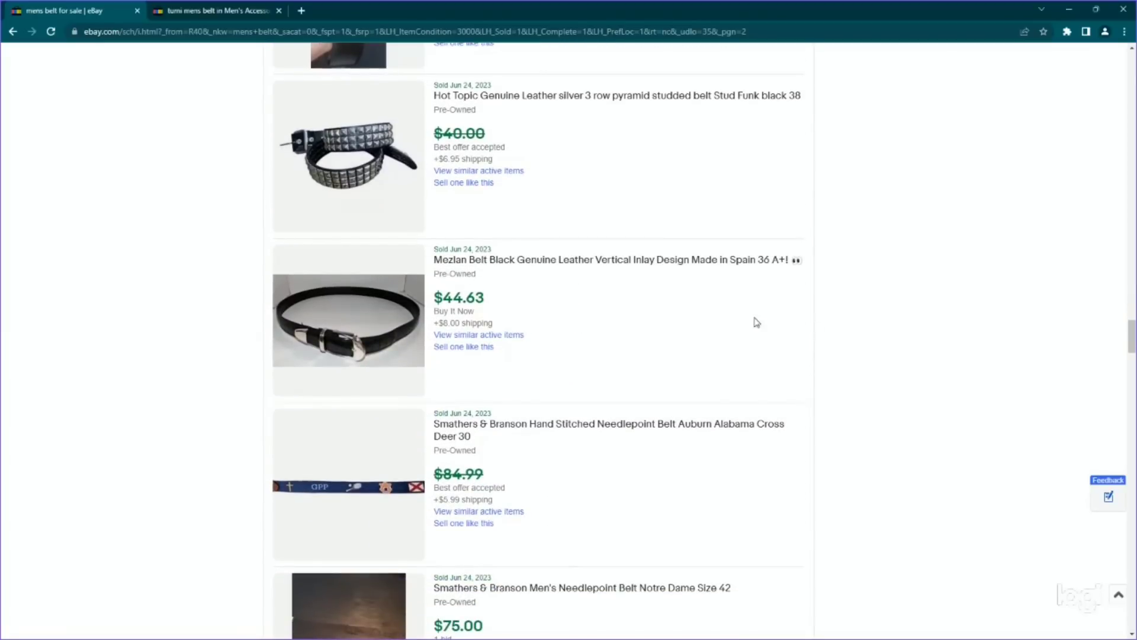
scroll("down", 3)
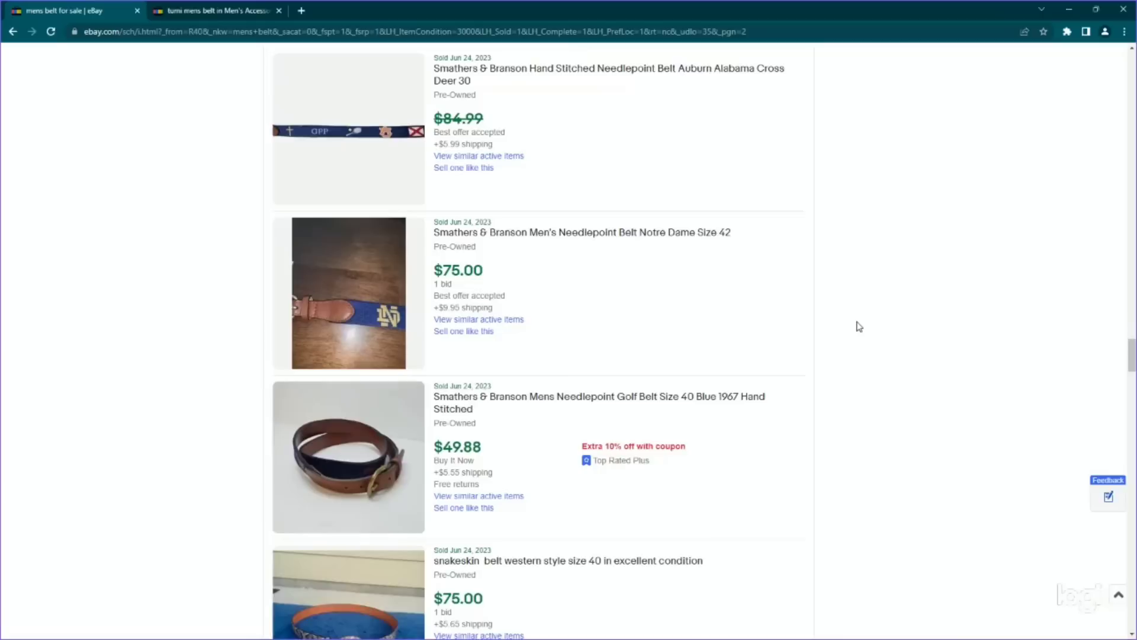
- Keep scrolling the page 2 sold listings down to the pagination bar at the end
scroll("down", 3)
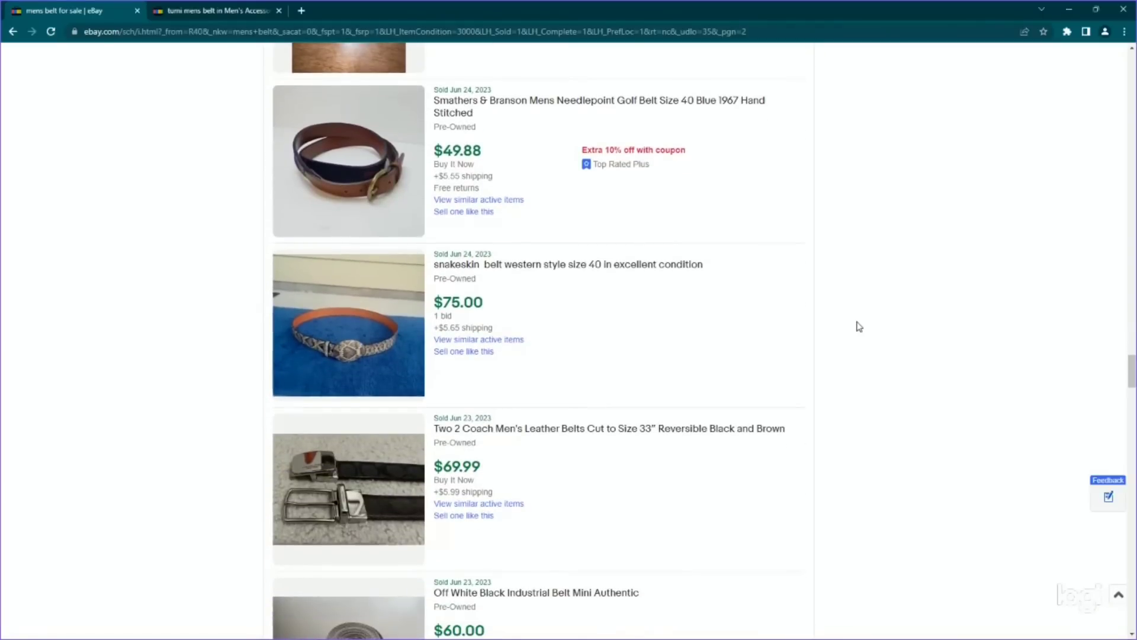
scroll("down", 3)
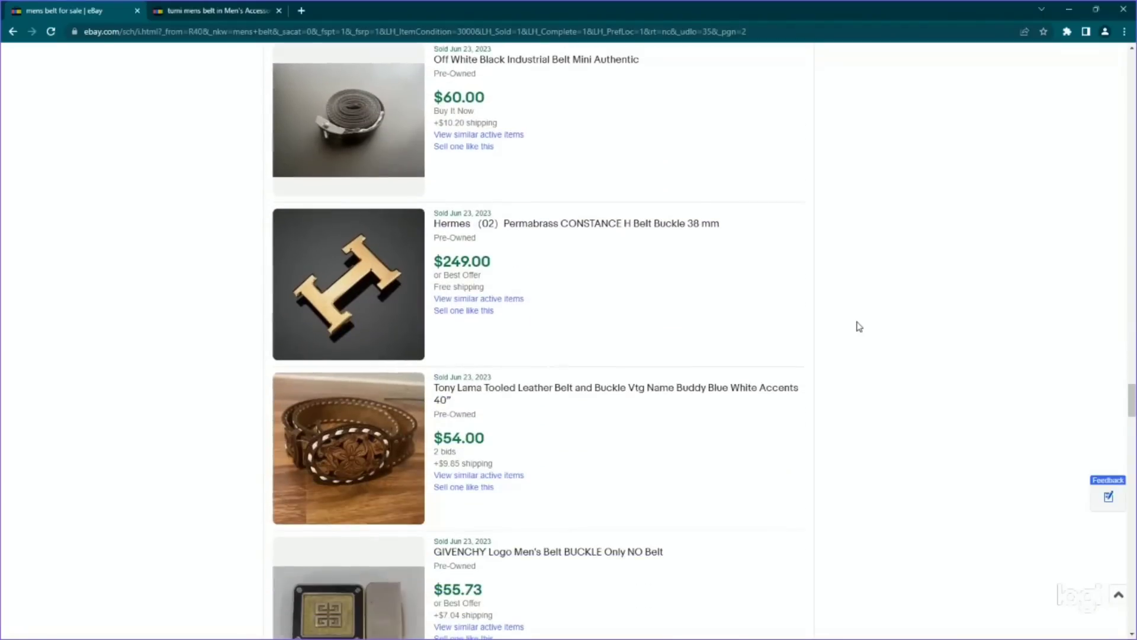
scroll("down", 3)
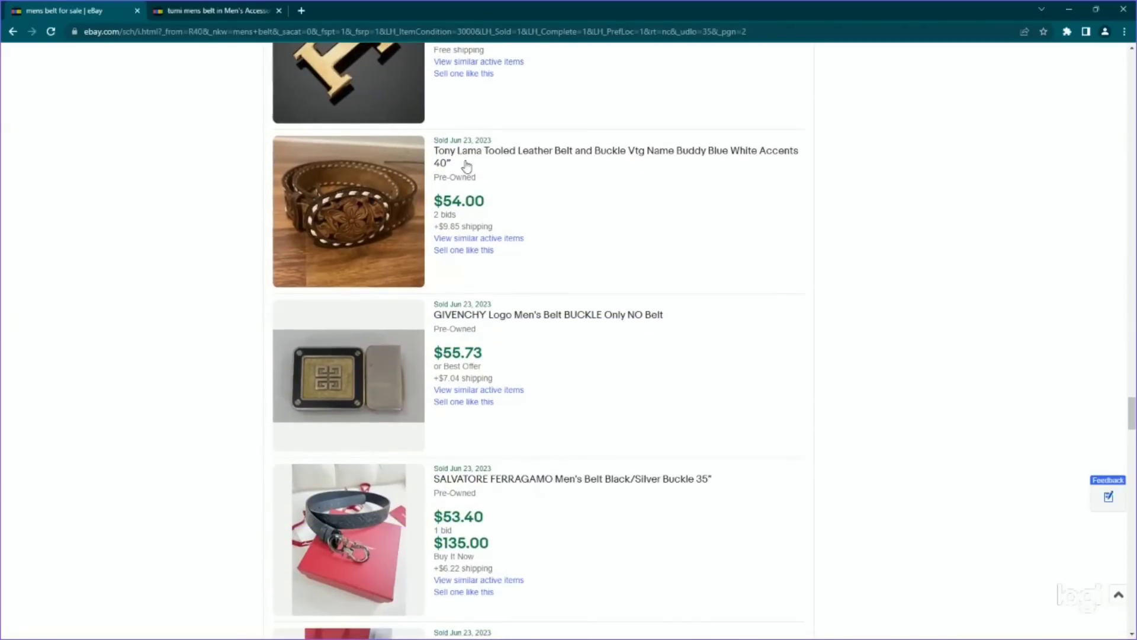
scroll("down", 3)
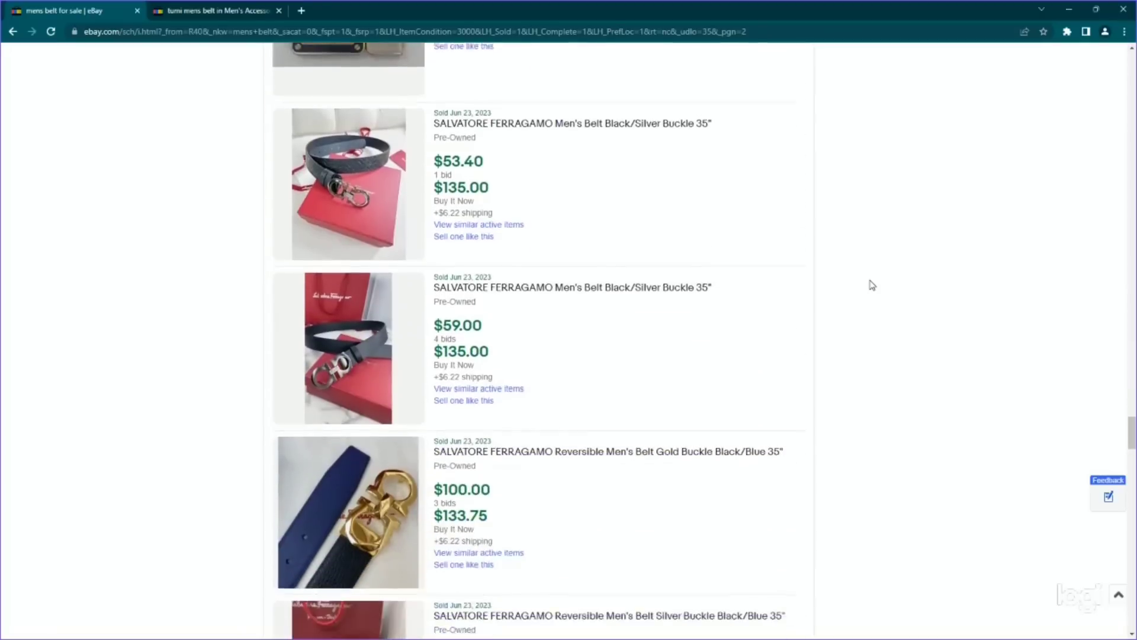
scroll("down", 3)
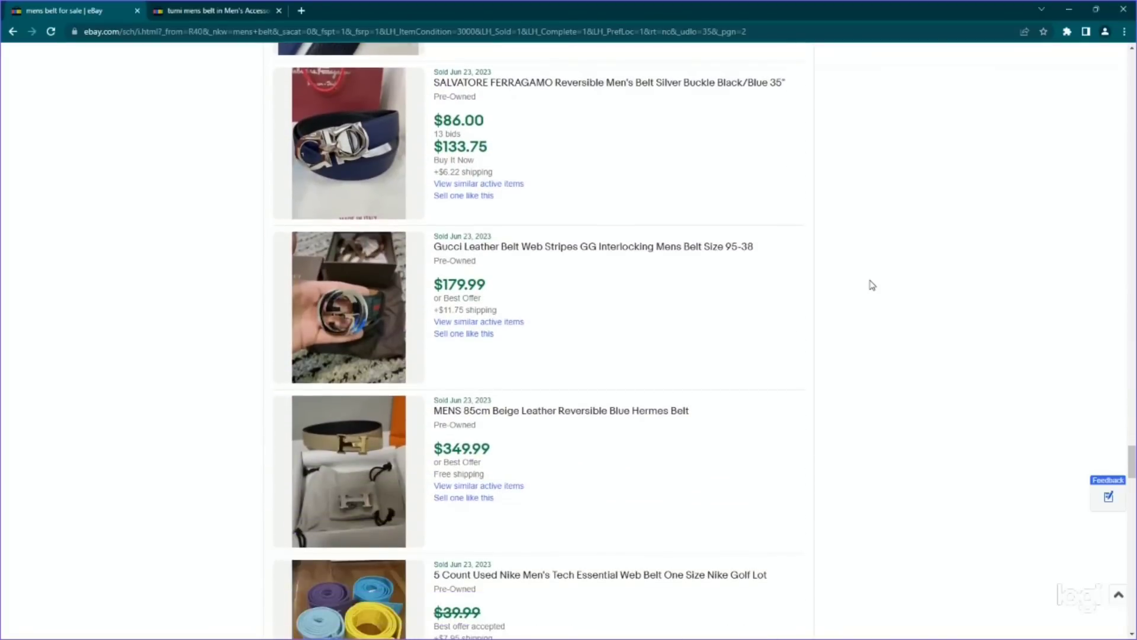
scroll("down", 3)
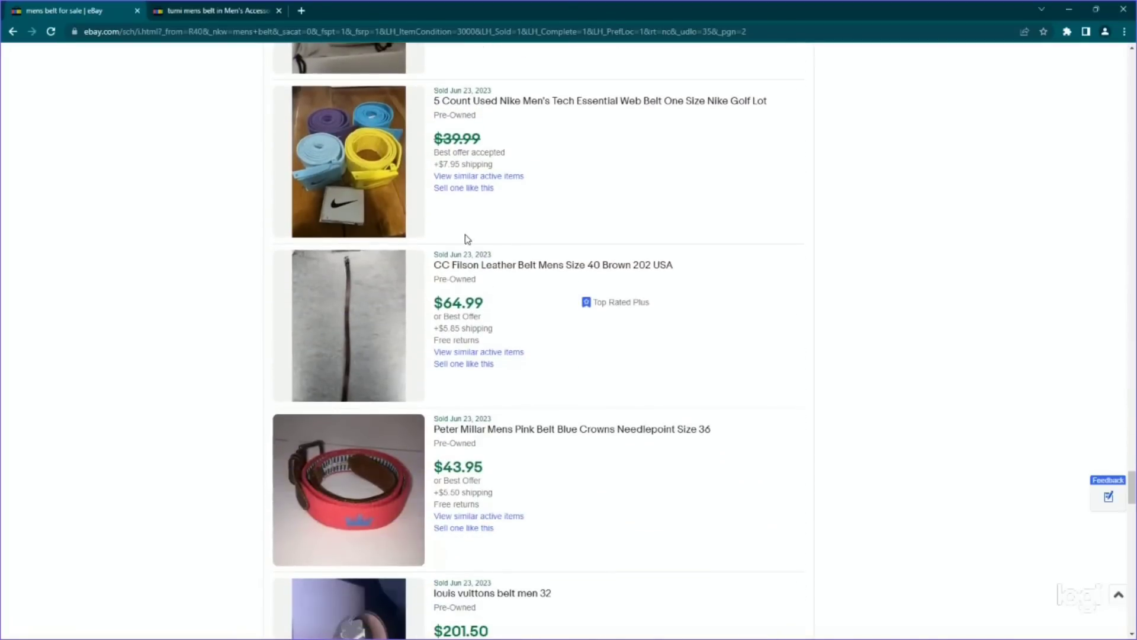
scroll("down", 3)
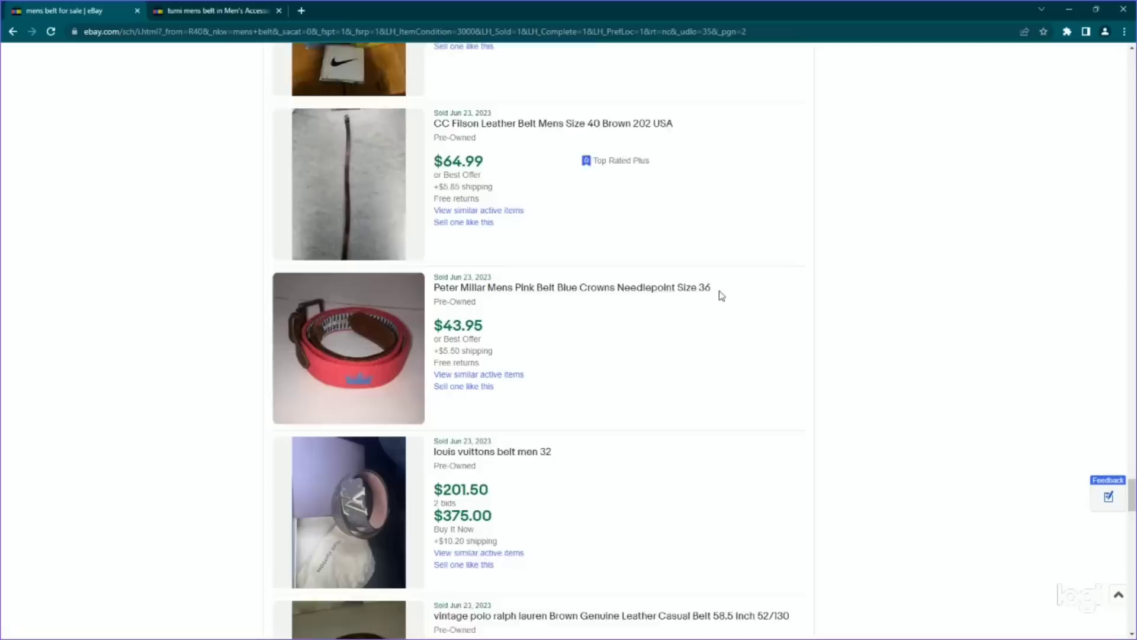
scroll("down", 3)
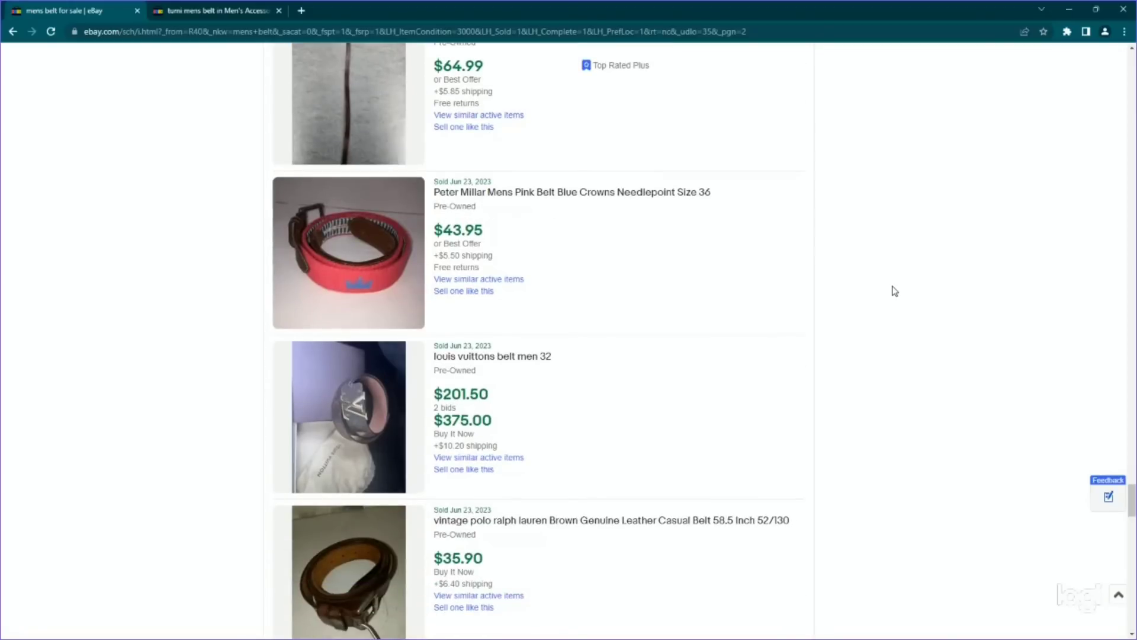
scroll("down", 3)
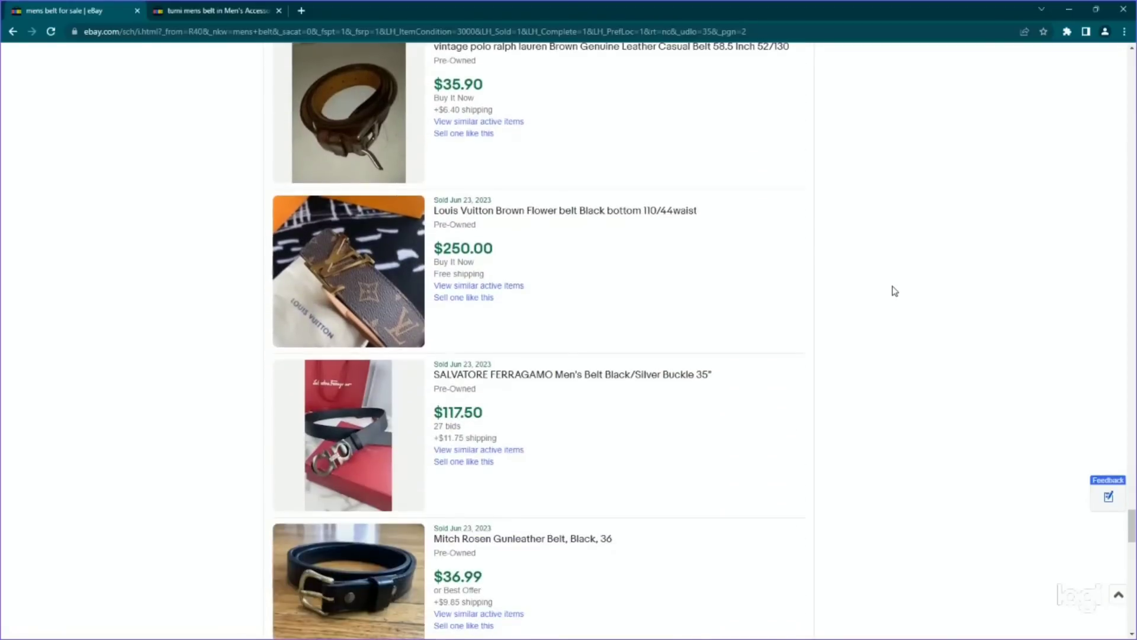
scroll("down", 3)
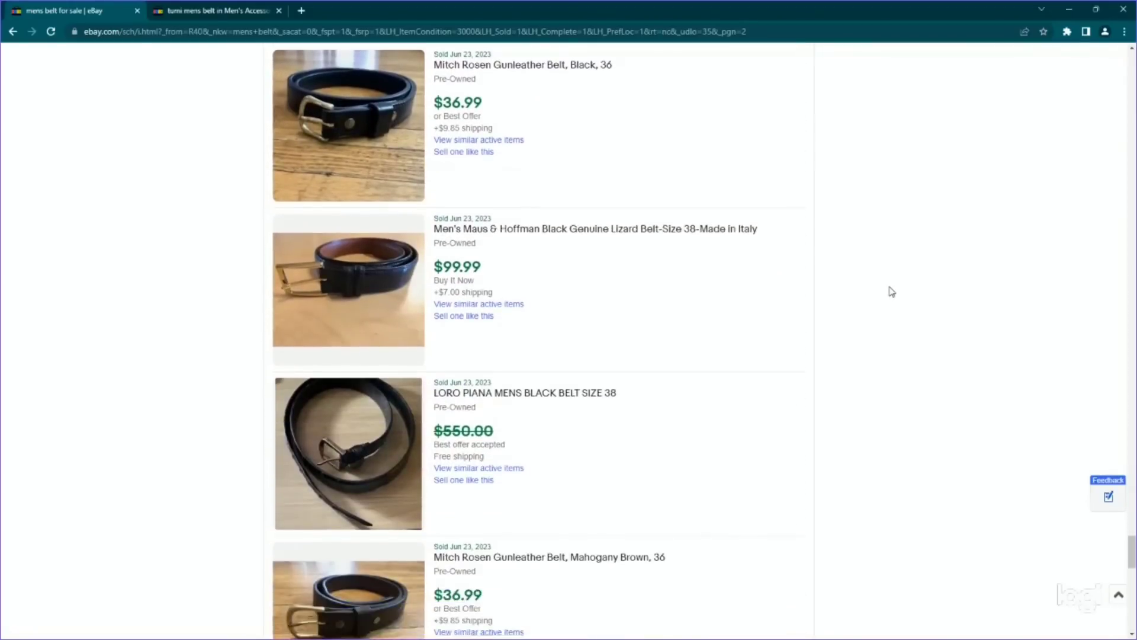
scroll("down", 3)
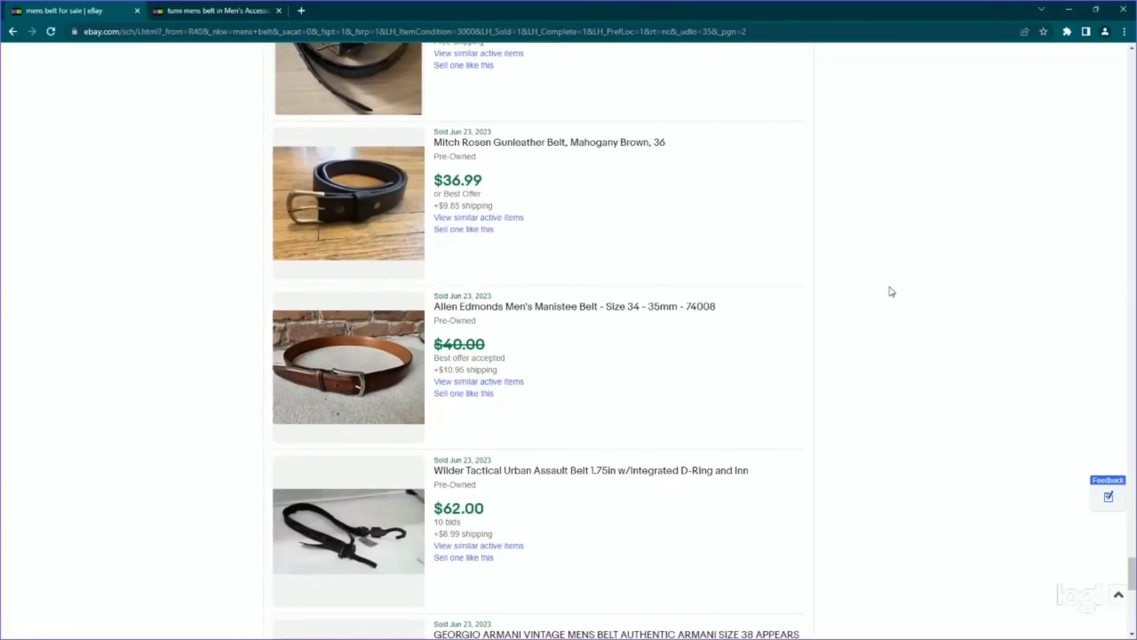
scroll("down", 3)
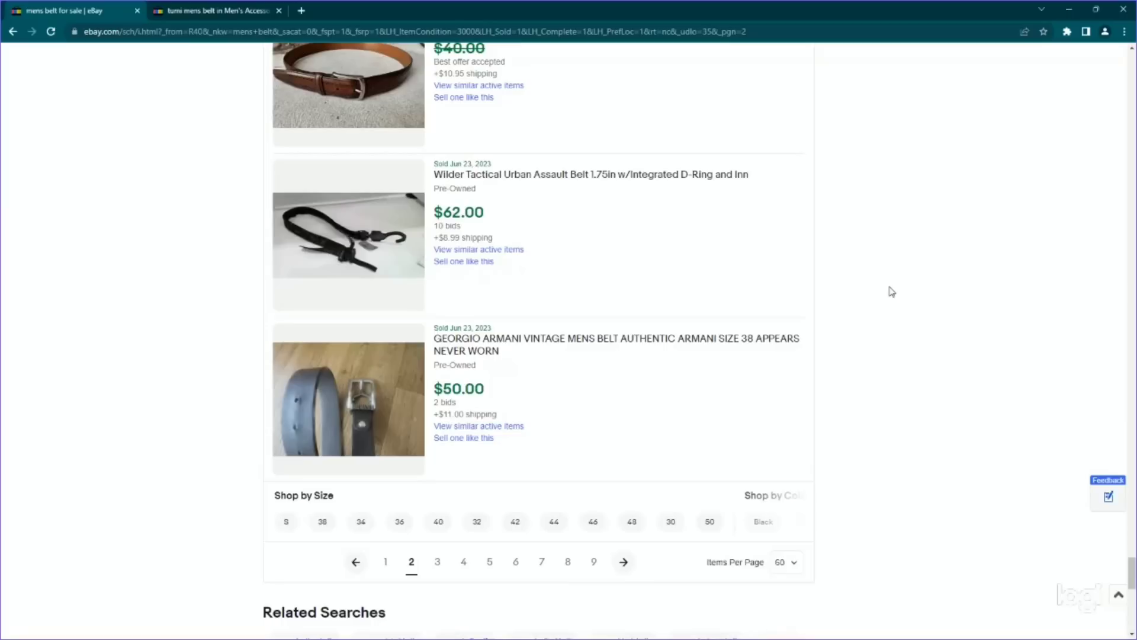